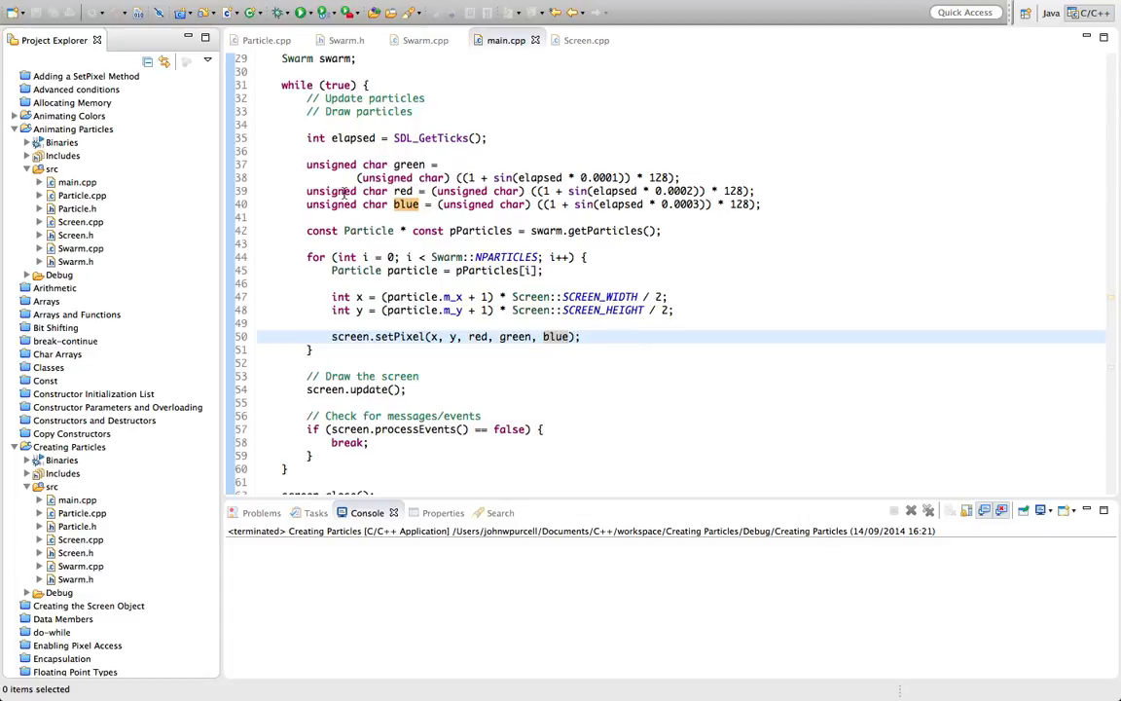
mouse_move(292, 146)
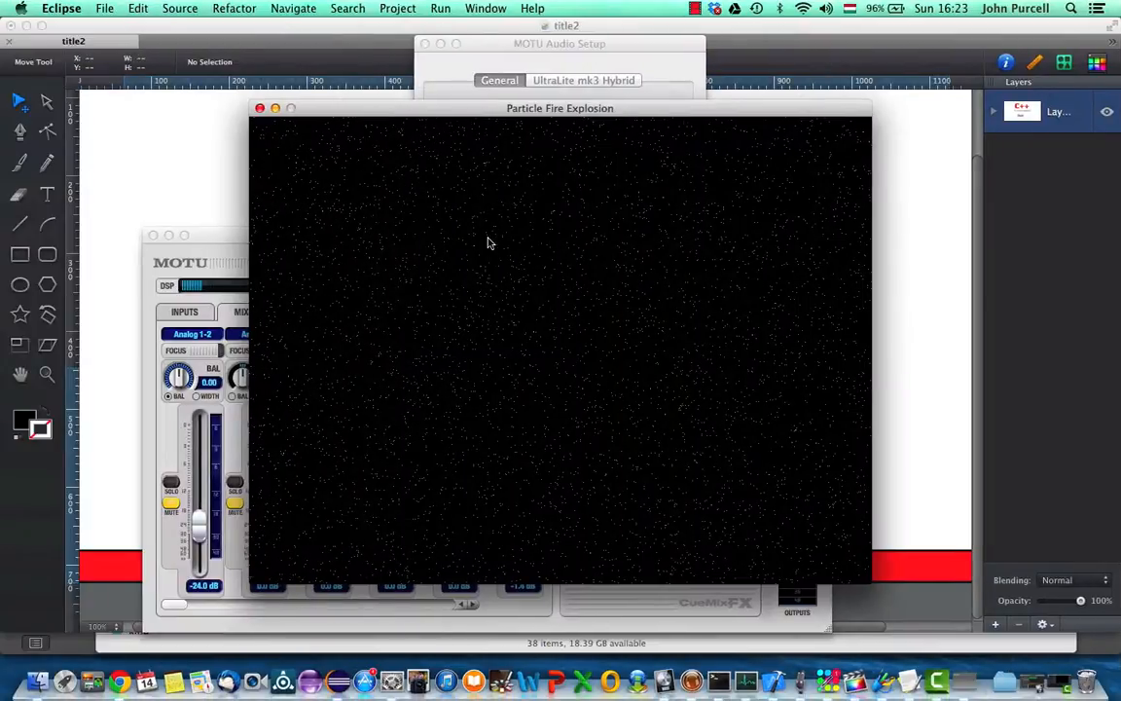
mouse_move(461, 267)
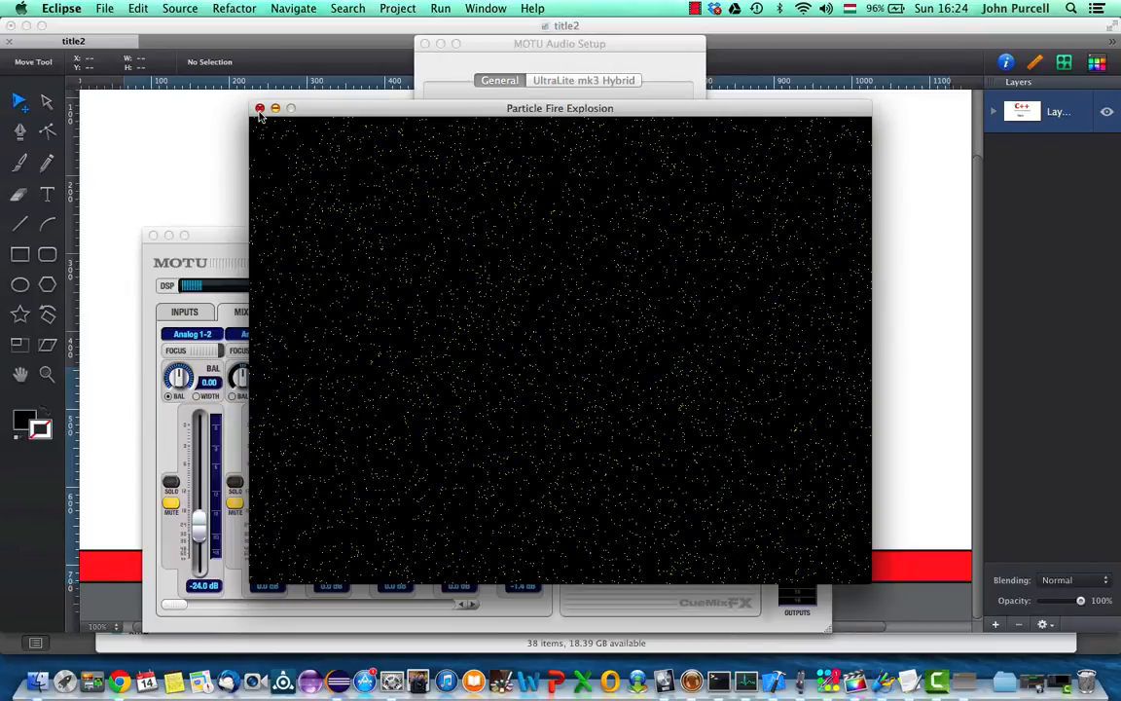
Step: Close the running Particle Fire Explosion window
click(260, 108)
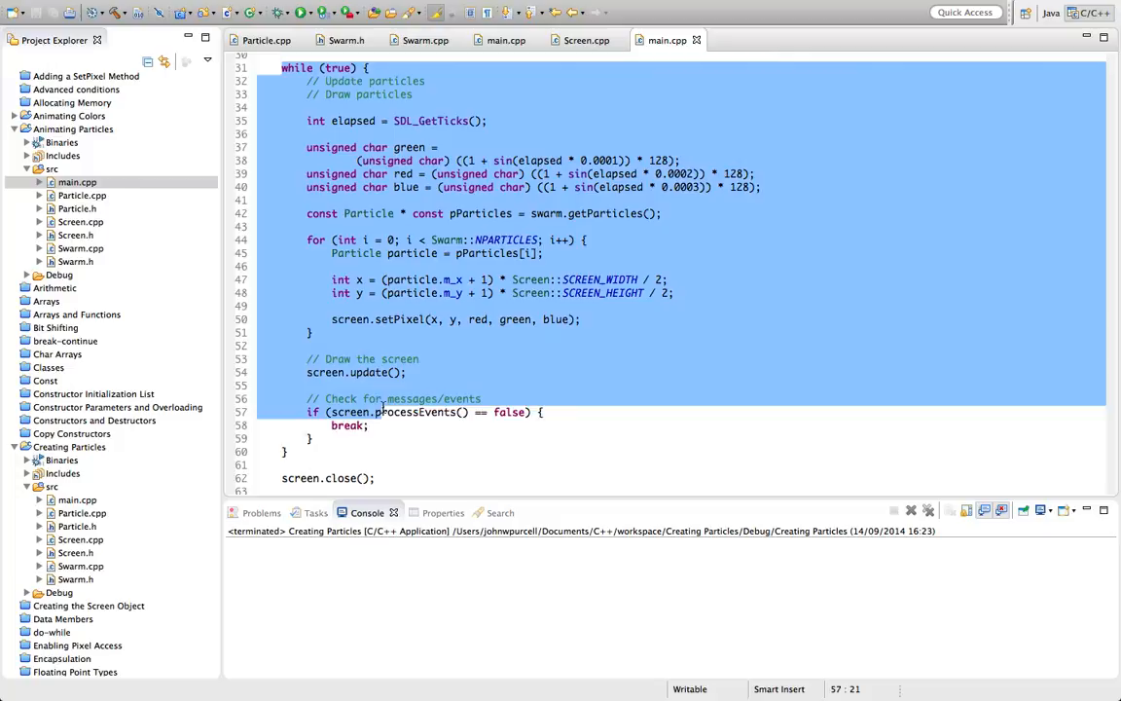
Step: Select the particle update-and-draw while loop in main.cpp to review it
click(289, 450)
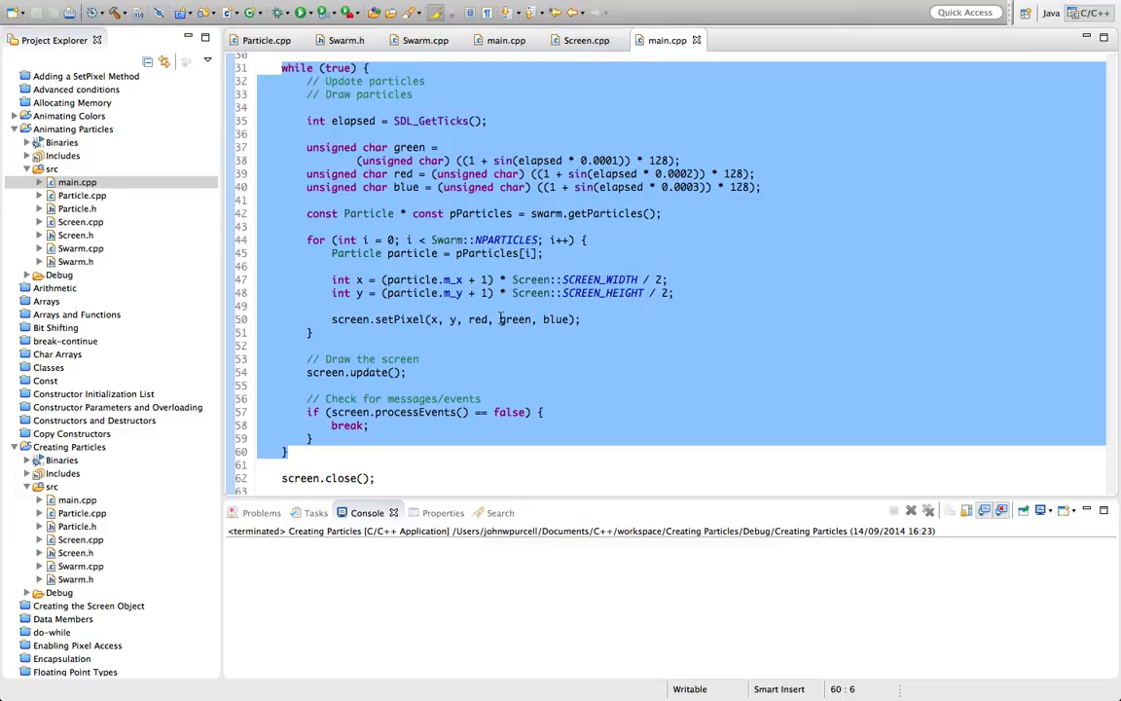
mouse_move(453, 30)
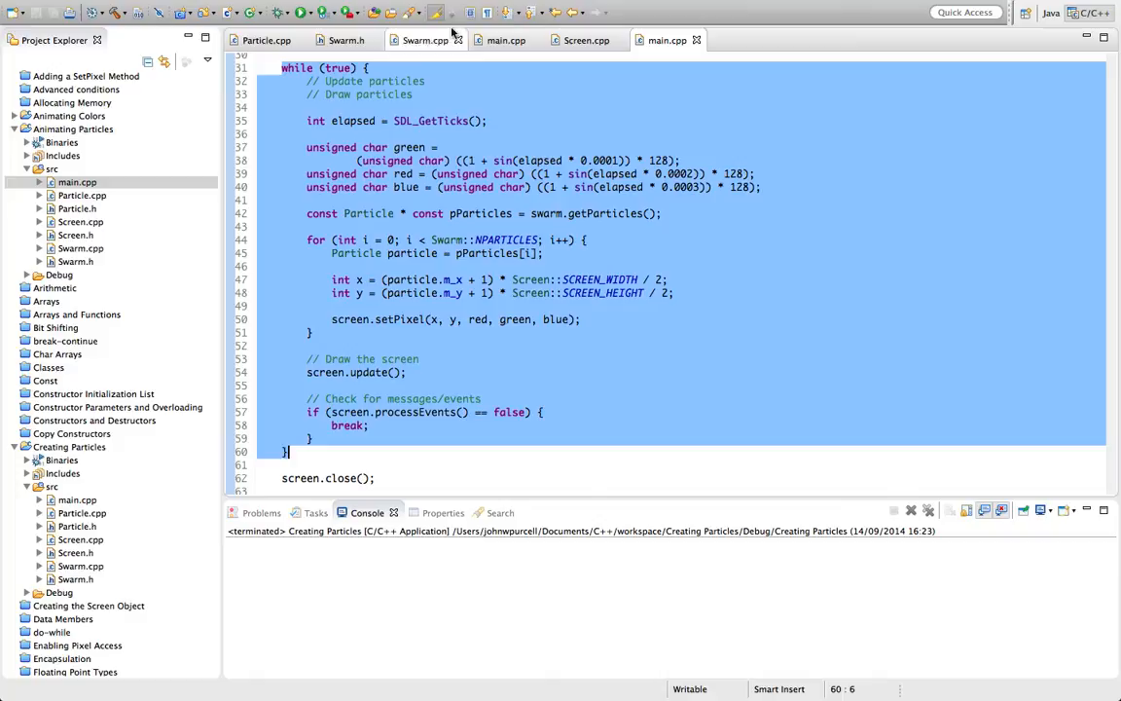
mouse_move(507, 239)
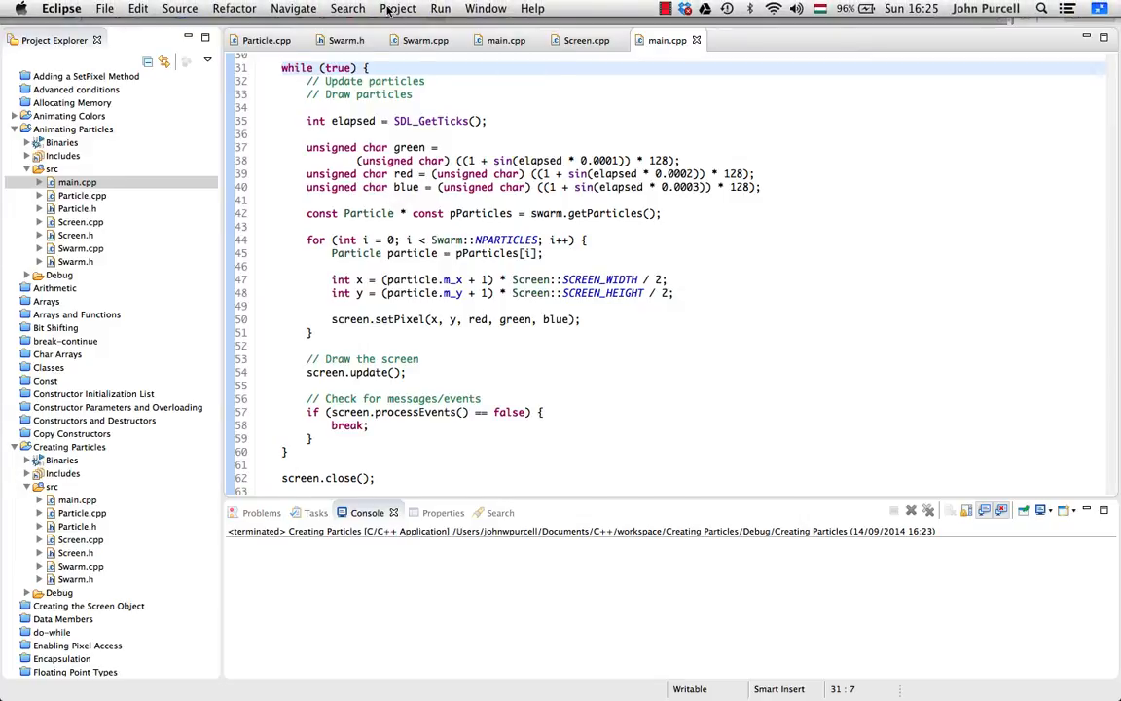
Step: Rebuild and run Animating Particles, then close its particle window
click(397, 8)
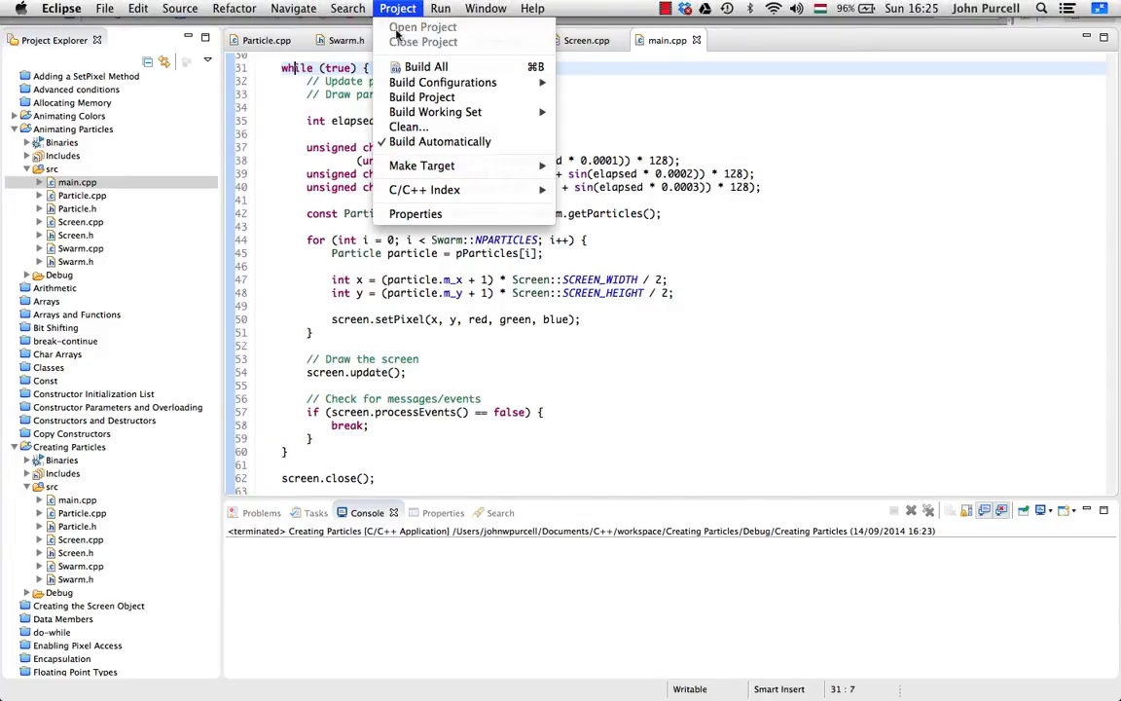
mouse_move(435, 111)
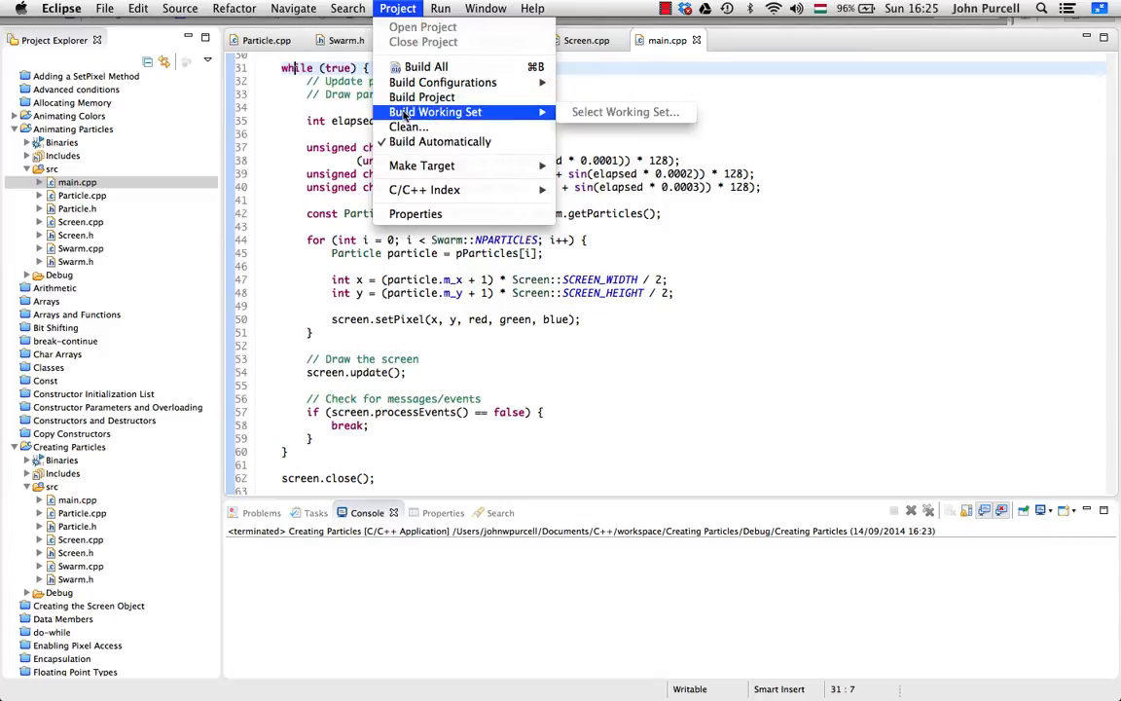
mouse_move(443, 82)
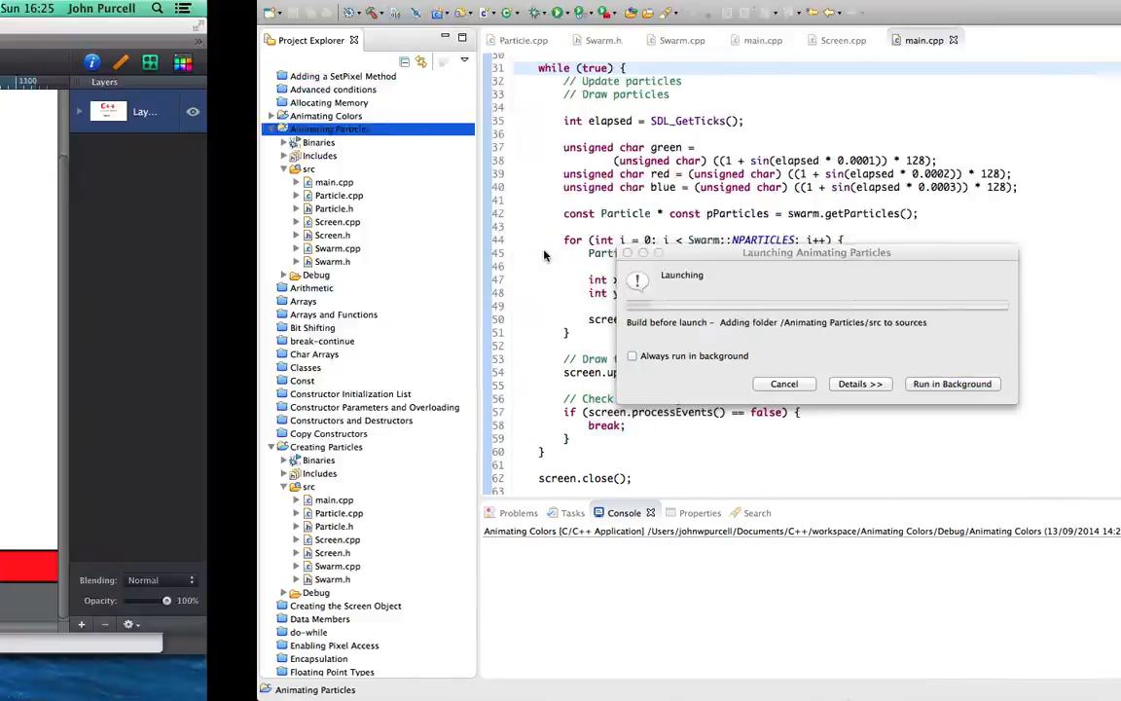
click(951, 383)
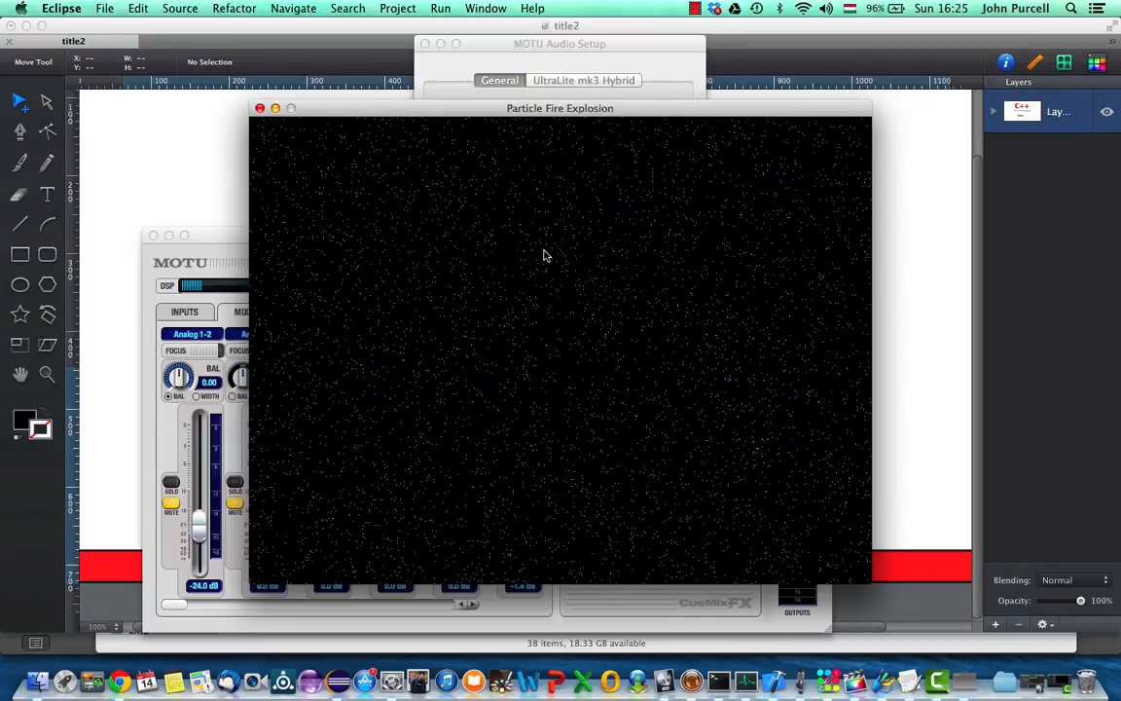
mouse_move(374, 255)
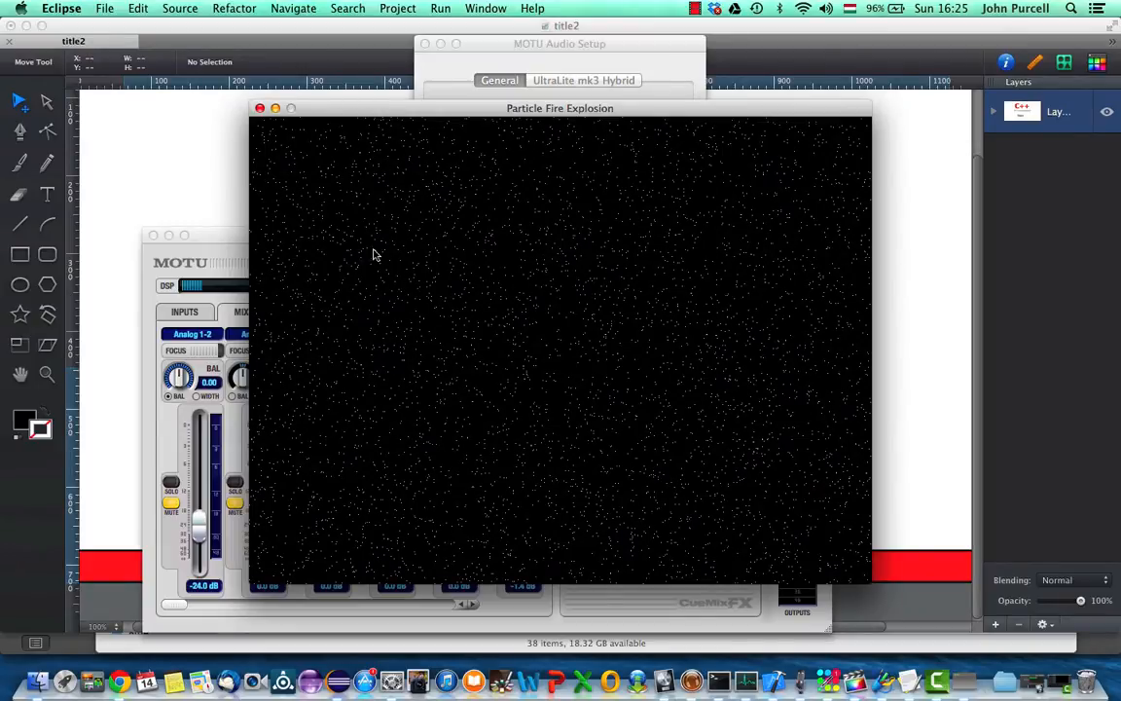
mouse_move(412, 255)
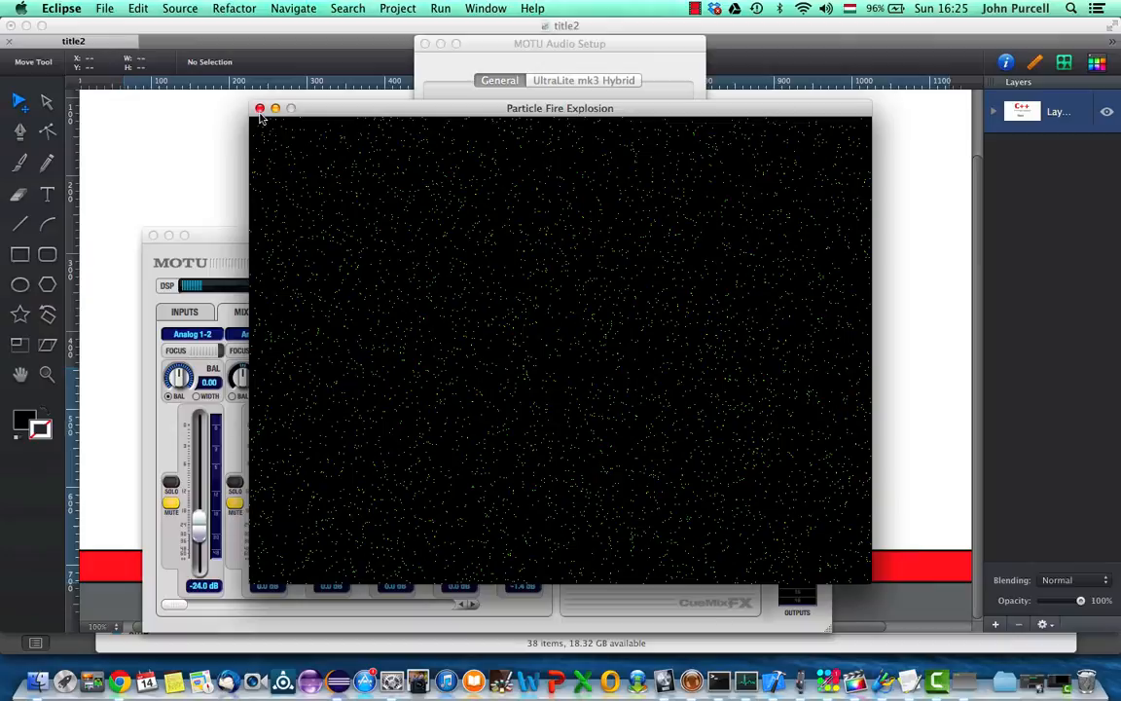
click(260, 108)
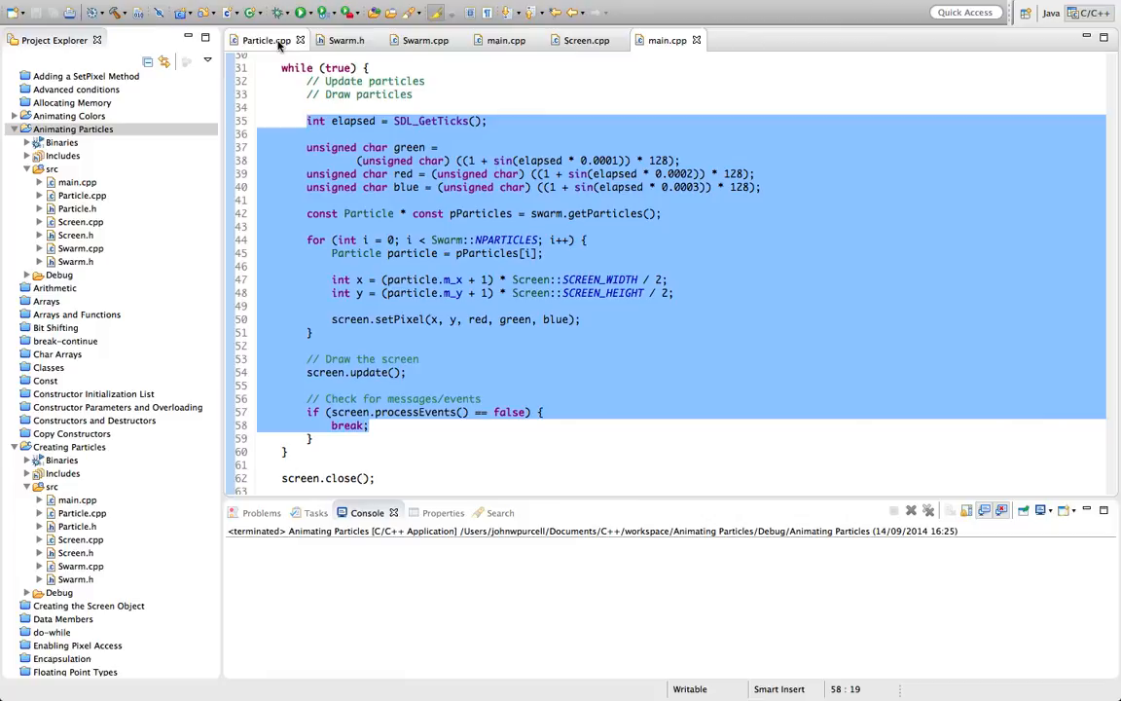
mouse_move(166, 276)
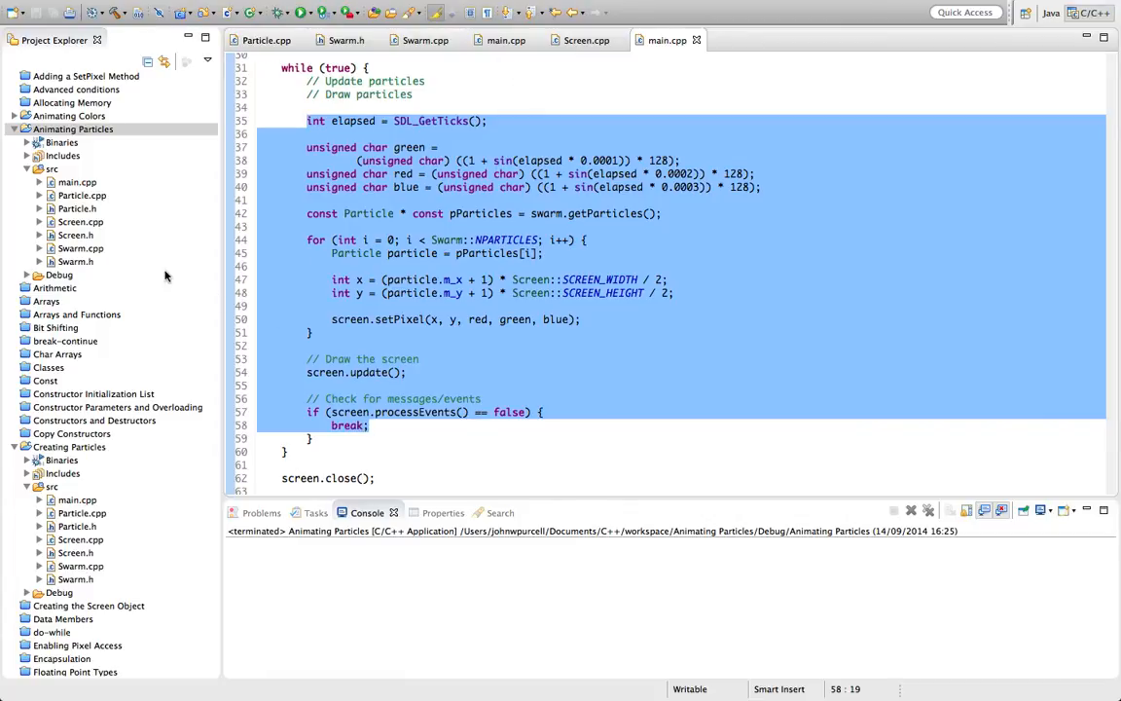
Step: Declare void update(); after the destructor in Particle.h
click(77, 208)
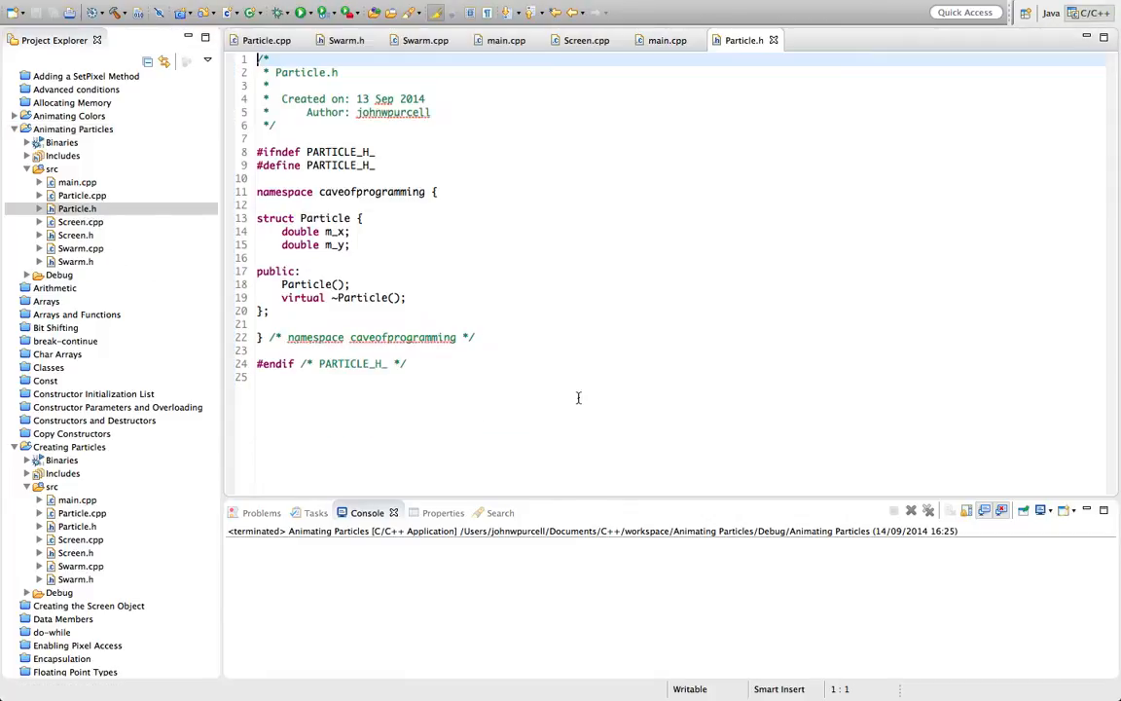
scroll(down, 3)
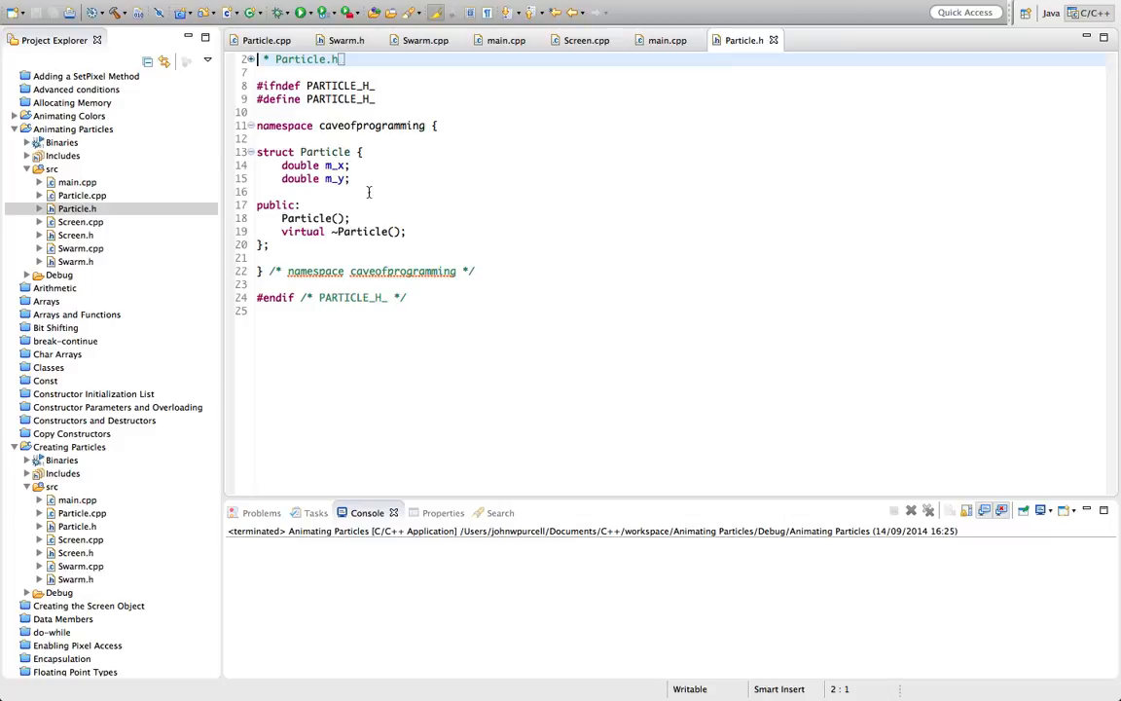
click(435, 231)
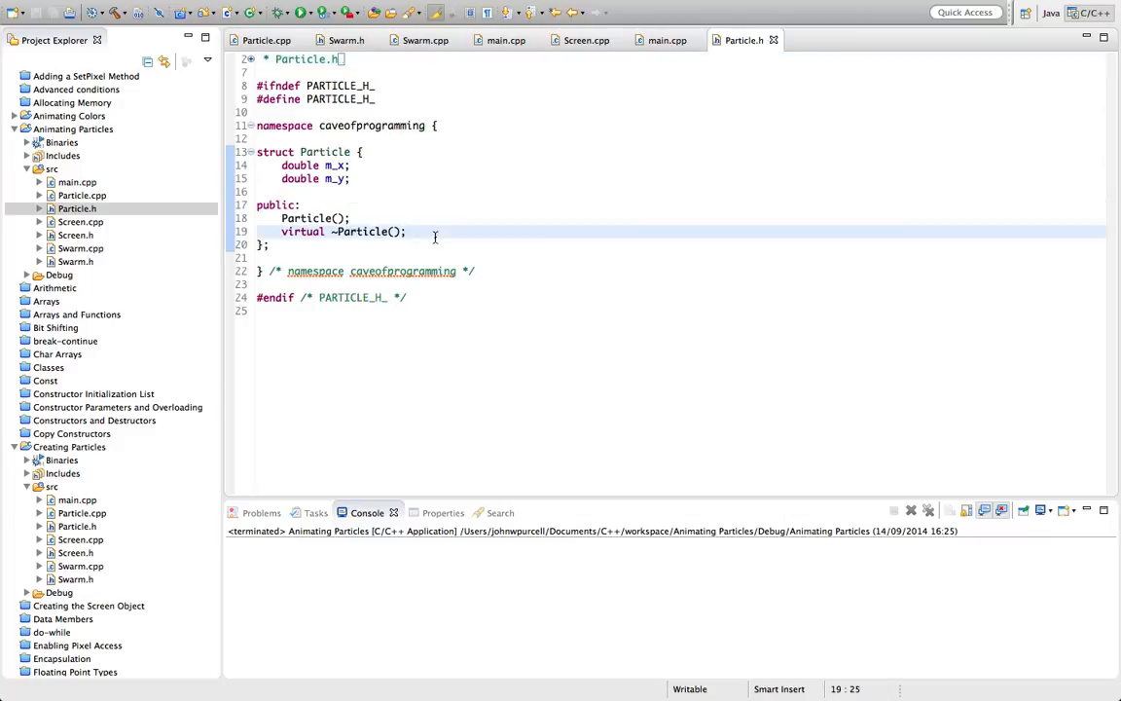
text(void)
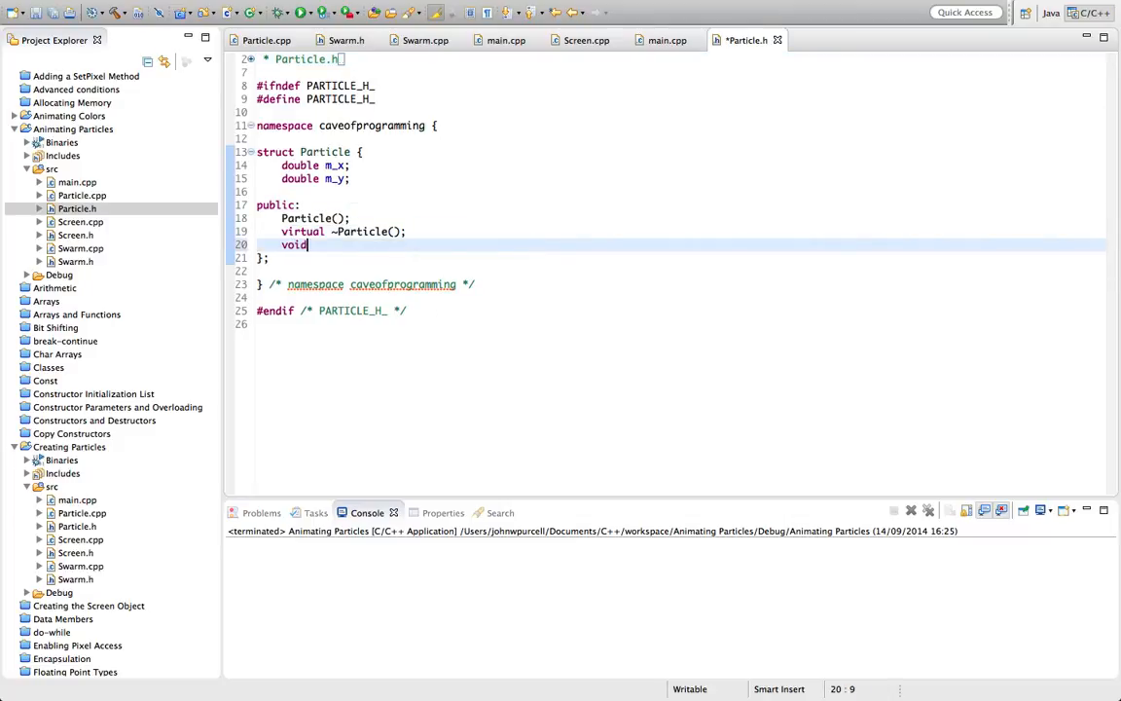
text(update())
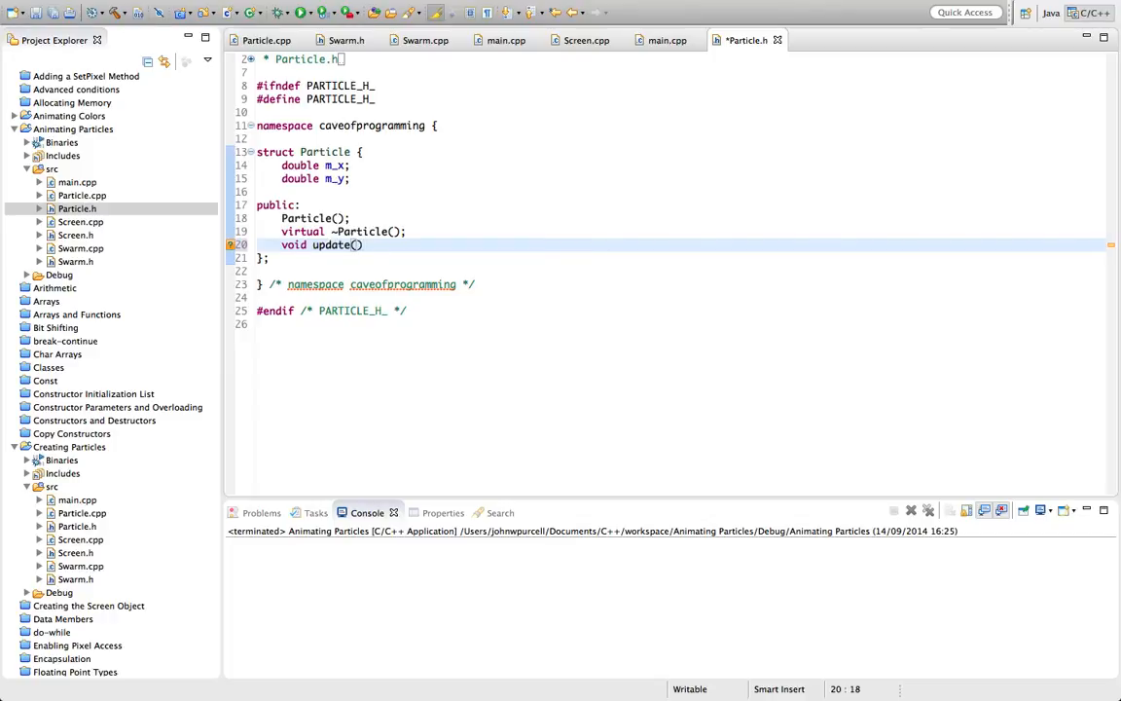
text(;)
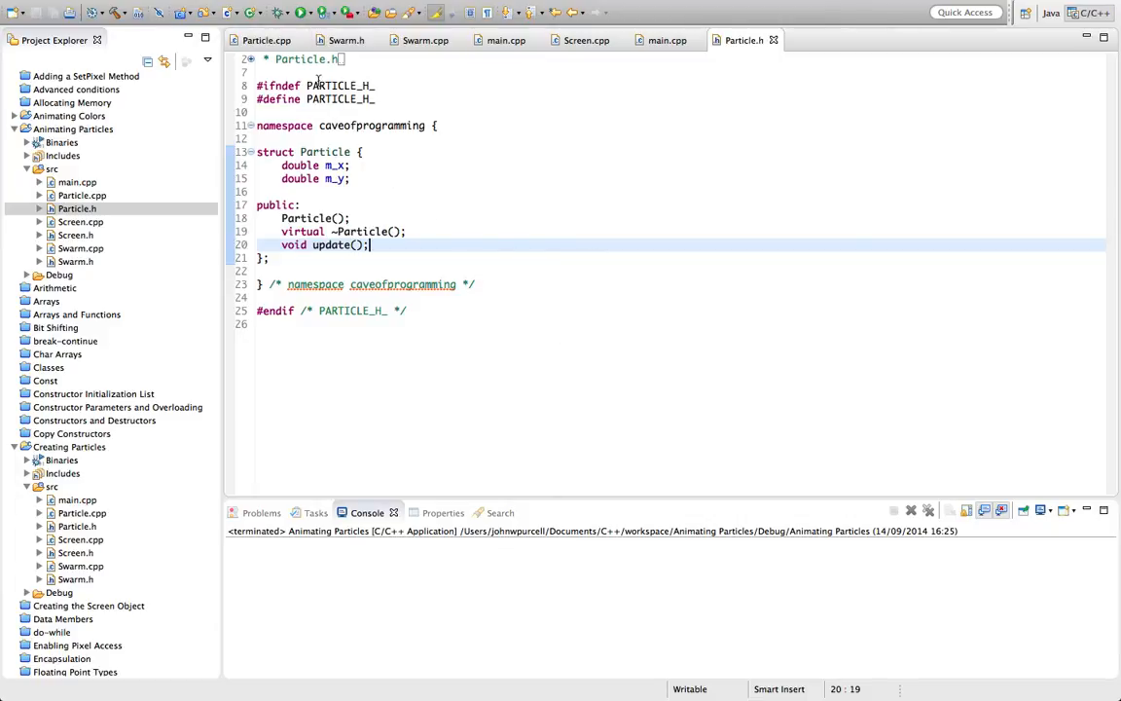
mouse_move(265, 40)
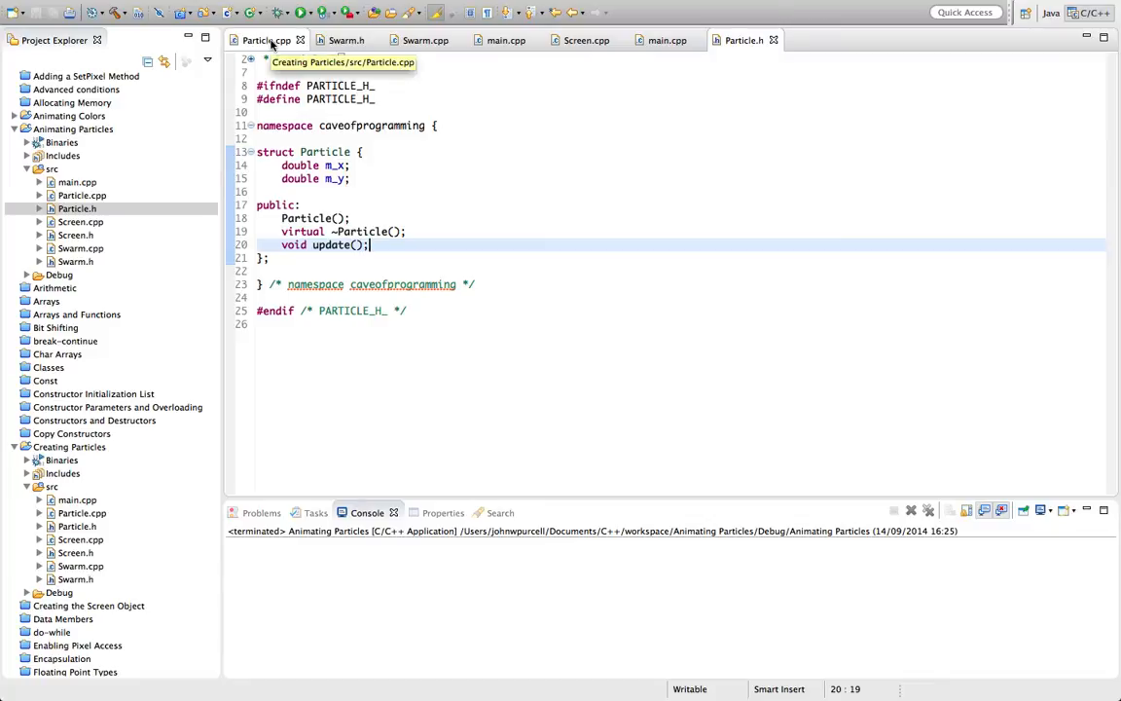
Step: Add an empty void Particle::update() definition after the destructor in Particle.cpp
click(266, 40)
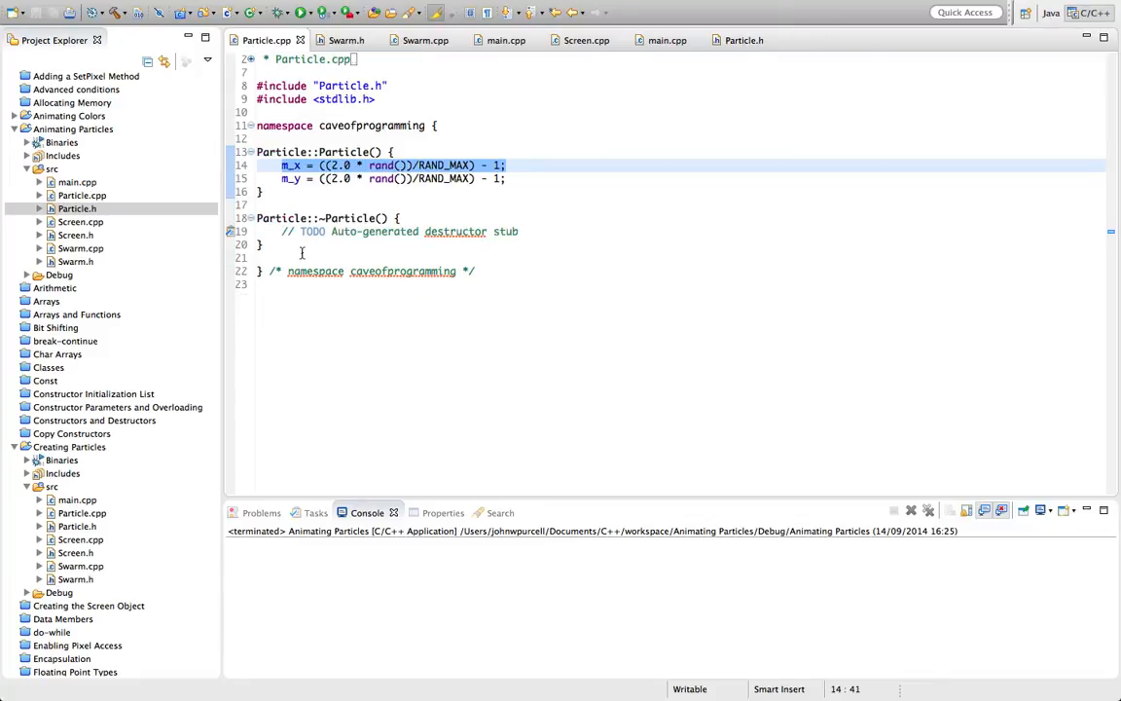
key(Enter)
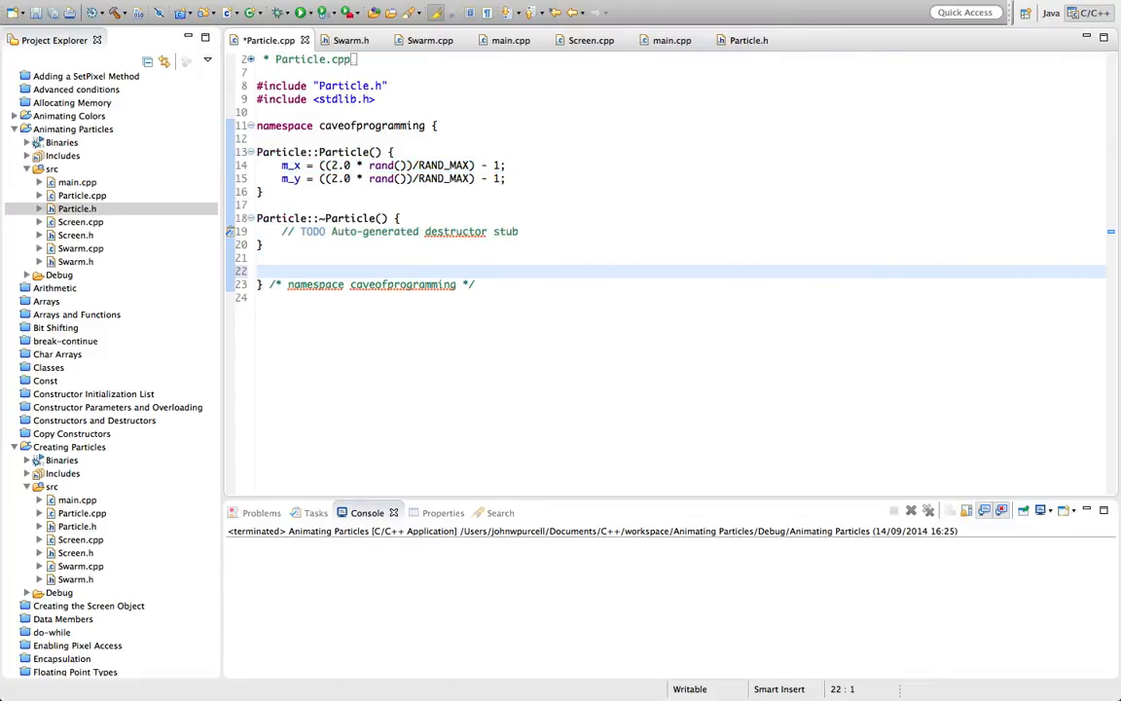
text(void Particle)
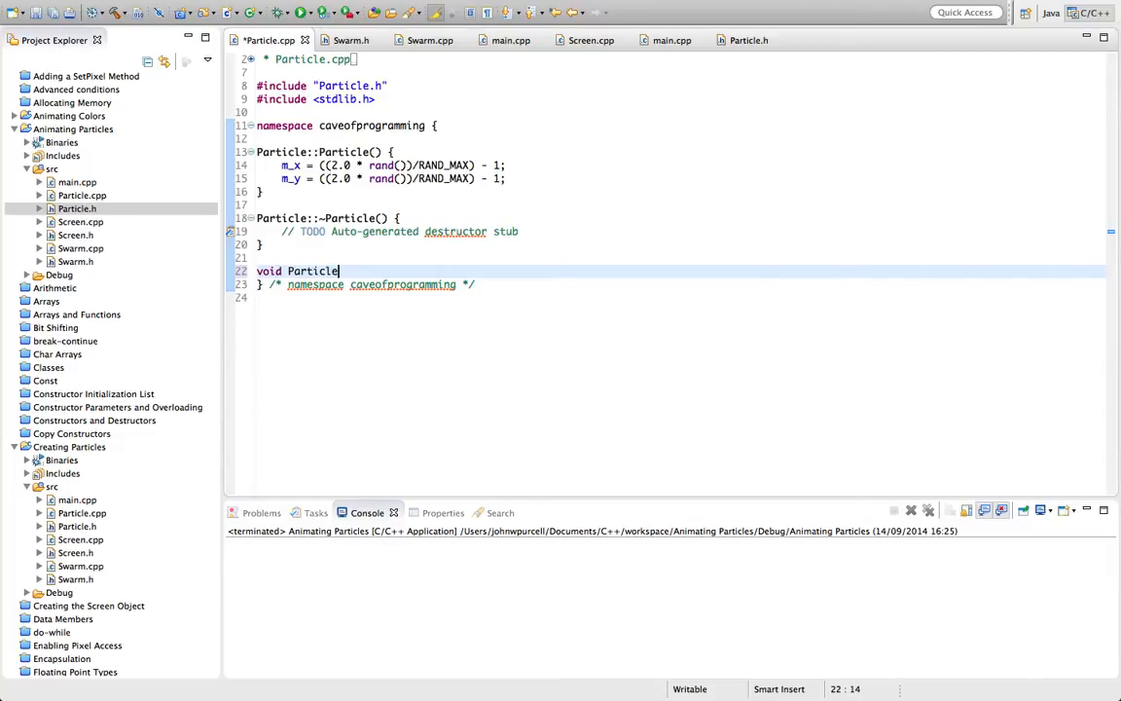
text(::P)
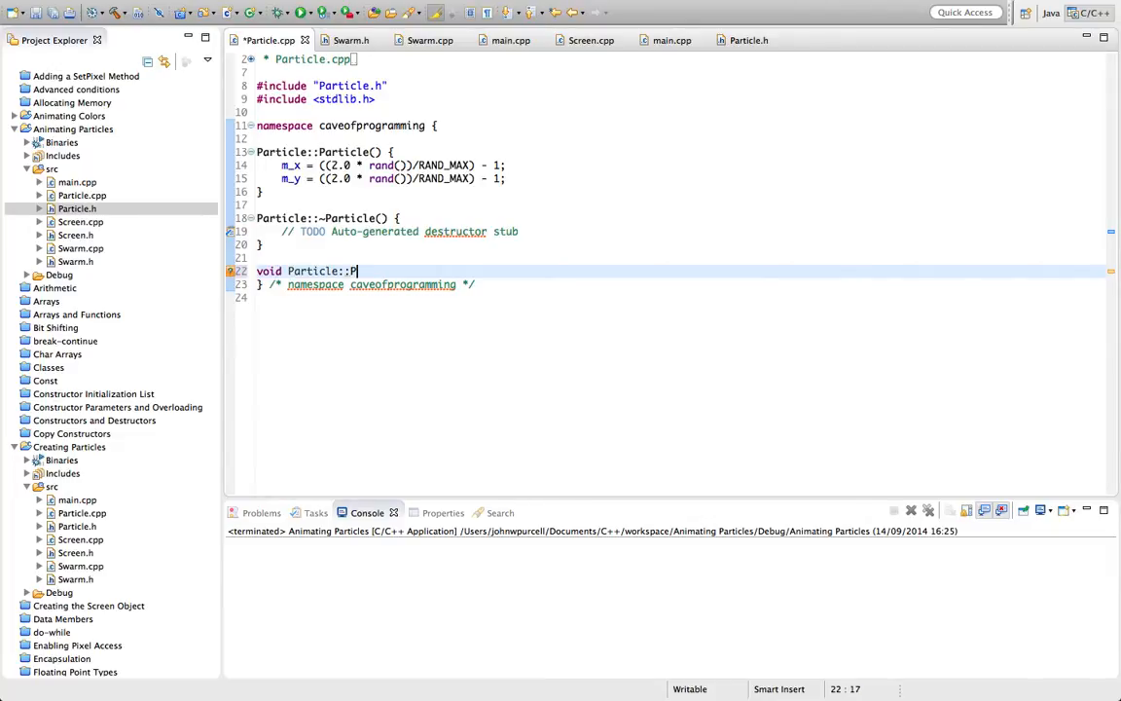
text(update() {)
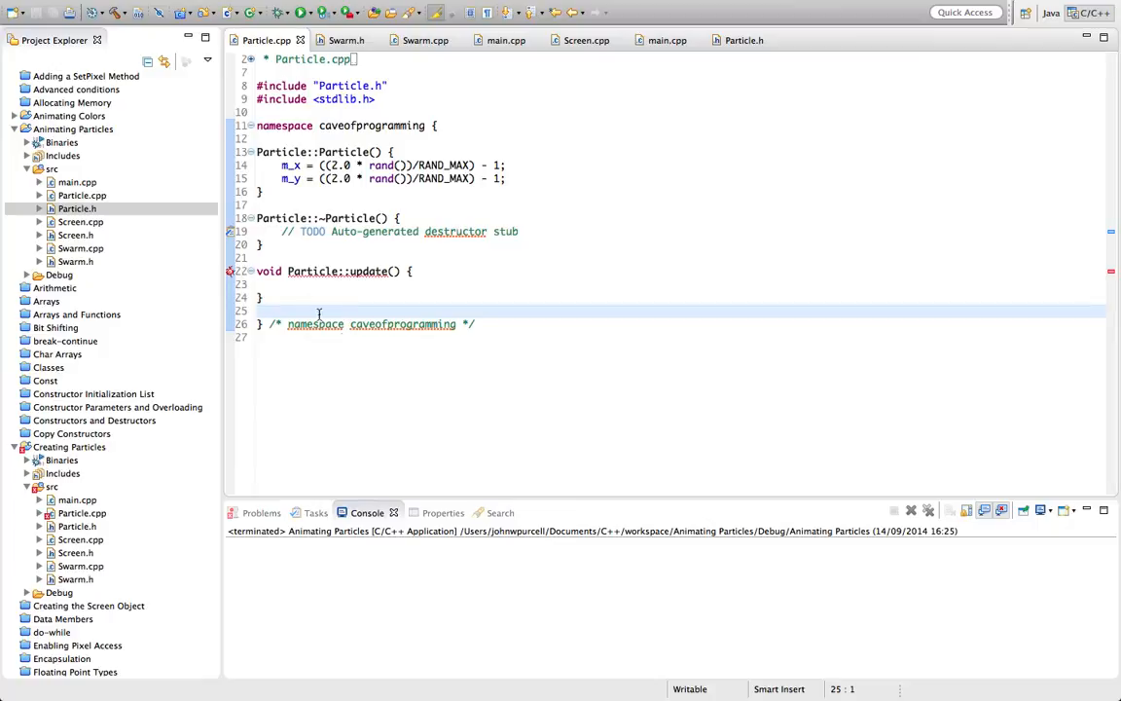
mouse_move(382, 318)
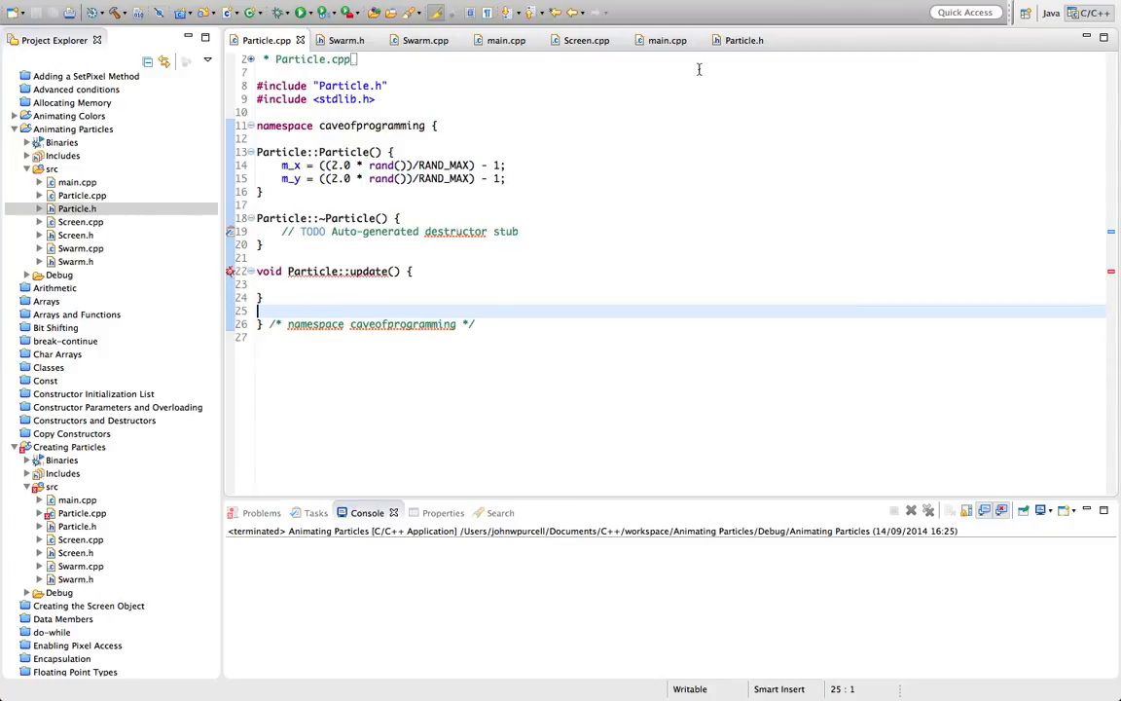
click(744, 39)
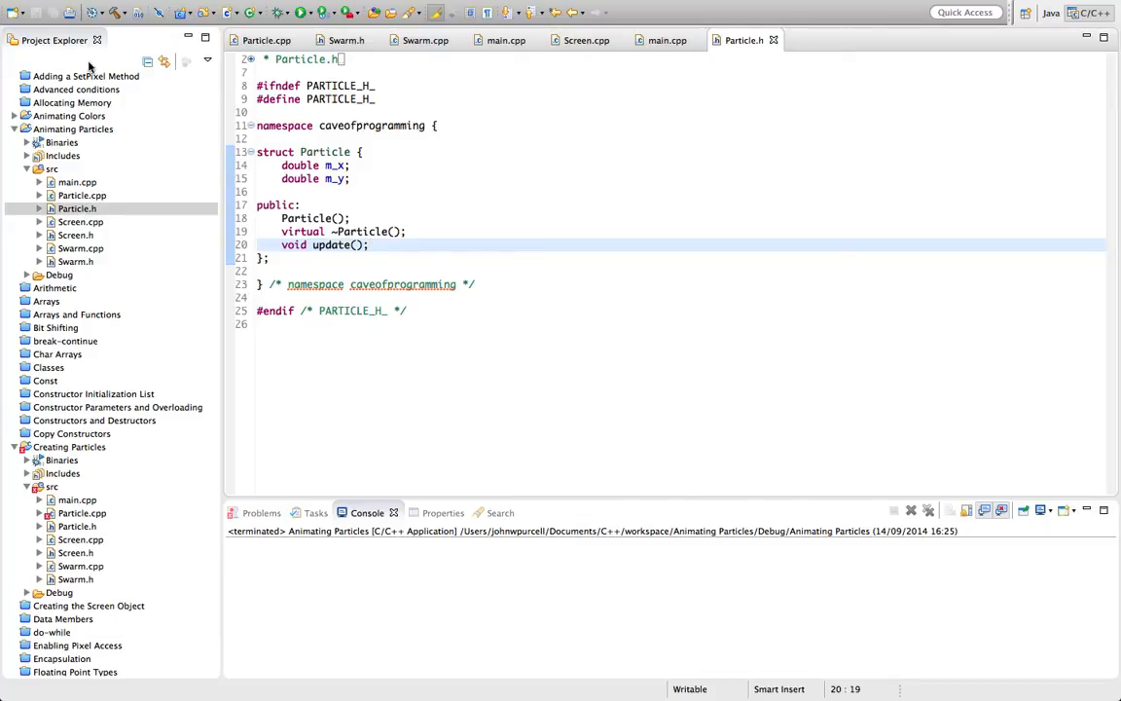
Step: Build the project and type the void Particle::update() { definition in Particle.cpp
click(267, 40)
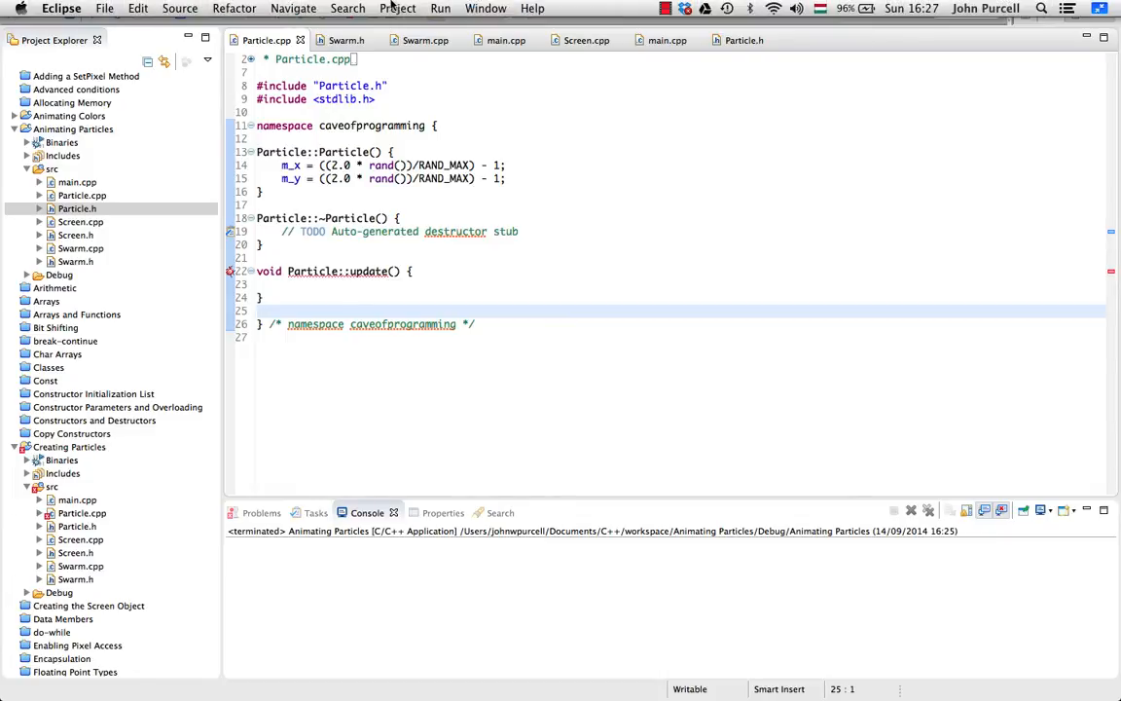
click(397, 7)
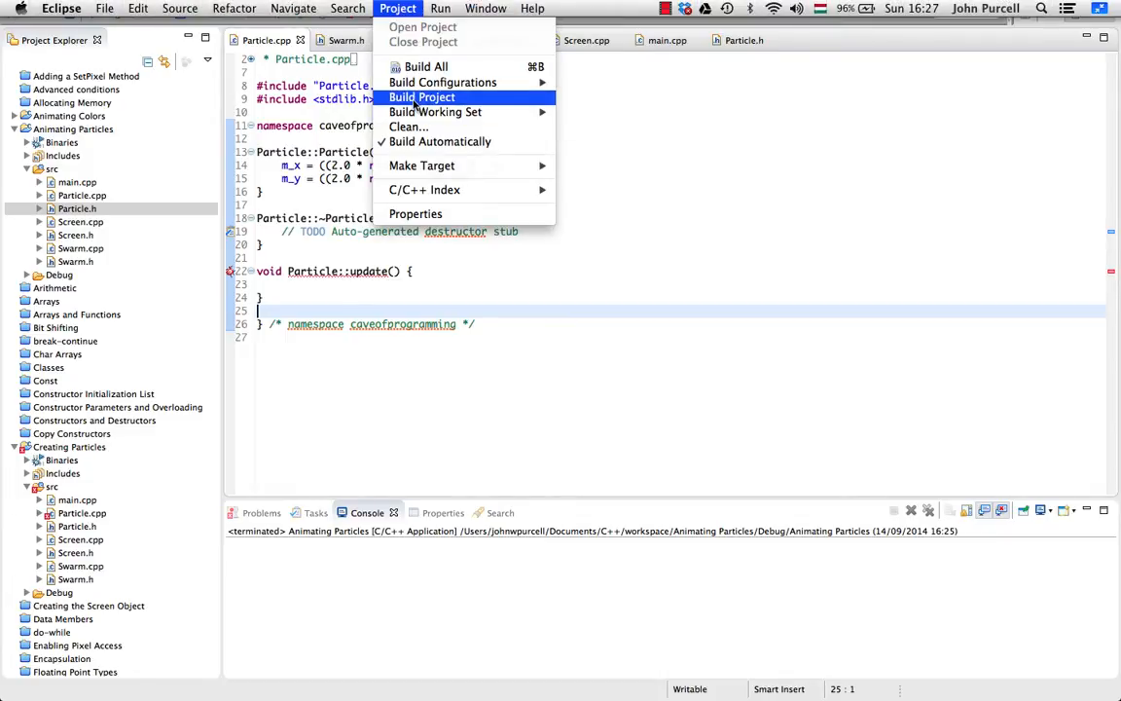
click(421, 97)
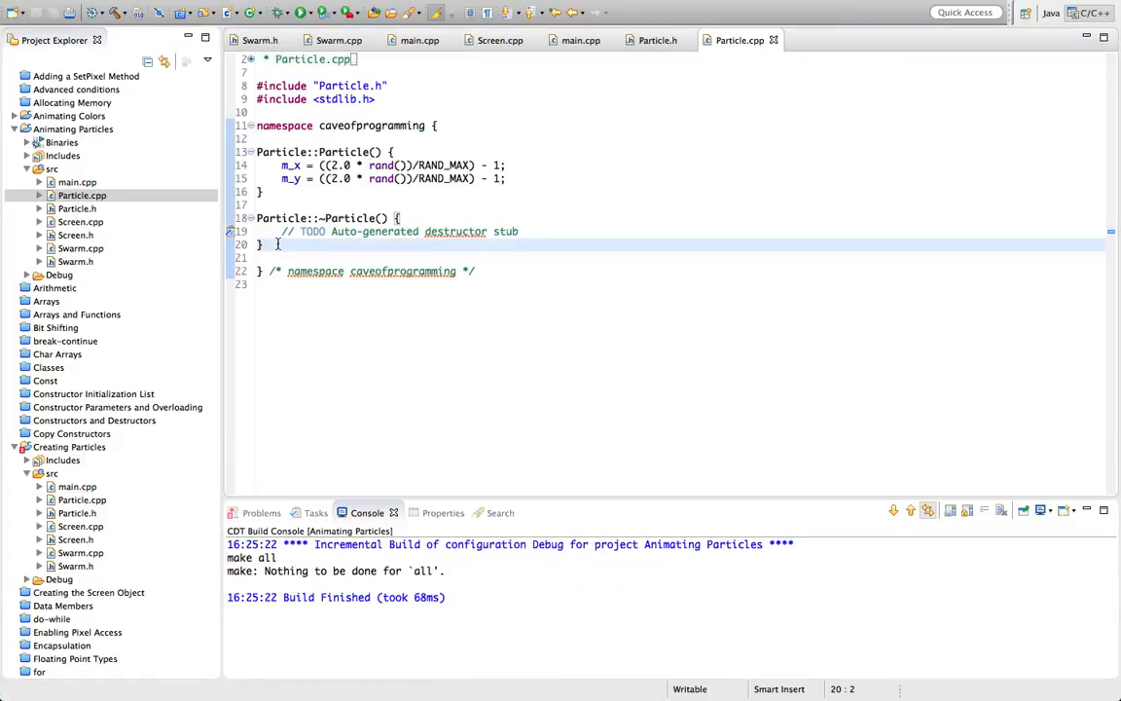
text(void Particle::update() {)
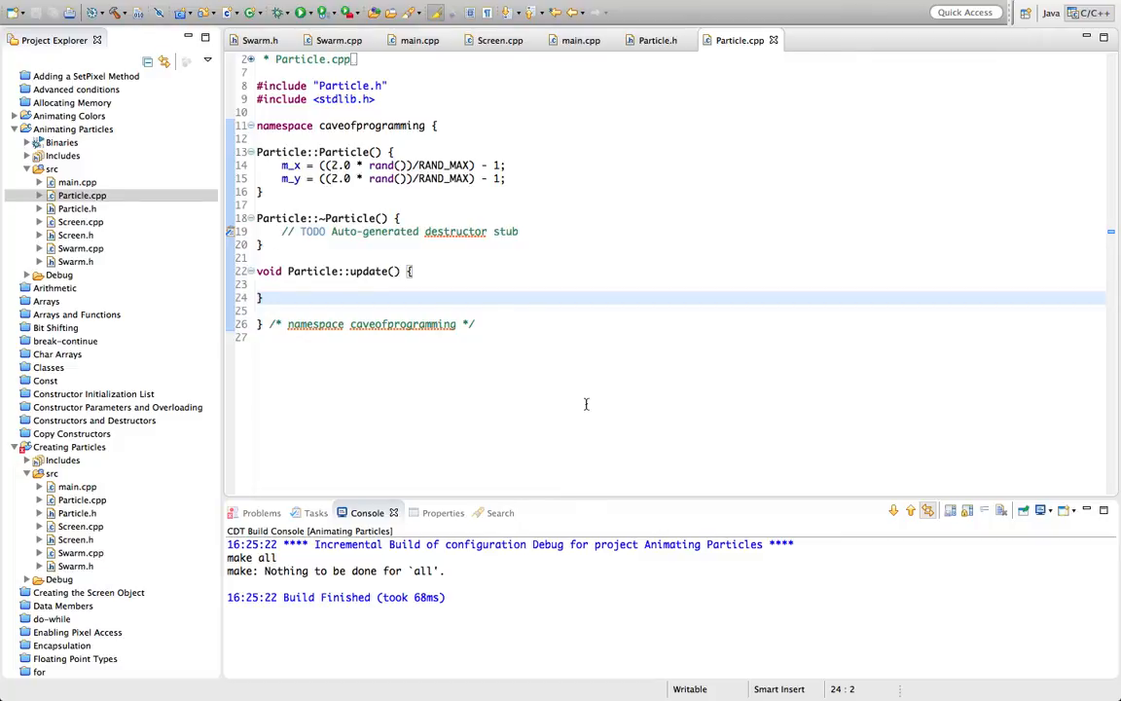
Step: In Particle::update(), define const double speed = 0.01 and add it to m_x and m_y
click(388, 284)
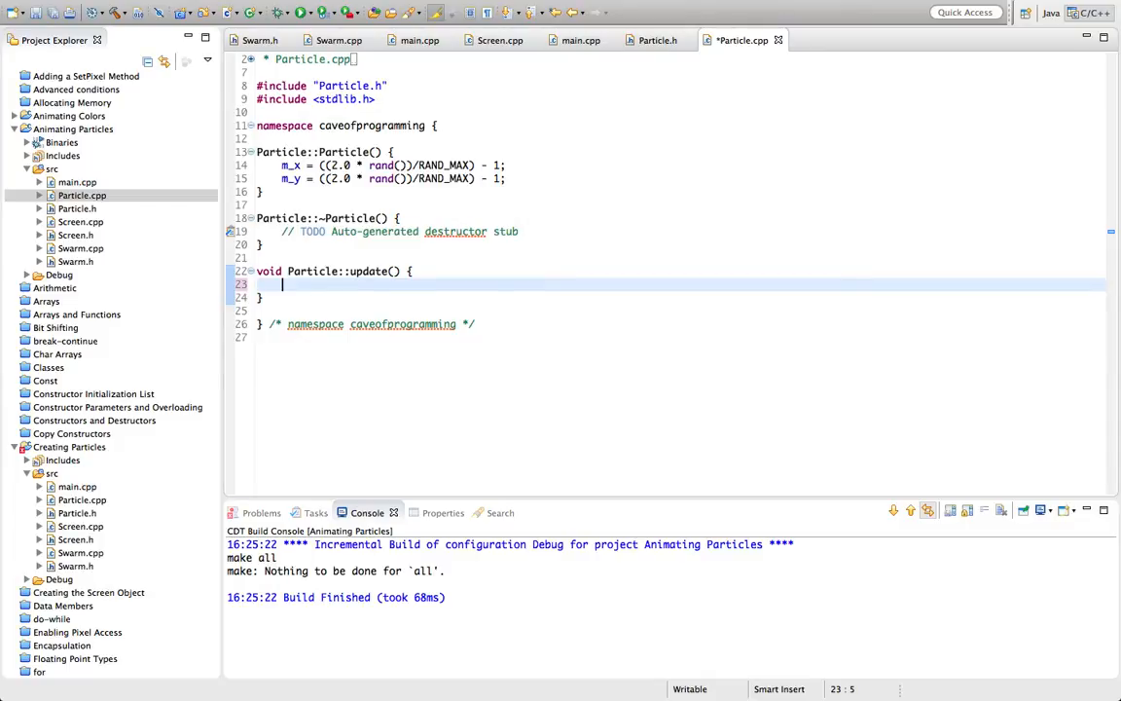
text(const)
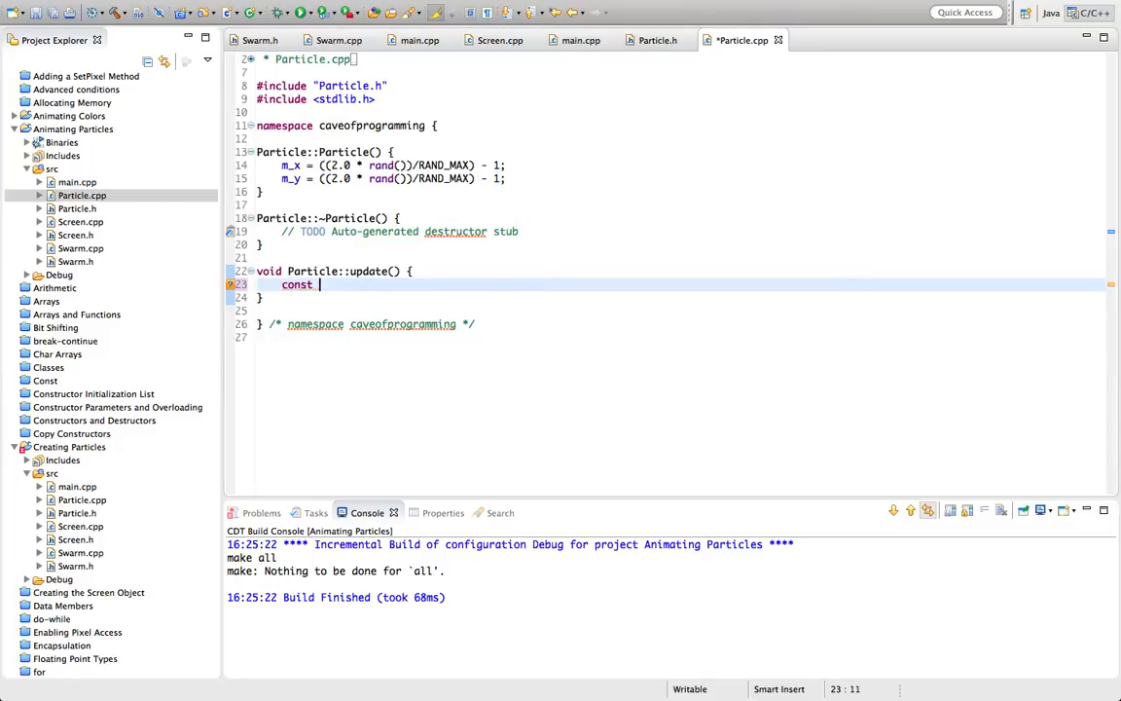
text(double)
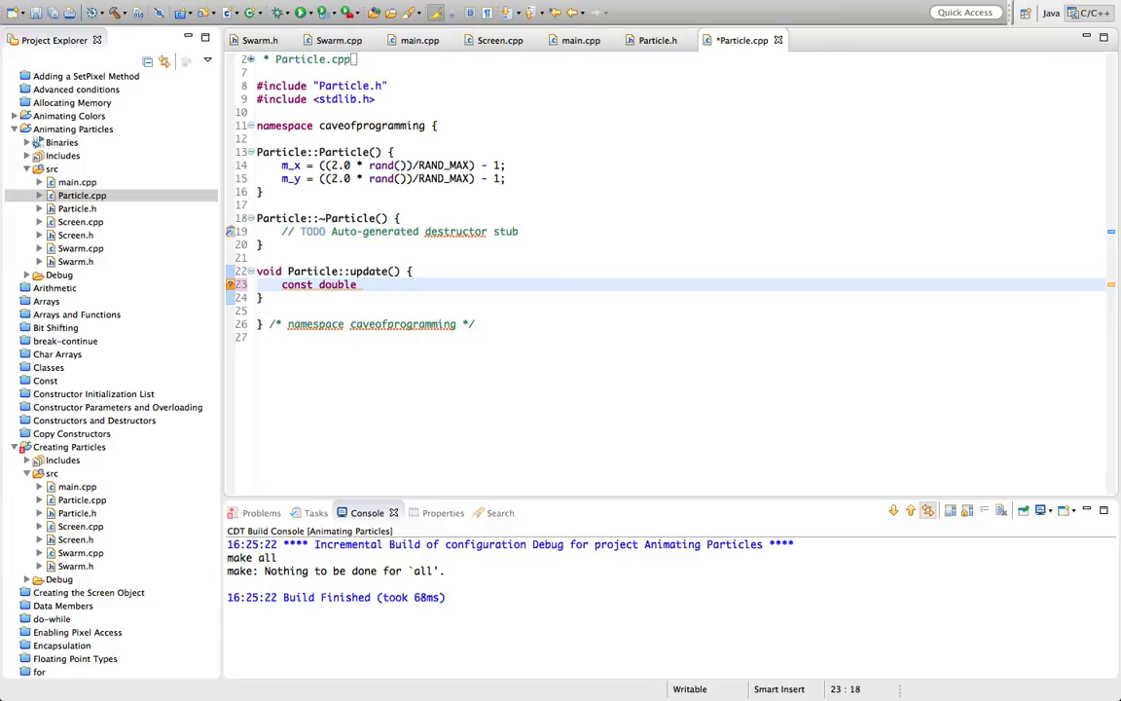
text(speed =)
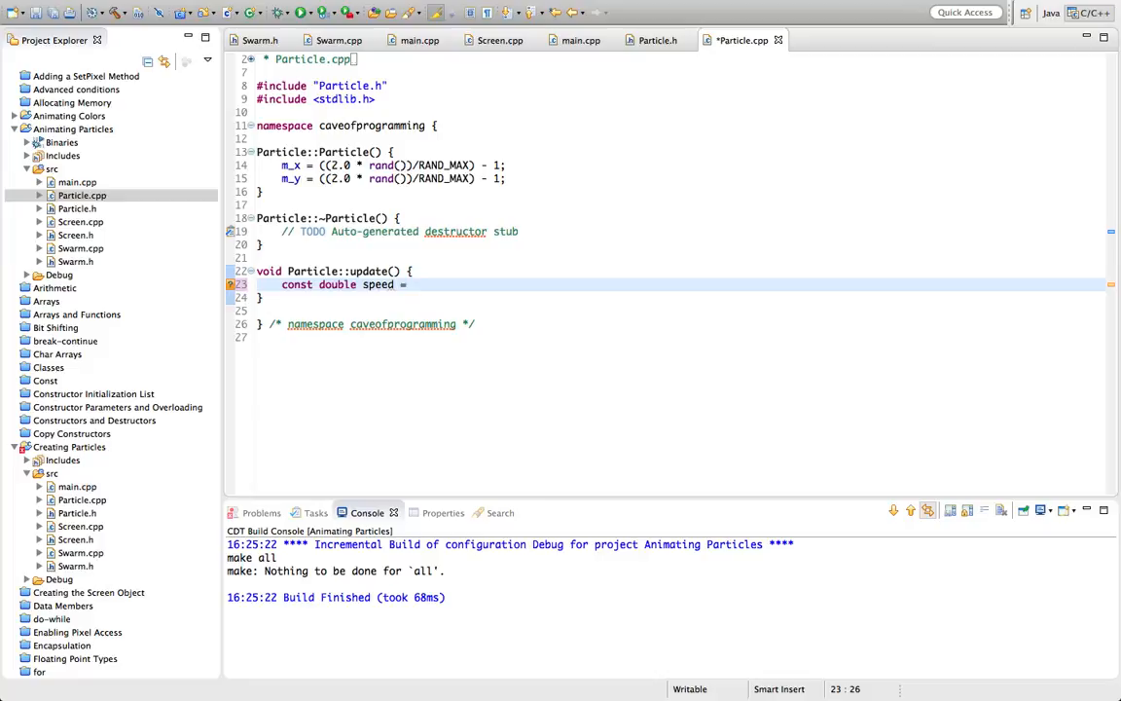
text(0.01;)
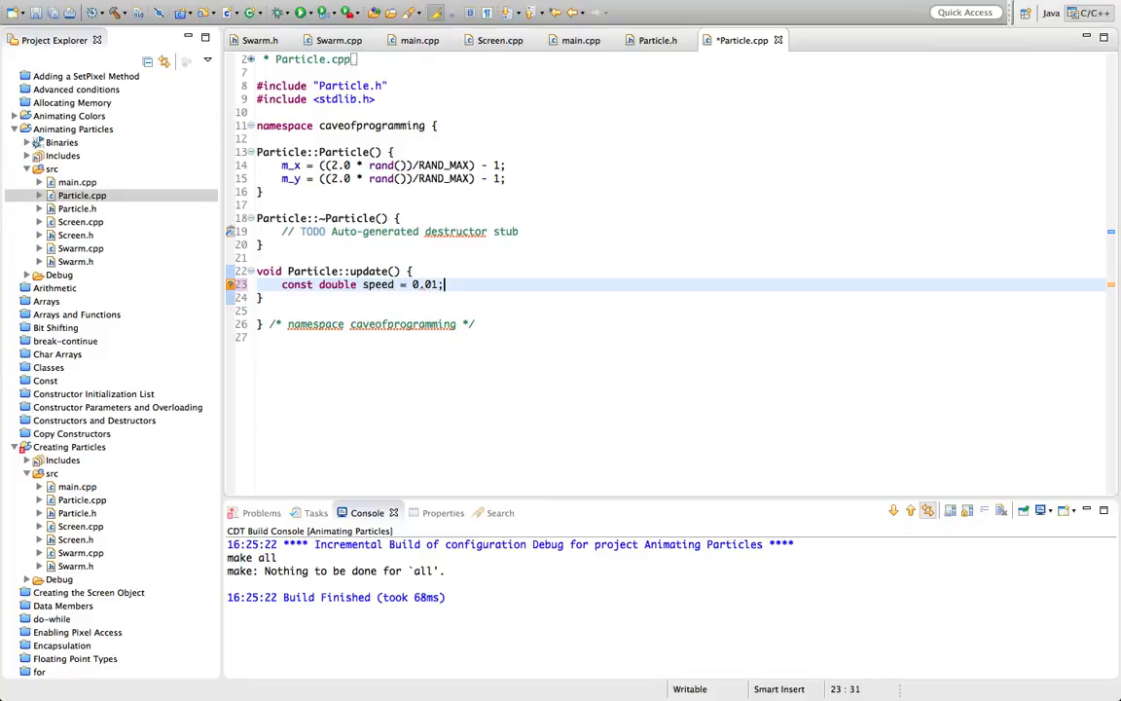
key(Return)
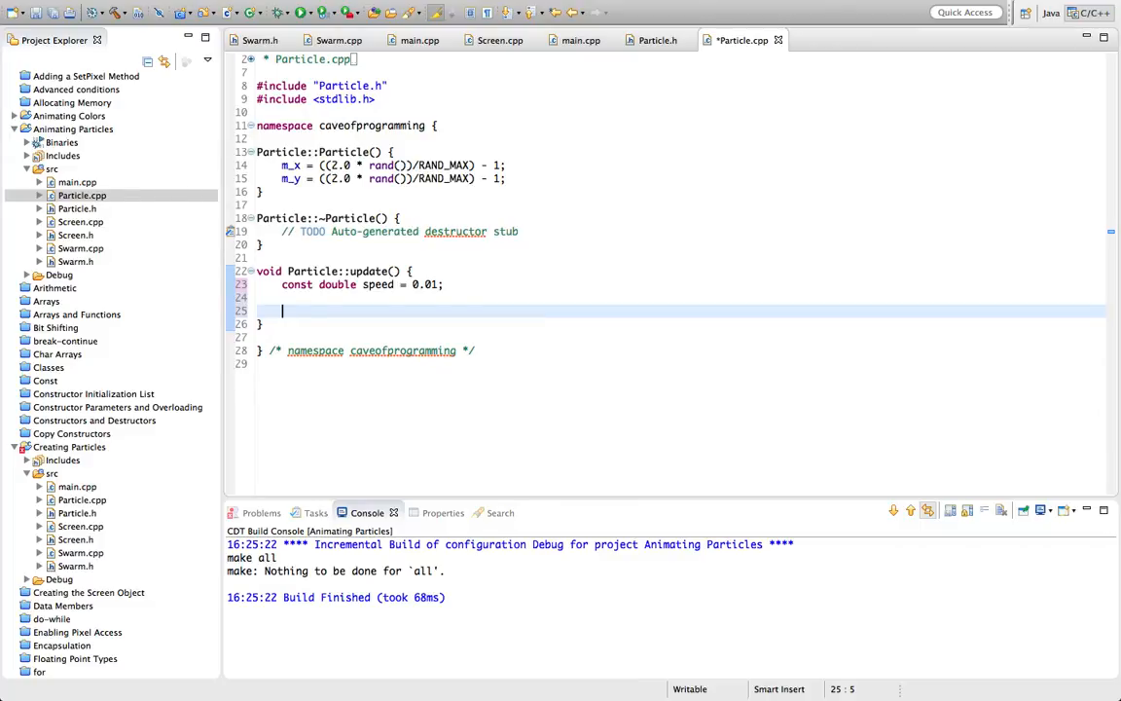
text(m)
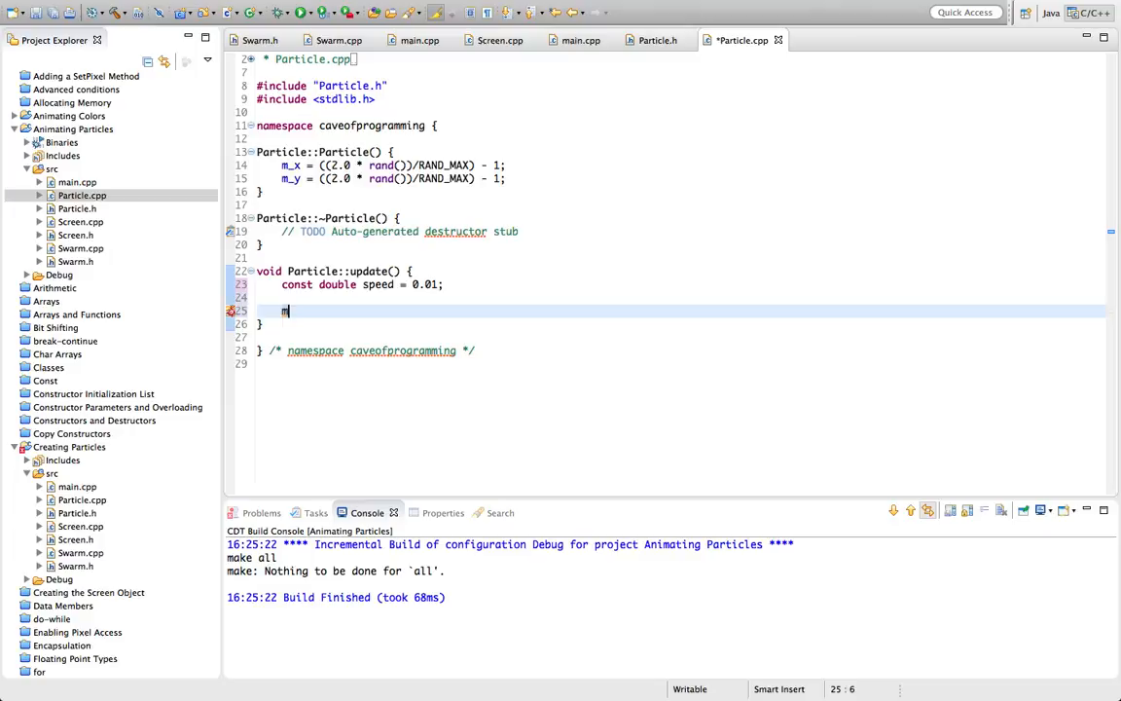
text(_X +)
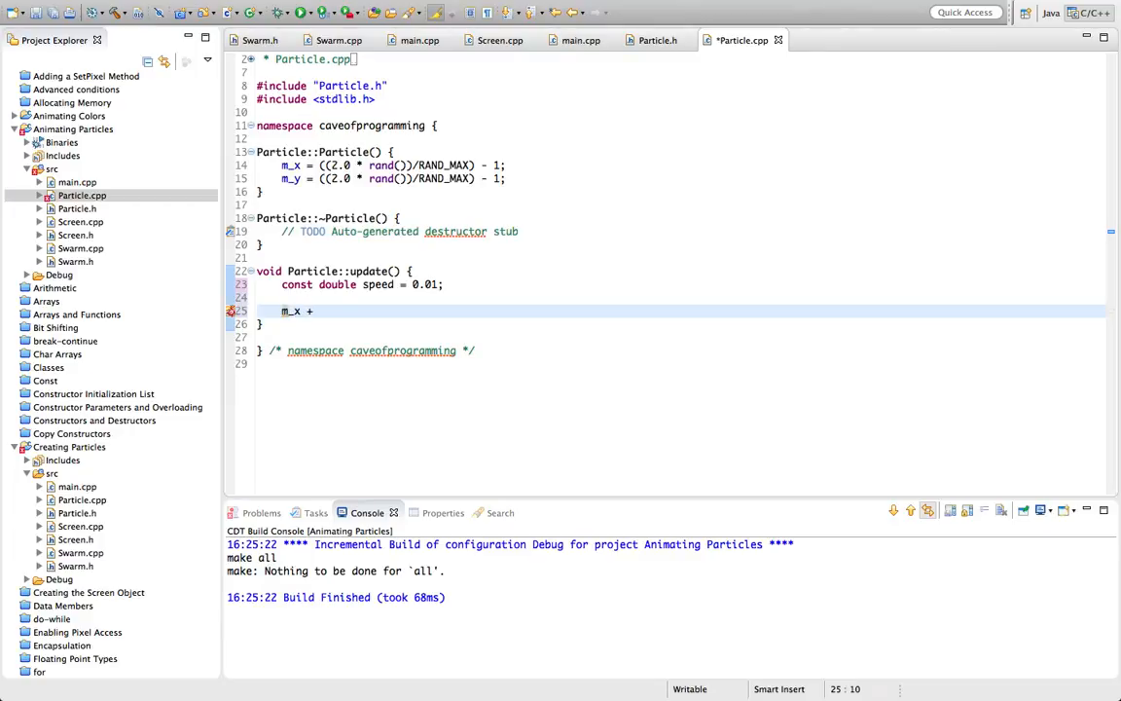
text(= speed;)
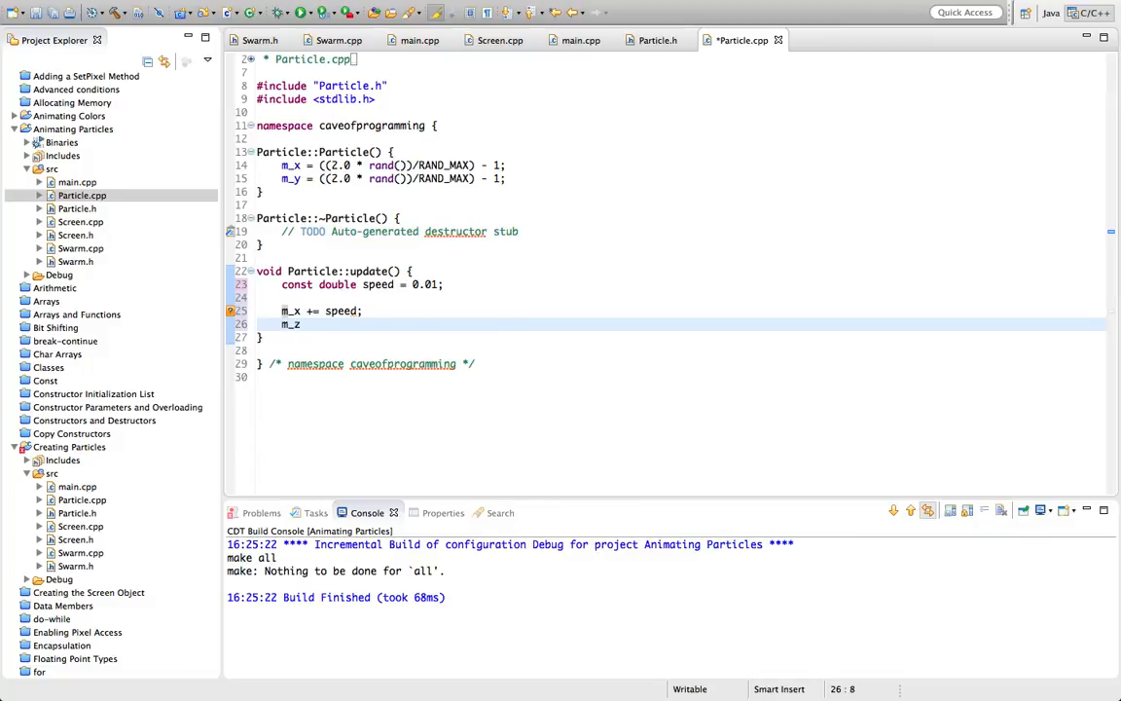
text(m_y +=)
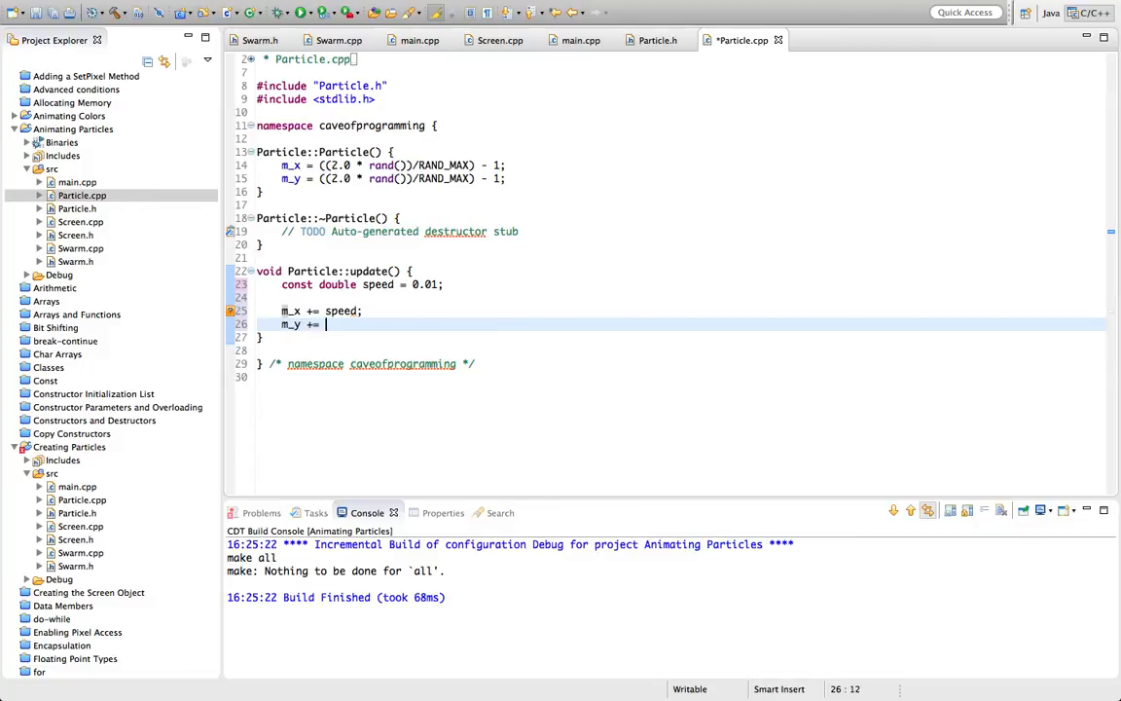
text(speed;)
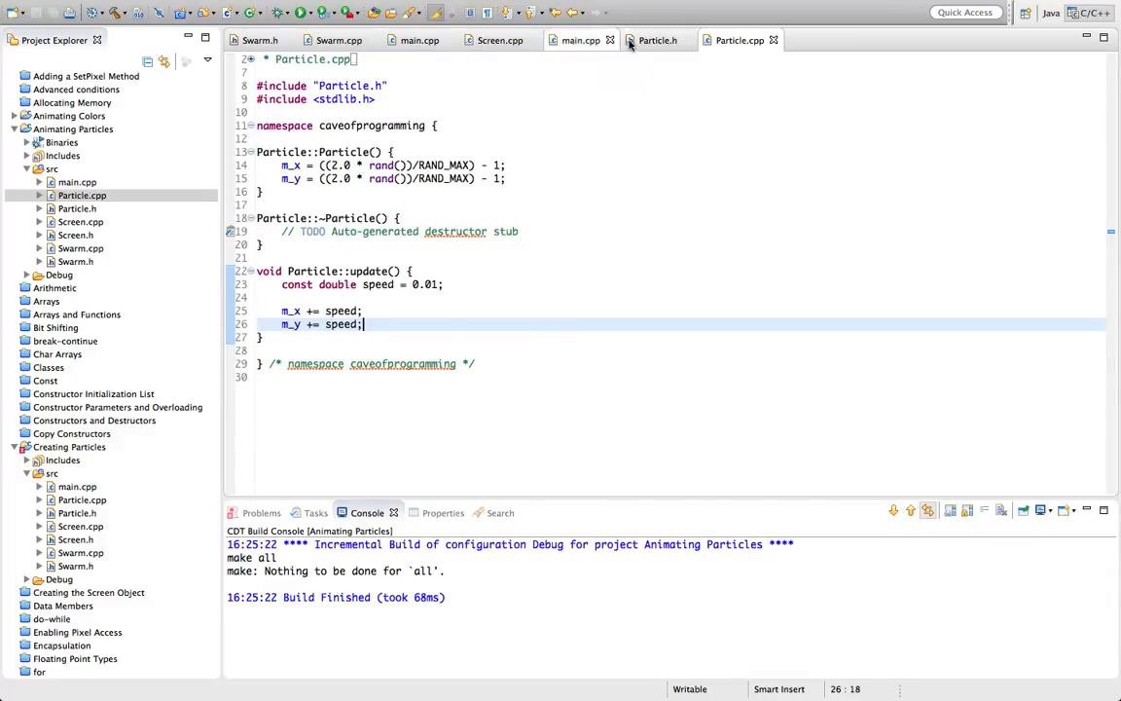
Step: Review main.cpp's particle-drawing for loop, marking the line that fetches each particle
click(580, 40)
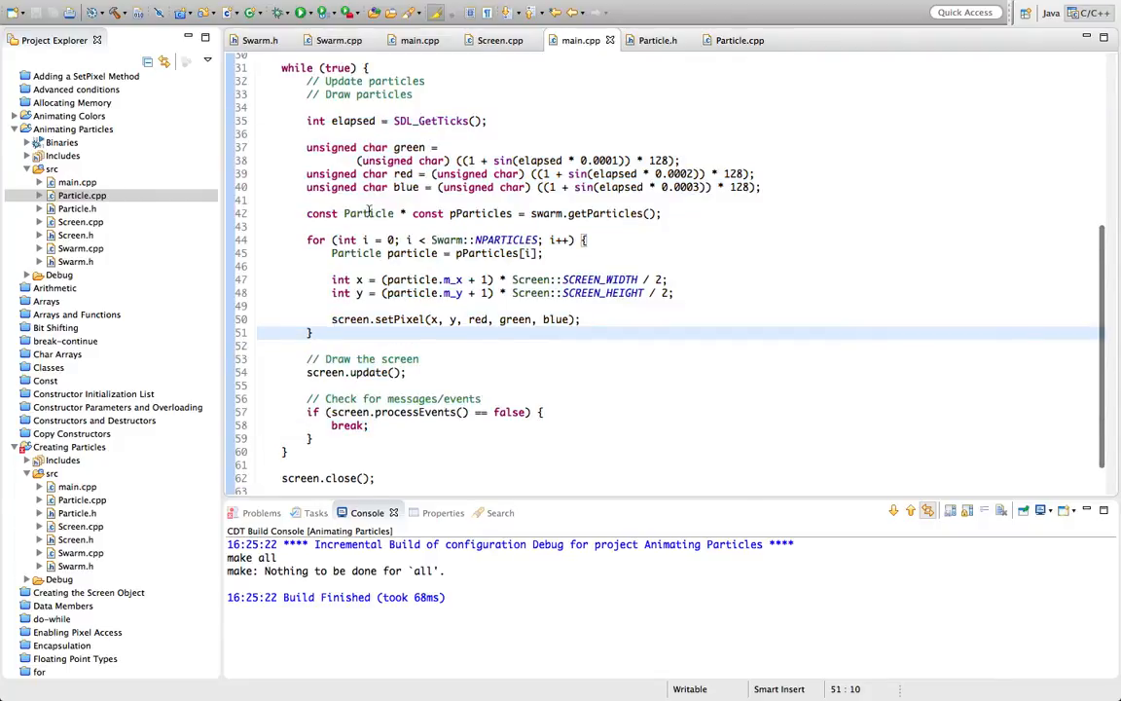
mouse_move(386, 261)
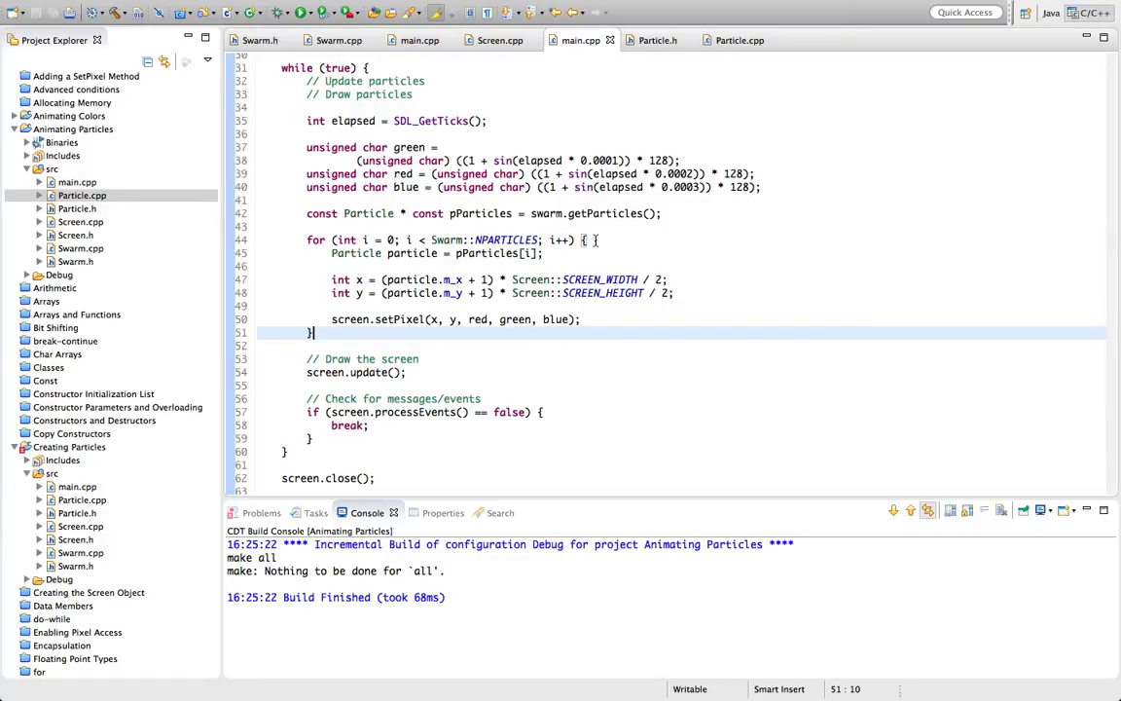
click(594, 239)
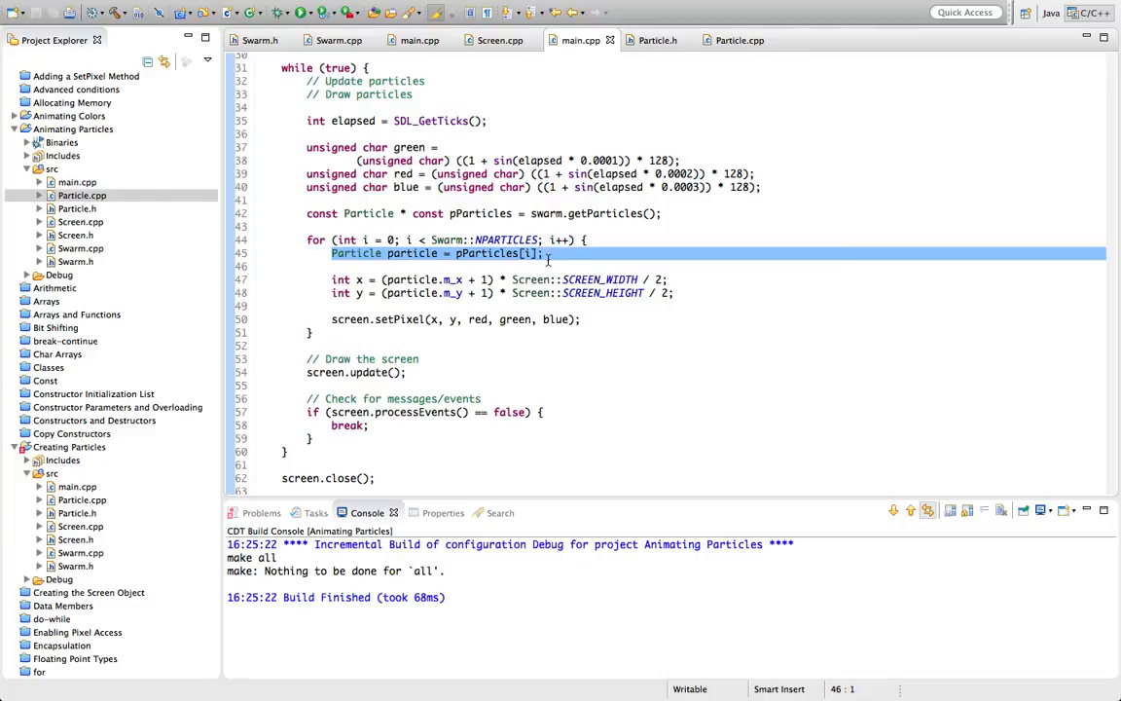
click(545, 253)
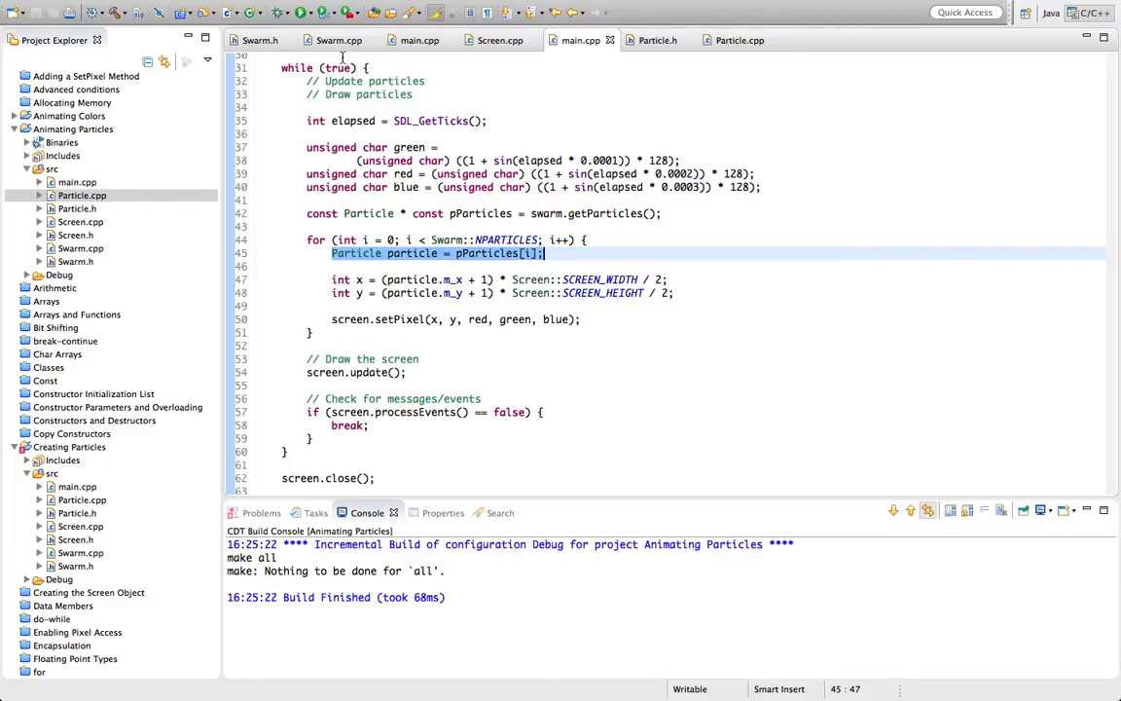
Step: Declare void update(); below the destructor in Swarm.h
click(260, 39)
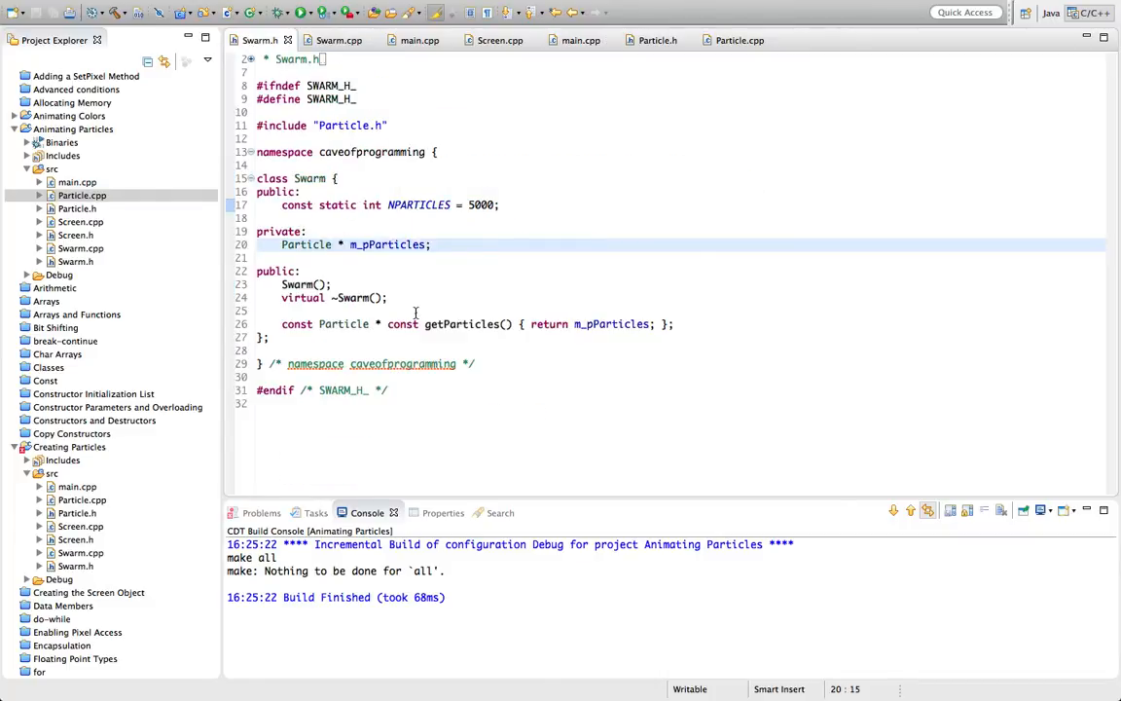
key(Return)
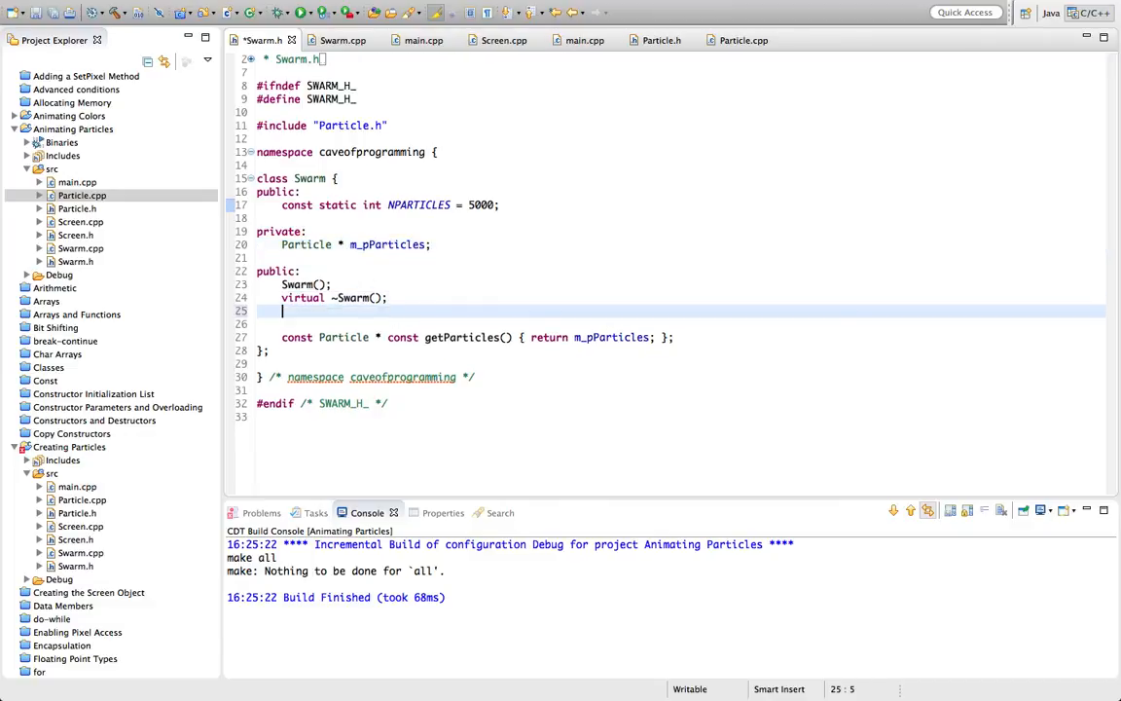
text(void updat)
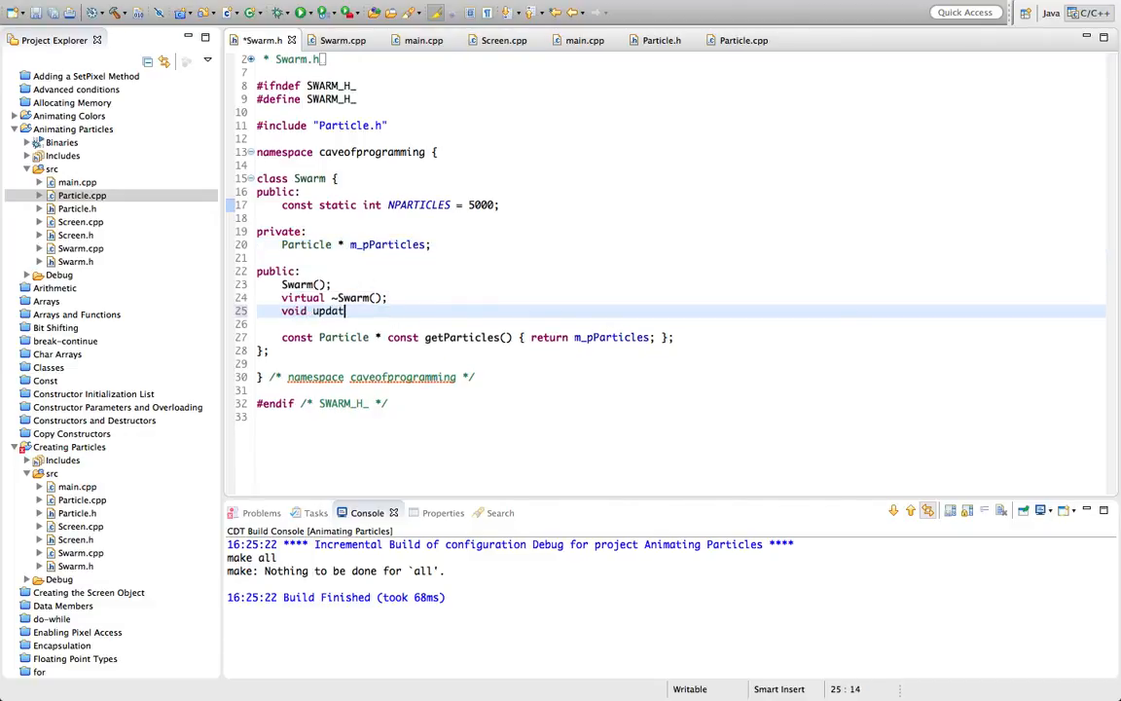
text(e();)
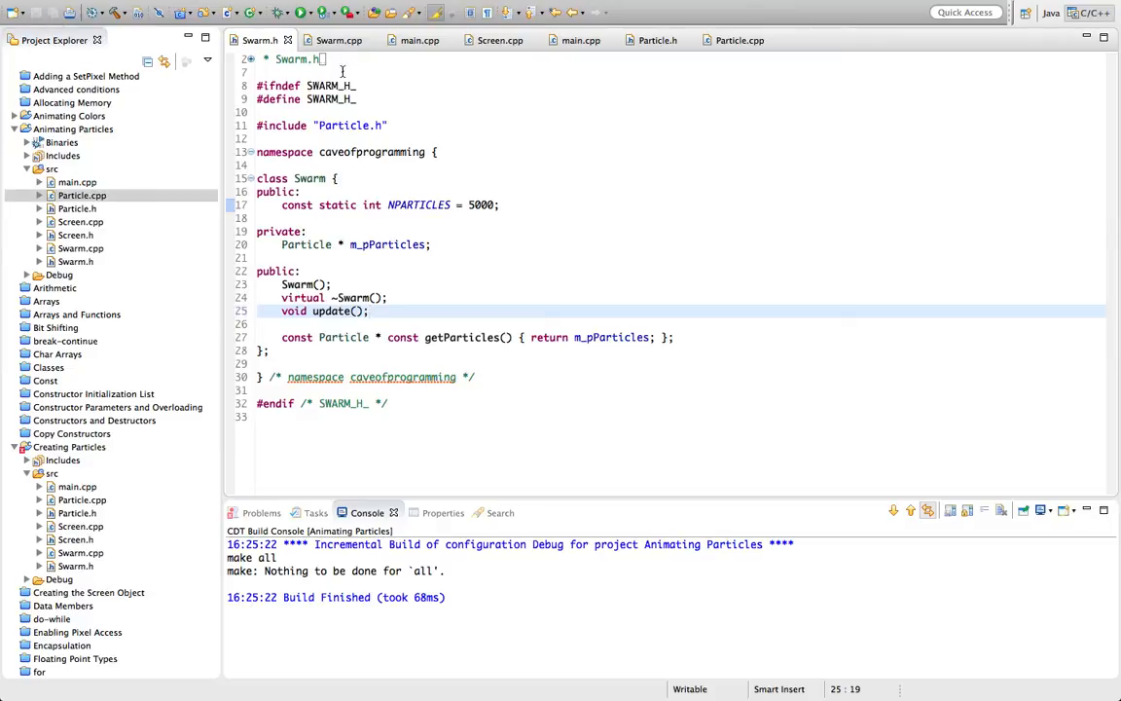
click(339, 40)
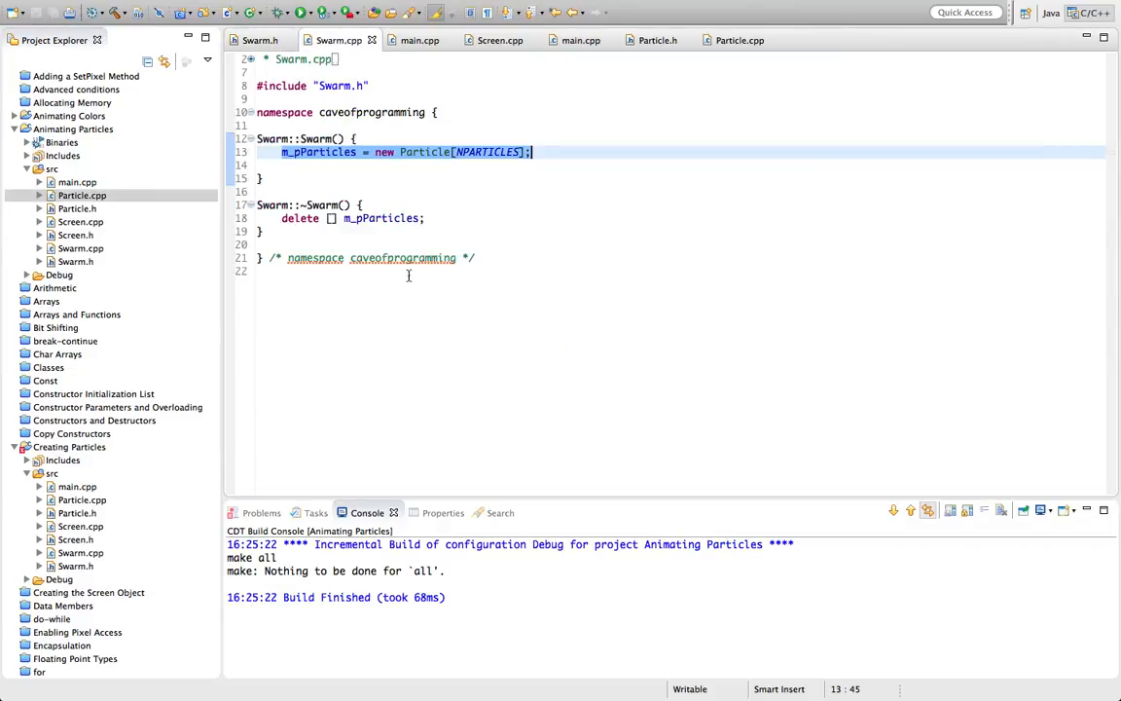
Step: Type void Swarm::update() { to start an empty method below the destructor
text(void Swarm)
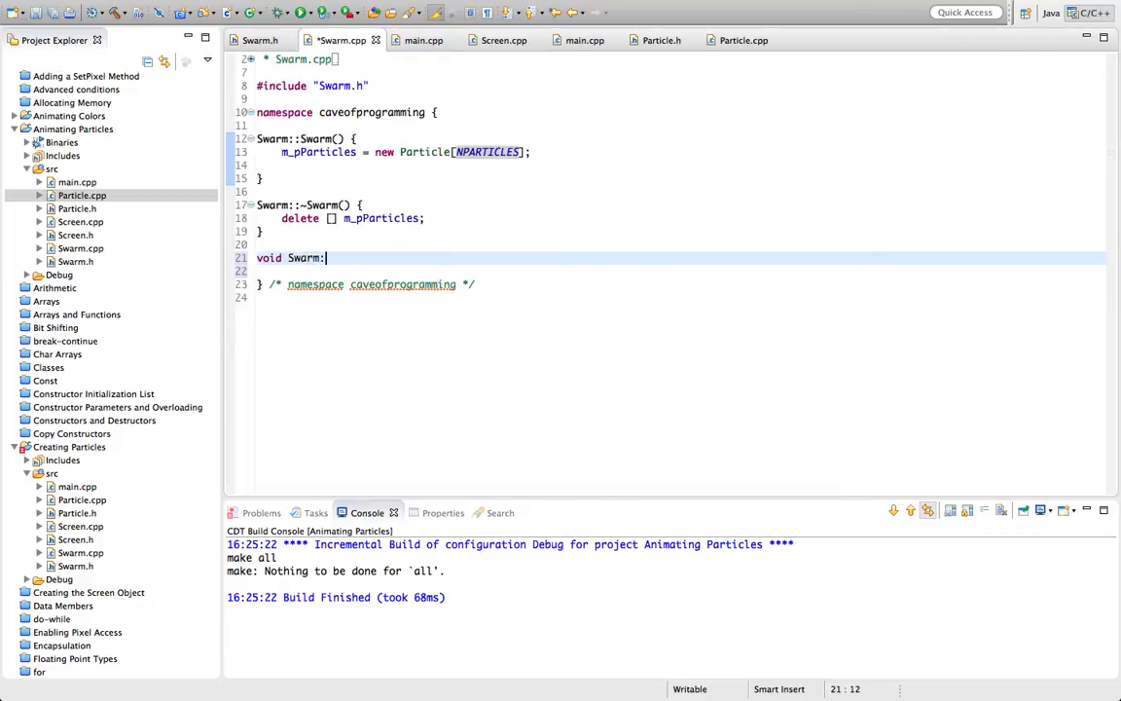
text(:update())
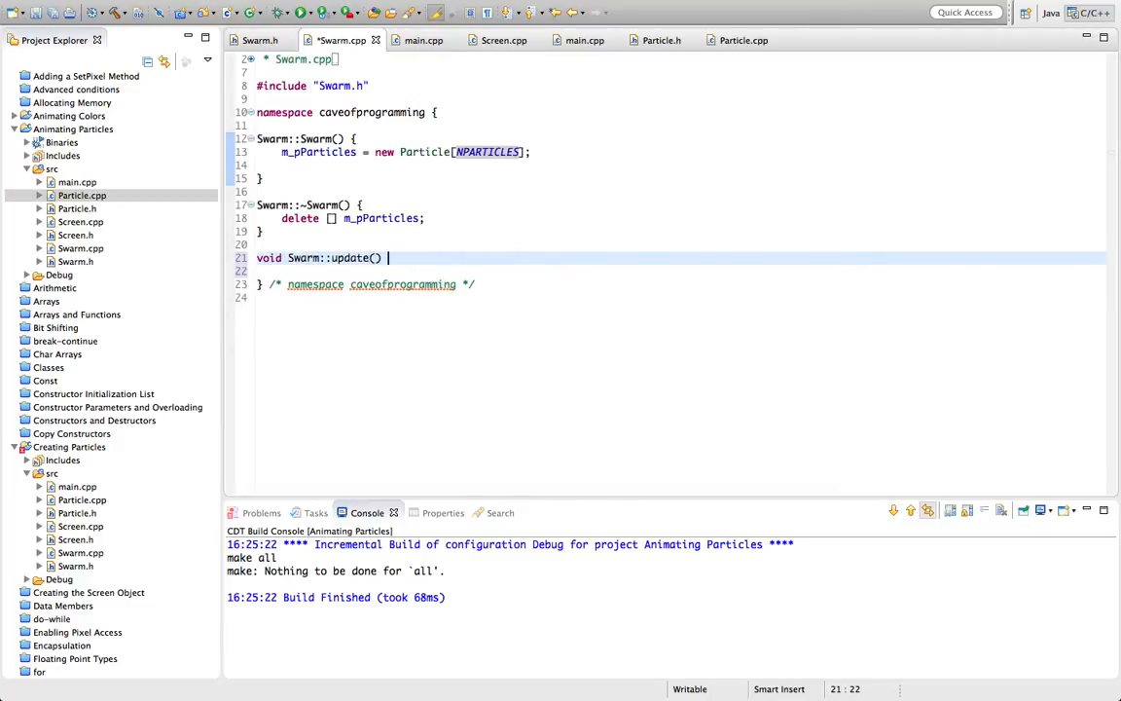
text({)
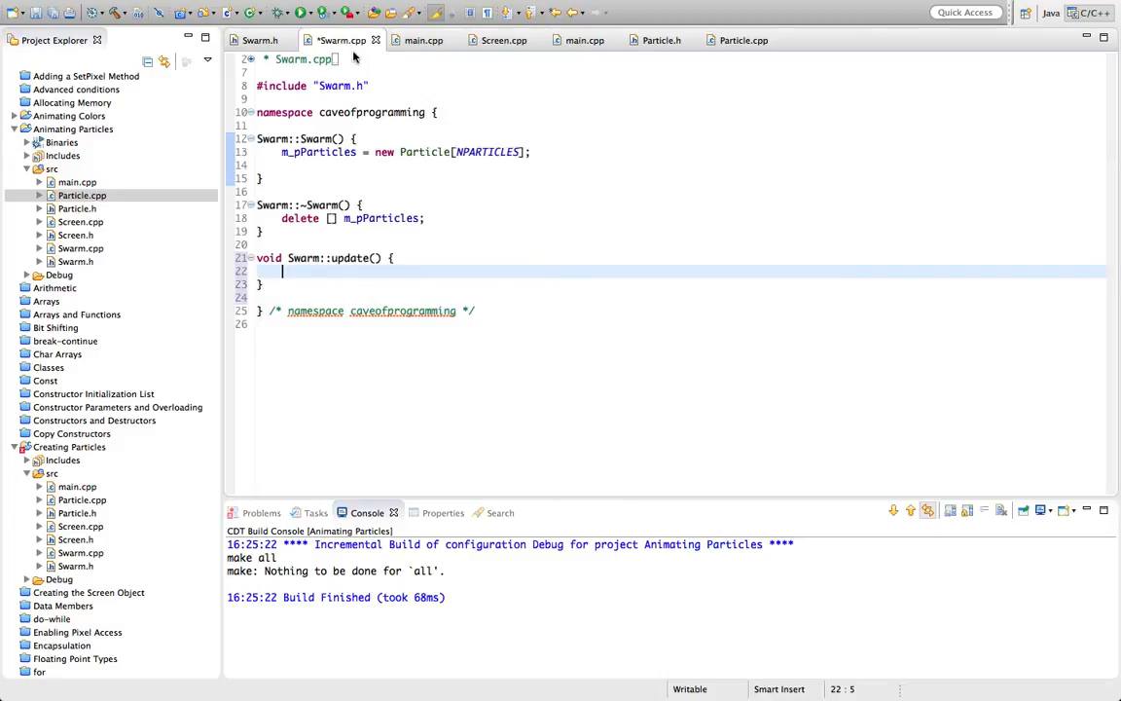
Step: Reuse main.cpp's particle for loop in Swarm::update(), calling m_pParticles[i].update() each iteration
click(422, 40)
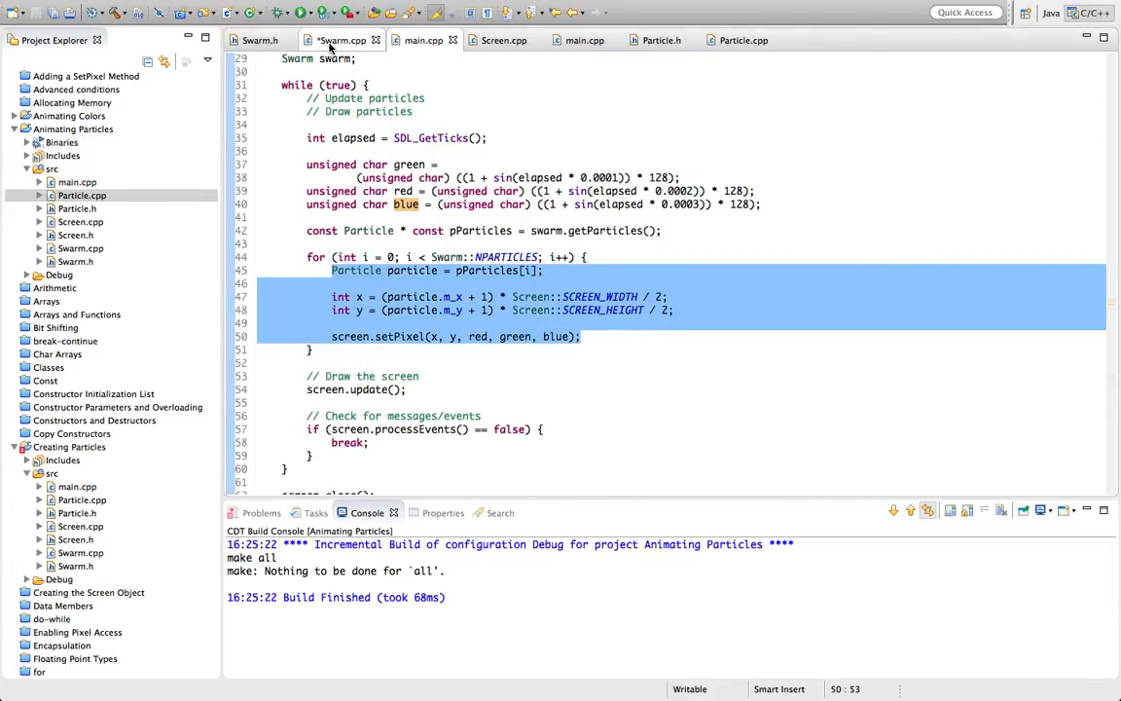
mouse_move(336, 40)
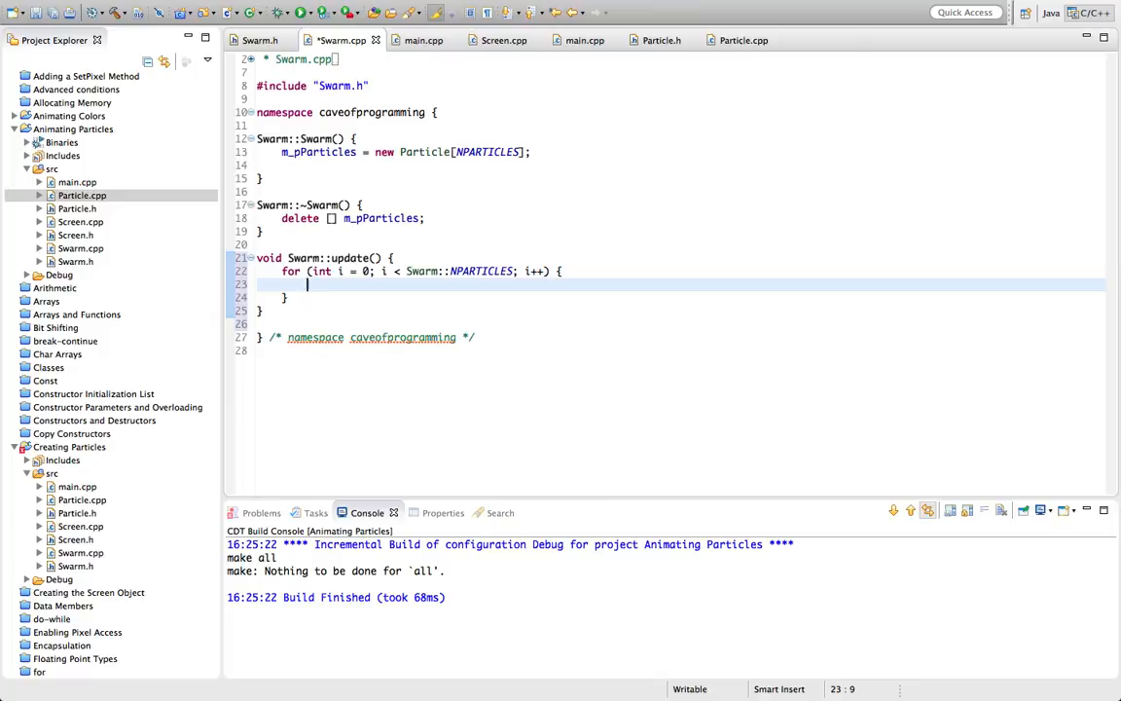
text(m_)
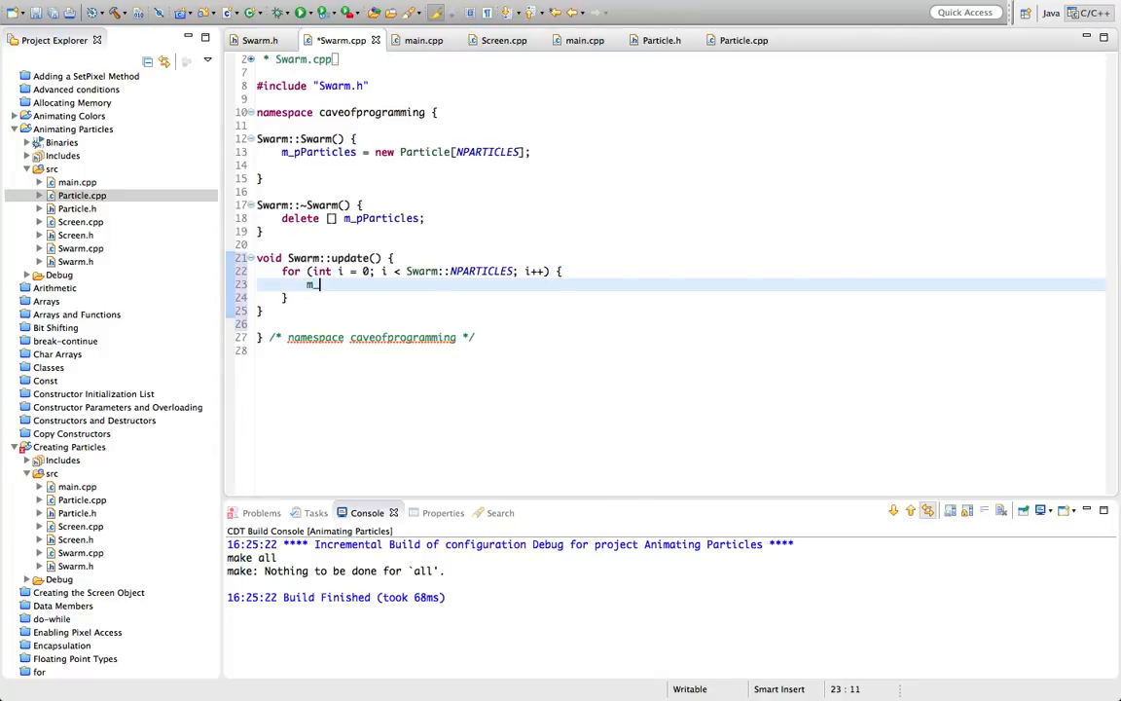
text(Par)
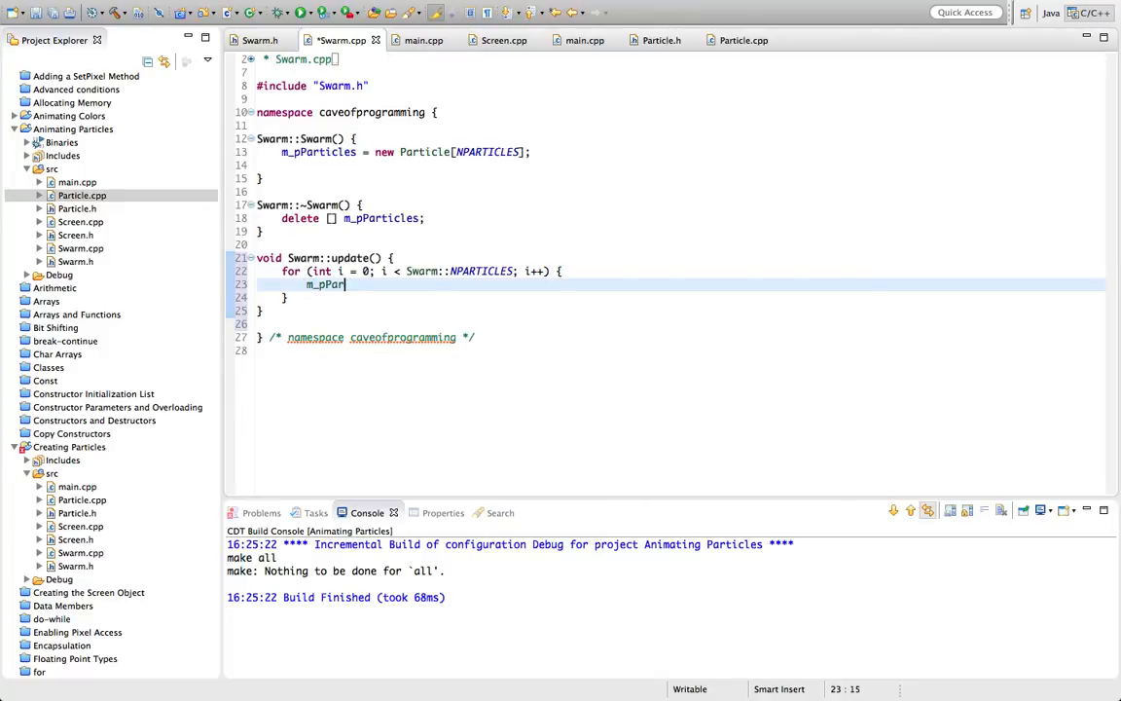
text(ticles)
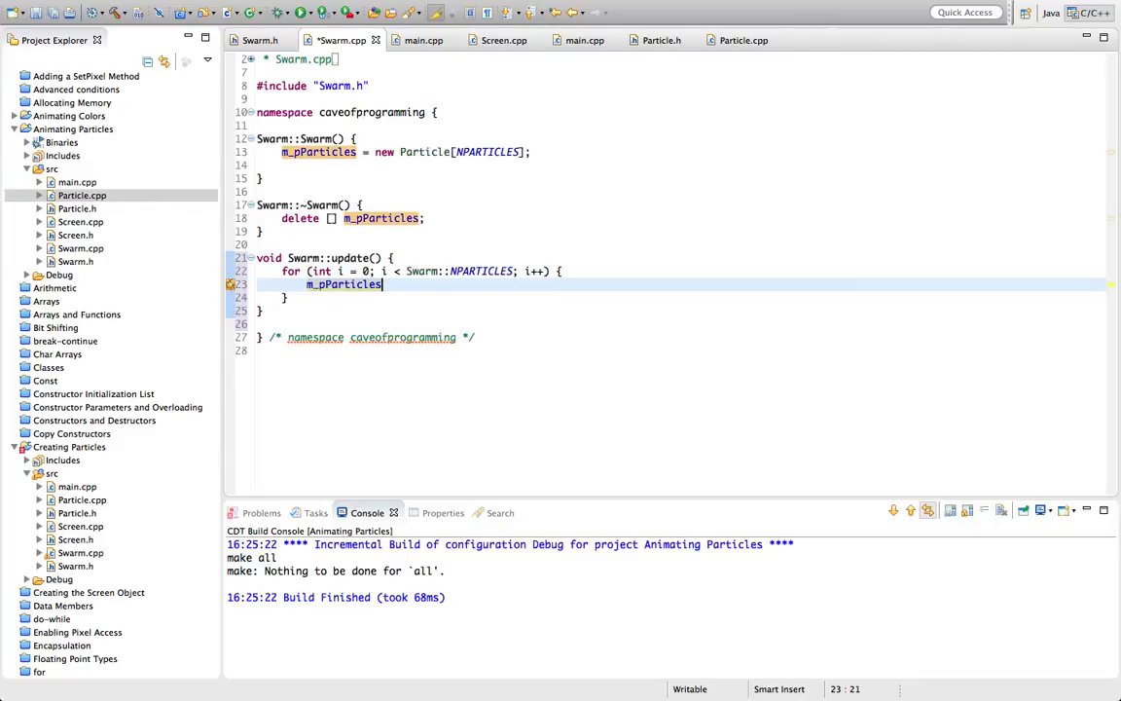
text([i])
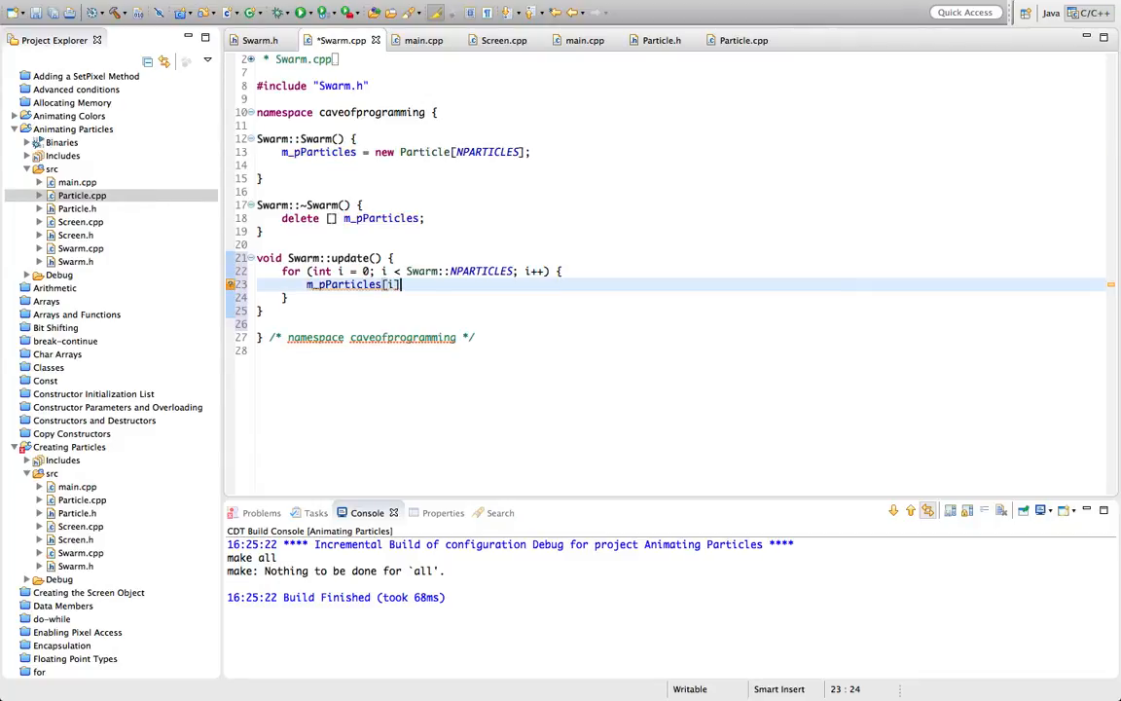
text(.update())
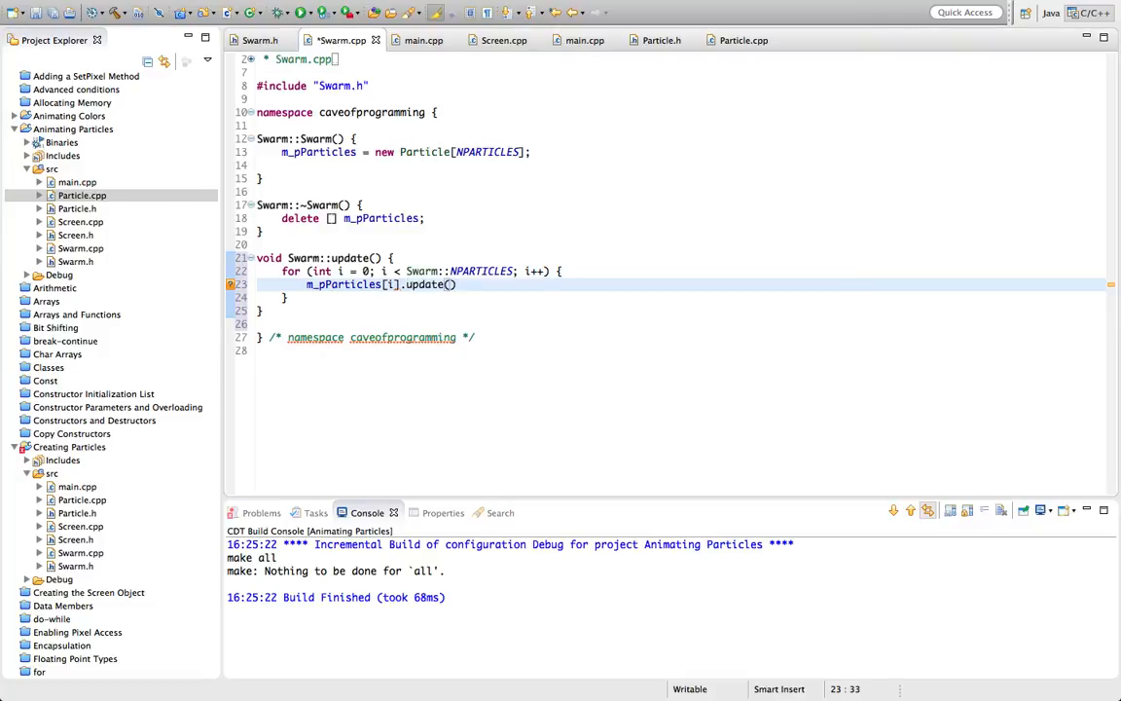
text(;)
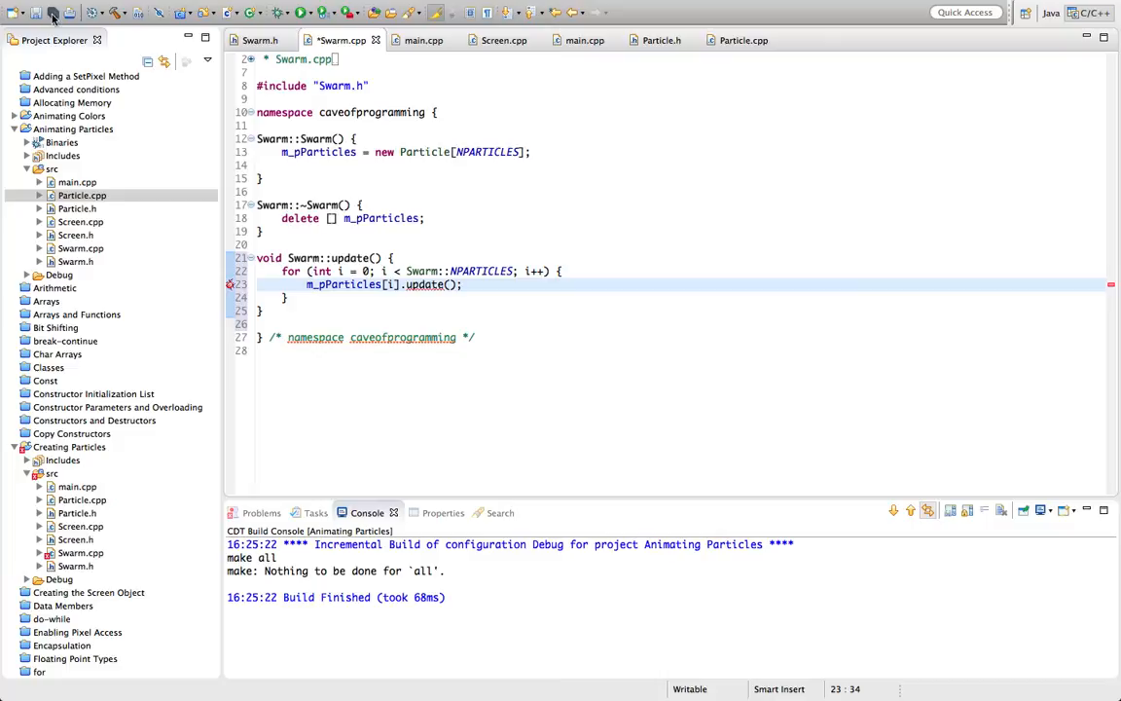
Step: Save Swarm.cpp, declare void update(); in Swarm.h, and collapse the Creating Particles project
click(36, 13)
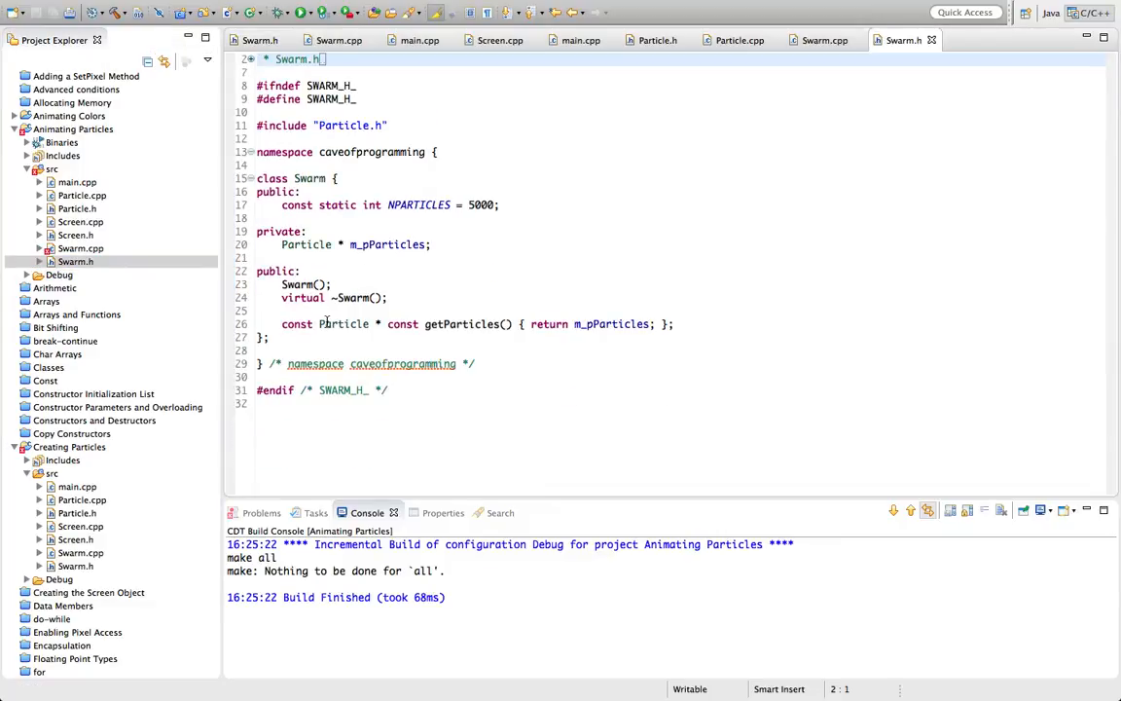
text(void update();)
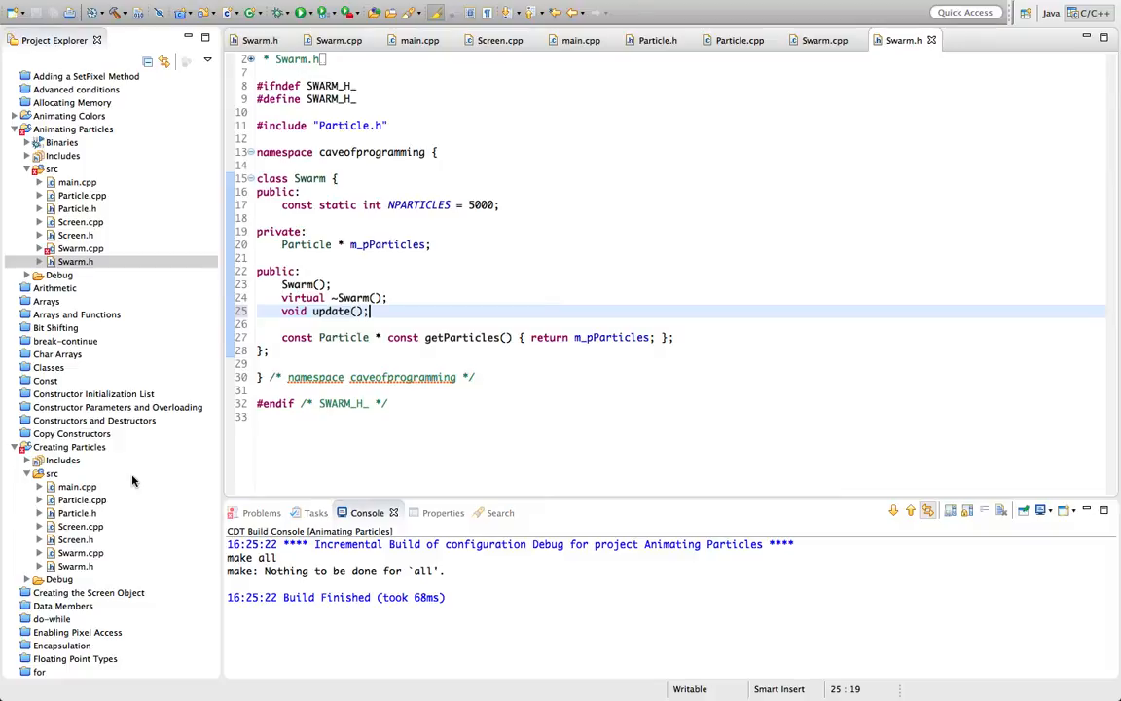
click(68, 447)
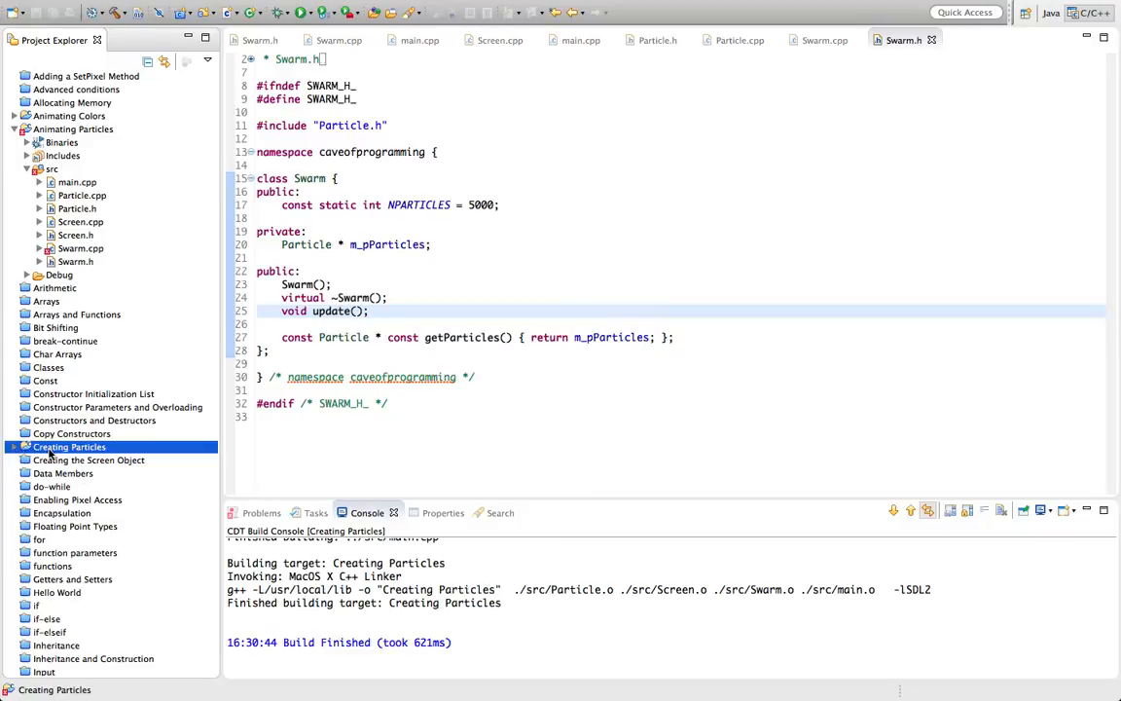
Step: Add swarm.update(); below the SDL_GetTicks line in main.cpp and run the program
right_click(70, 447)
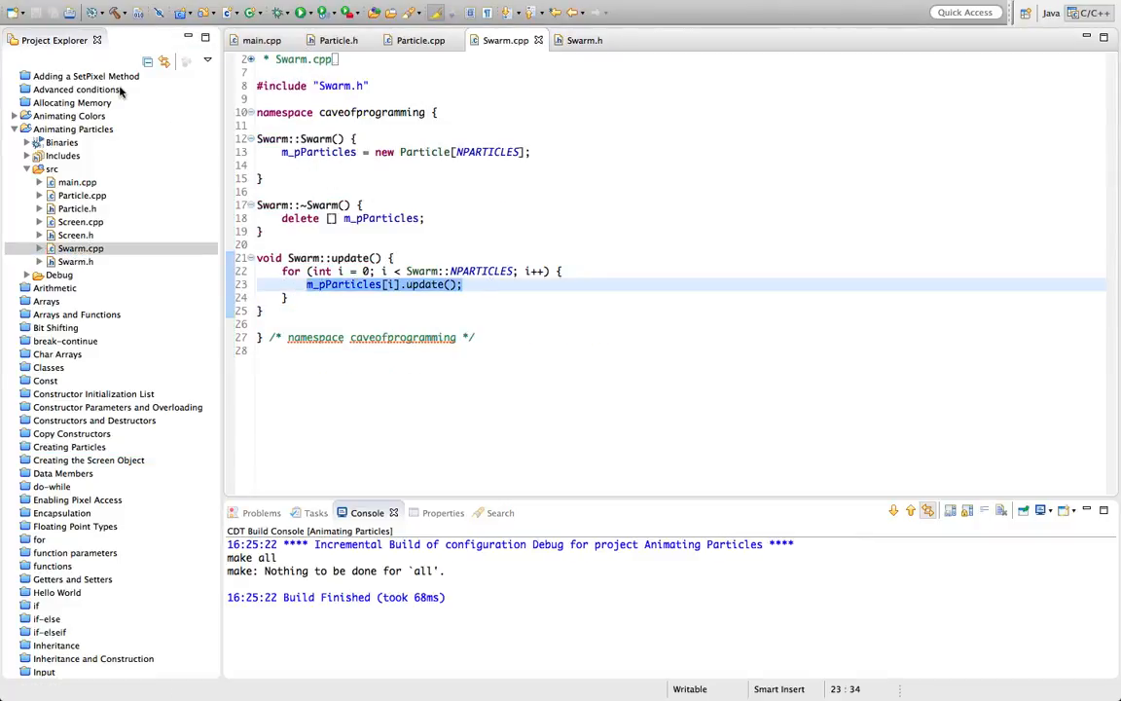
click(260, 40)
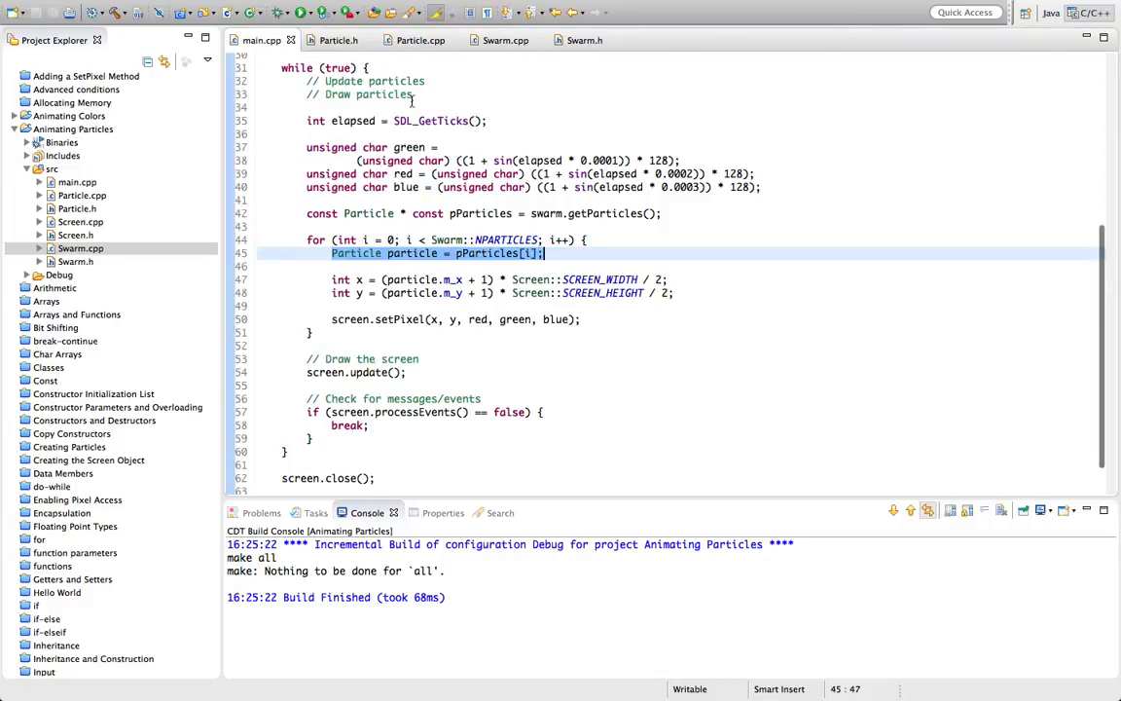
click(414, 93)
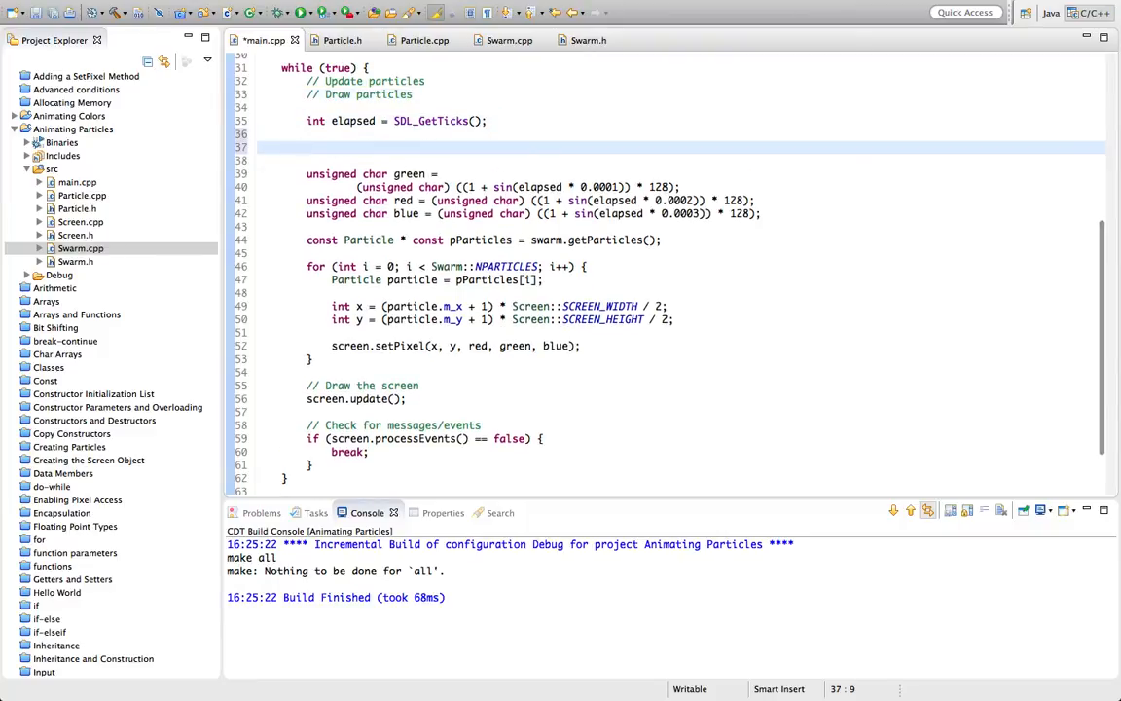
text(swo)
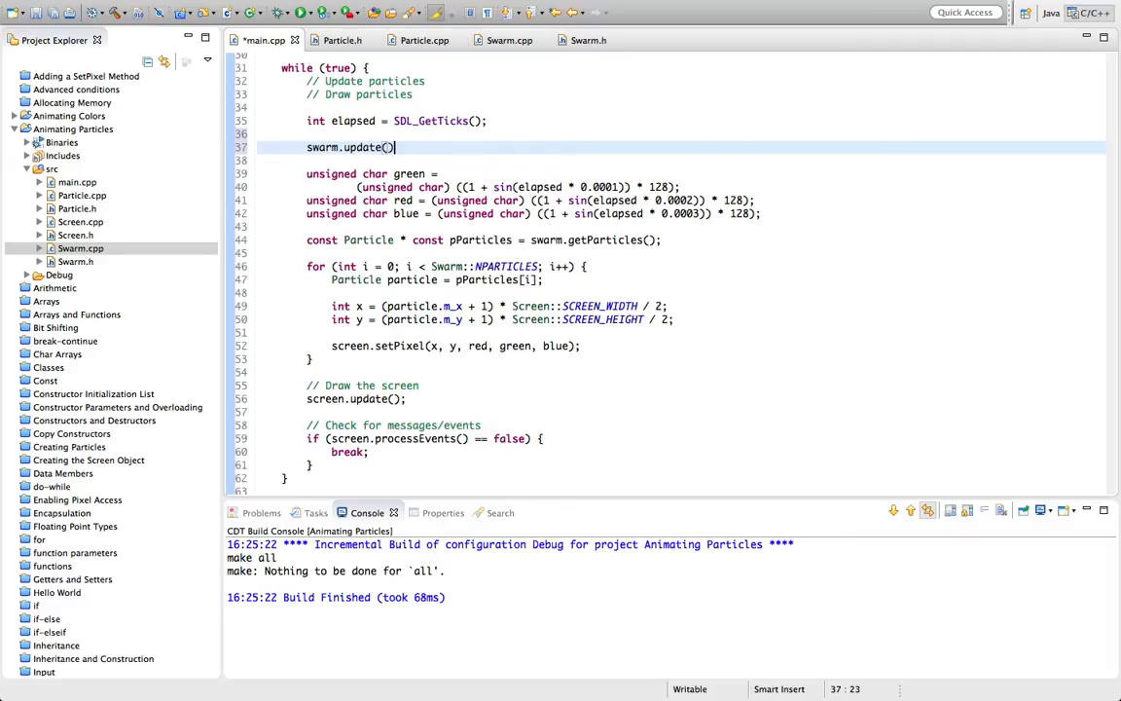
text(;)
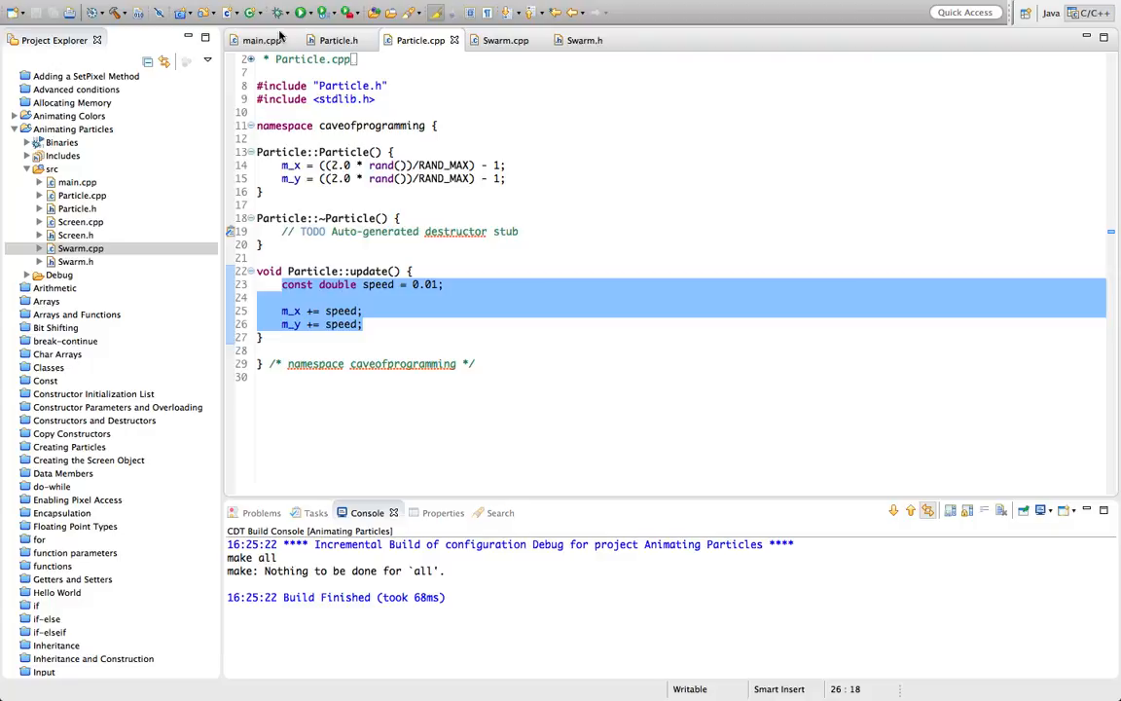
click(73, 128)
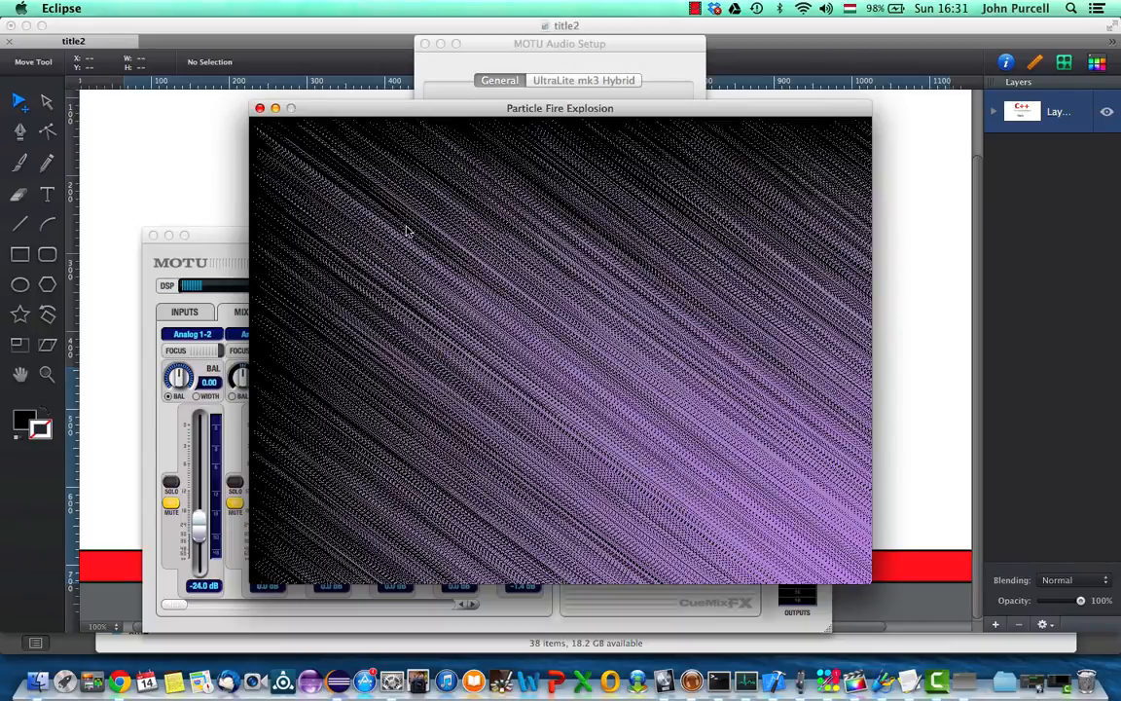
Step: Watch the particles streak diagonally, then close the Particle Fire Explosion window
click(259, 108)
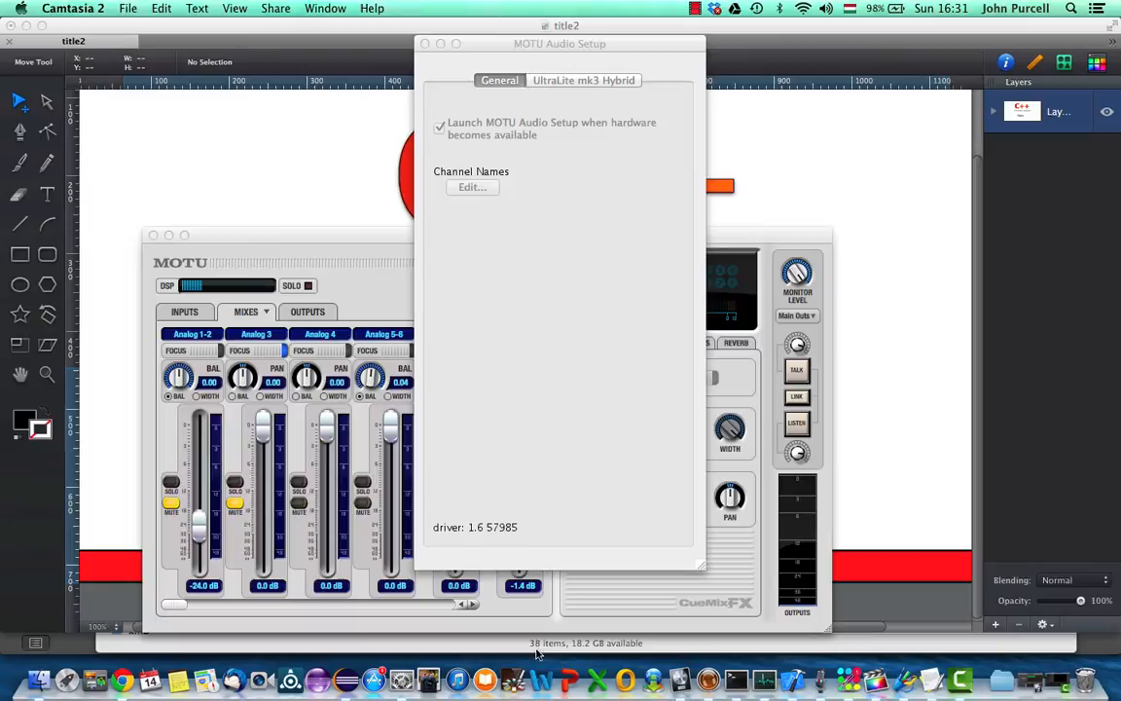
mouse_move(348, 681)
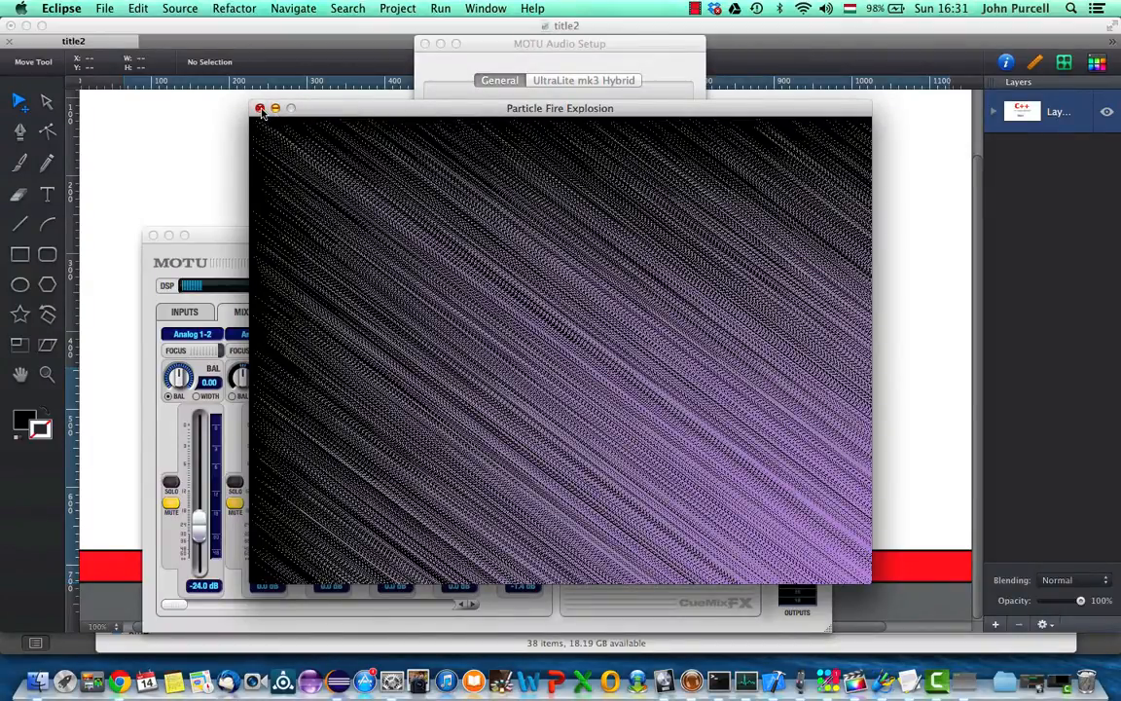
click(261, 108)
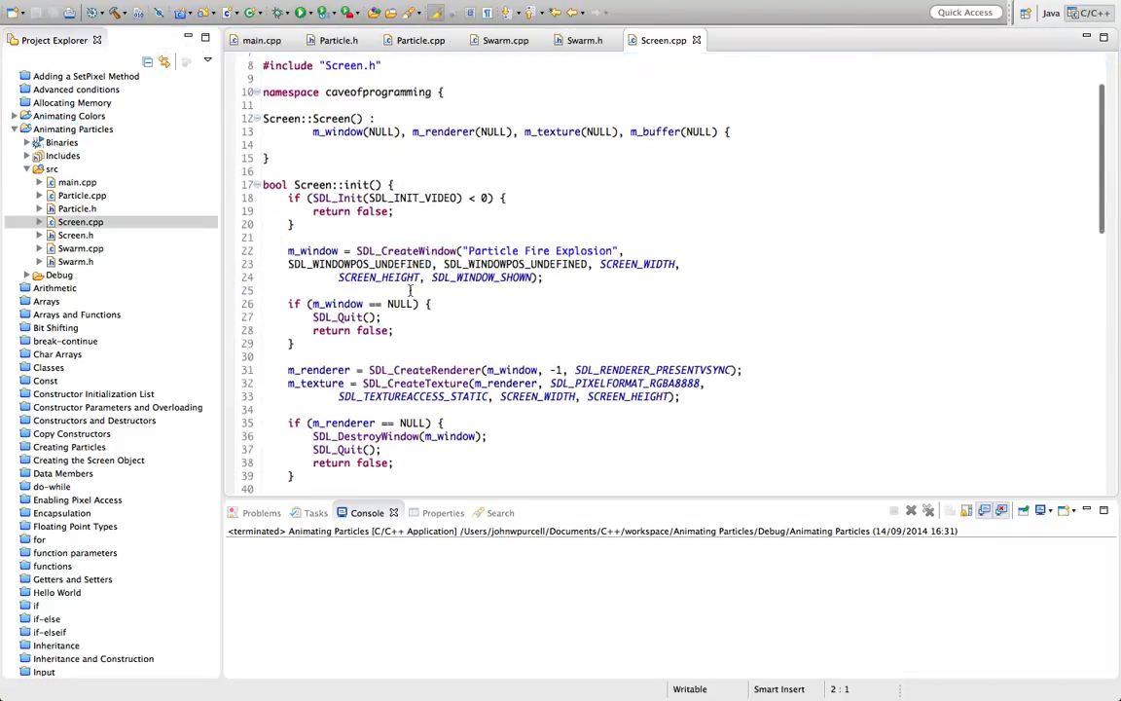
Step: Scroll through Screen.cpp and select the m_buffer assignment line in setPixel
scroll(down, 3)
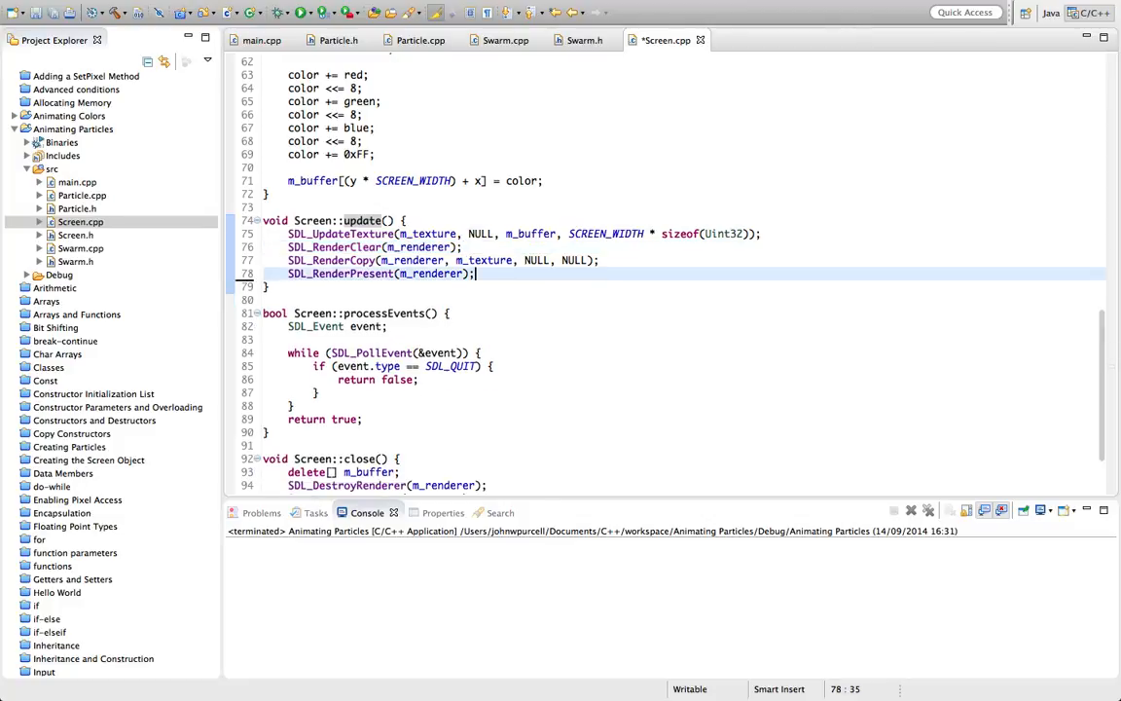
scroll(up, 3)
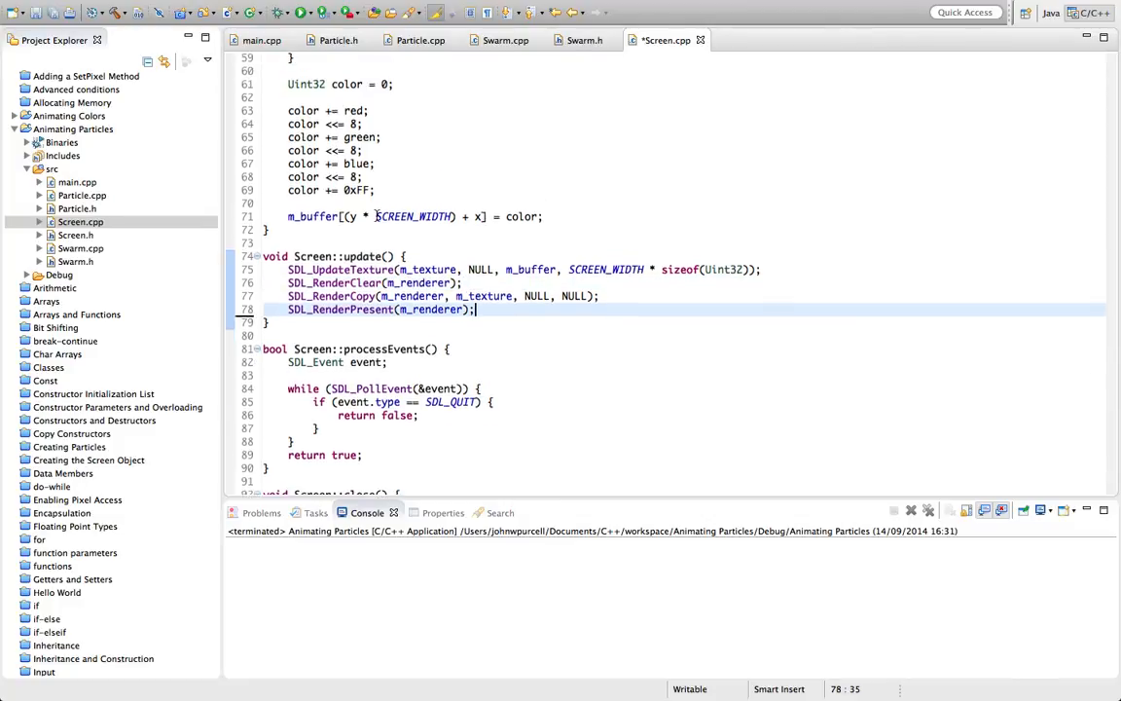
scroll(up, 3)
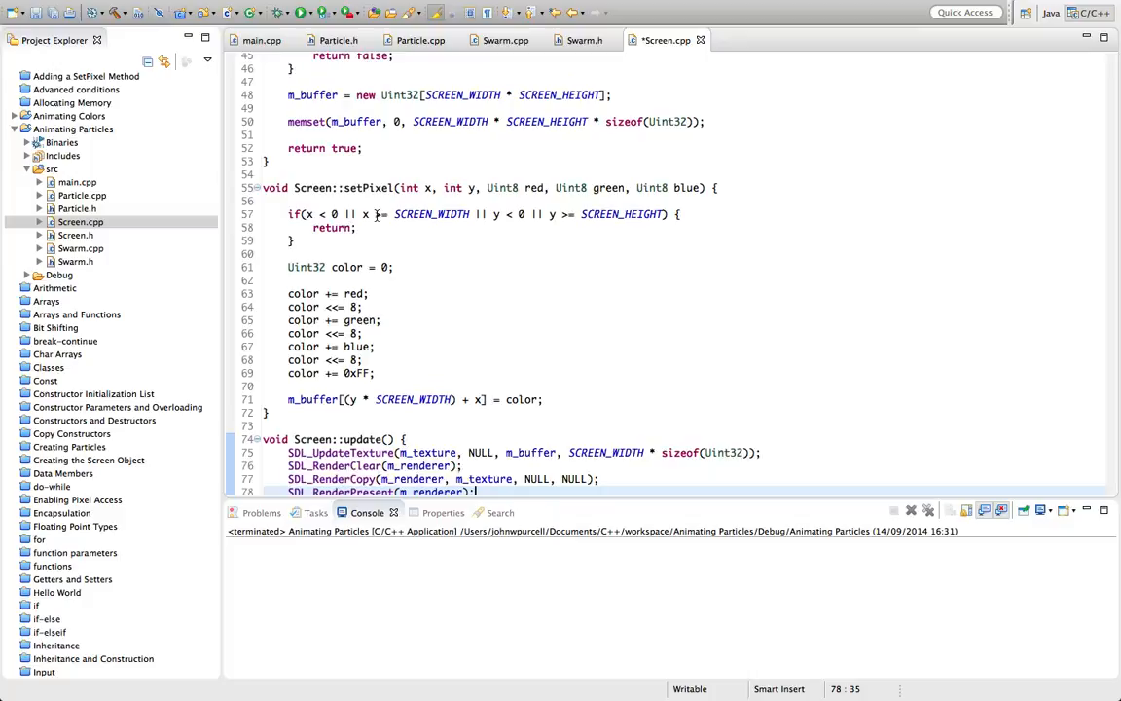
scroll(up, 3)
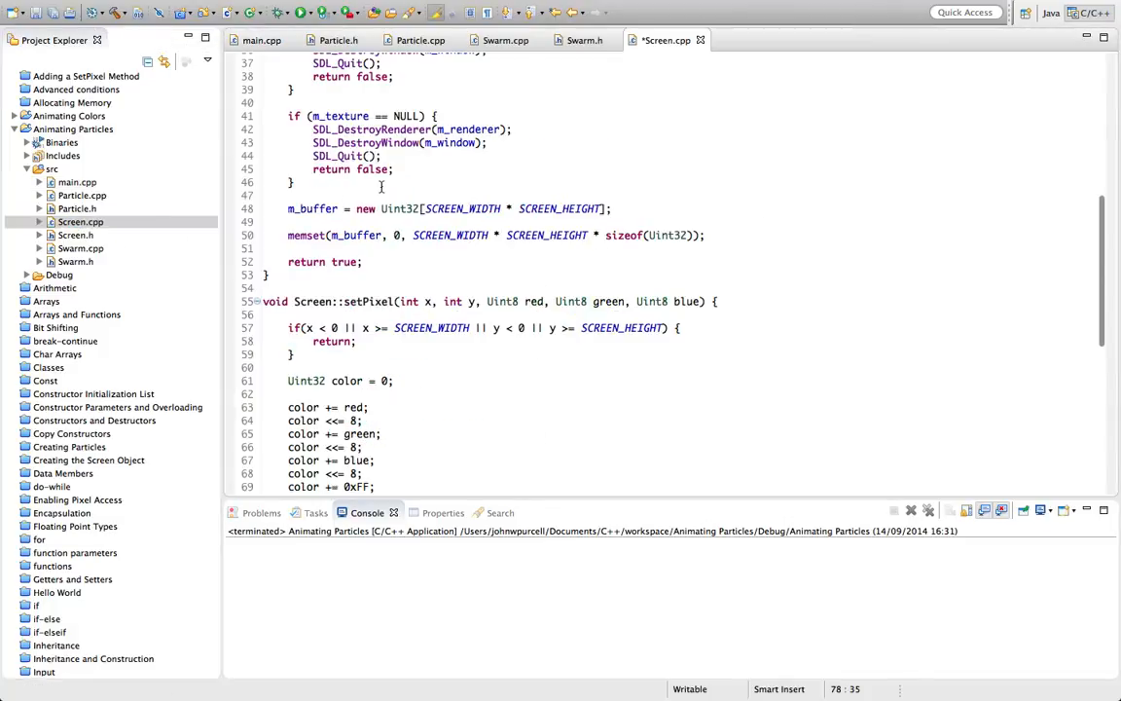
scroll(down, 3)
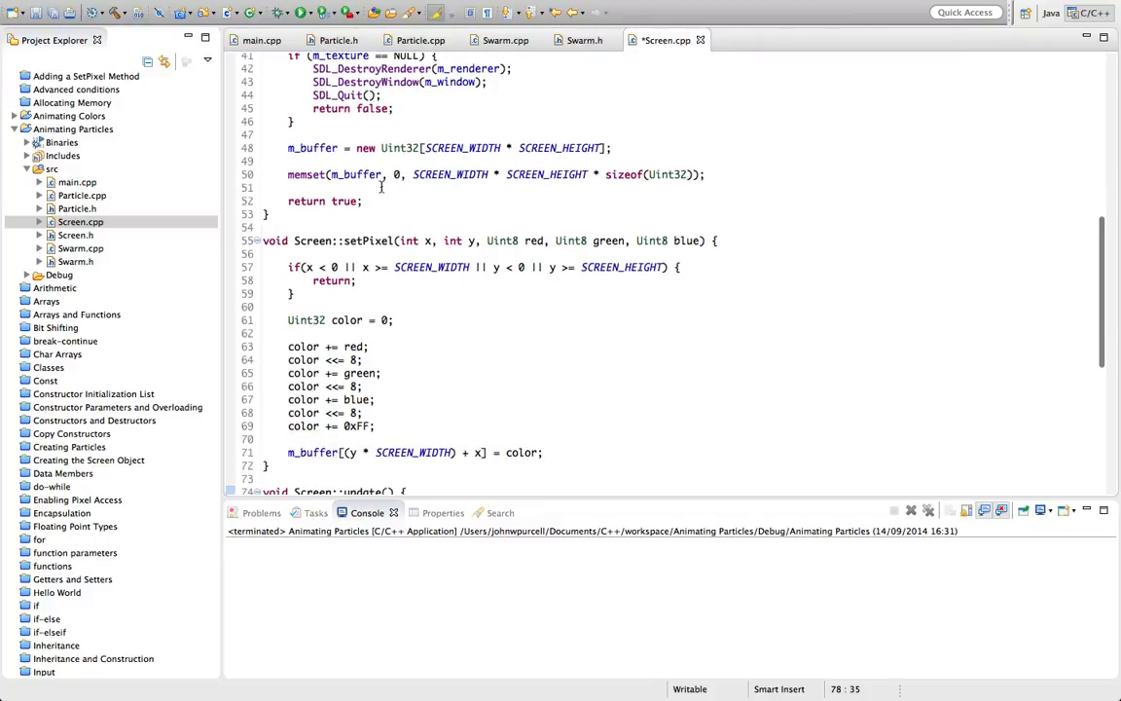
click(543, 452)
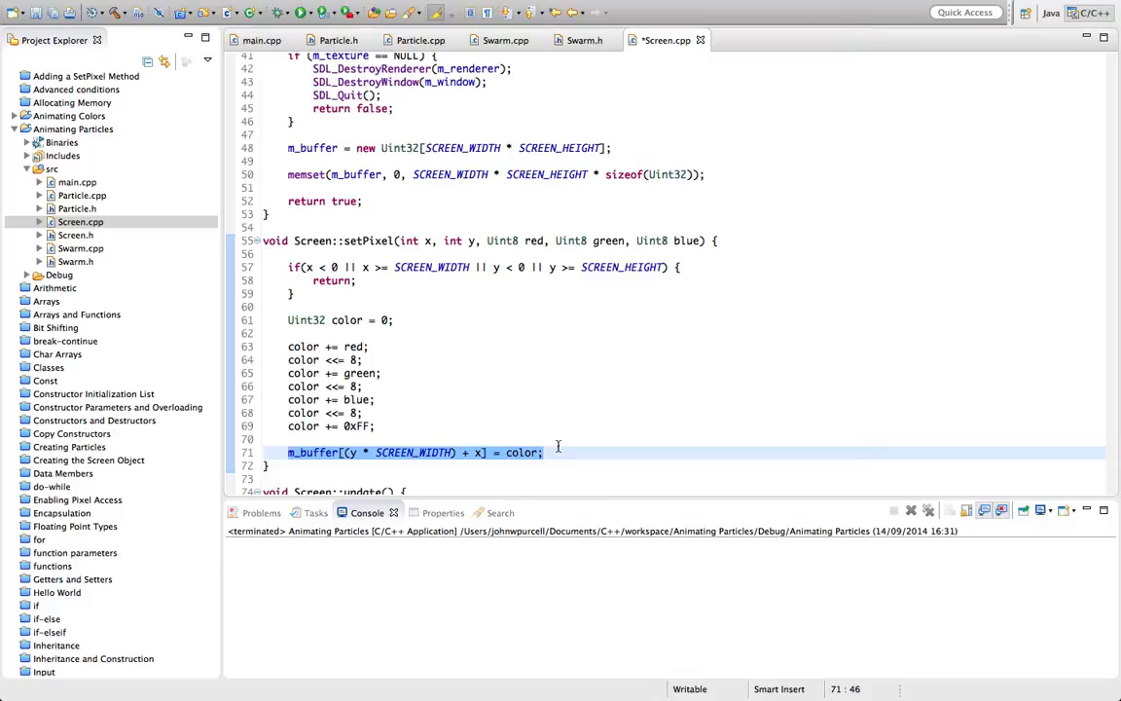
scroll(down, 3)
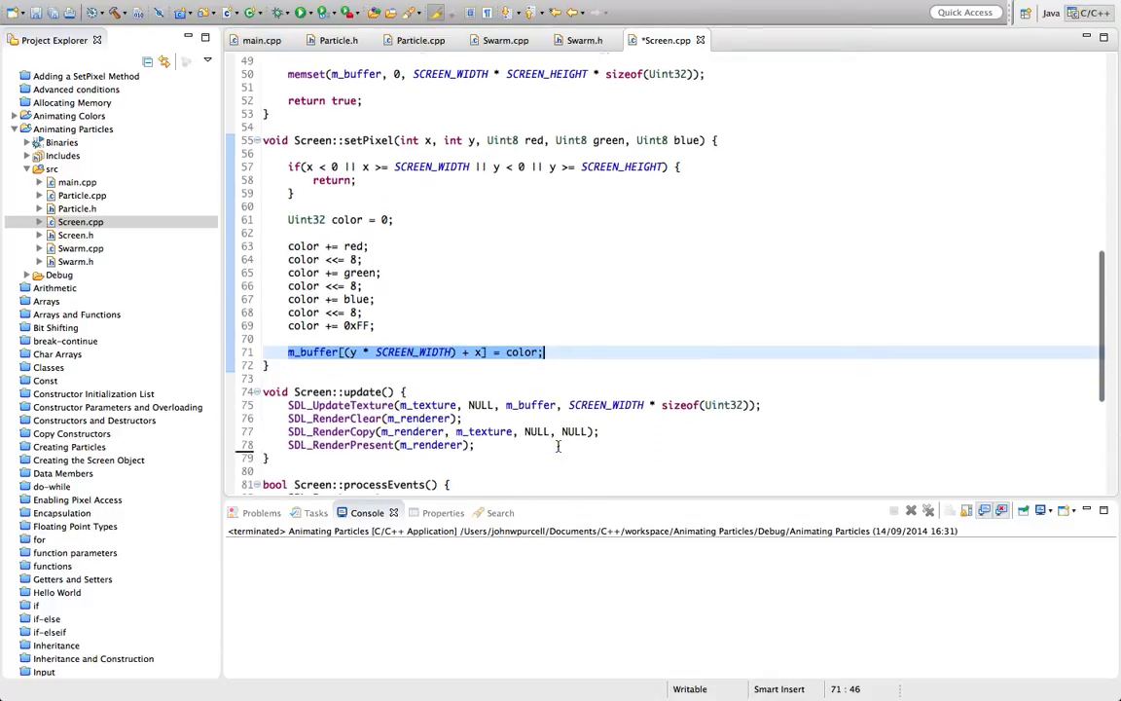
scroll(up, 3)
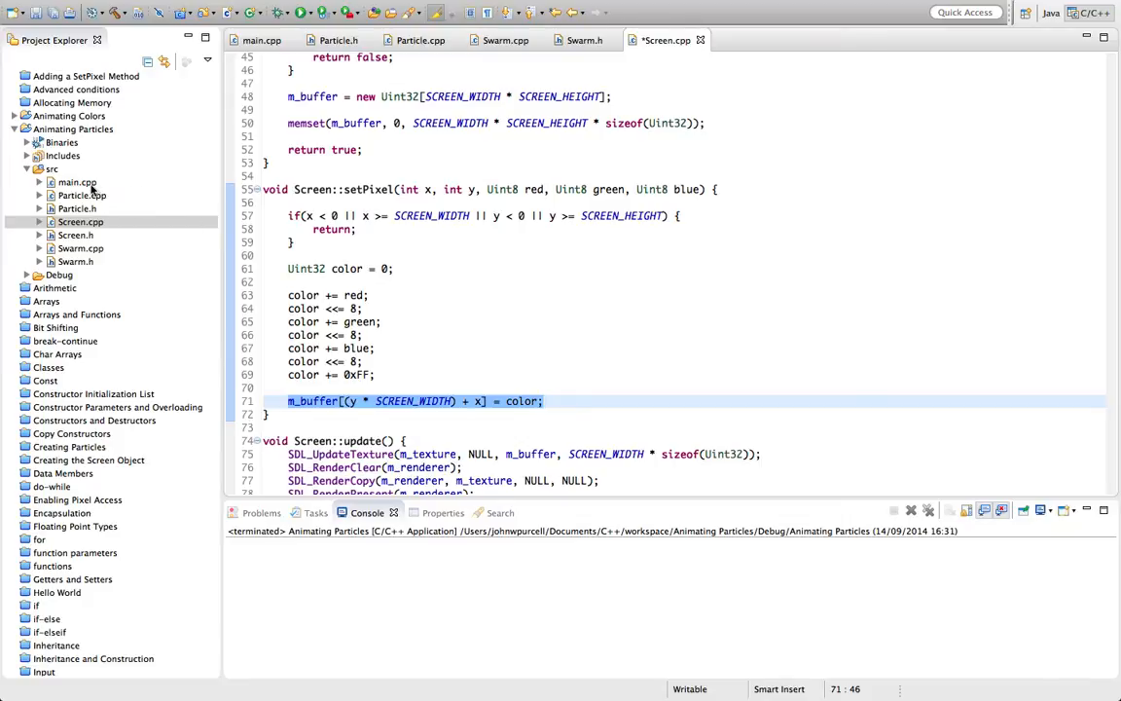
Step: Double-click Screen.h in the Project Explorer to view the Screen class declarations
click(260, 40)
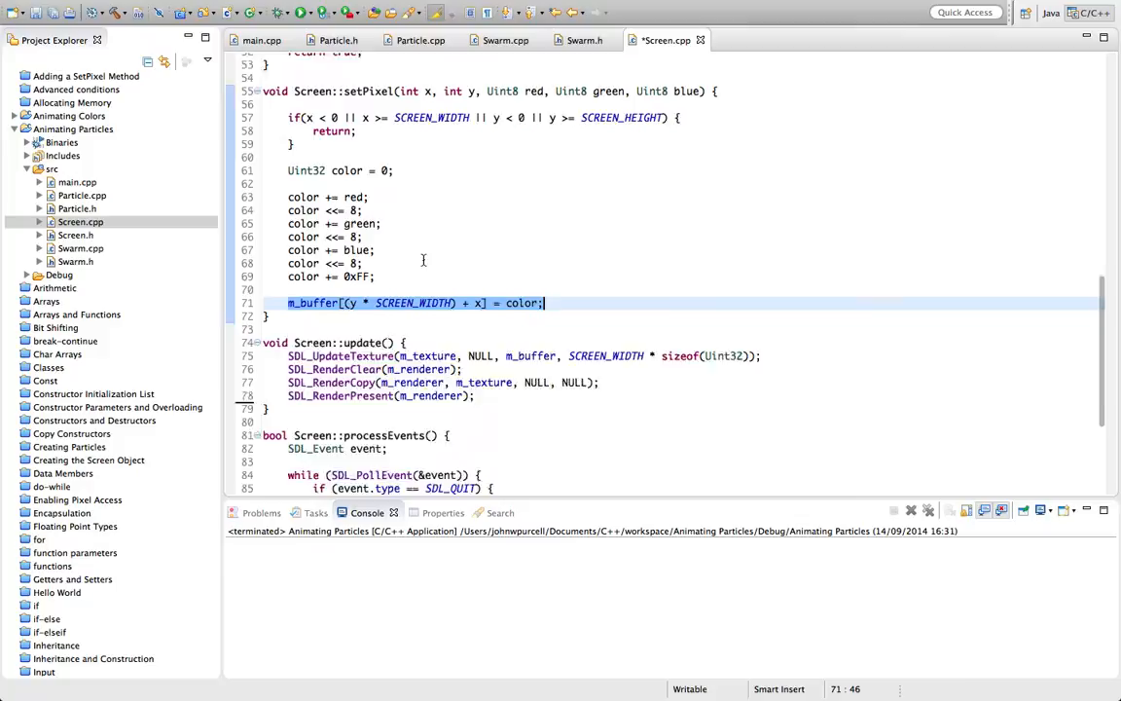
scroll(up, 3)
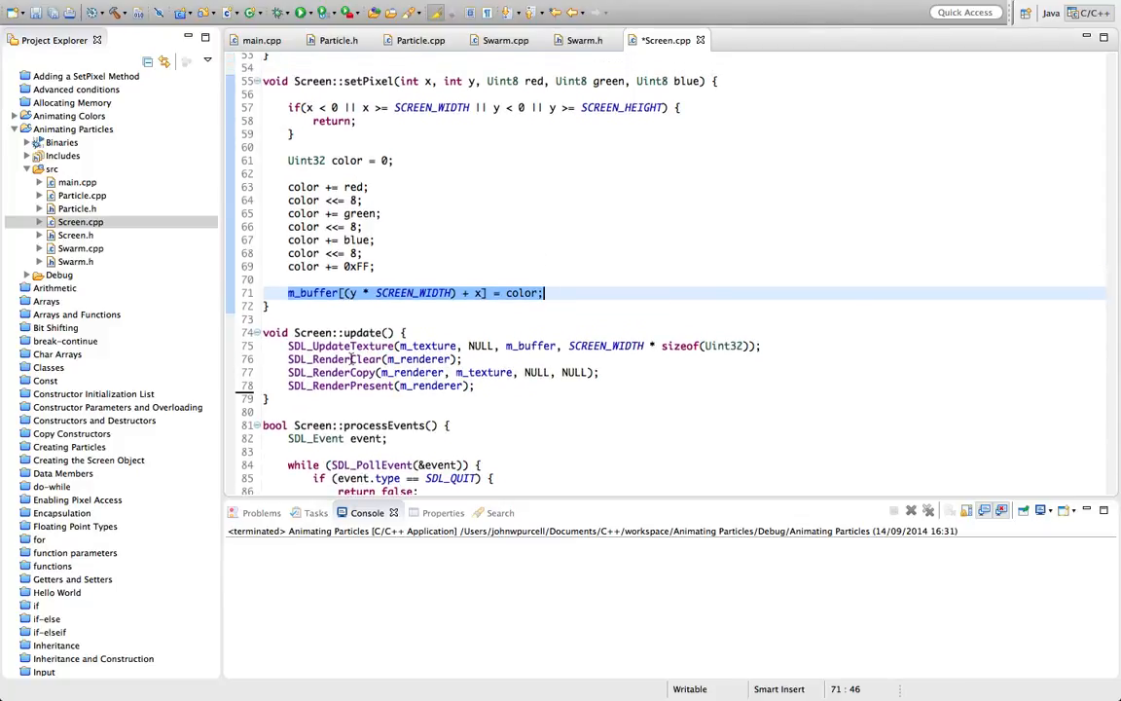
scroll(up, 3)
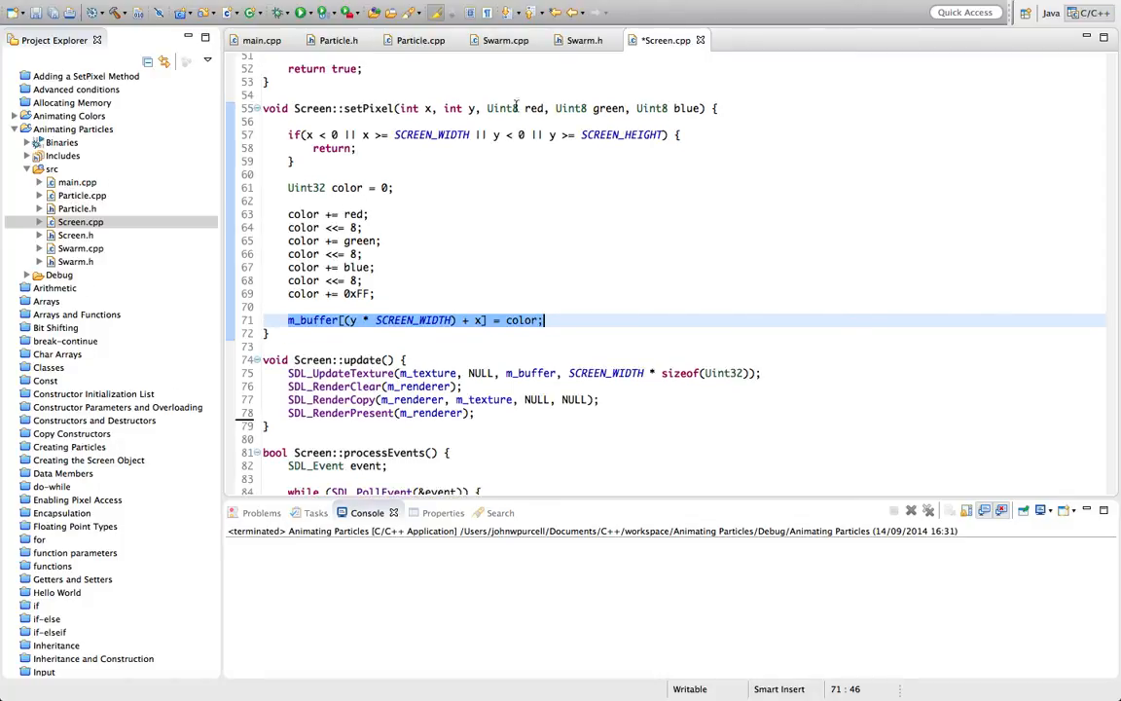
click(75, 235)
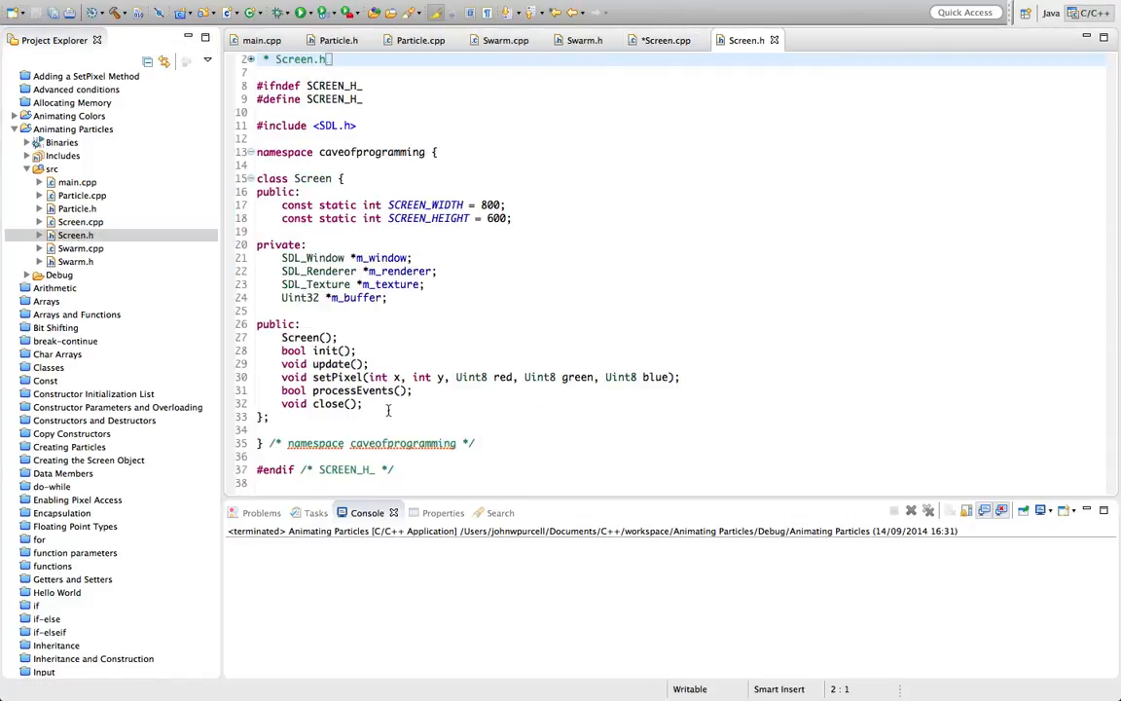
Step: Declare void clear(); in Screen.h and begin Screen::clear() with memset(m_buffer, 0, ...)
text(void cle)
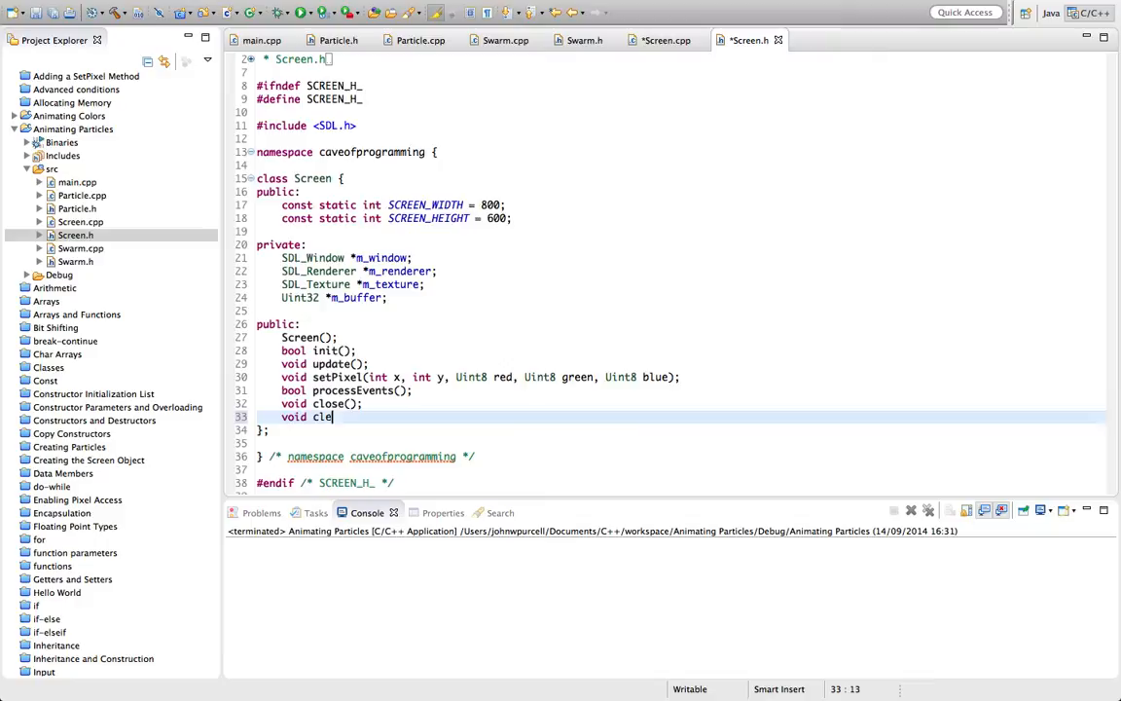
text(ar();)
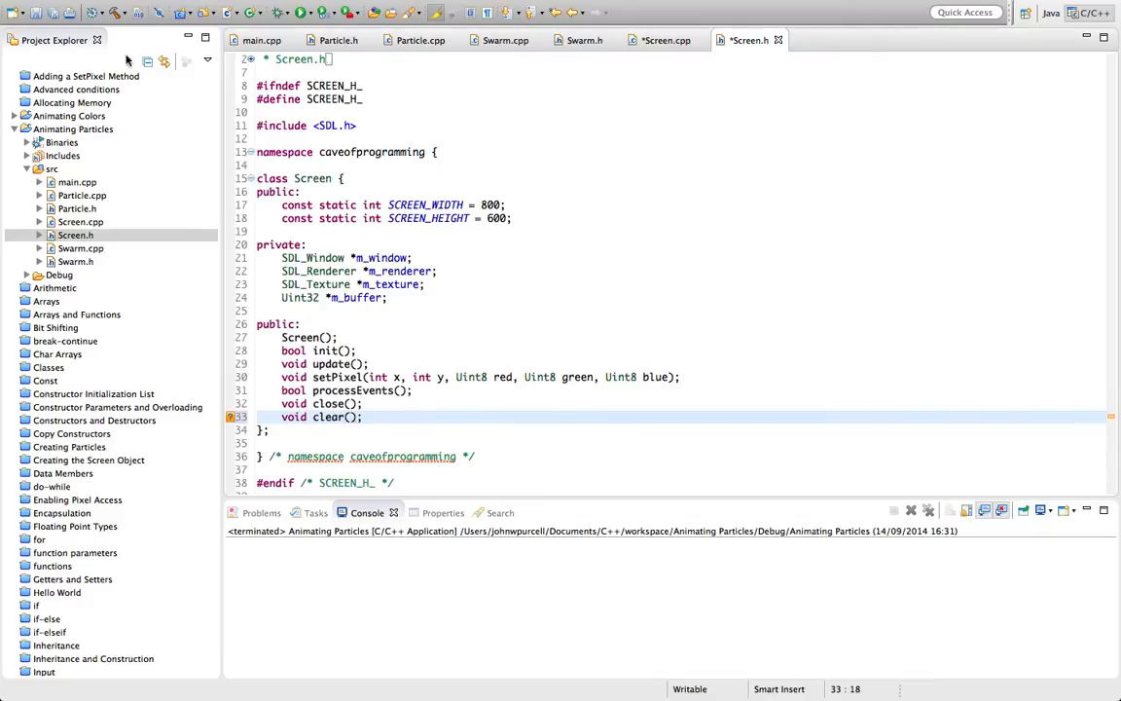
click(664, 40)
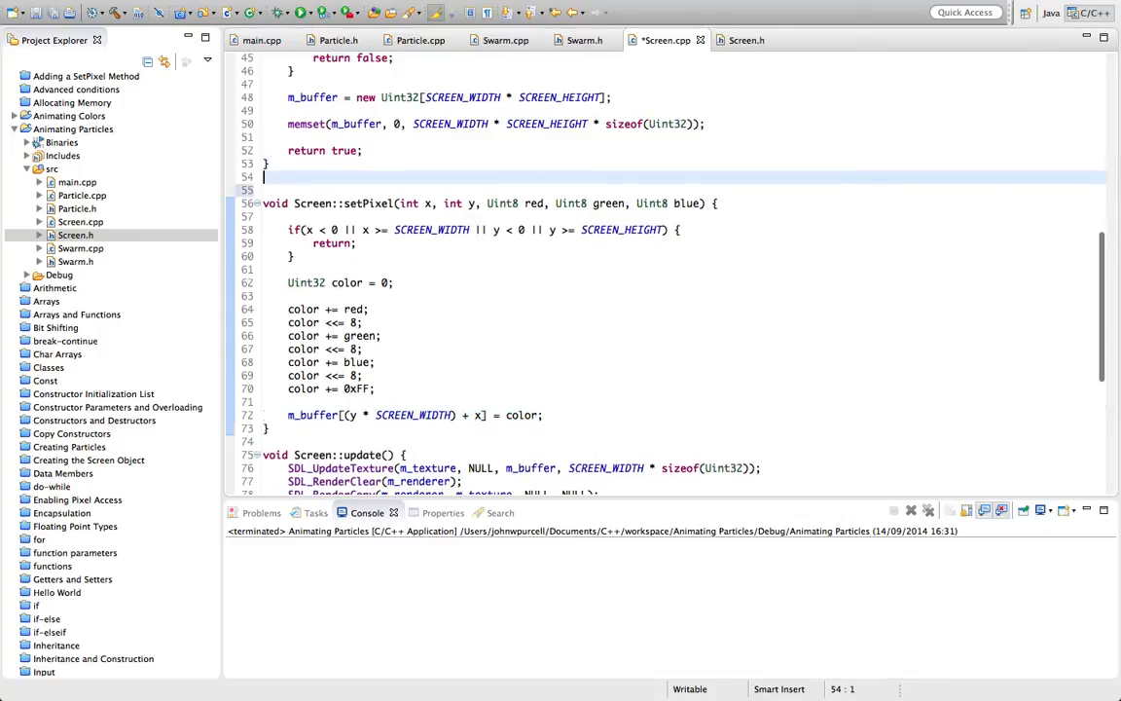
text(void Screen::clear()
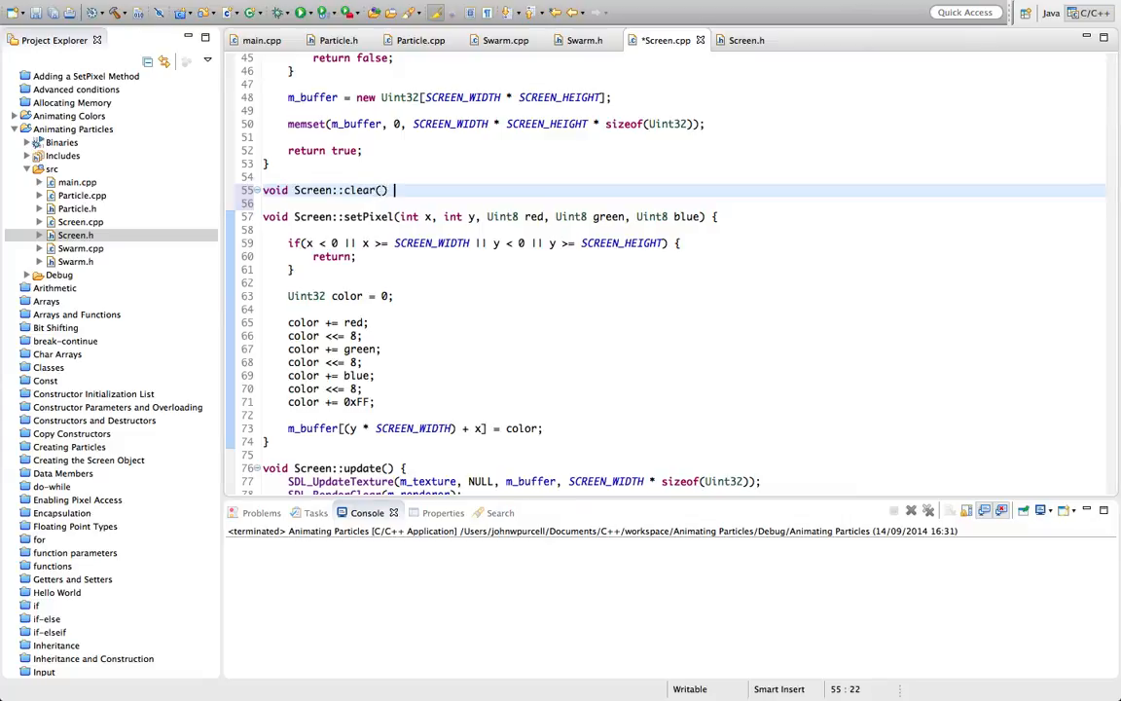
text({)
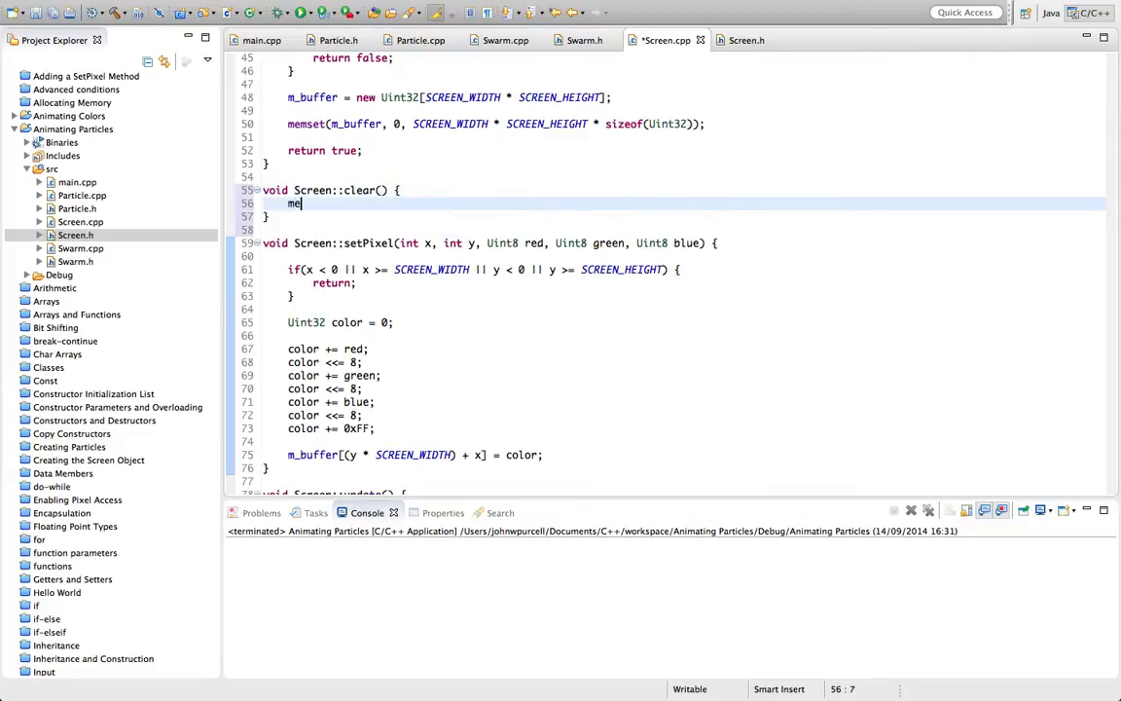
text(mset())
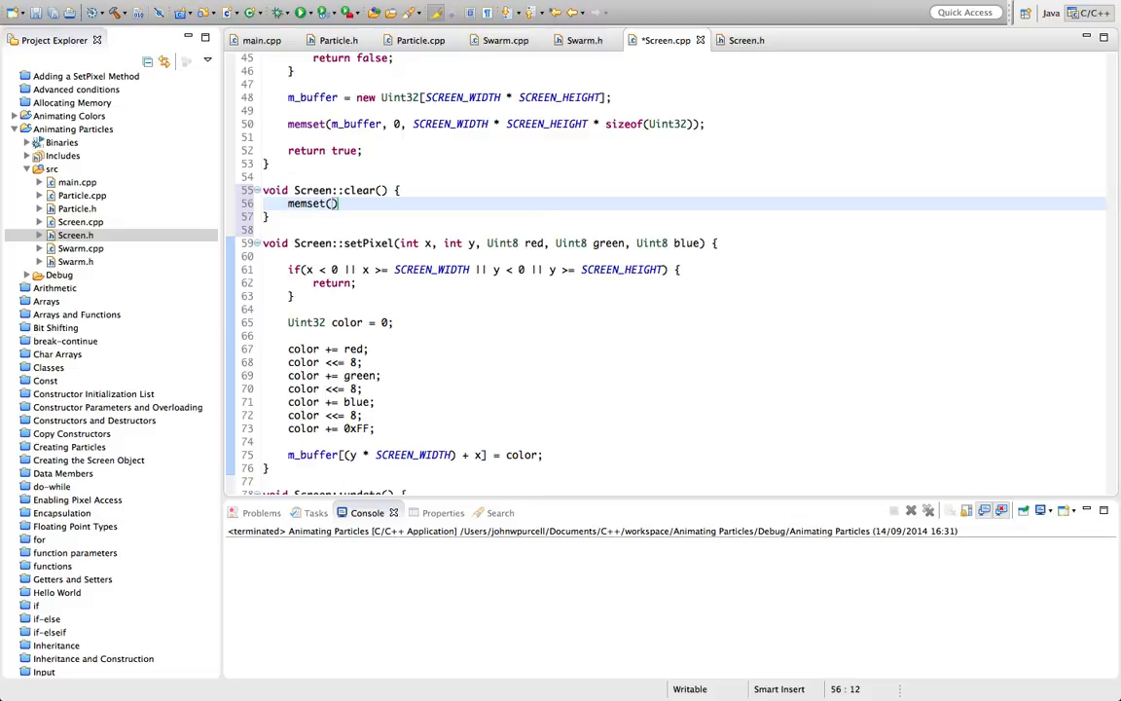
text(m_buffer,)
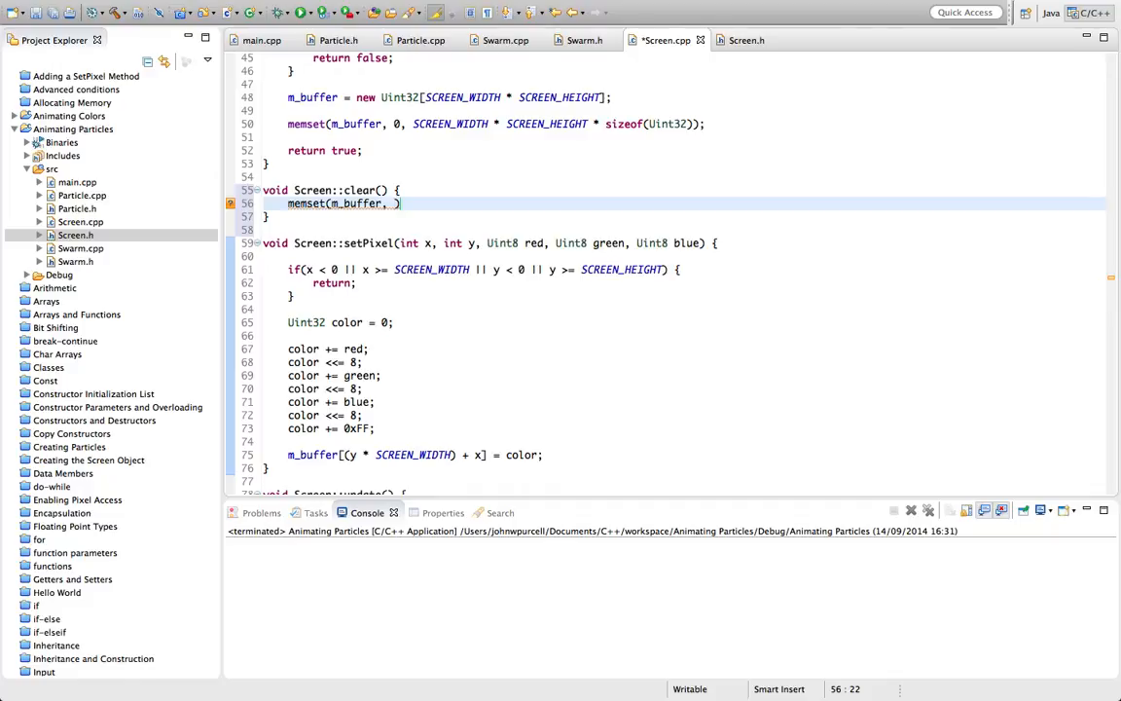
text(0)
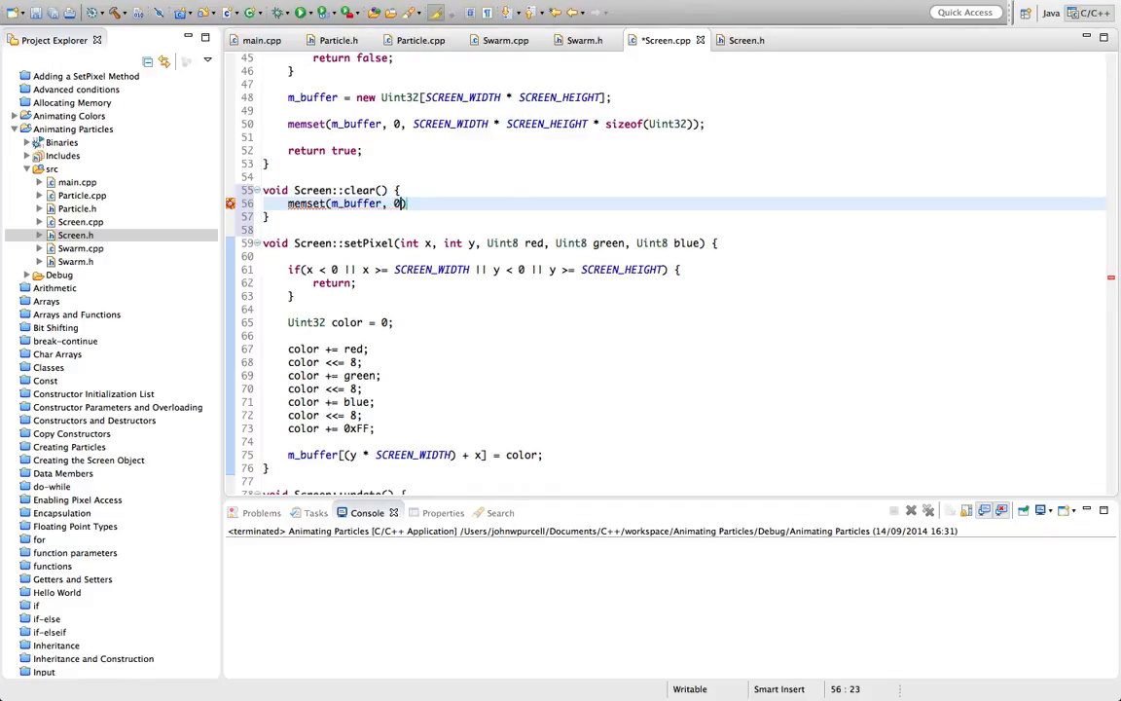
text(,)
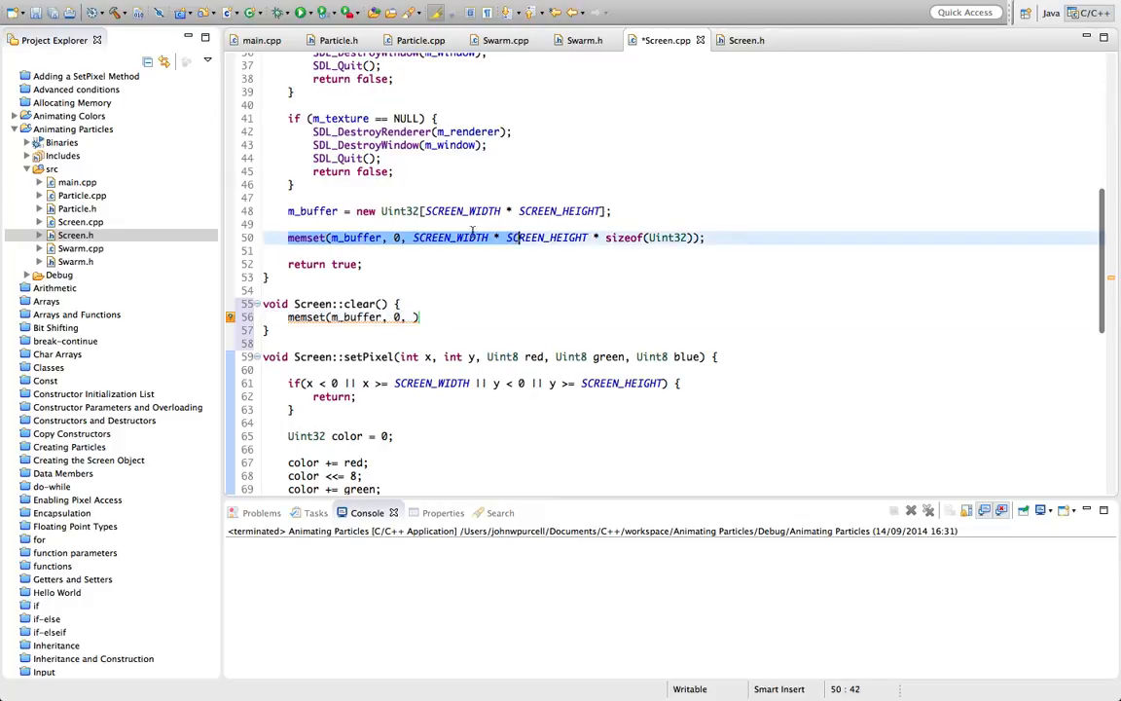
Step: Complete memset's size as SCREEN_WIDTH * SCREEN_HEIGHT * sizeof(Uint32) and save Screen.cpp
scroll(up, 3)
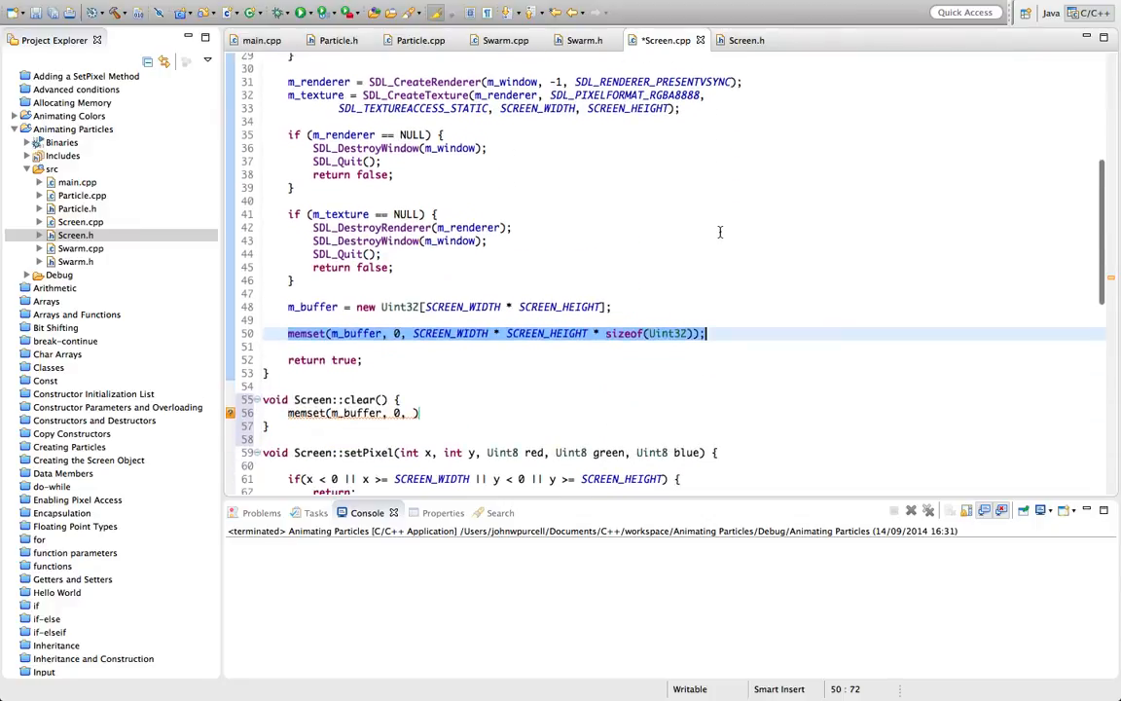
scroll(up, 3)
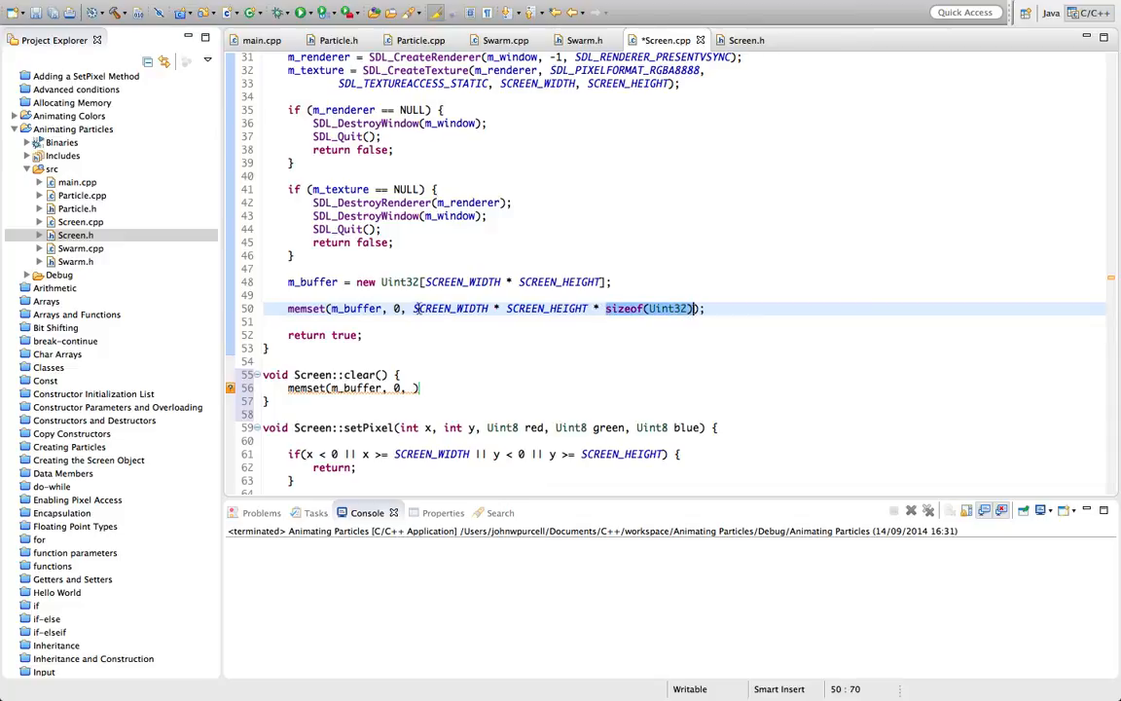
click(342, 308)
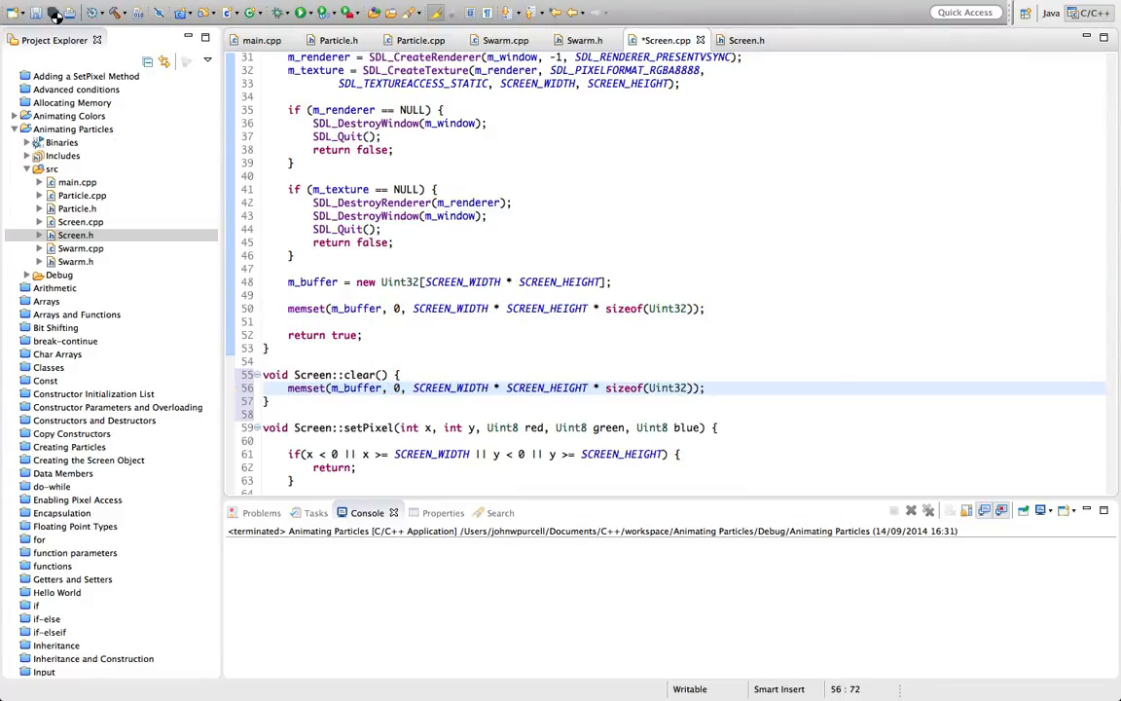
click(261, 40)
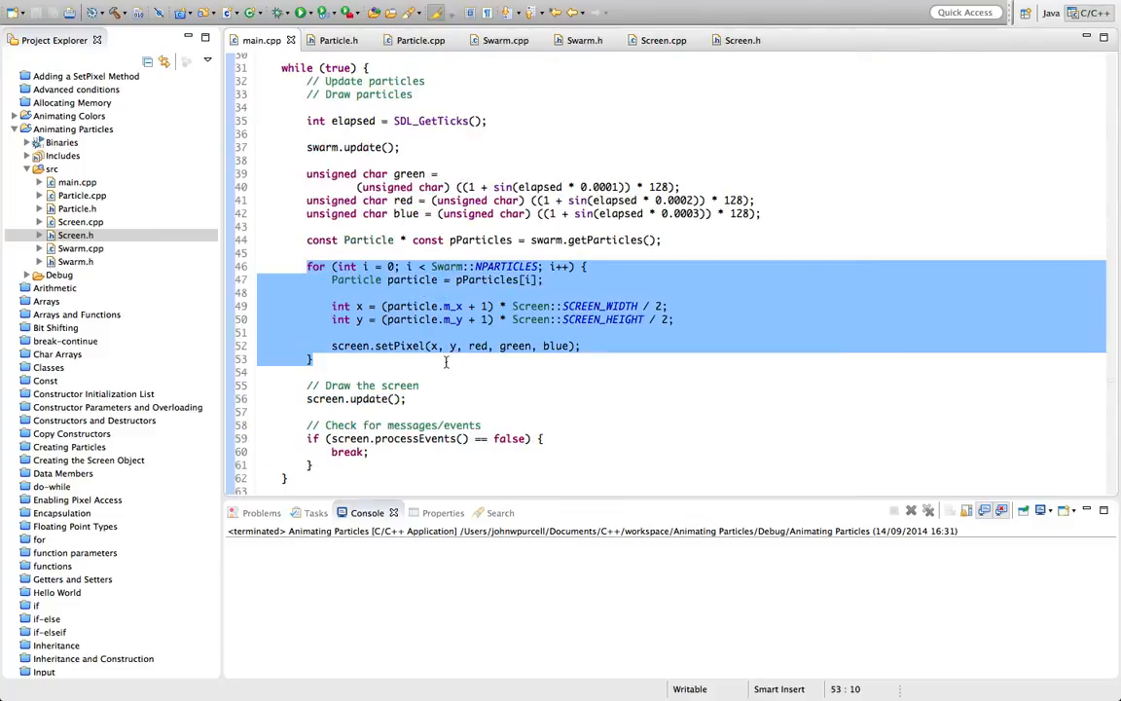
mouse_move(786, 209)
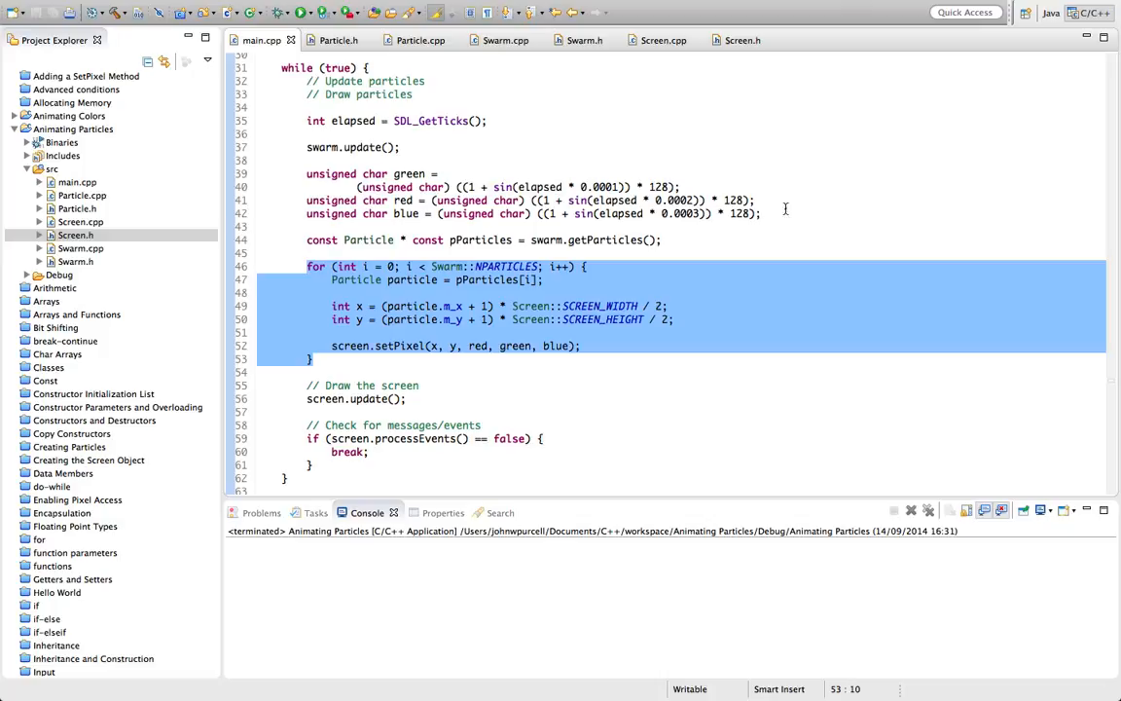
Step: Add screen.clear(); above swarm.update() in main.cpp and save
click(394, 134)
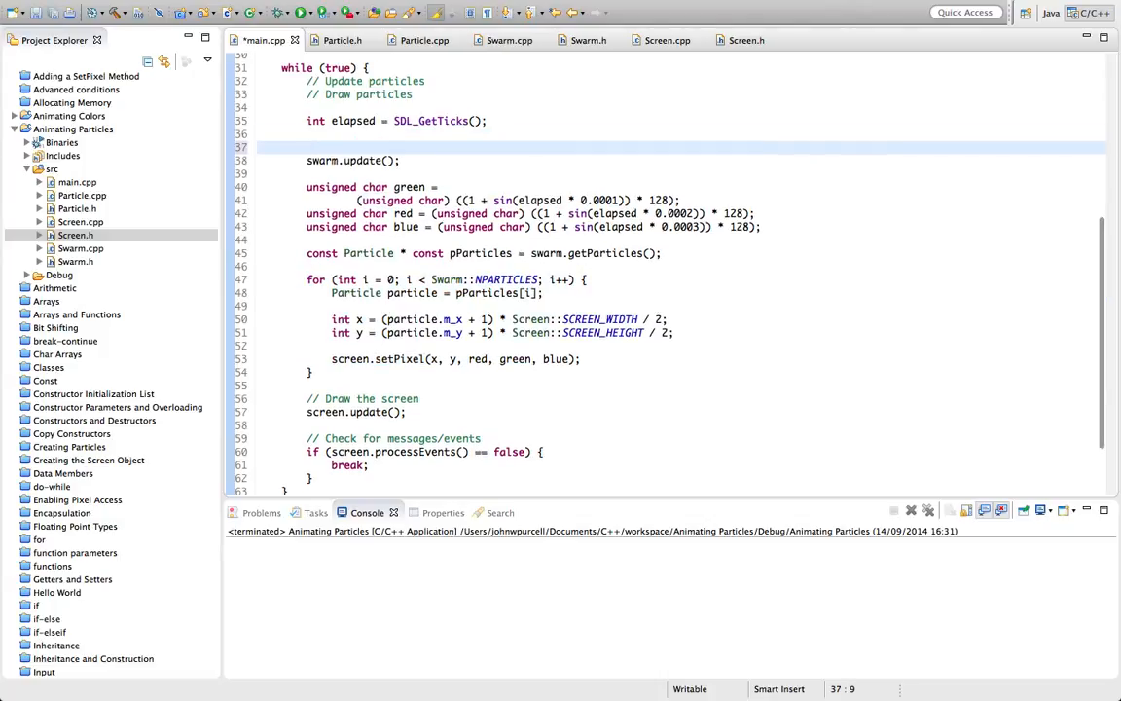
text(screen.)
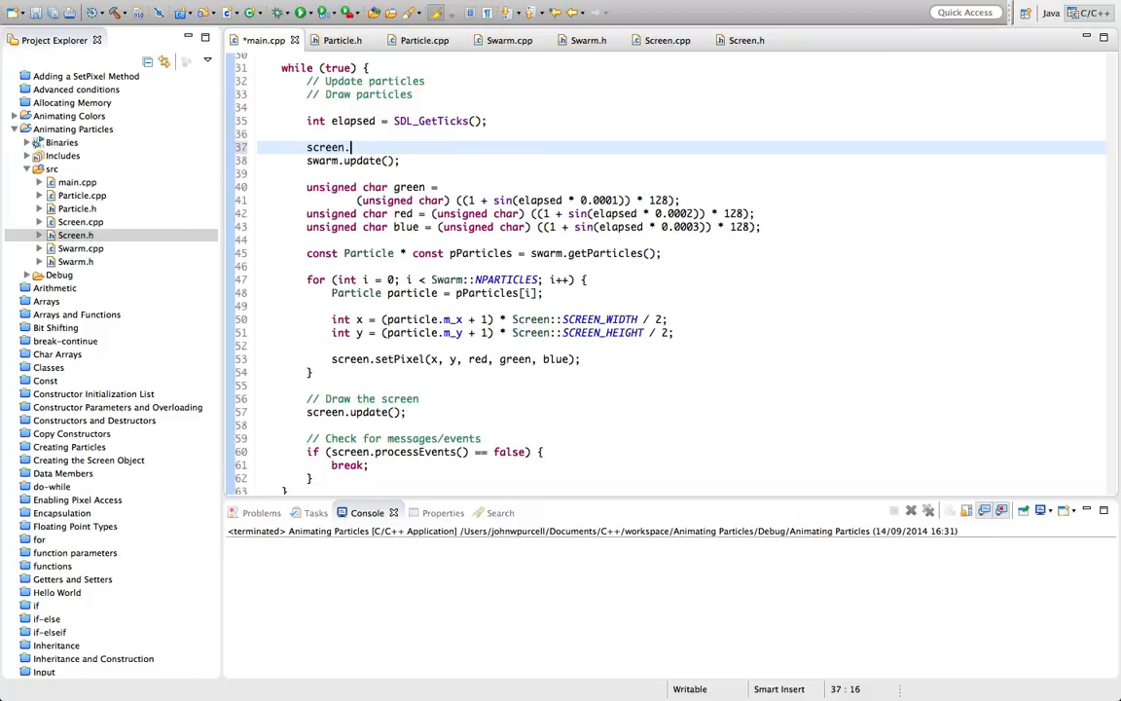
text(clear();)
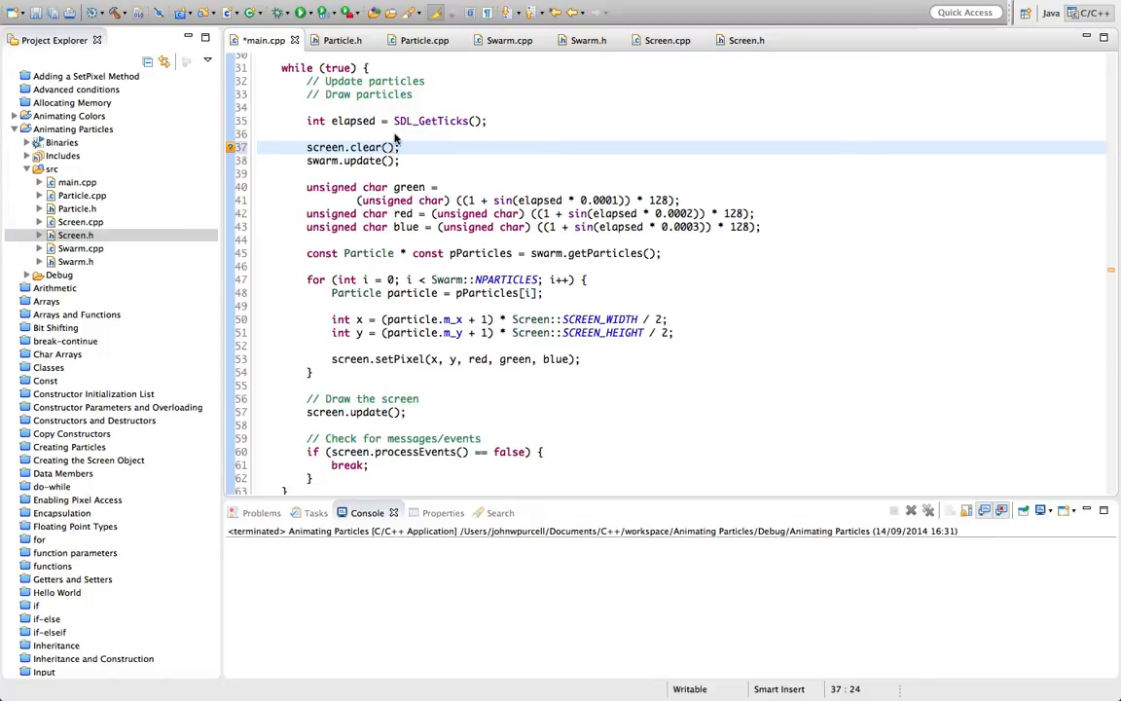
click(300, 13)
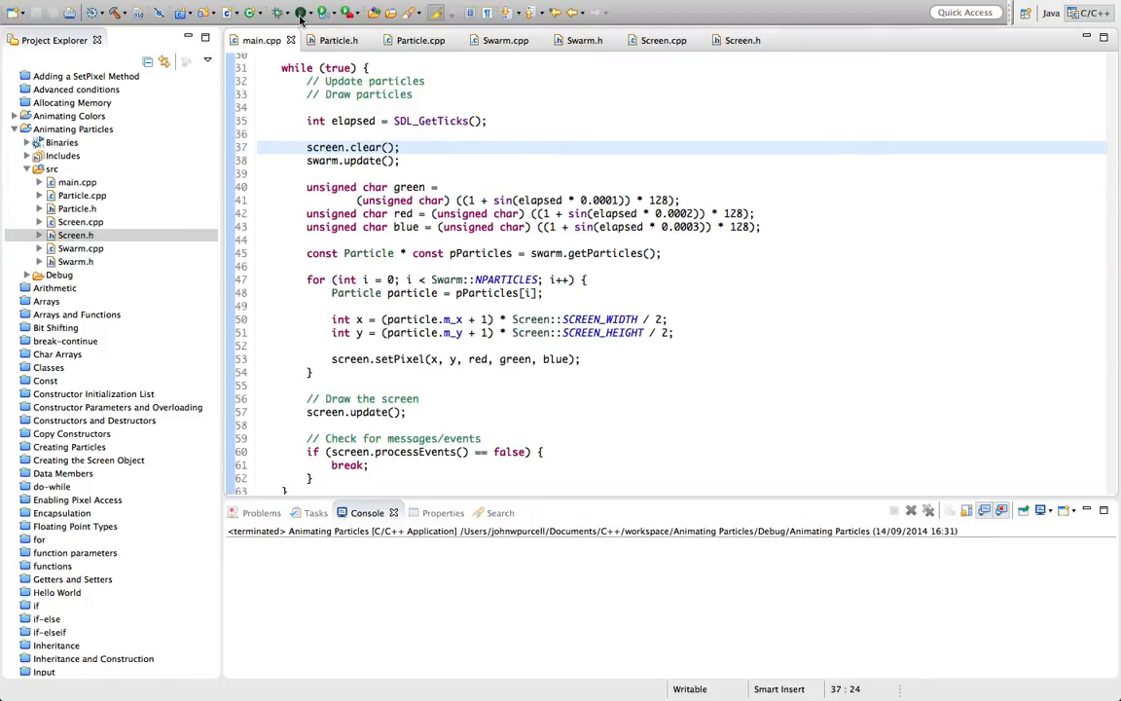
Step: Run the program, watch particles drift toward the lower right, then close the window
click(294, 13)
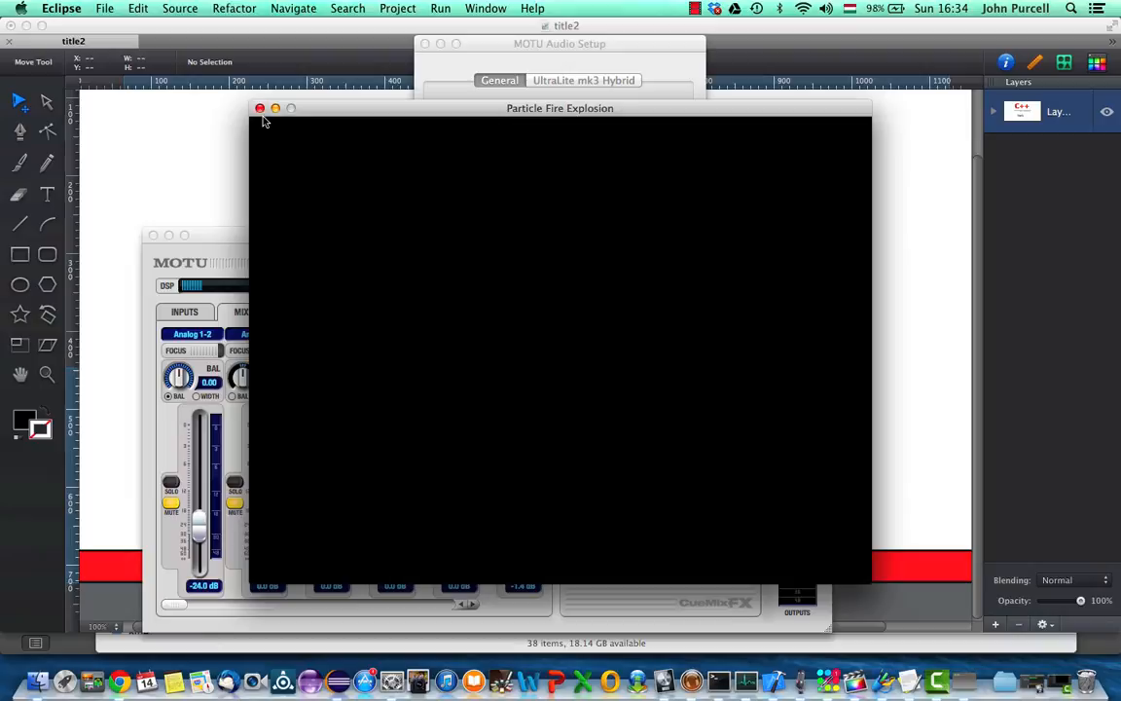
click(260, 108)
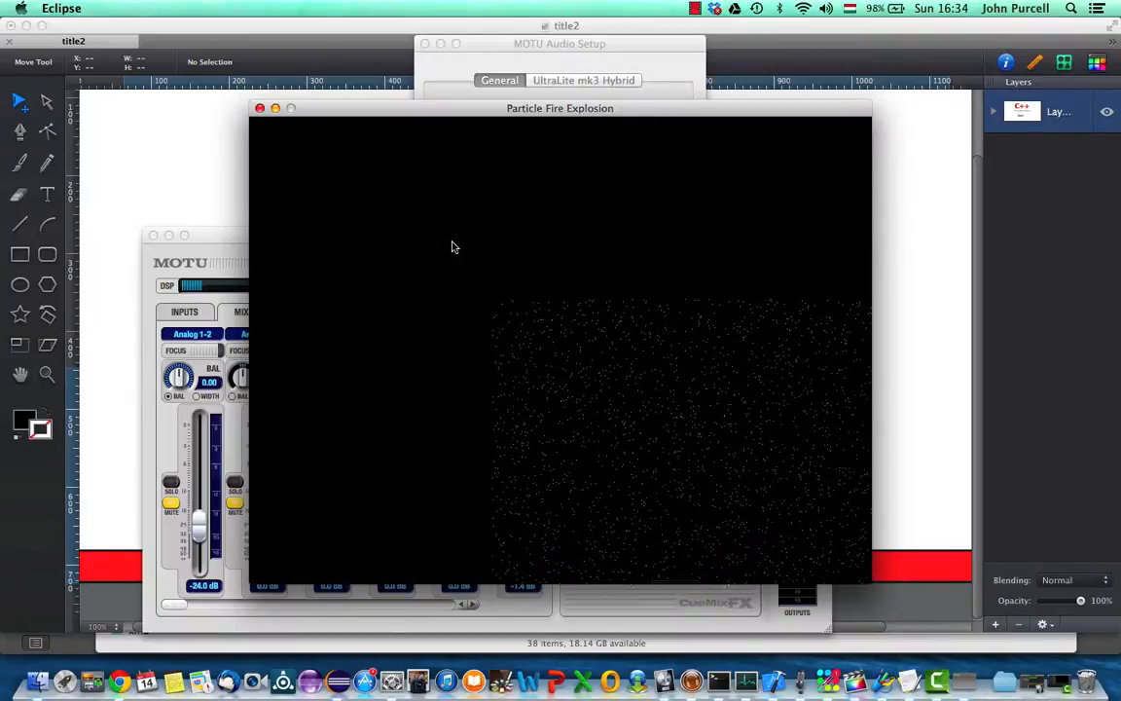
click(260, 108)
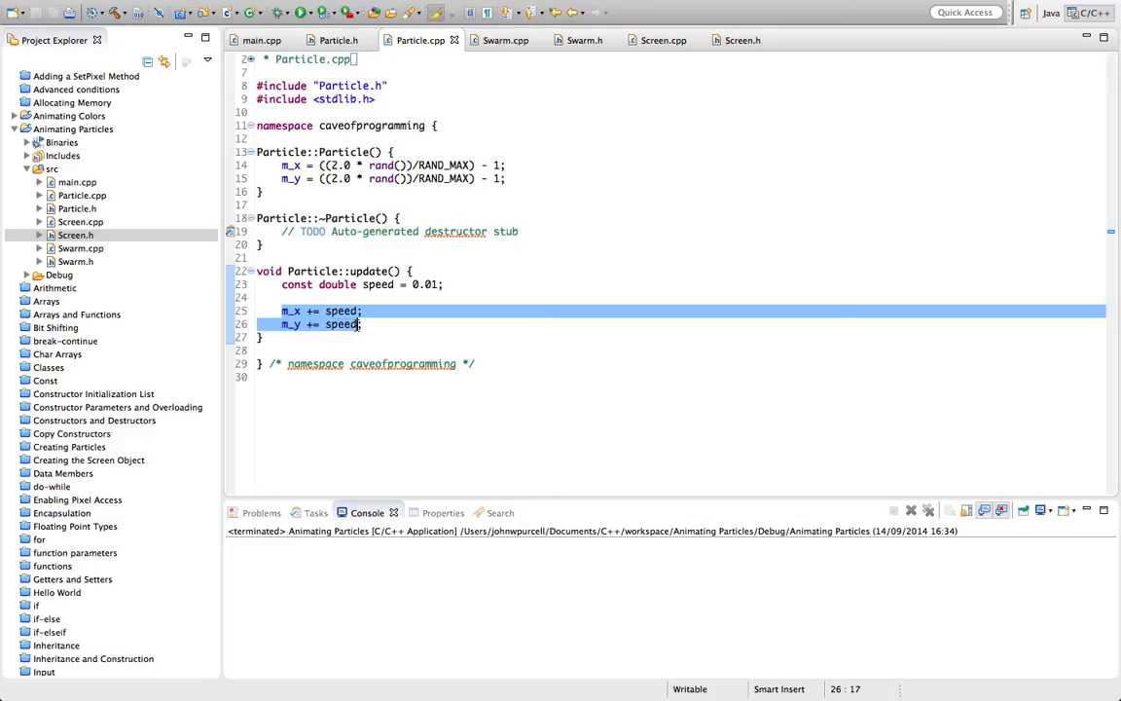
click(281, 324)
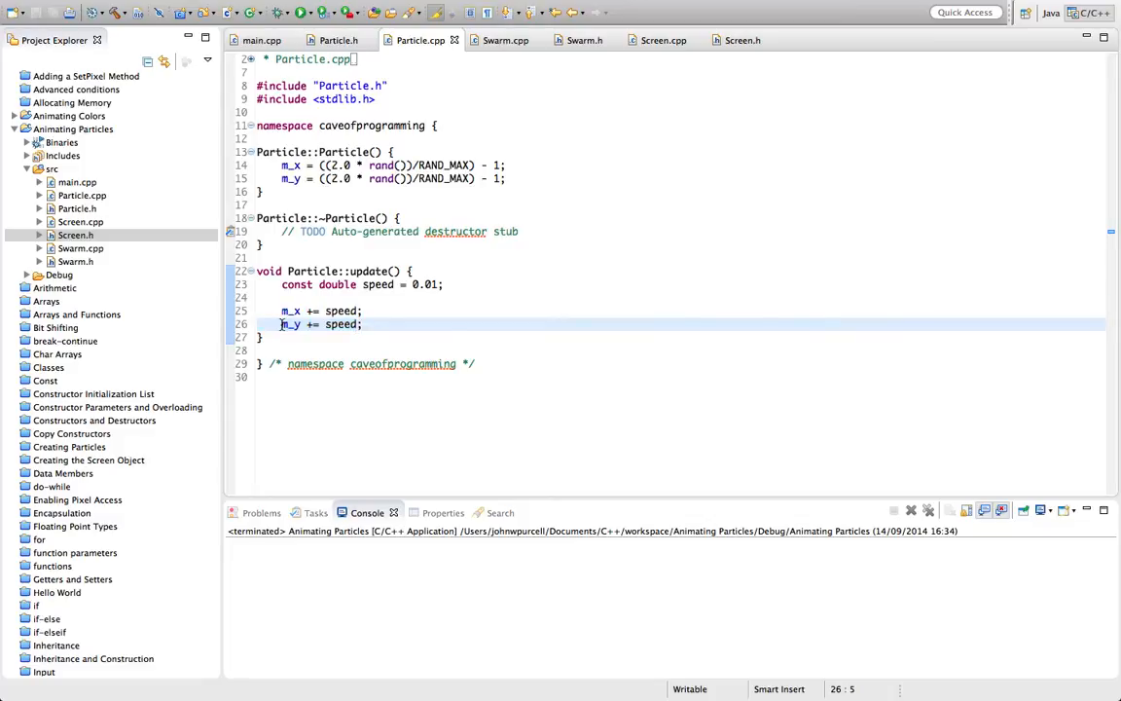
text(//)
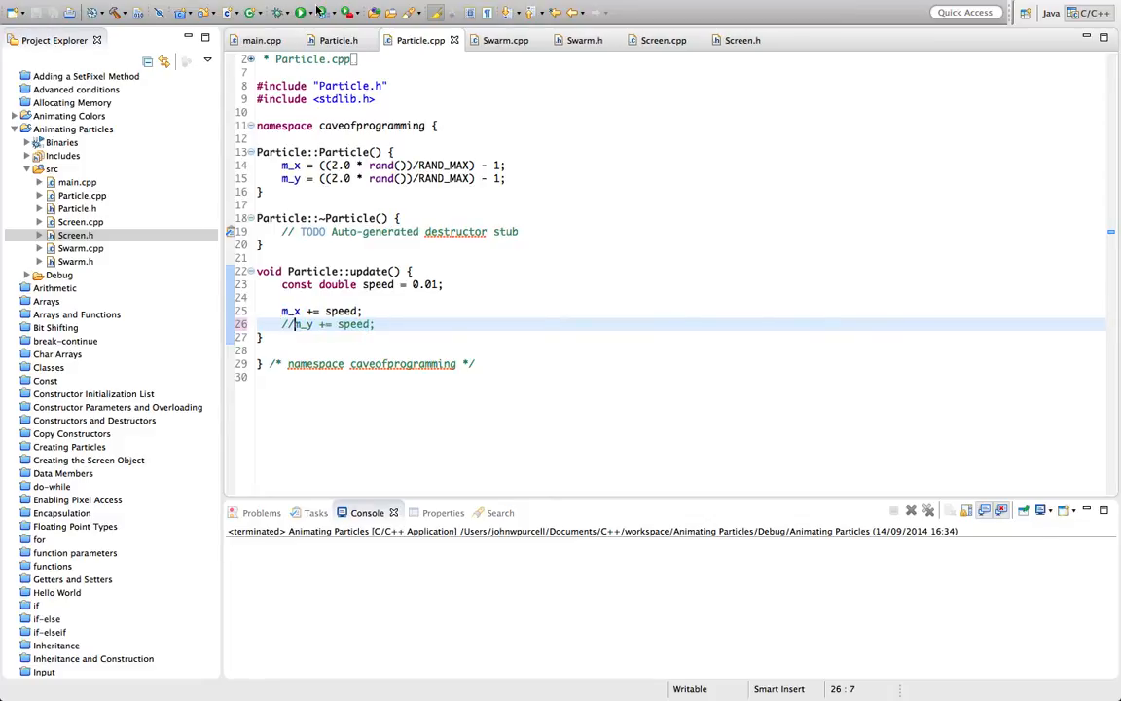
click(315, 13)
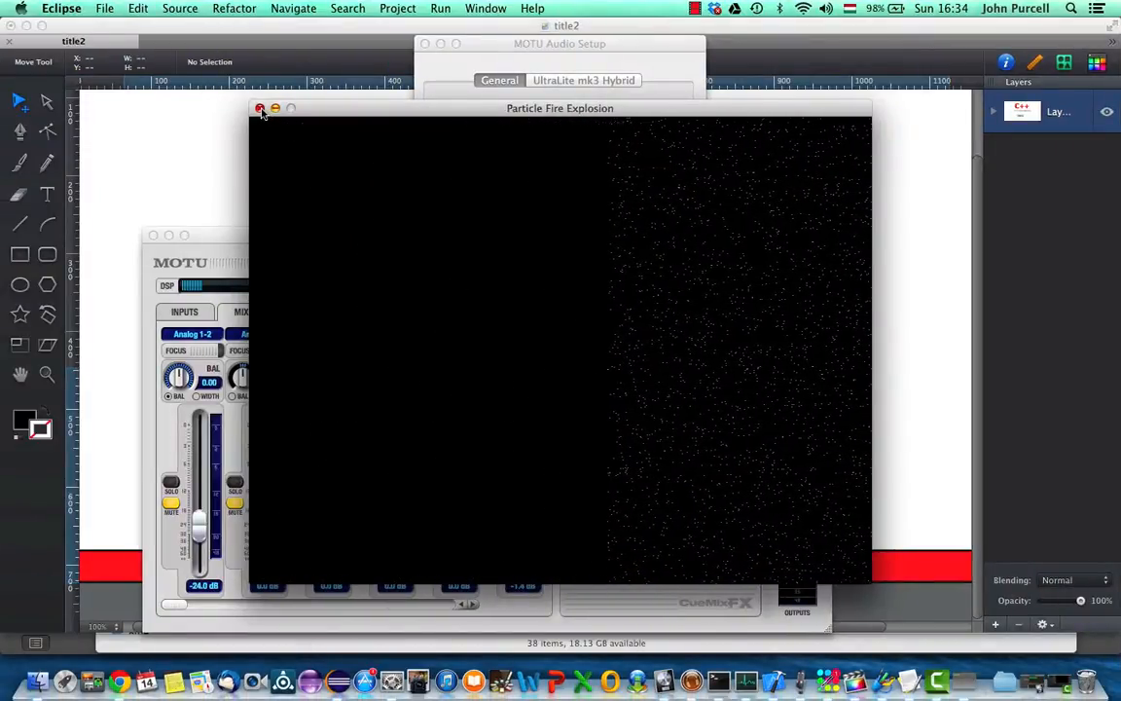
click(261, 108)
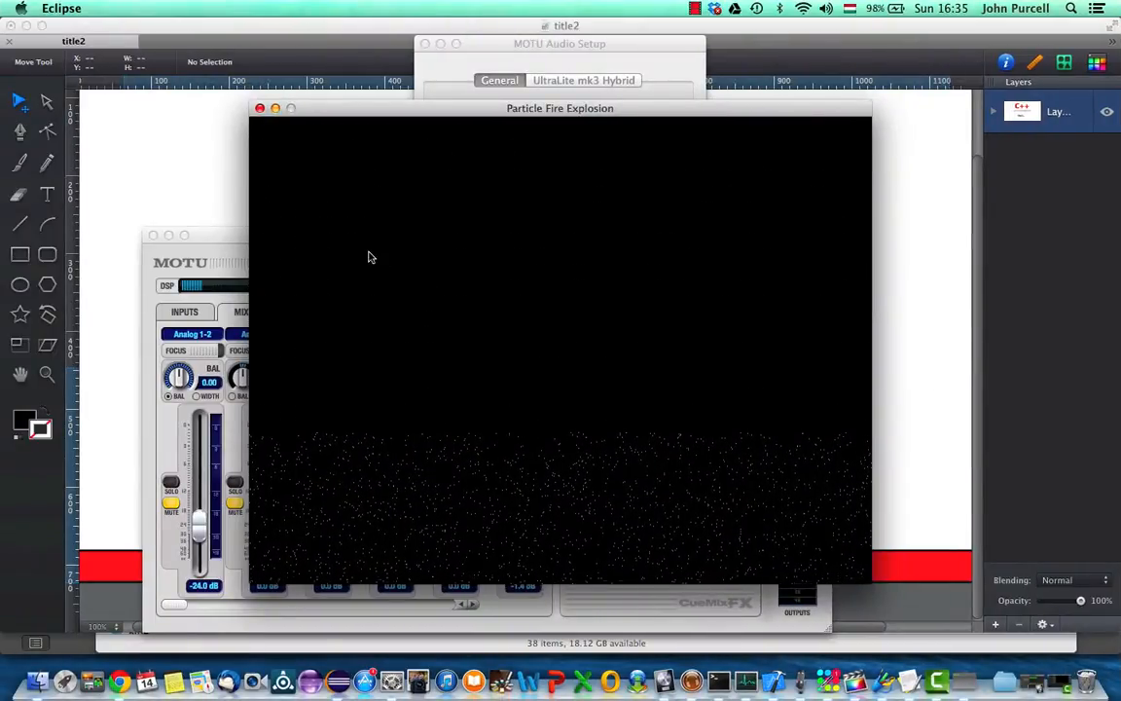
click(260, 108)
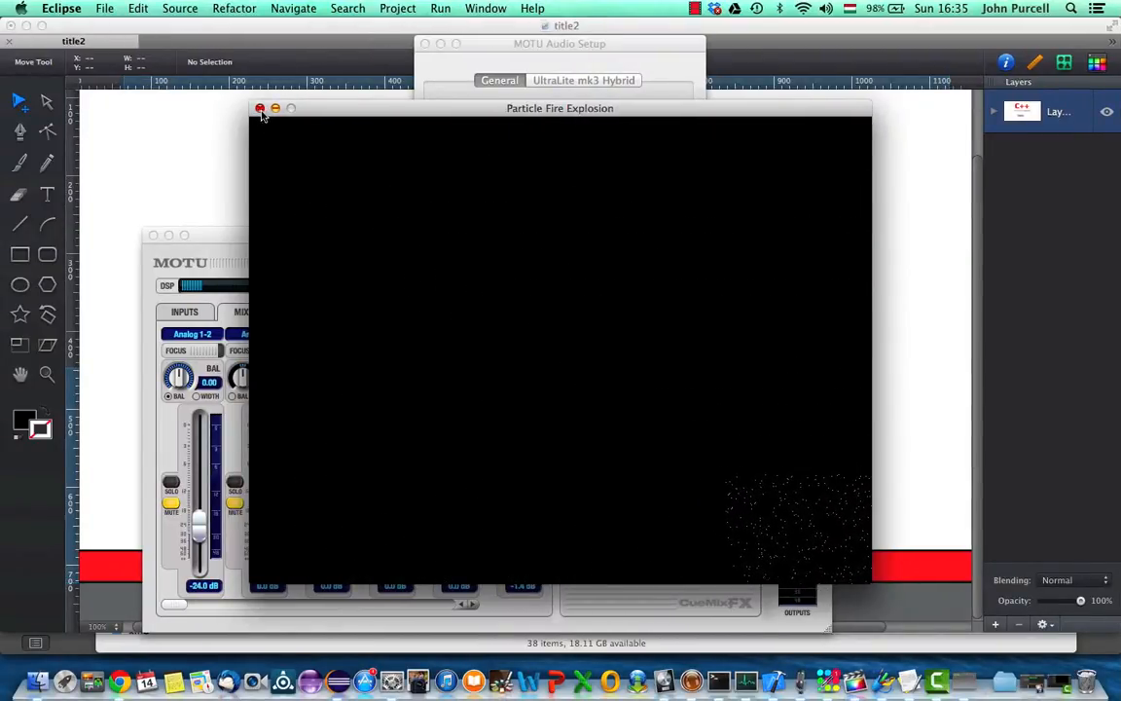
click(259, 108)
text(const dou)
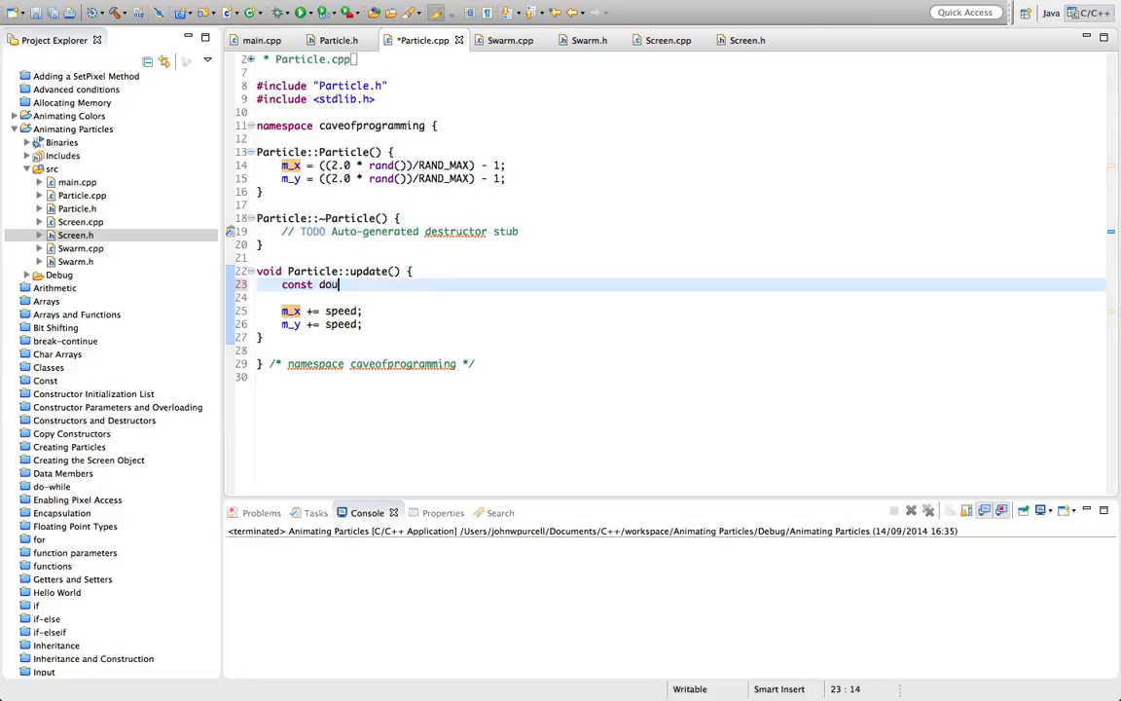
Step: Declare double xspeed = rand()/RAND_MAX; in Particle::update()
text(ble xspe)
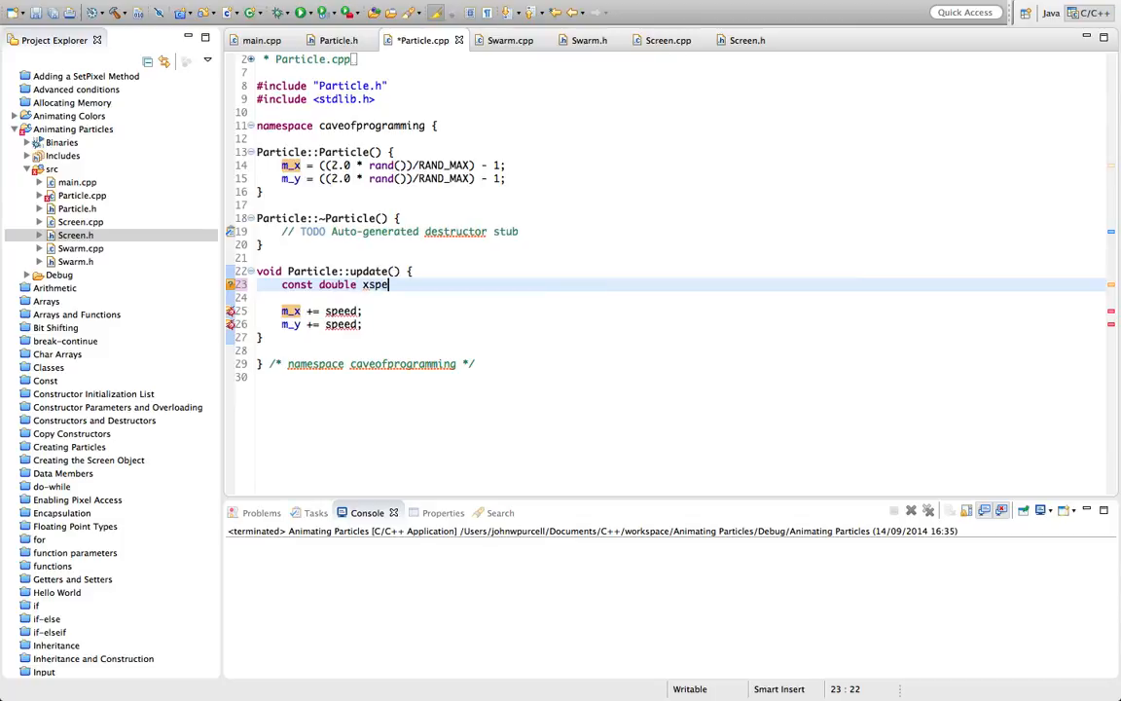
text(ed =)
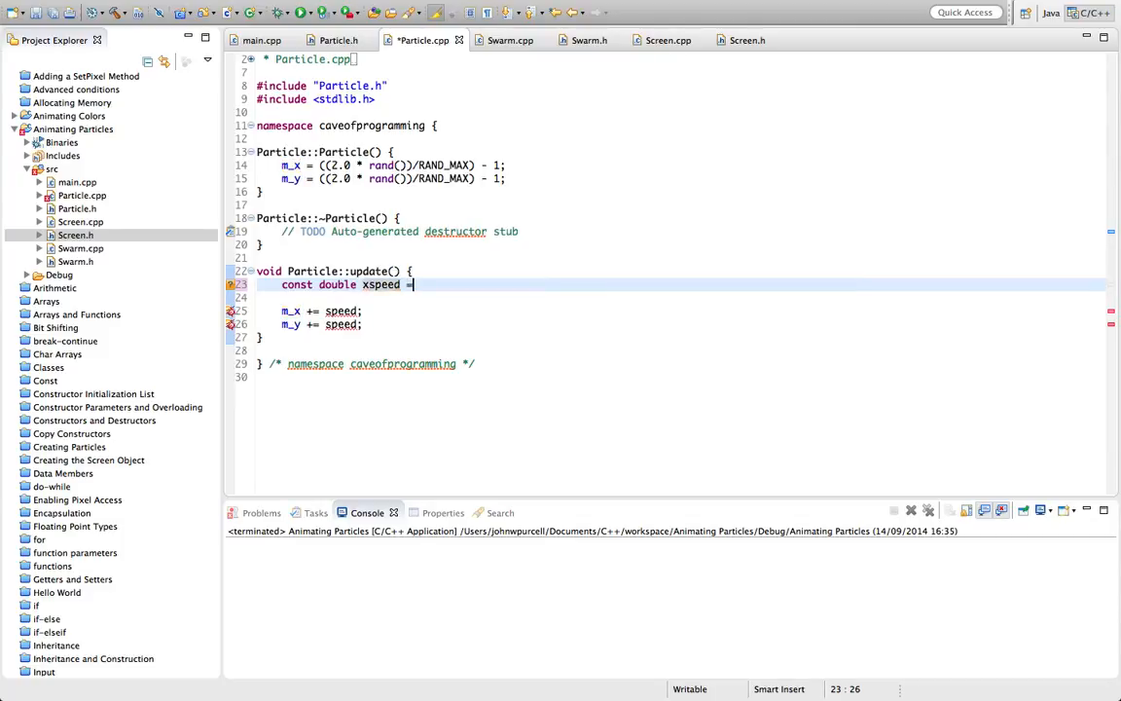
text(ran)
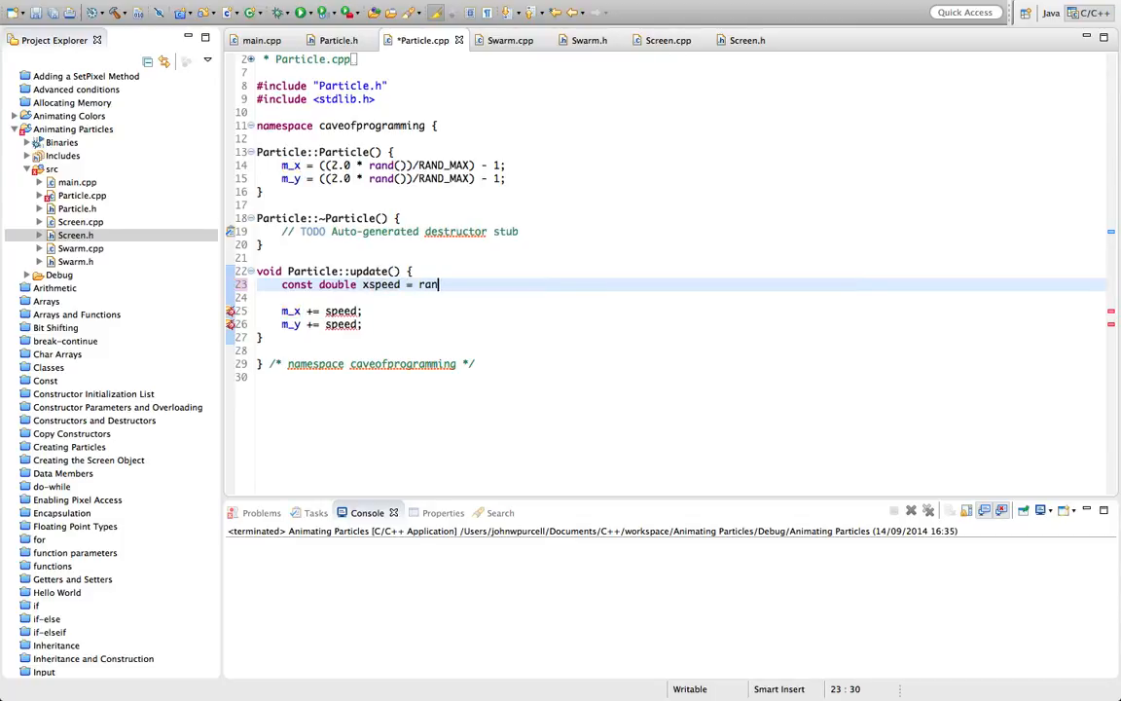
text(d()/RAND)
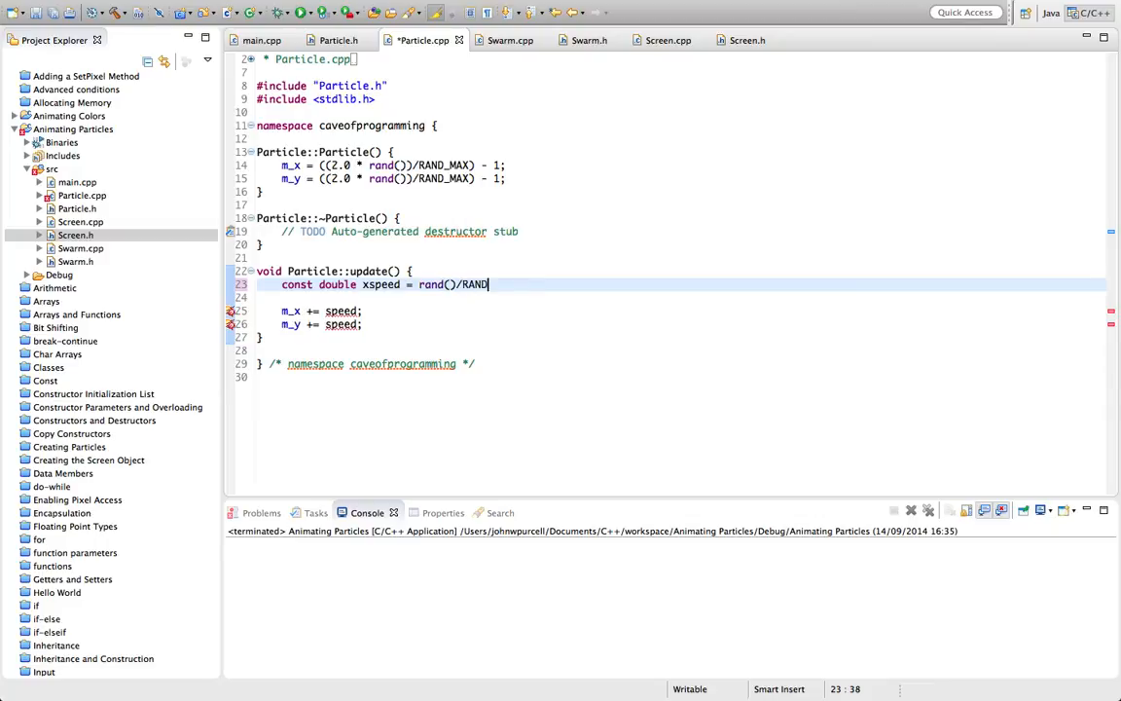
text(_MAX)
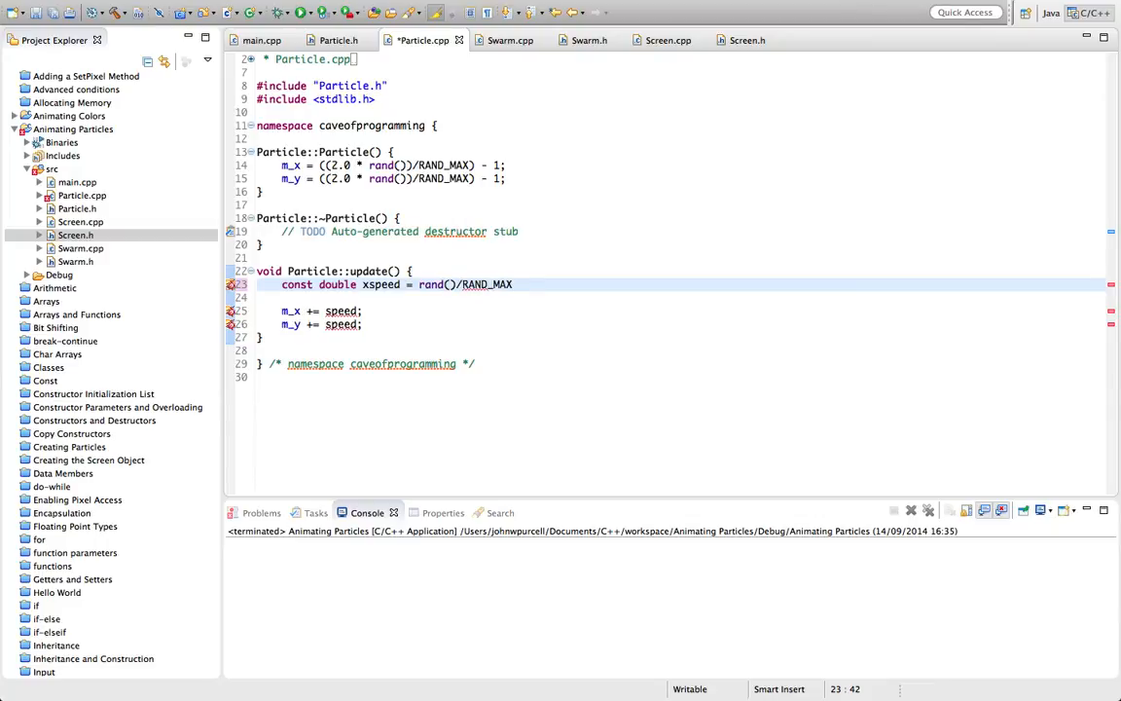
text(;)
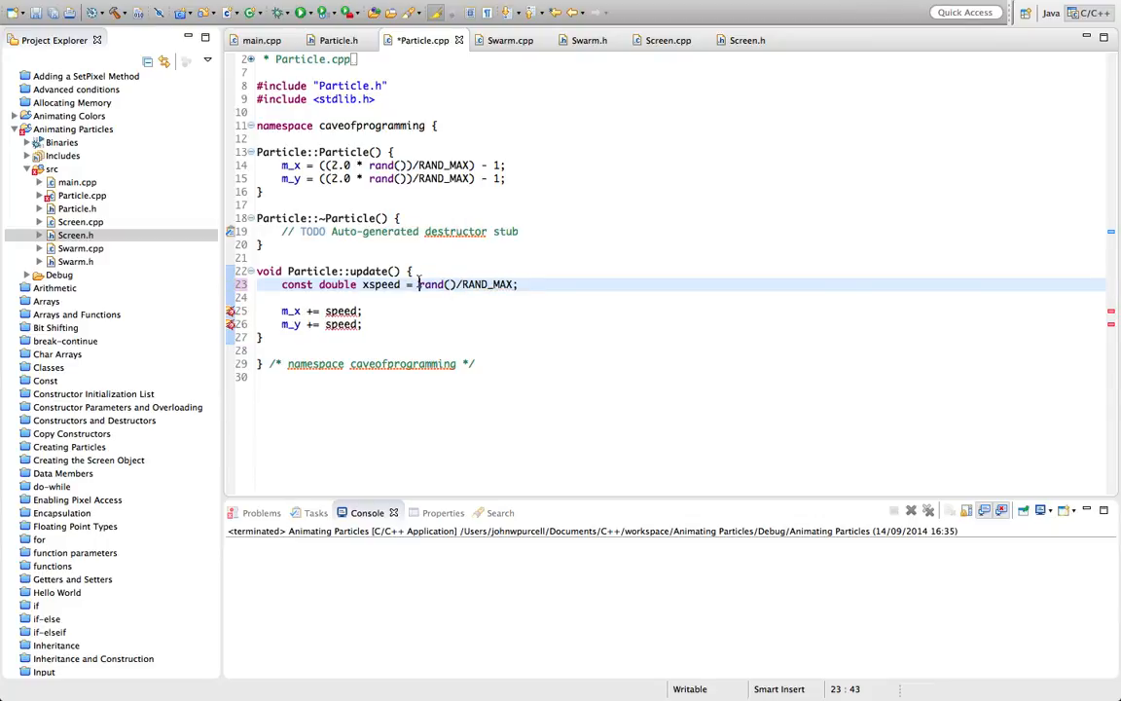
Step: Prefix rand() with 0.001 * in the xspeed formula
double_click(467, 285)
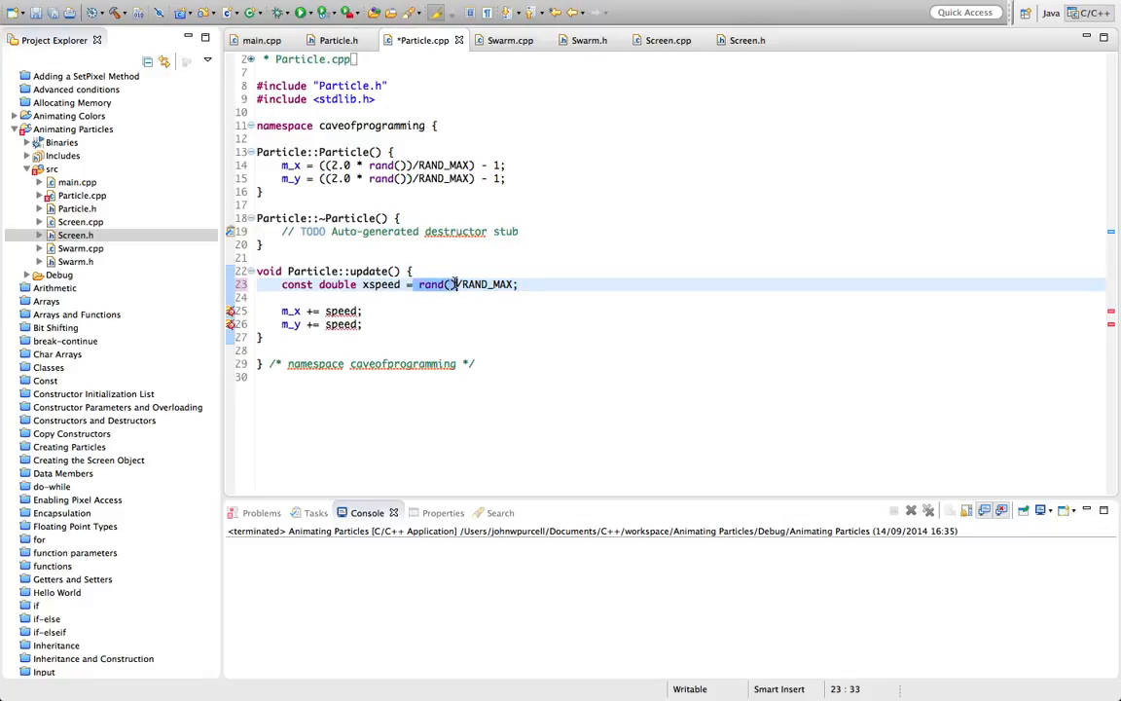
click(546, 283)
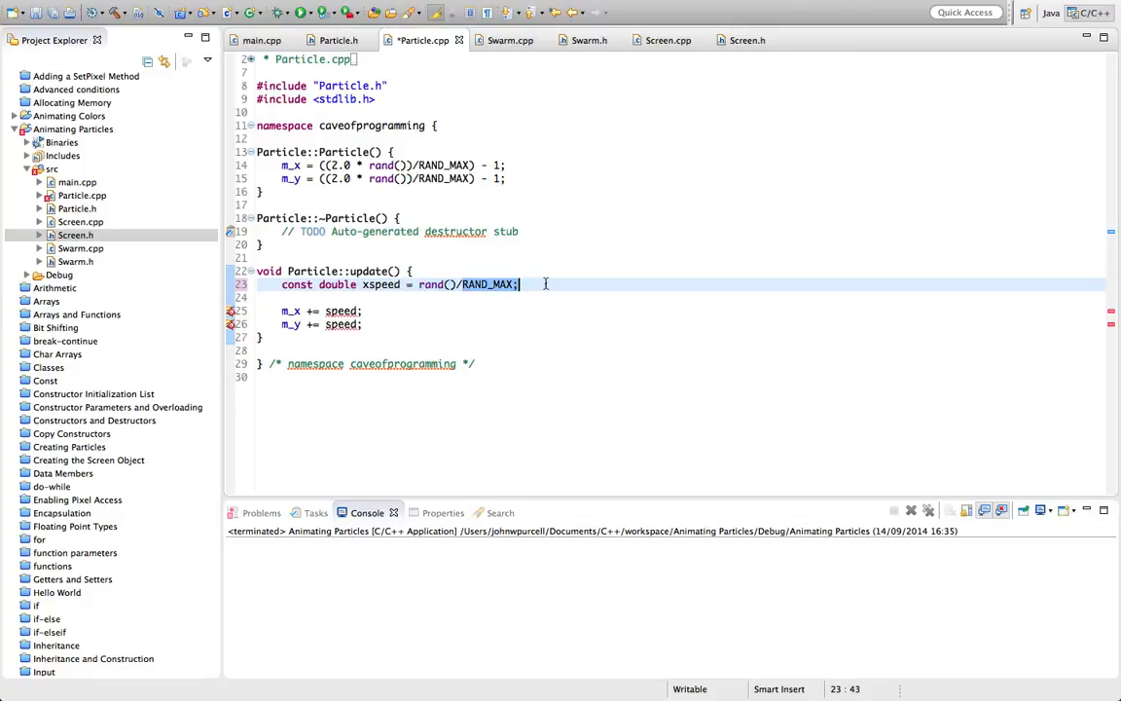
click(486, 337)
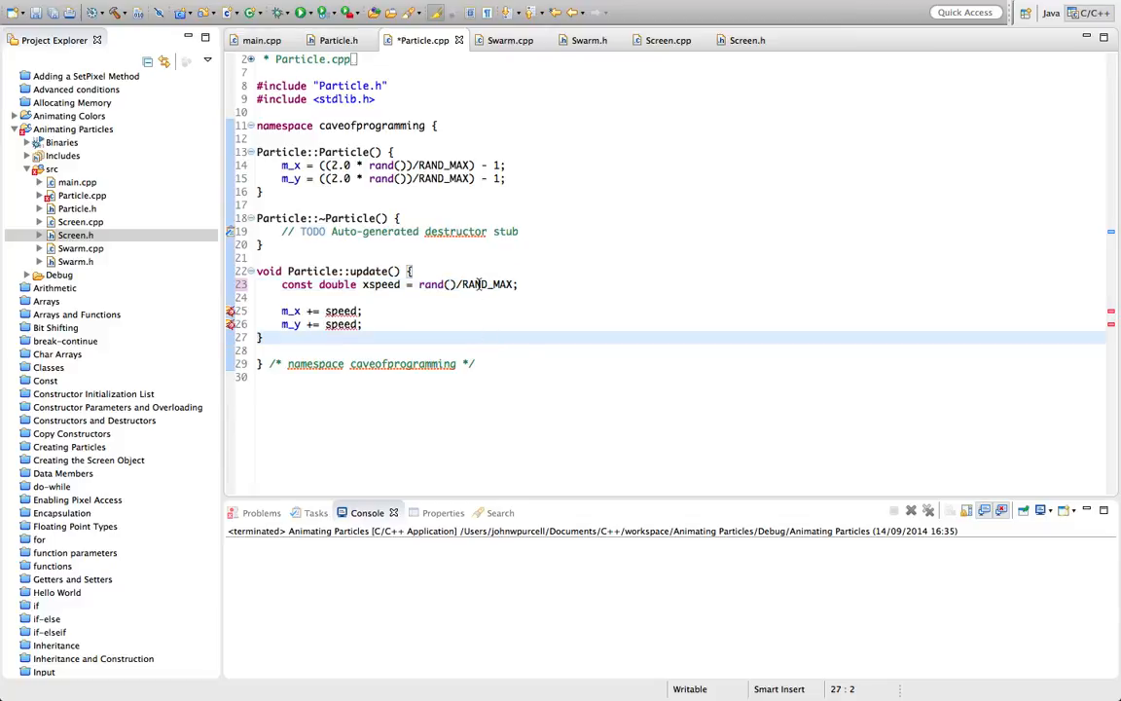
mouse_move(487, 284)
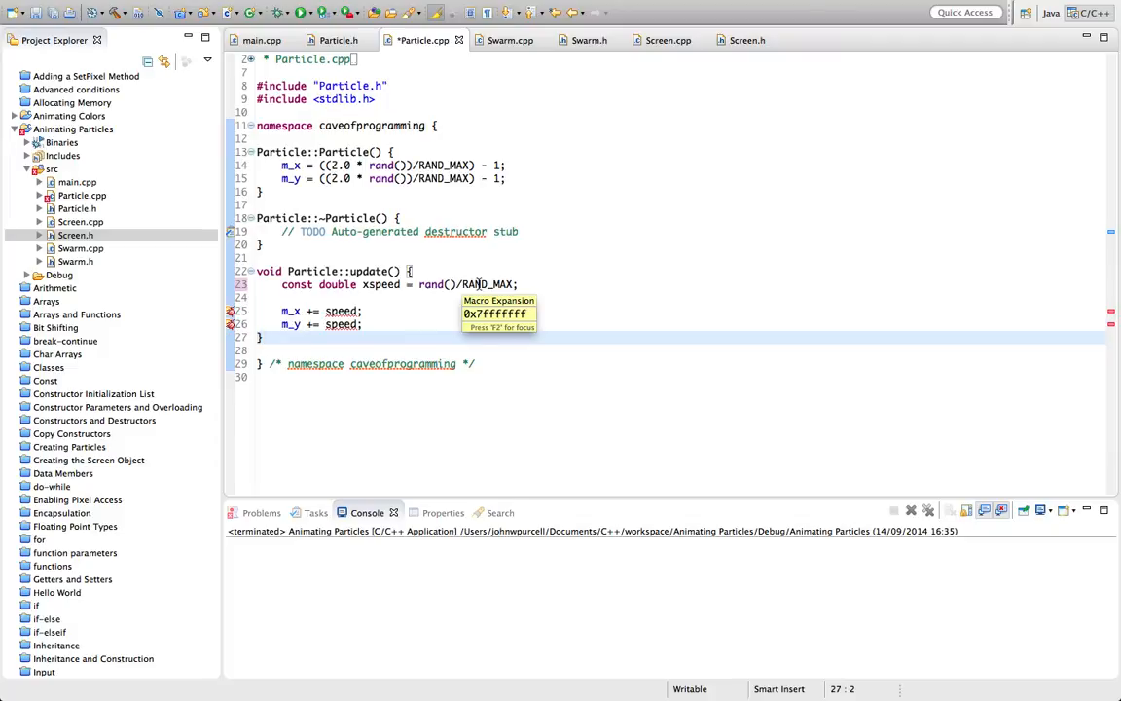
click(264, 336)
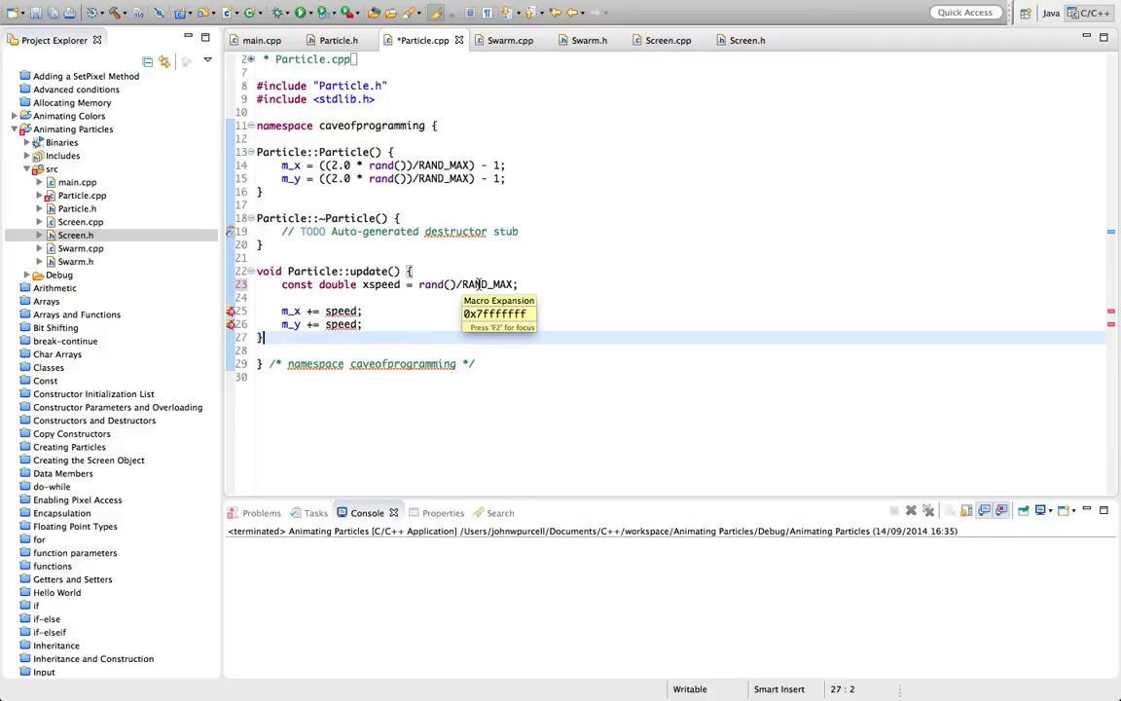
click(429, 284)
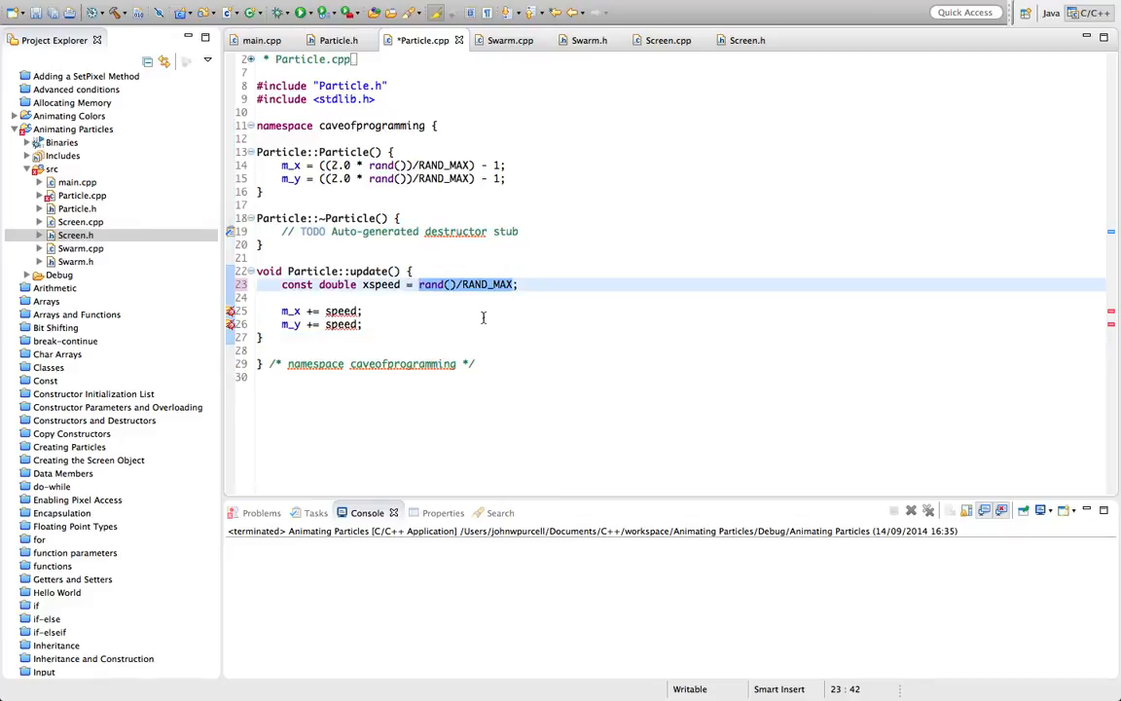
double_click(436, 284)
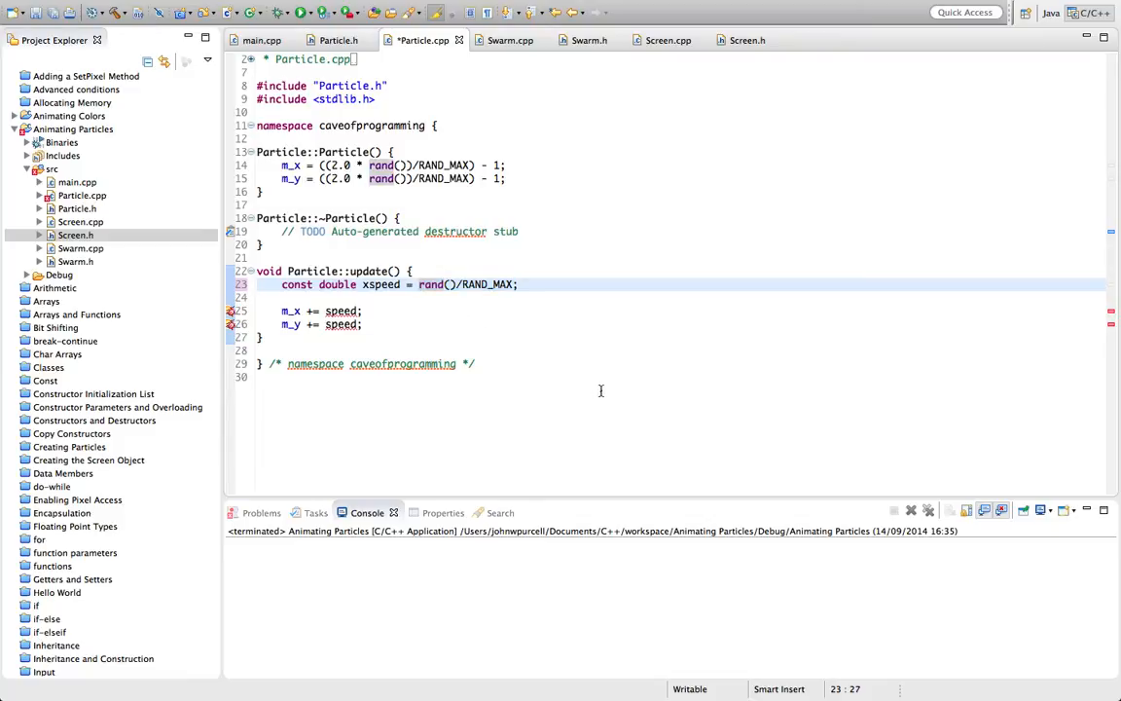
mouse_move(529, 349)
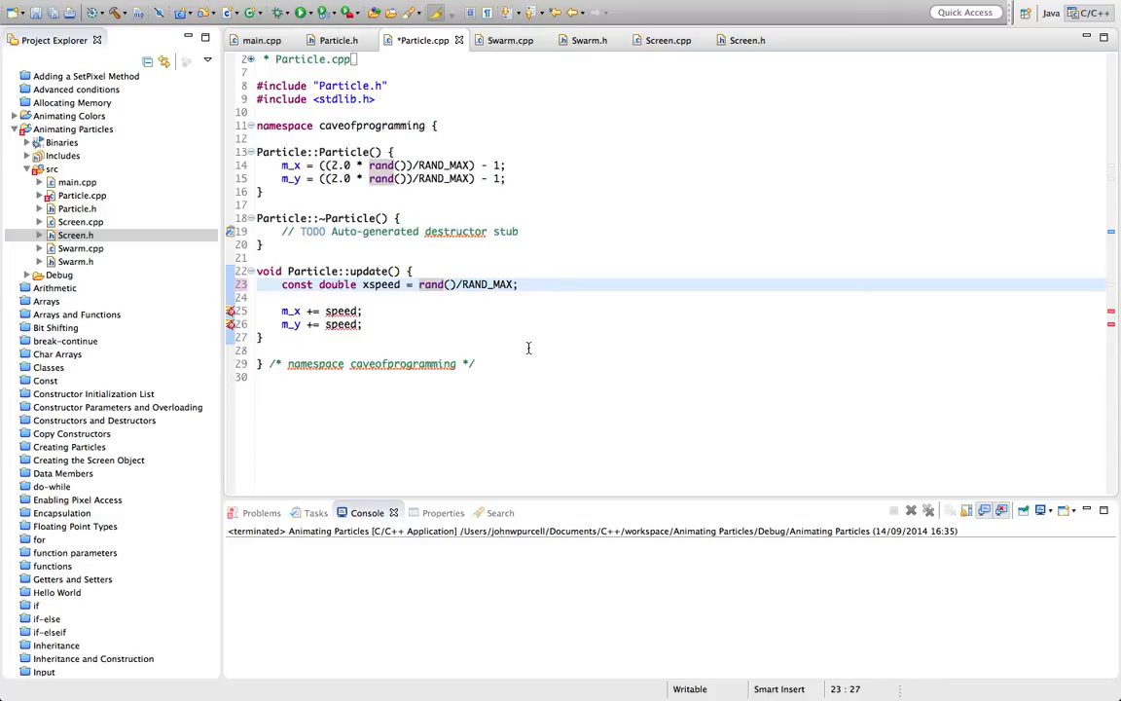
text(0.0*)
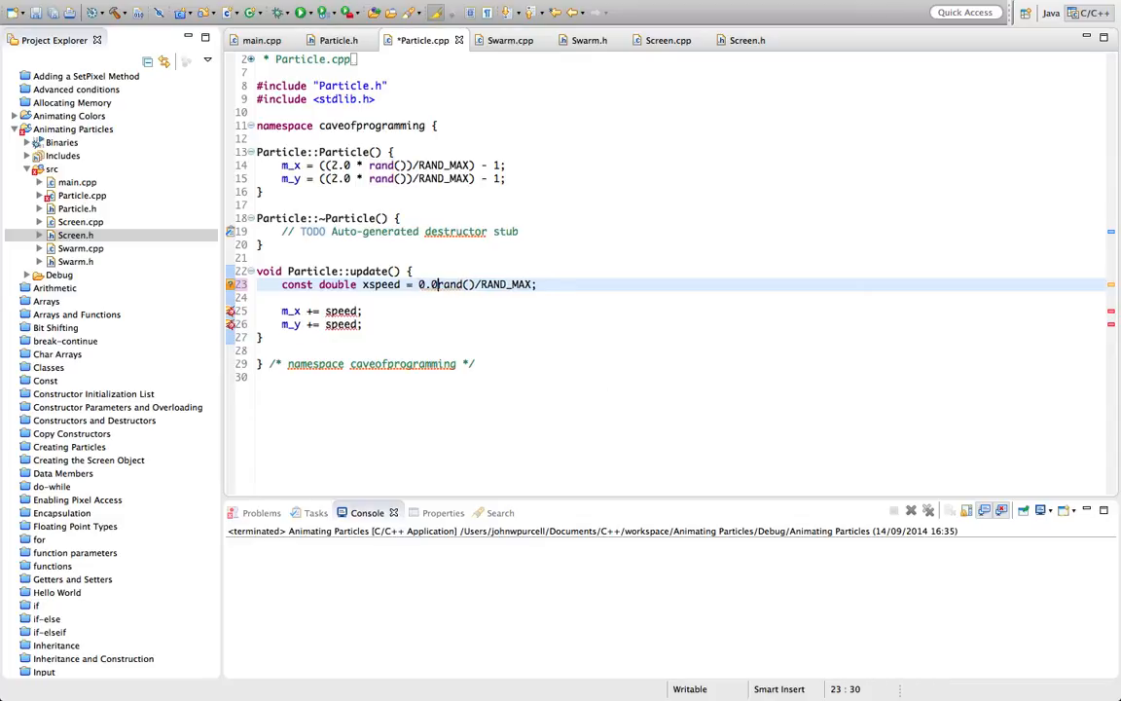
text(01)
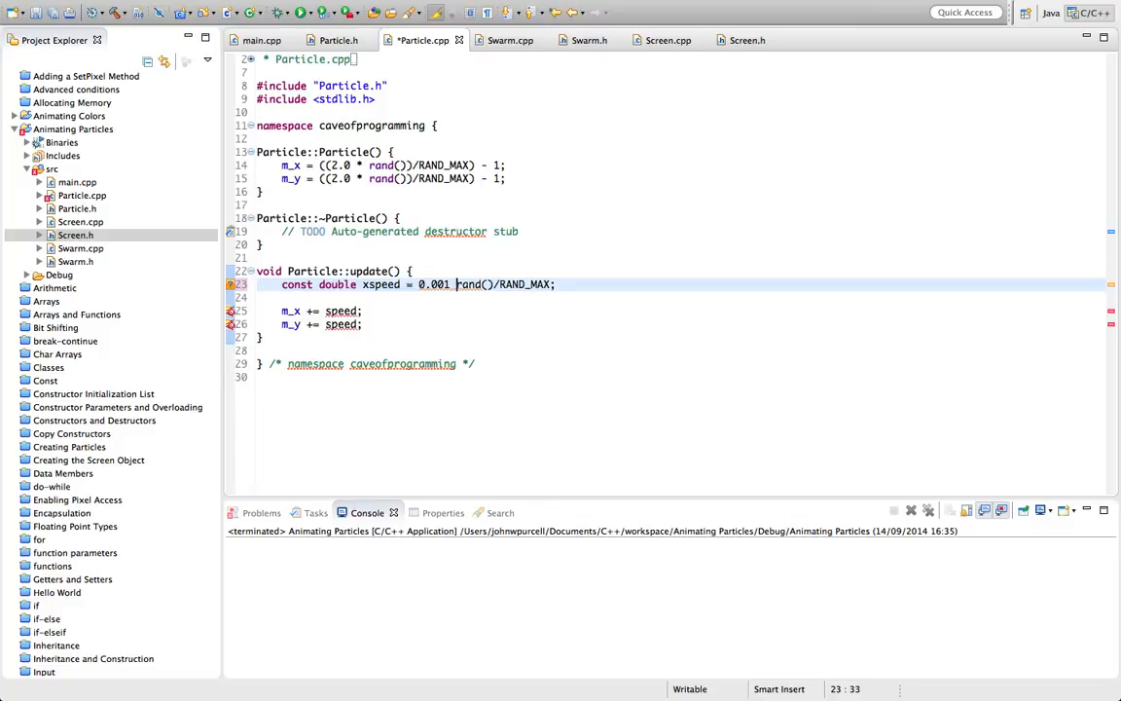
text(*)
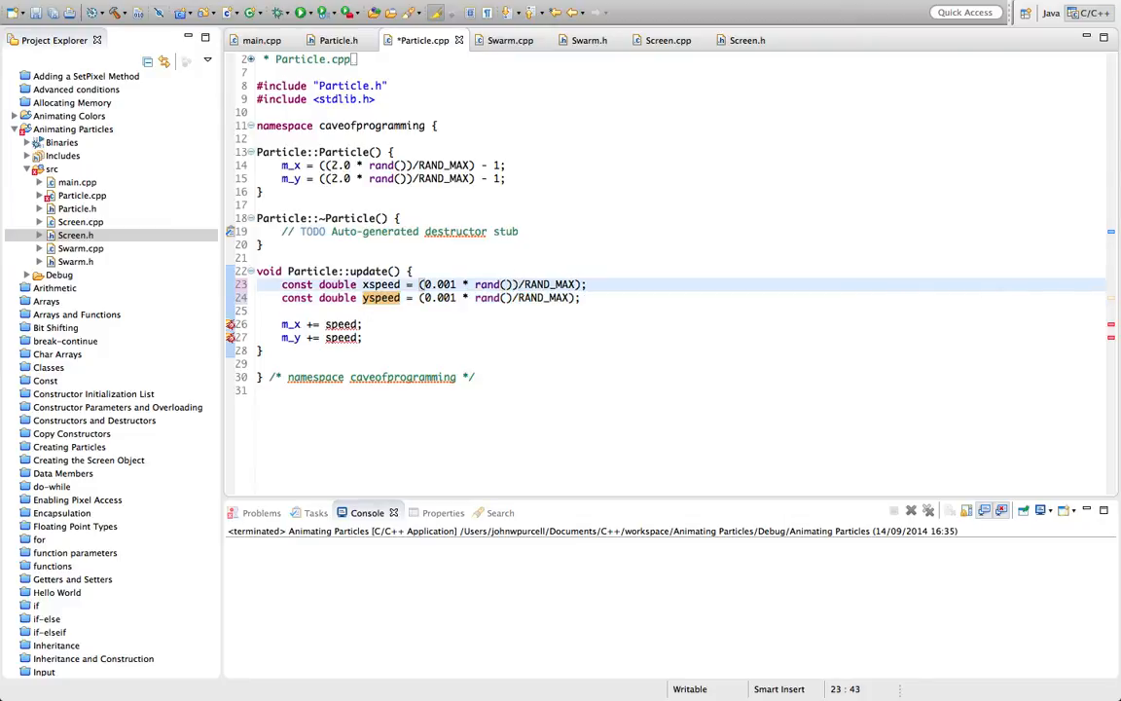
Step: Add the missing bracket so yspeed reads (0.001 * rand())/RAND_MAX
click(517, 298)
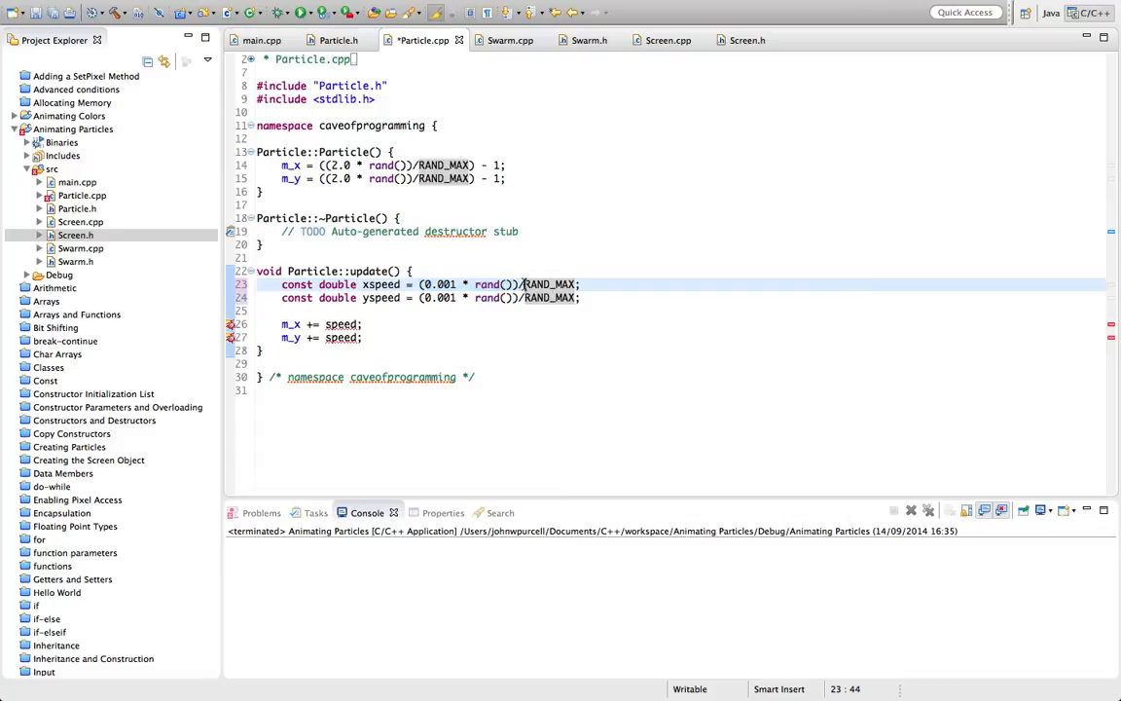
mouse_move(550, 283)
text(y)
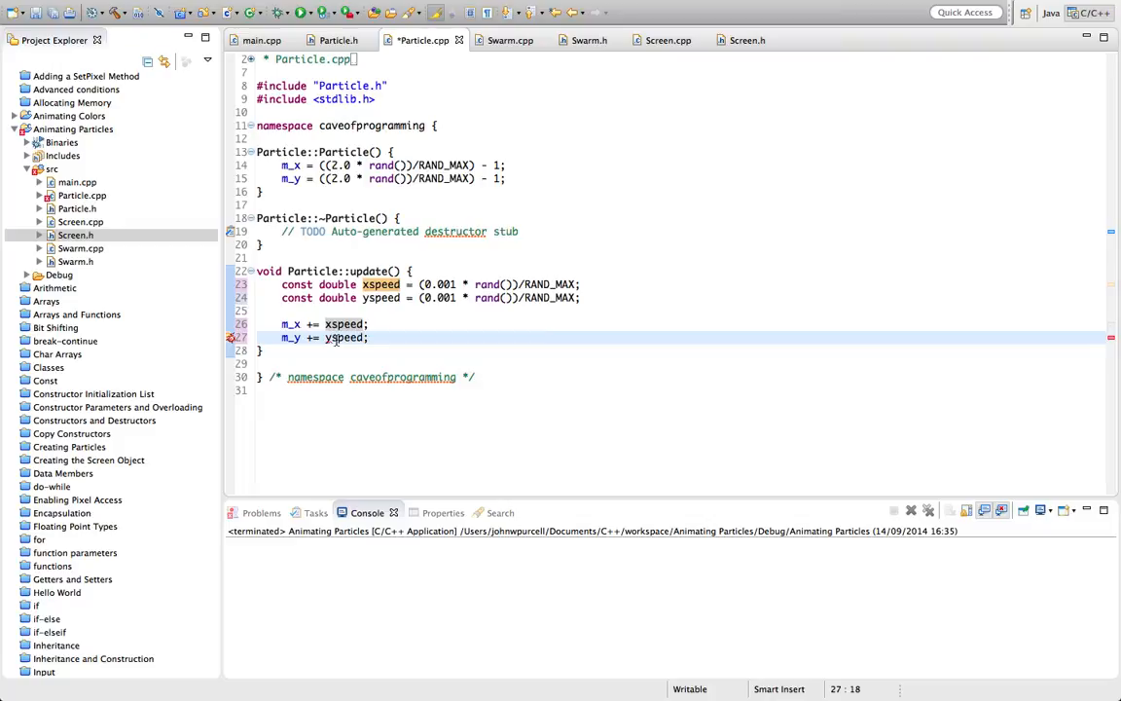
Step: Run the program, watch particles drift right and downward, then close the window
click(303, 13)
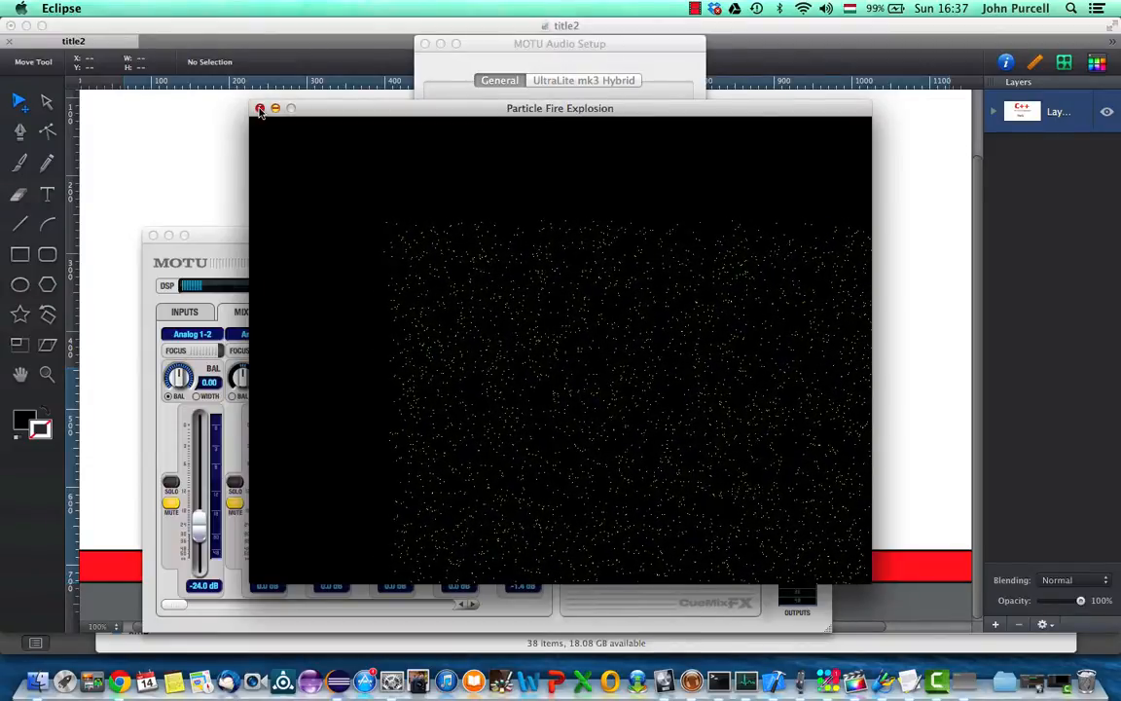
click(260, 108)
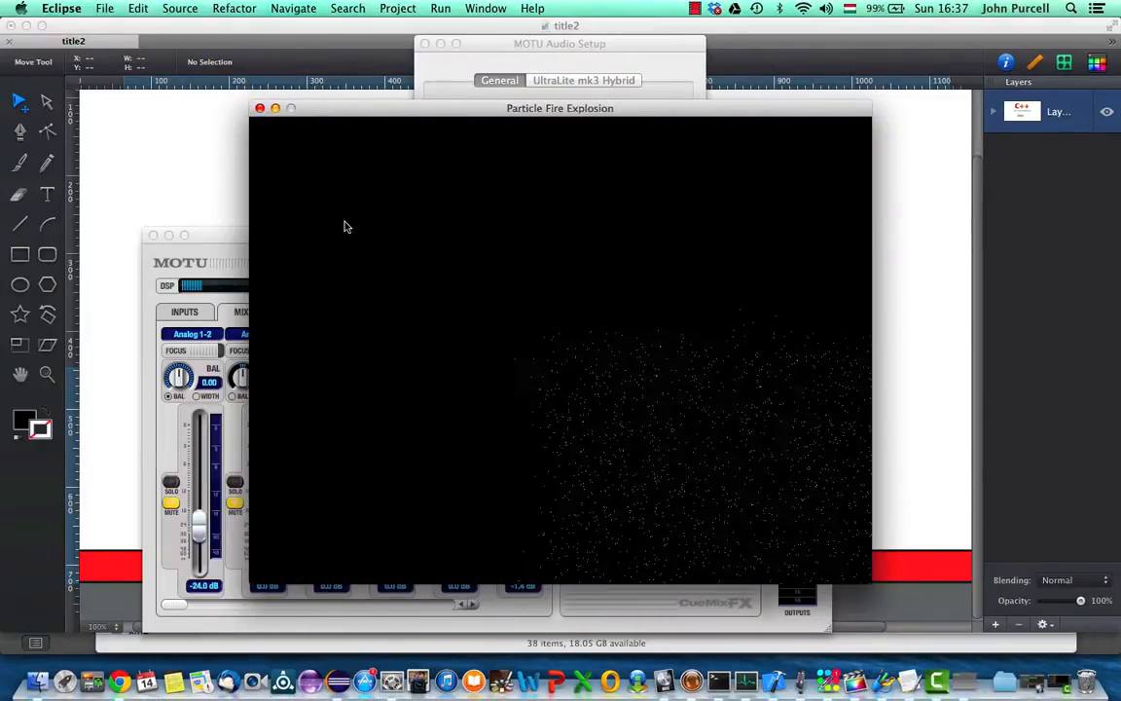
click(260, 108)
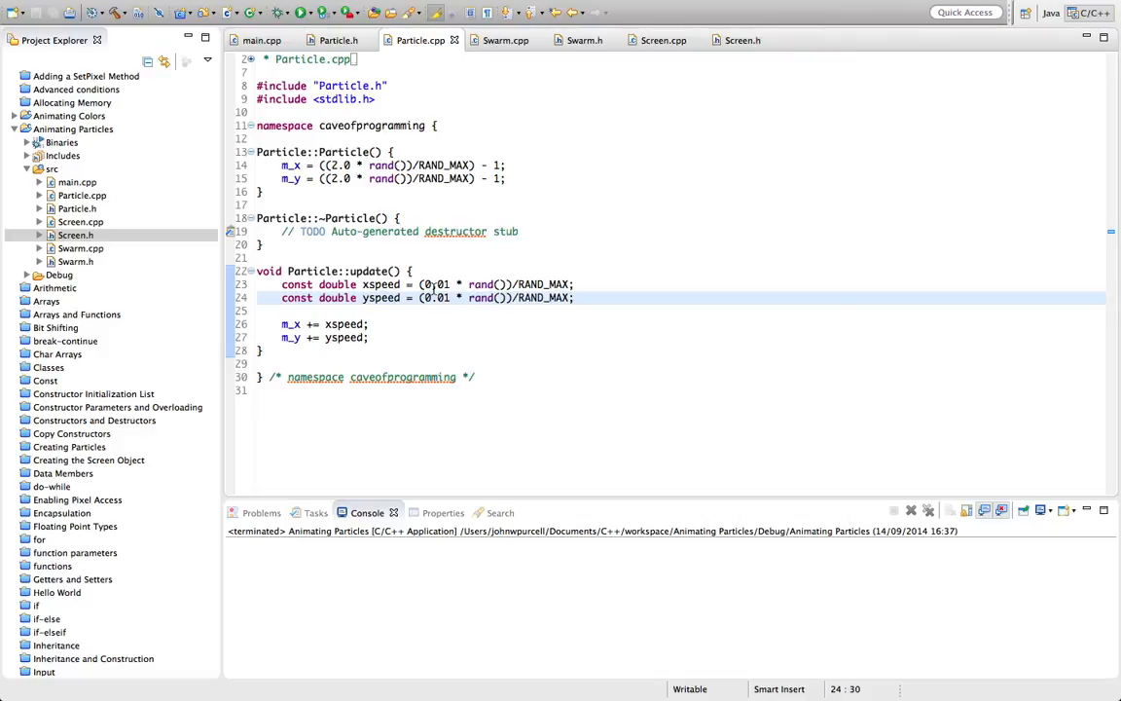
mouse_move(482, 284)
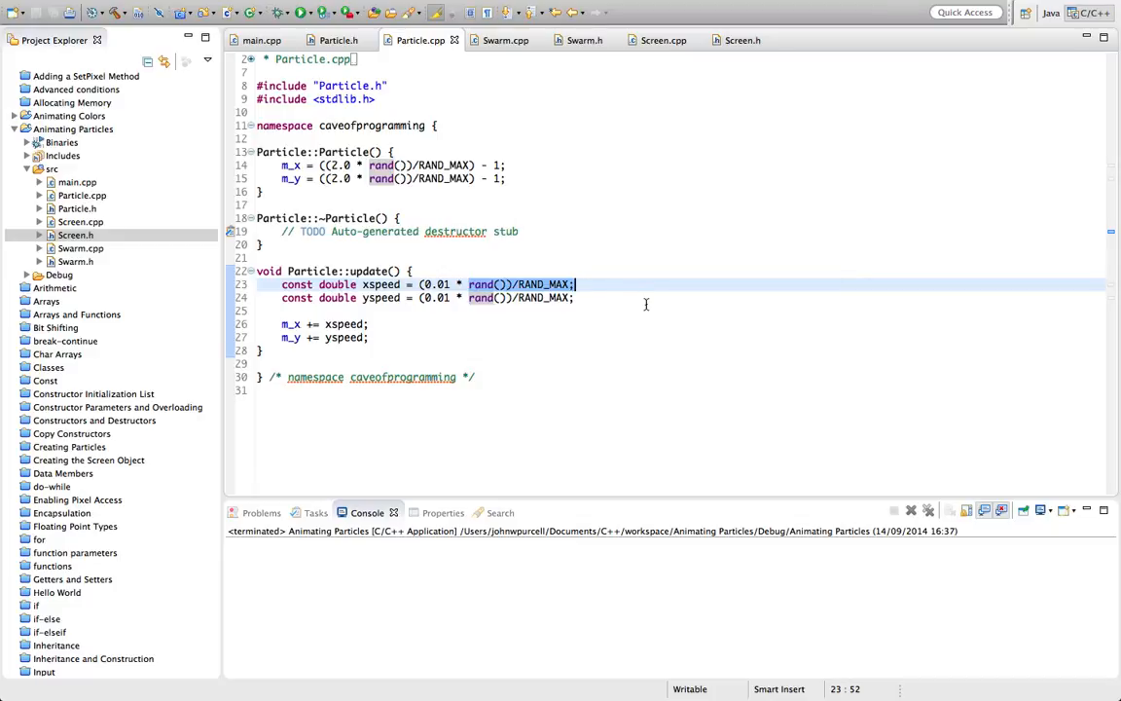
mouse_move(616, 297)
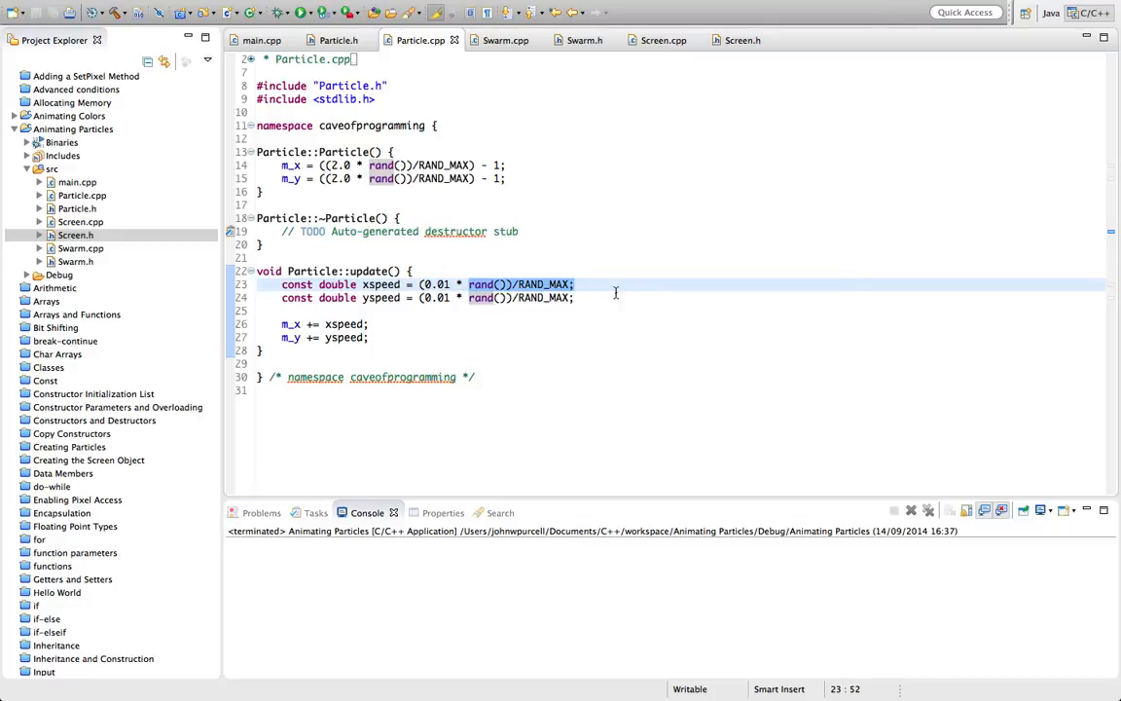
mouse_move(561, 398)
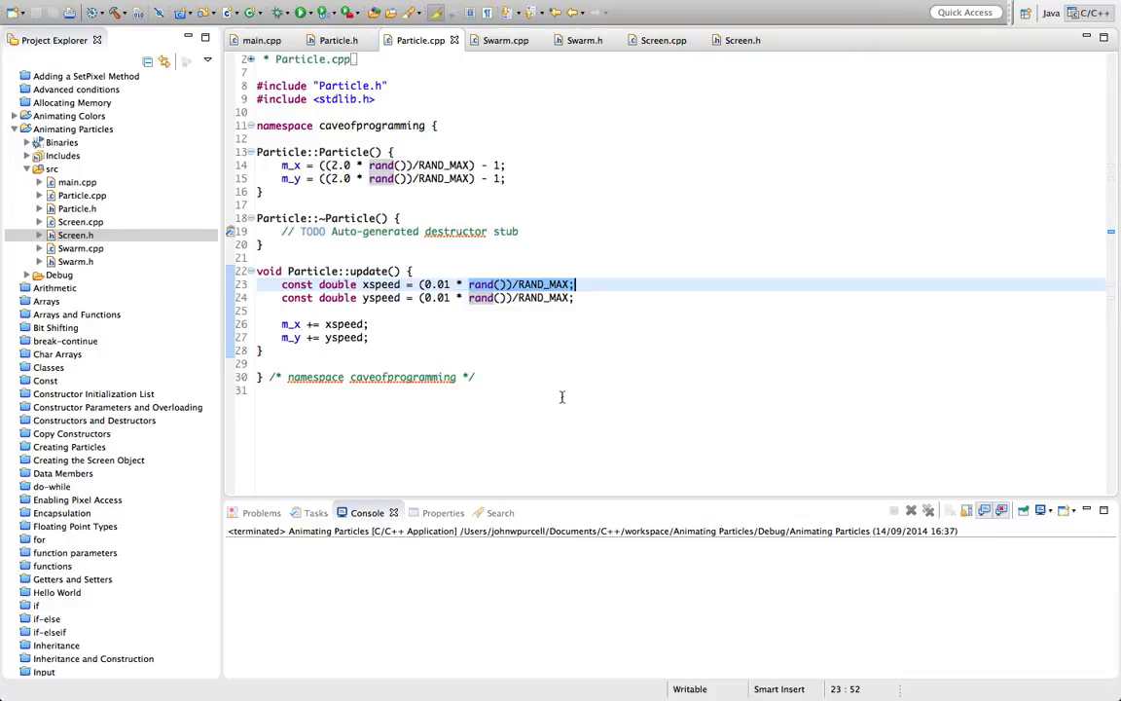
mouse_move(527, 348)
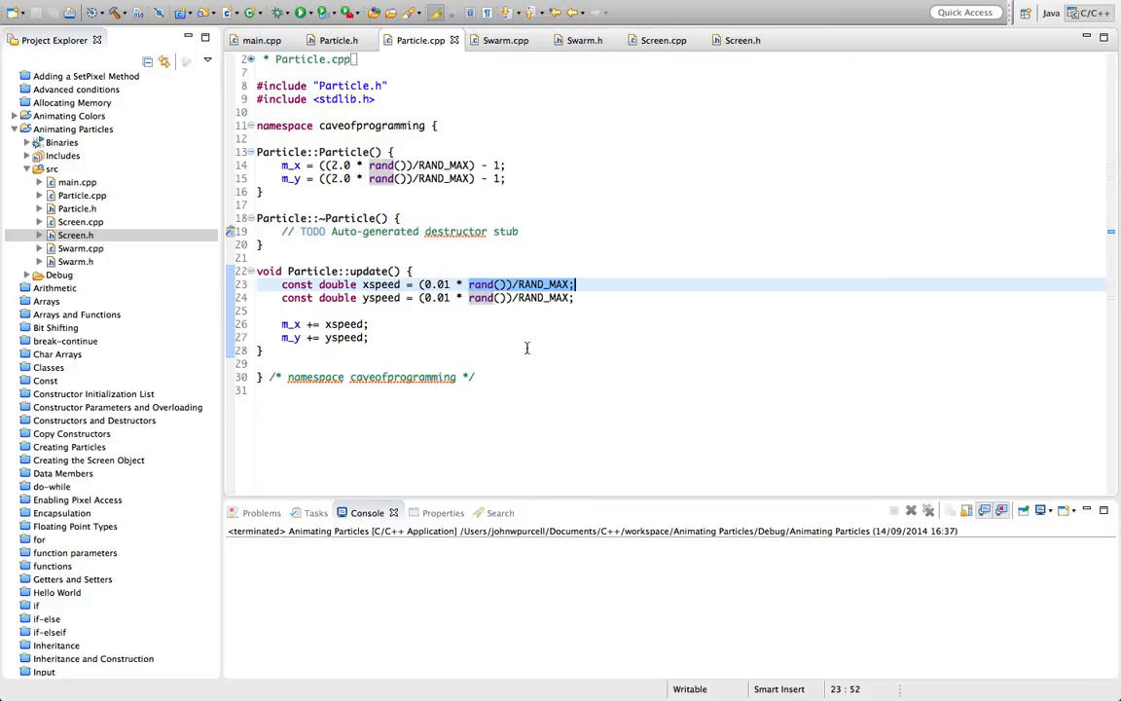
Step: Make xspeed and yspeed 0.01 * (((2.0 * rand())/RAND_MAX) - 1) and save Particle.cpp
click(554, 350)
text((2.0 * )
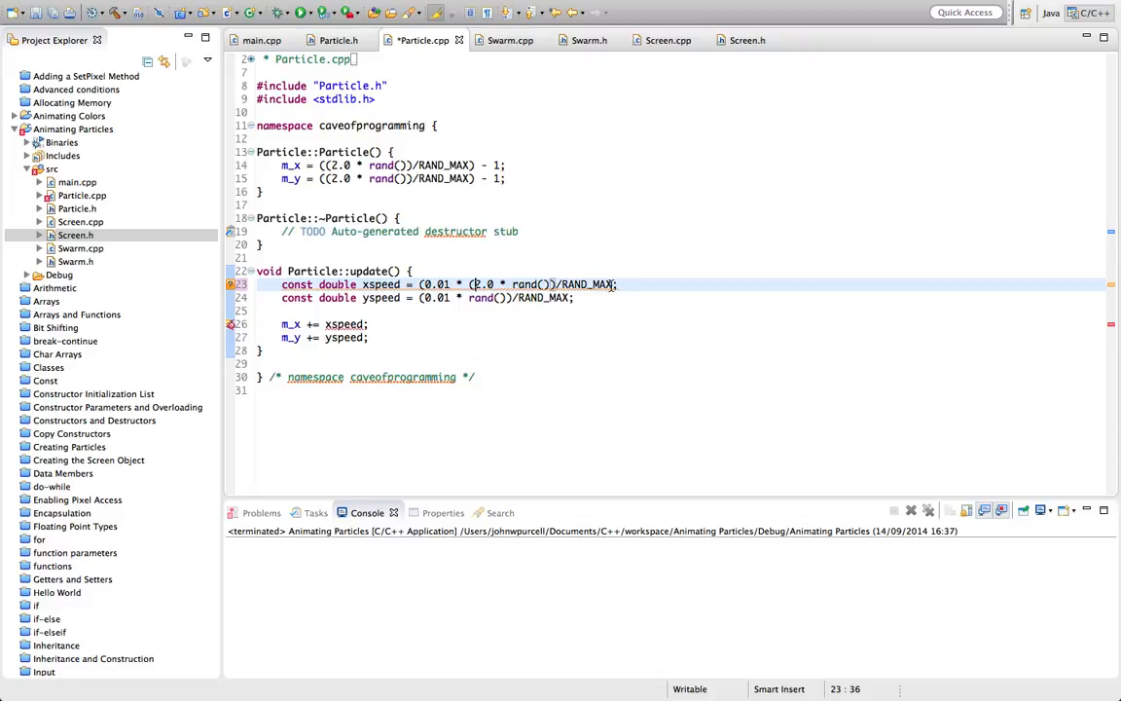
text(-1)
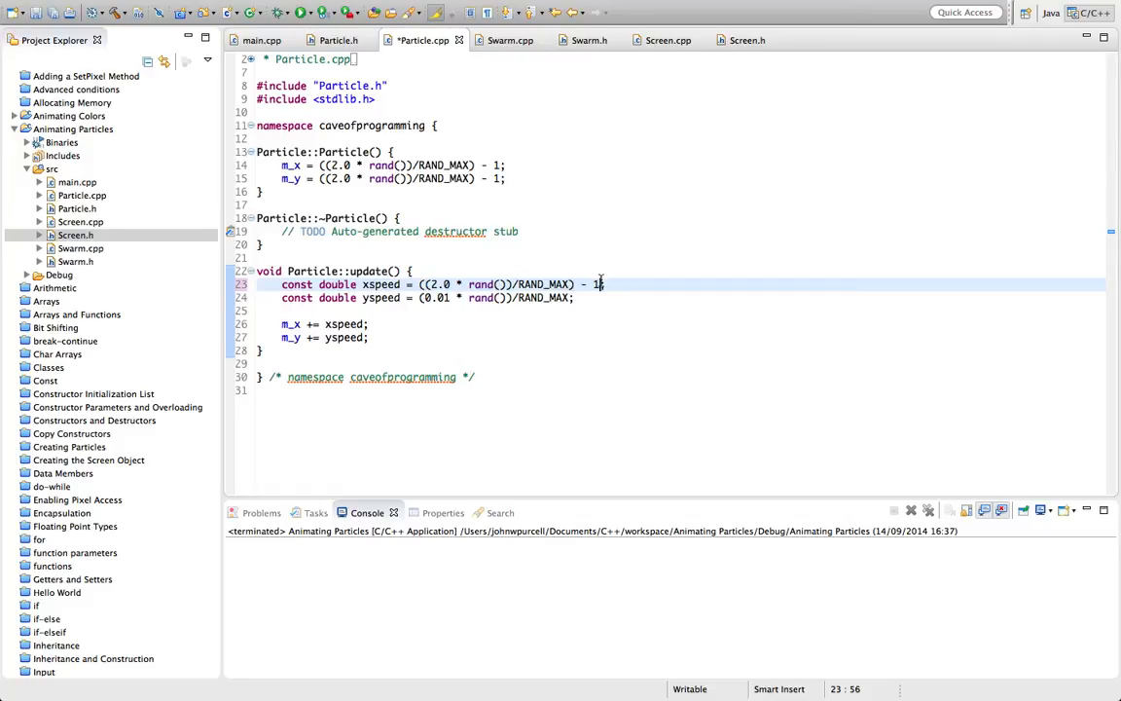
click(418, 284)
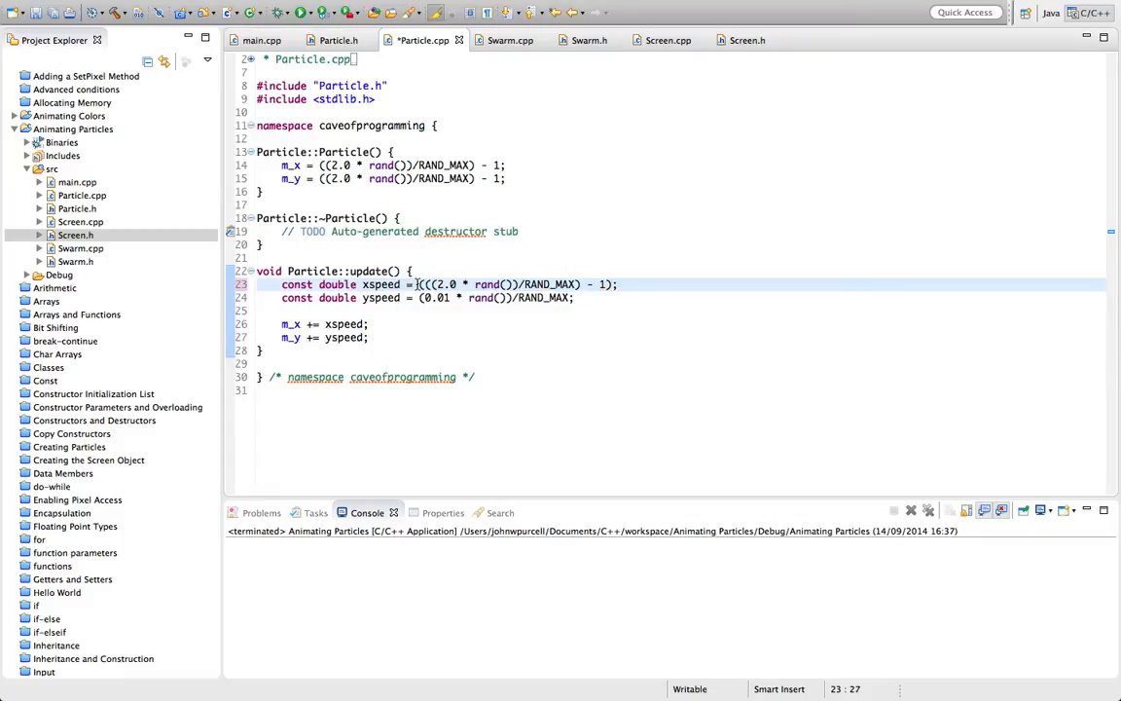
text(0.00)
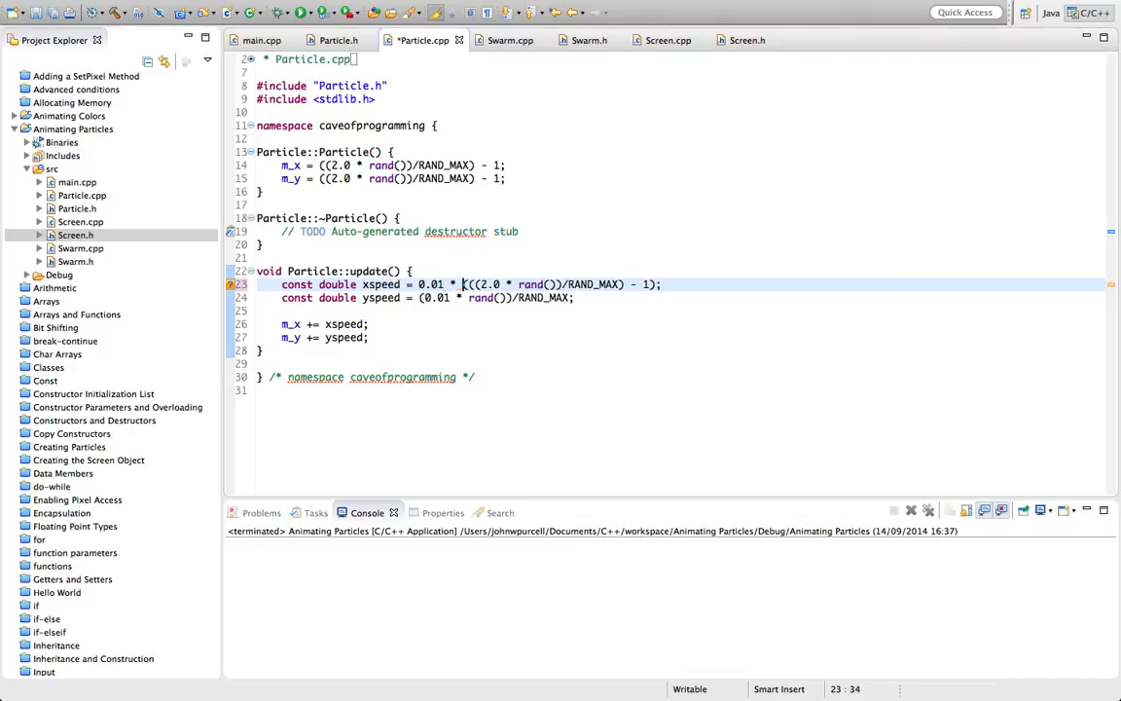
mouse_move(428, 319)
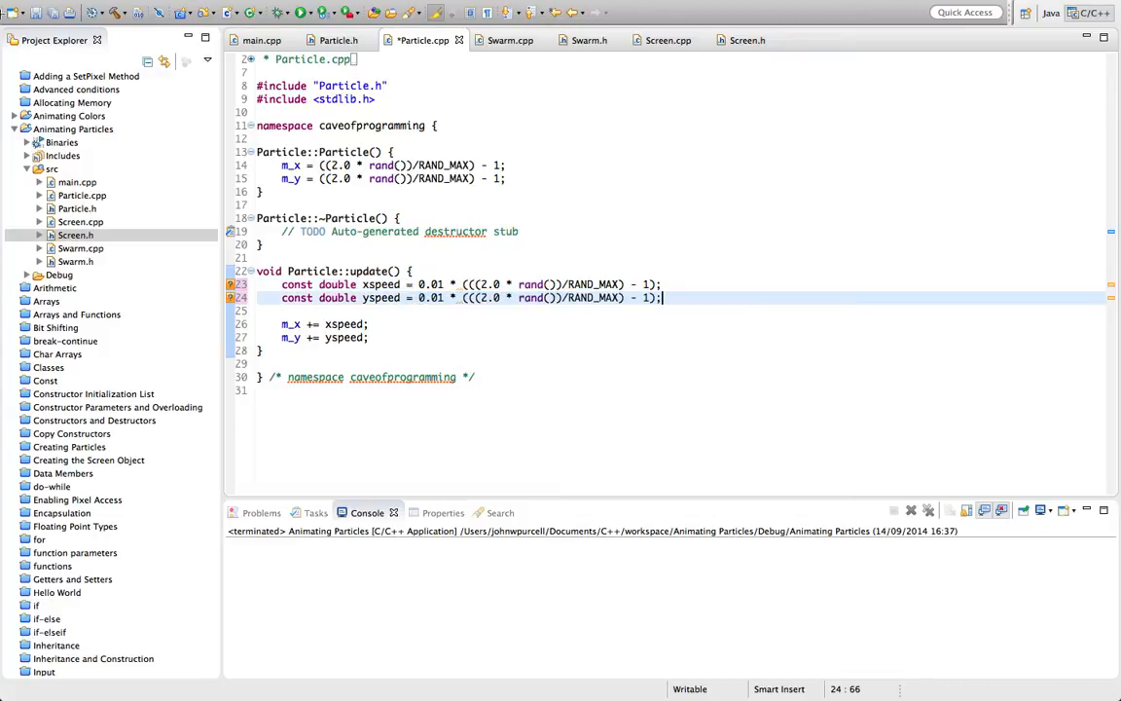
key(ctrl+s)
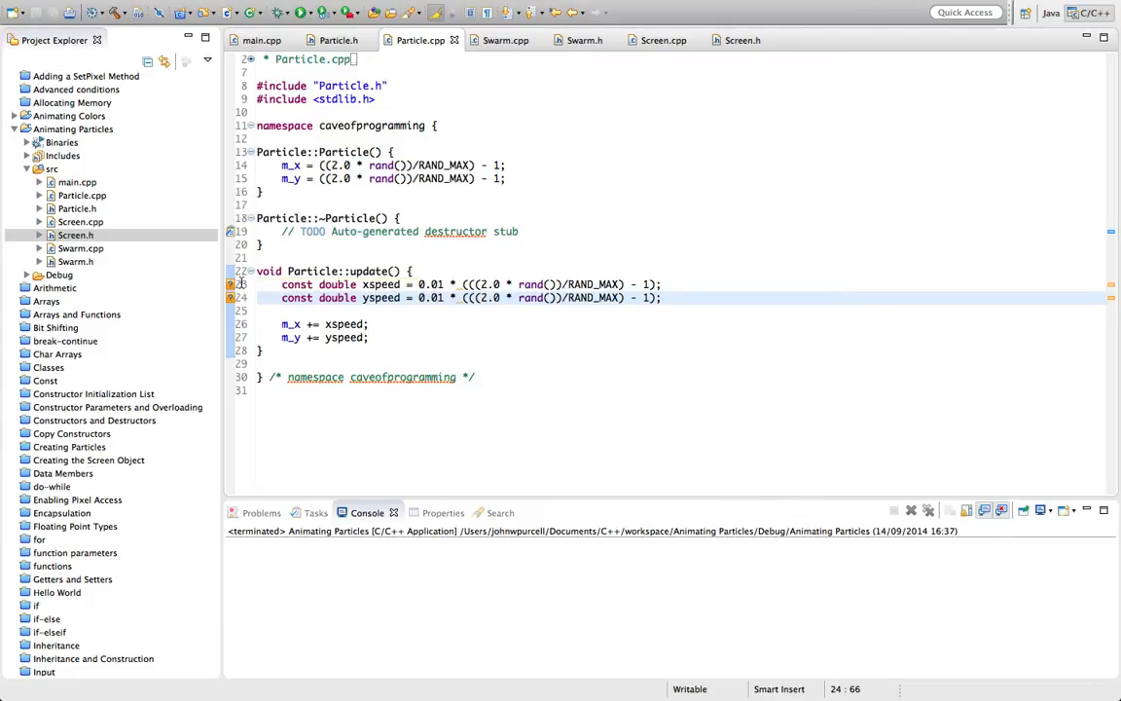
click(463, 284)
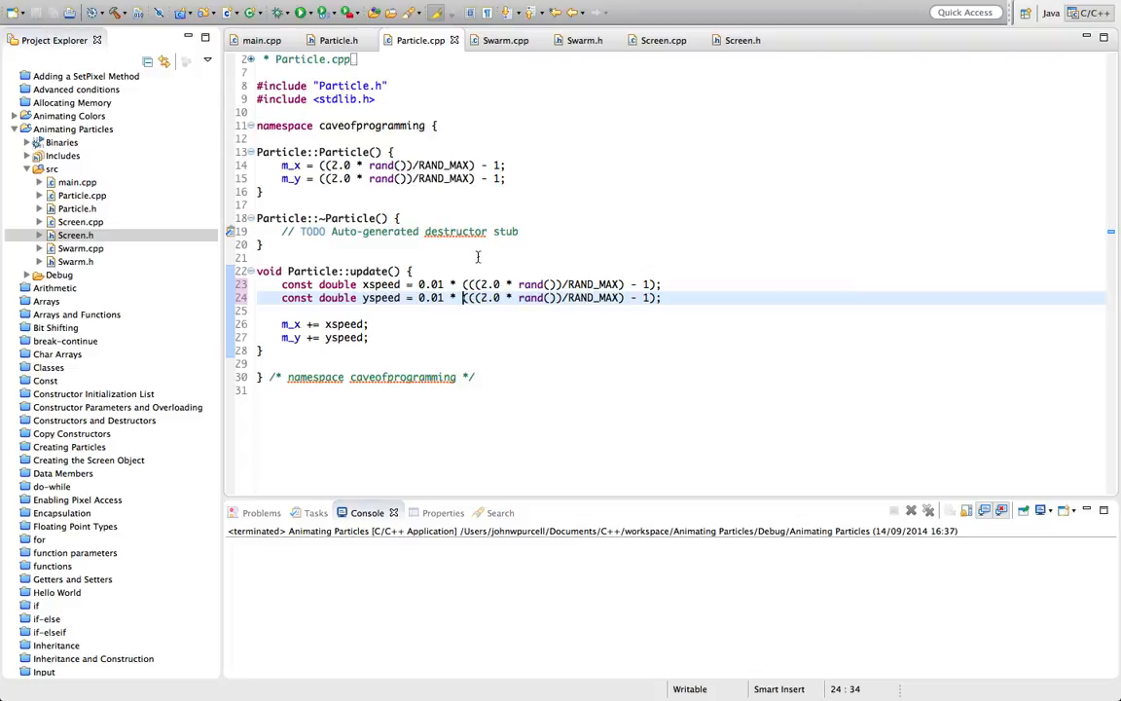
mouse_move(499, 267)
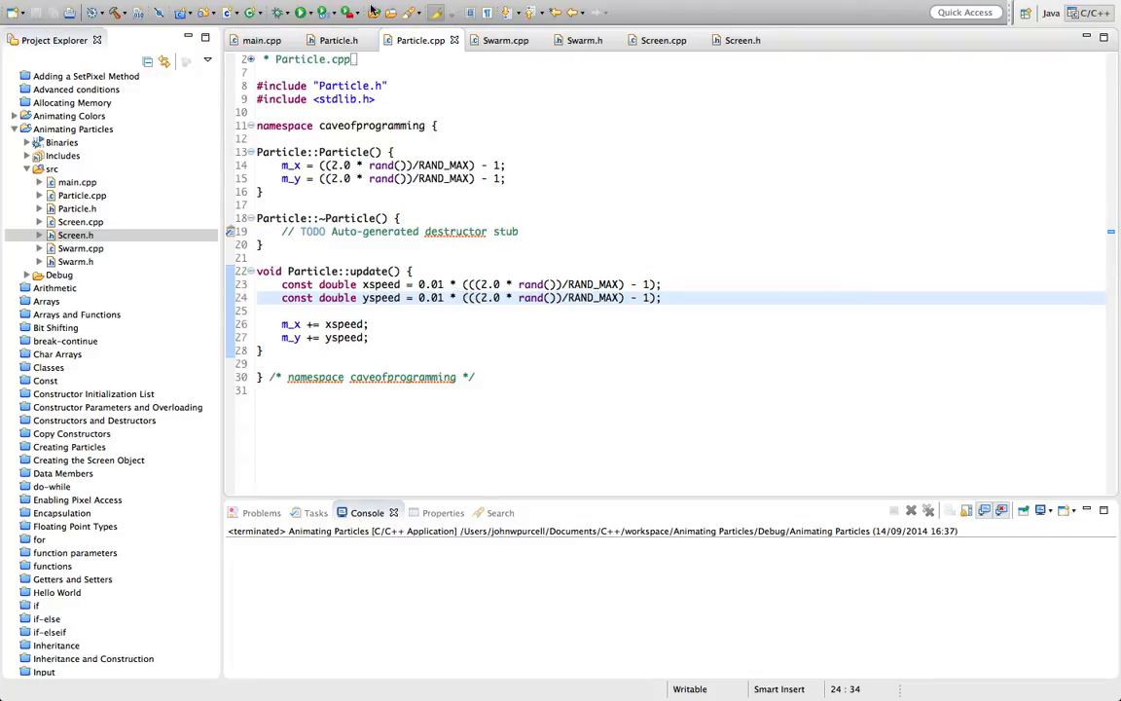
Step: Run Particle Fire Explosion, watch particles spread in every direction, then close it
click(73, 128)
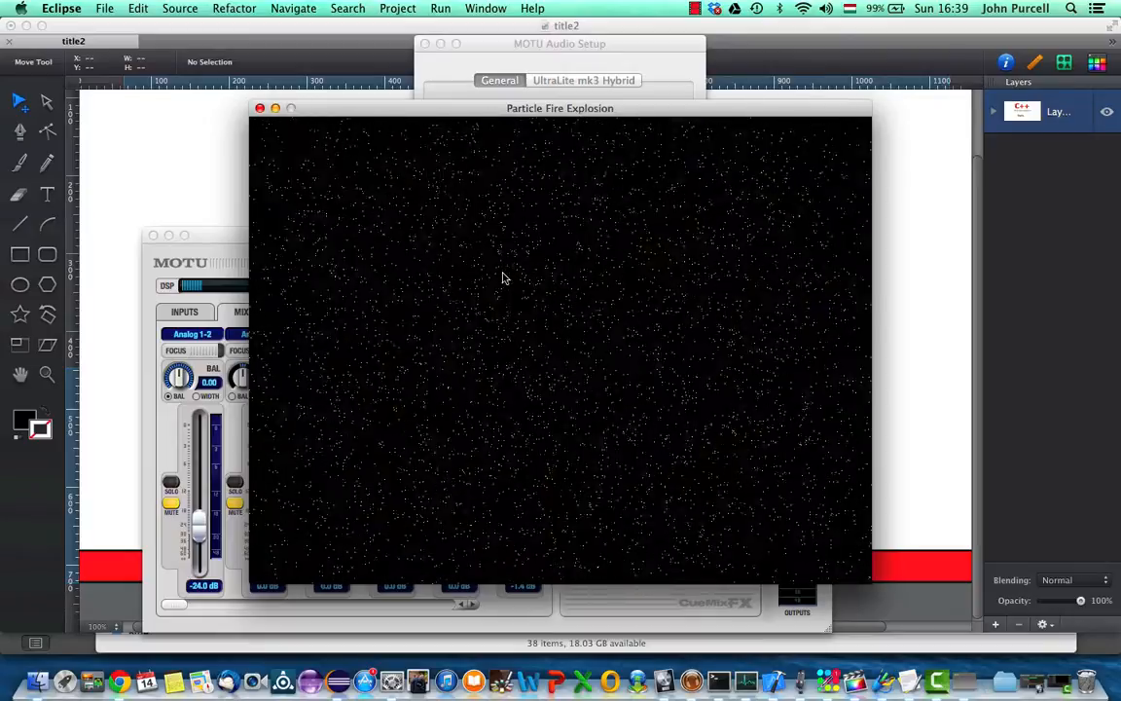
mouse_move(463, 290)
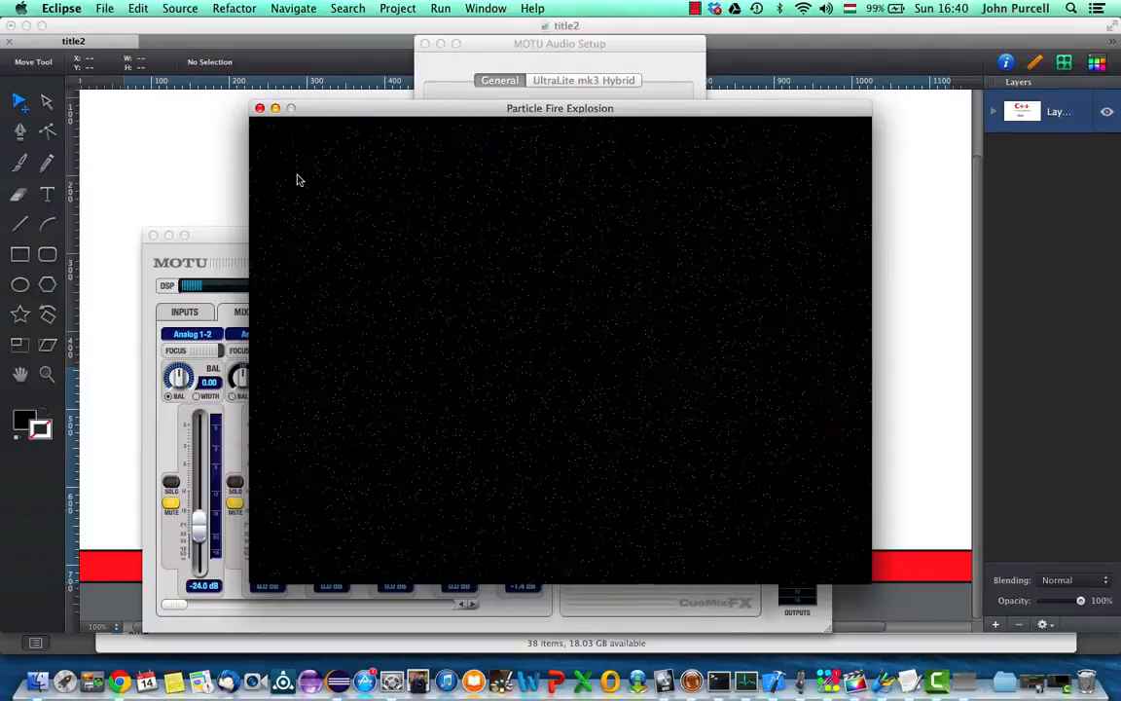
click(260, 108)
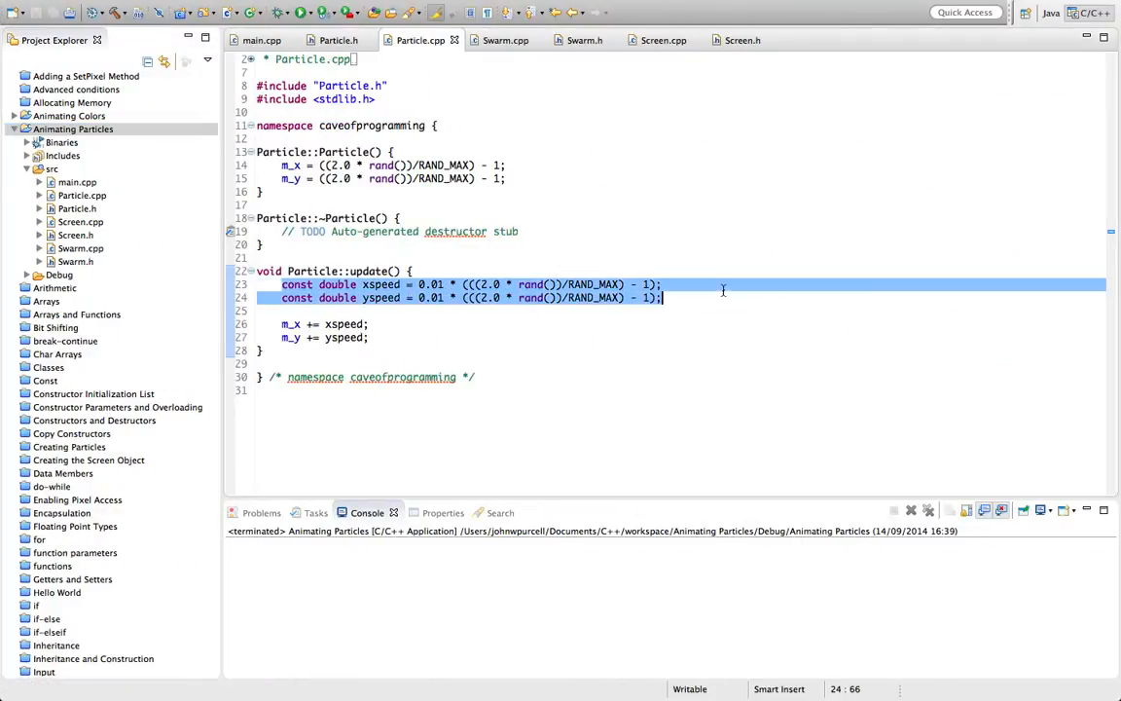
Step: Cut the two speed calculation lines from update() and paste them into Particle.h
key(Delete)
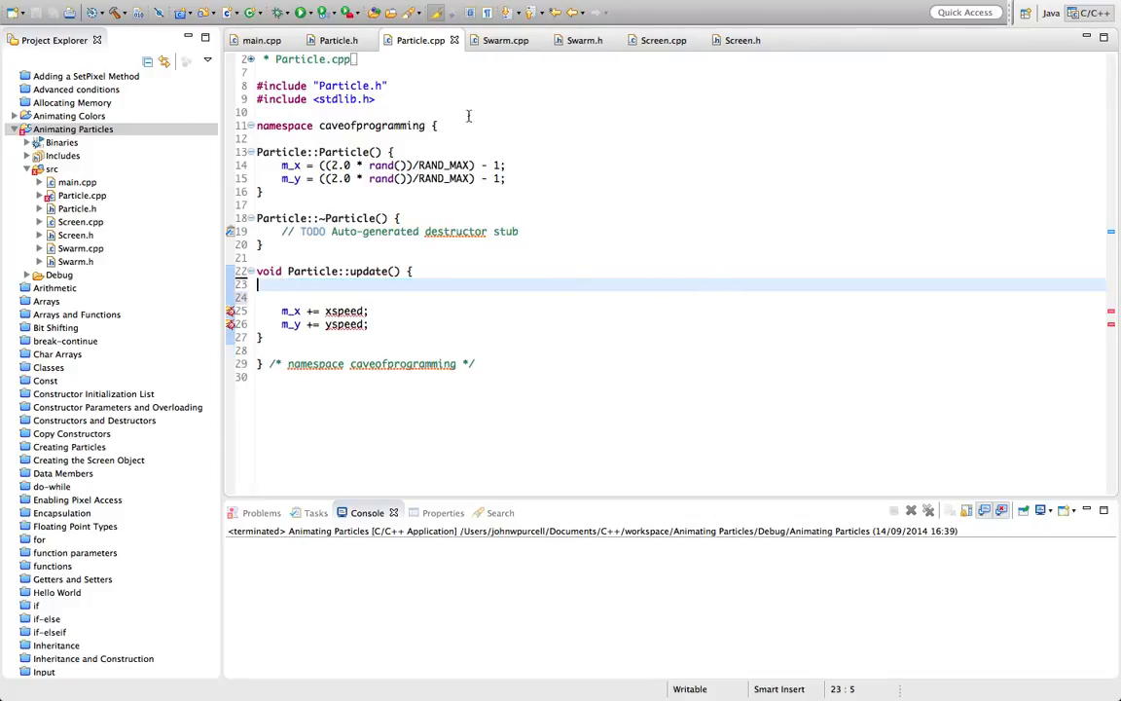
click(338, 40)
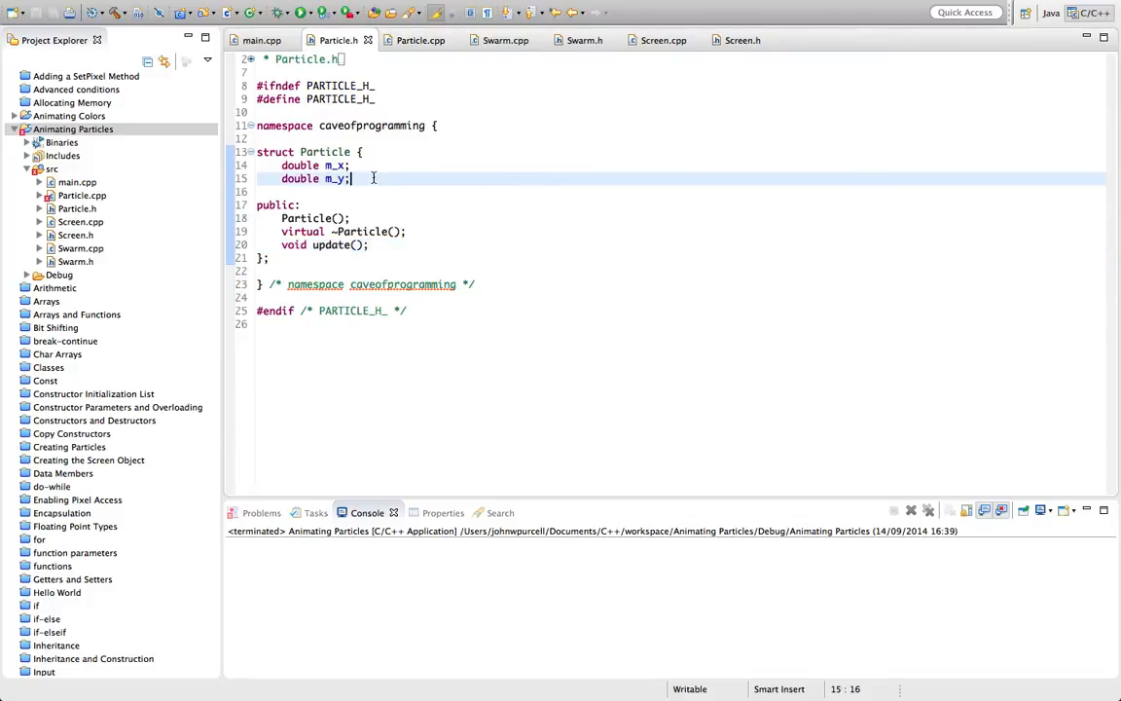
text(const double yspeed = 0.01 * (((2.0 * rand())/RAND_MAX) - 1);)
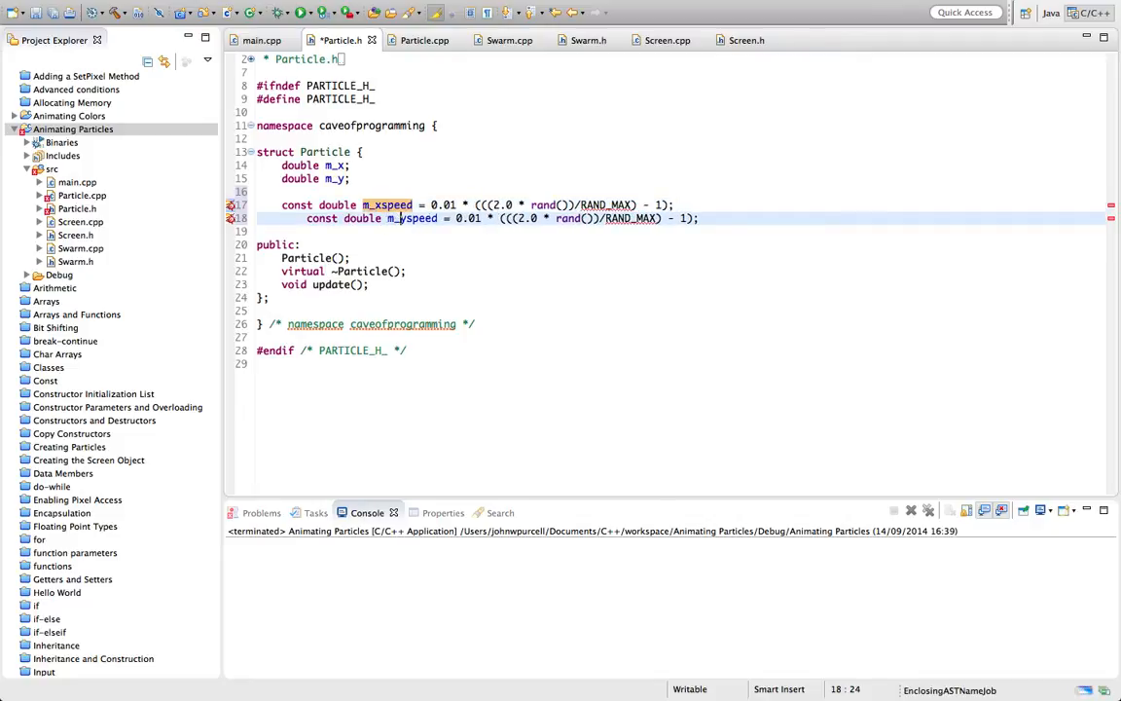
click(282, 205)
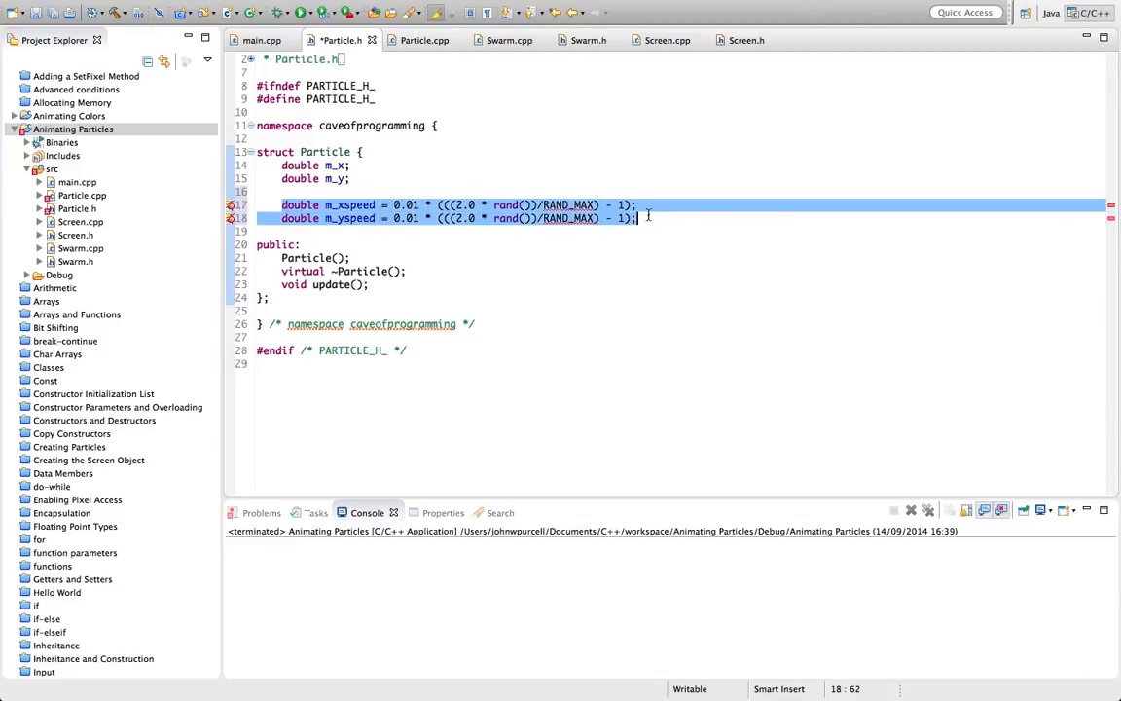
Step: Turn them into m_xspeed and m_yspeed members of struct Particle, removing the initializers
click(423, 40)
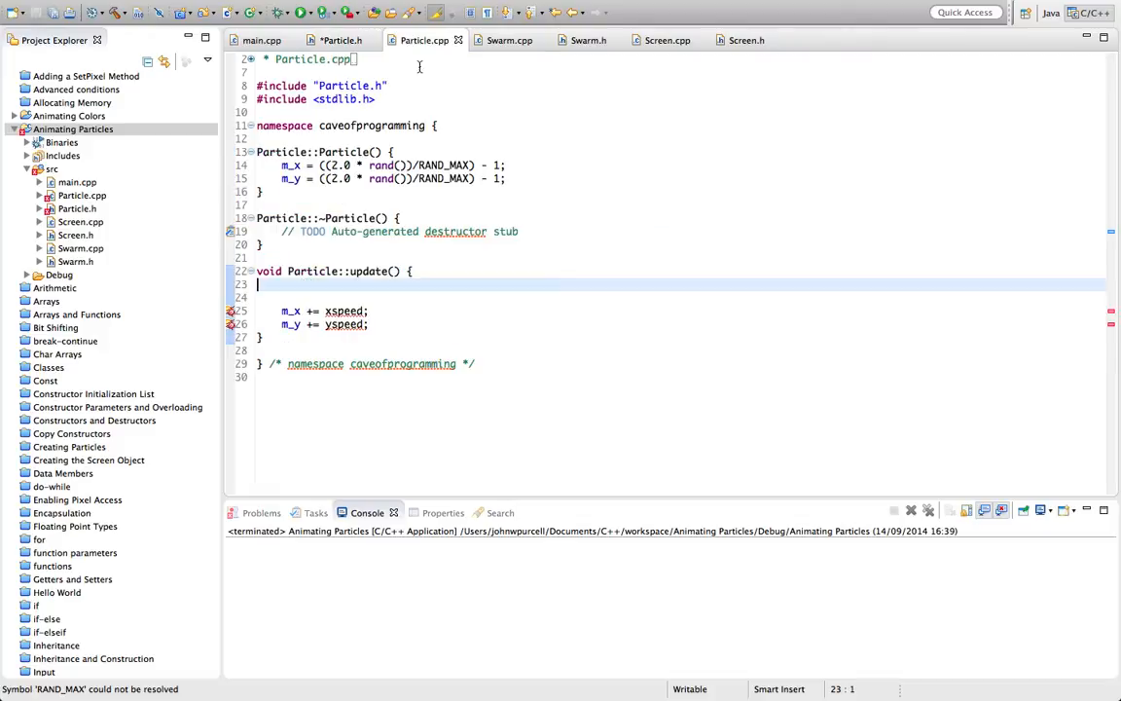
text(double m_yspeed = 0.01 * (((2.0 * rand())/RAND_MAX) - 1);)
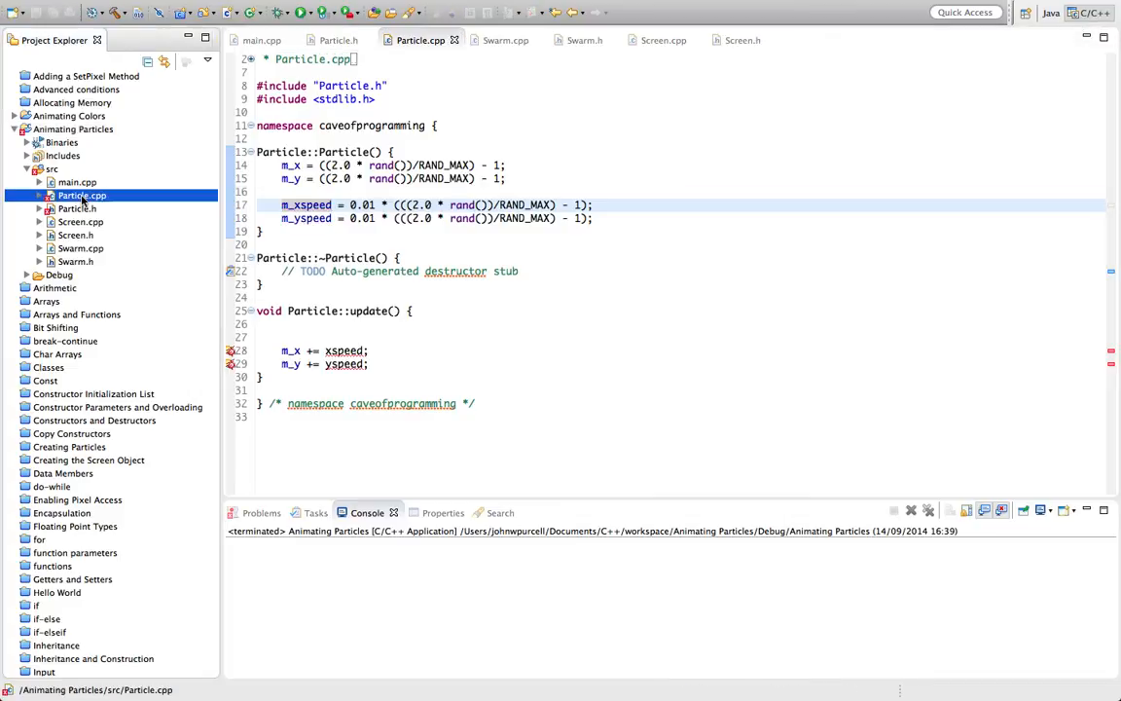
click(337, 40)
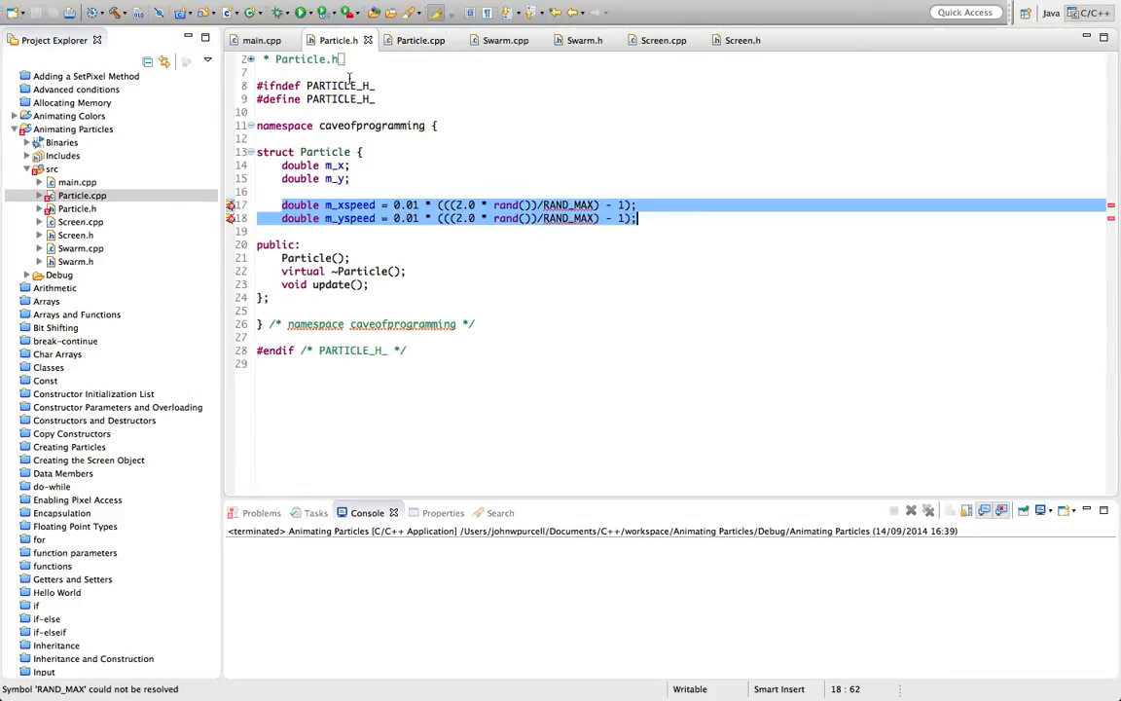
click(382, 204)
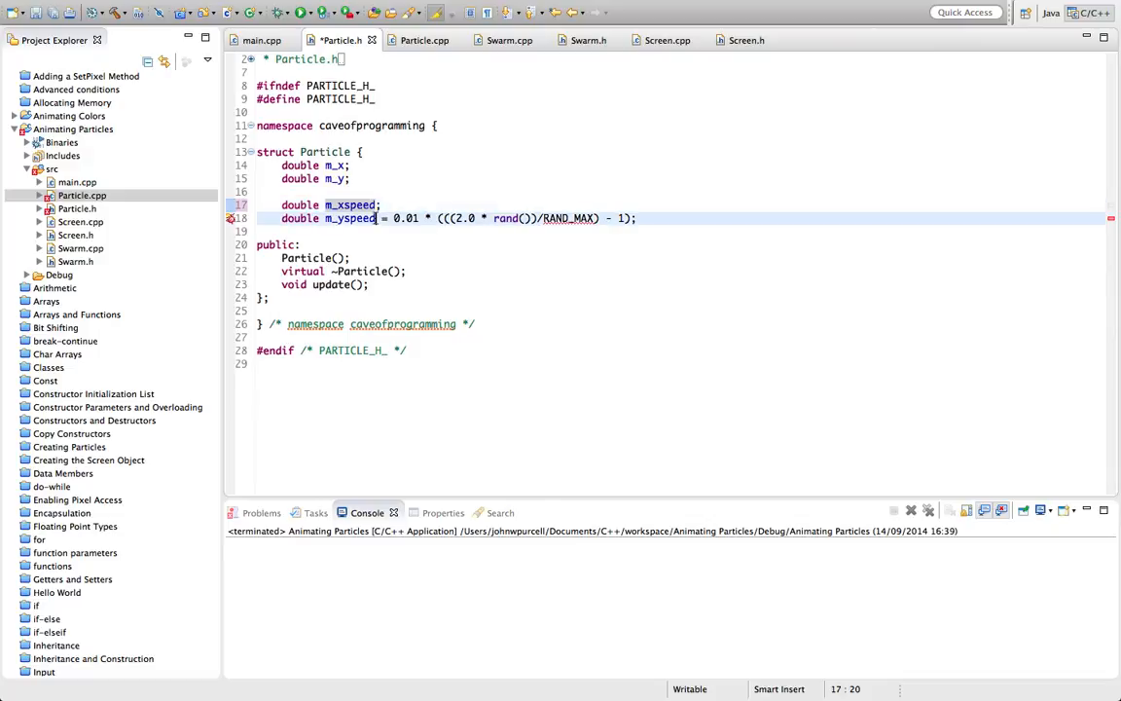
key(Delete)
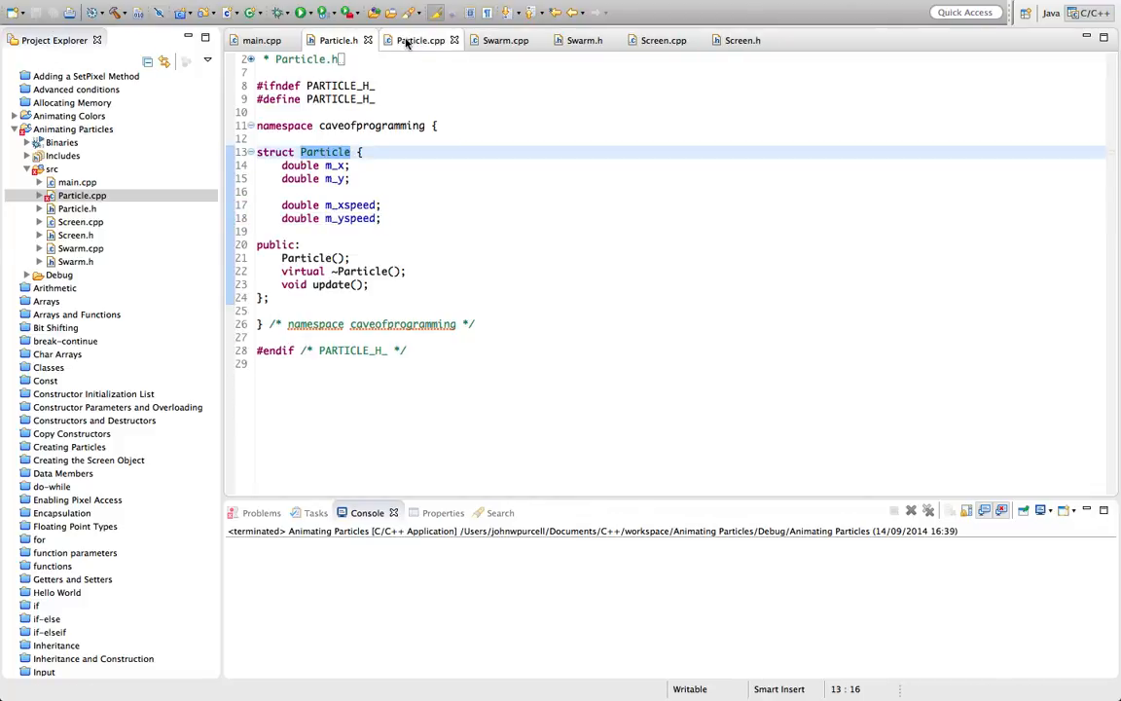
click(421, 40)
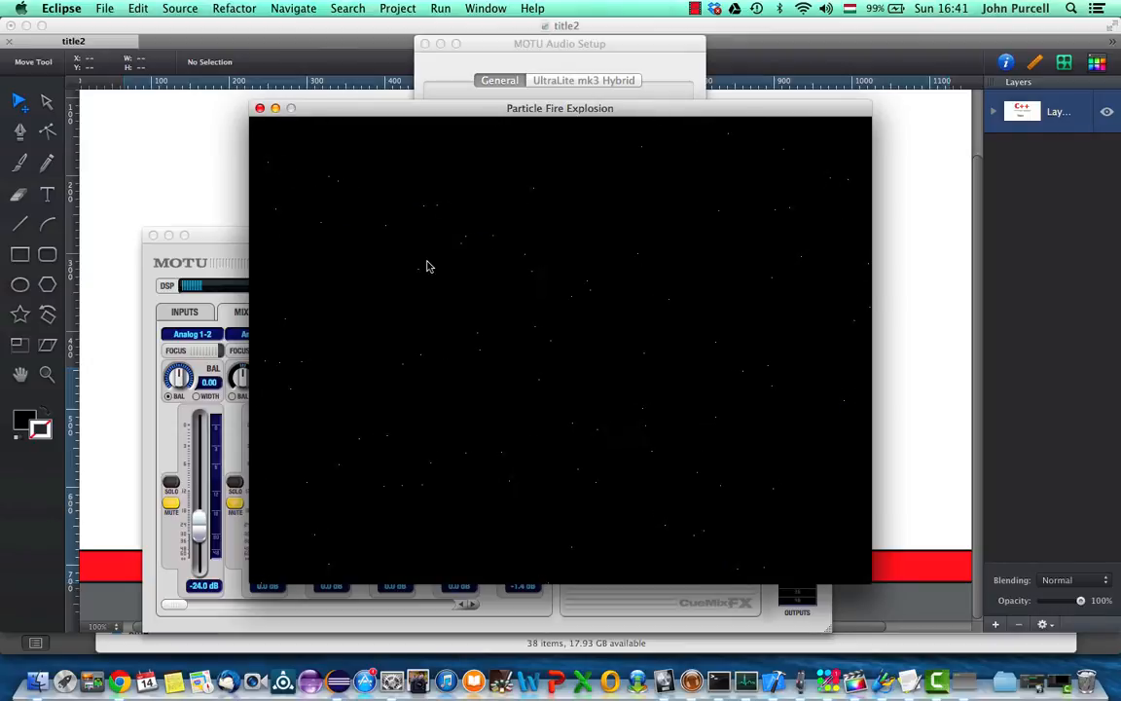
mouse_move(276, 125)
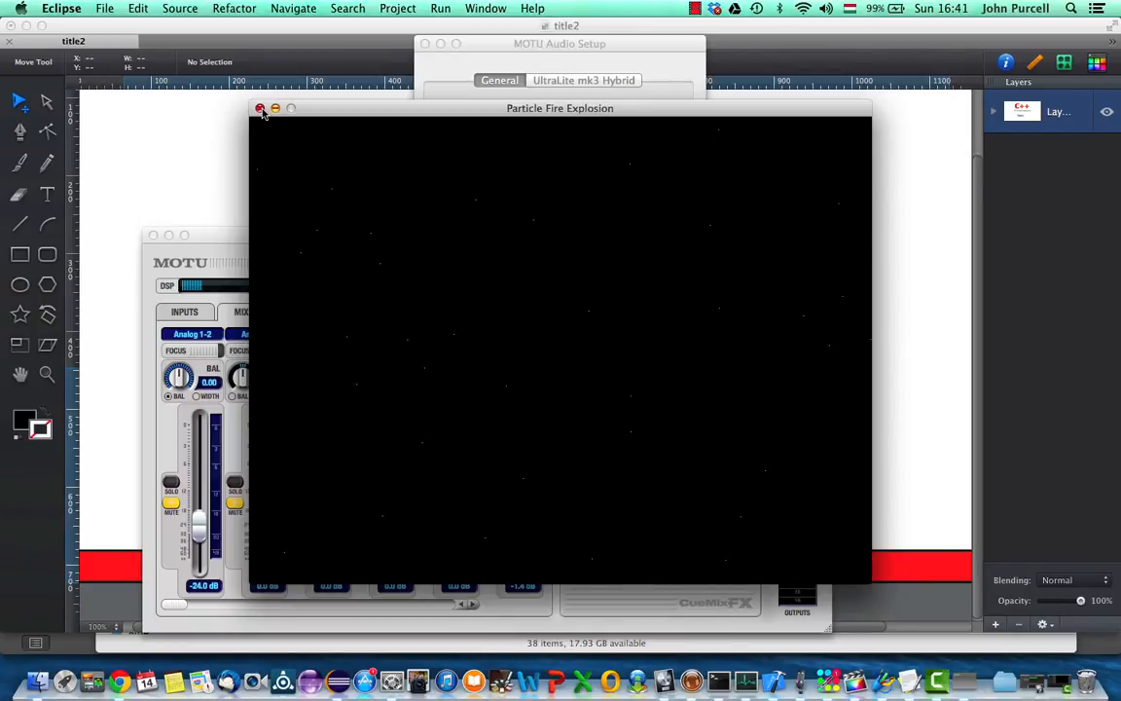
Step: Close the Particle Fire Explosion window after watching particles drift at random speeds
click(261, 108)
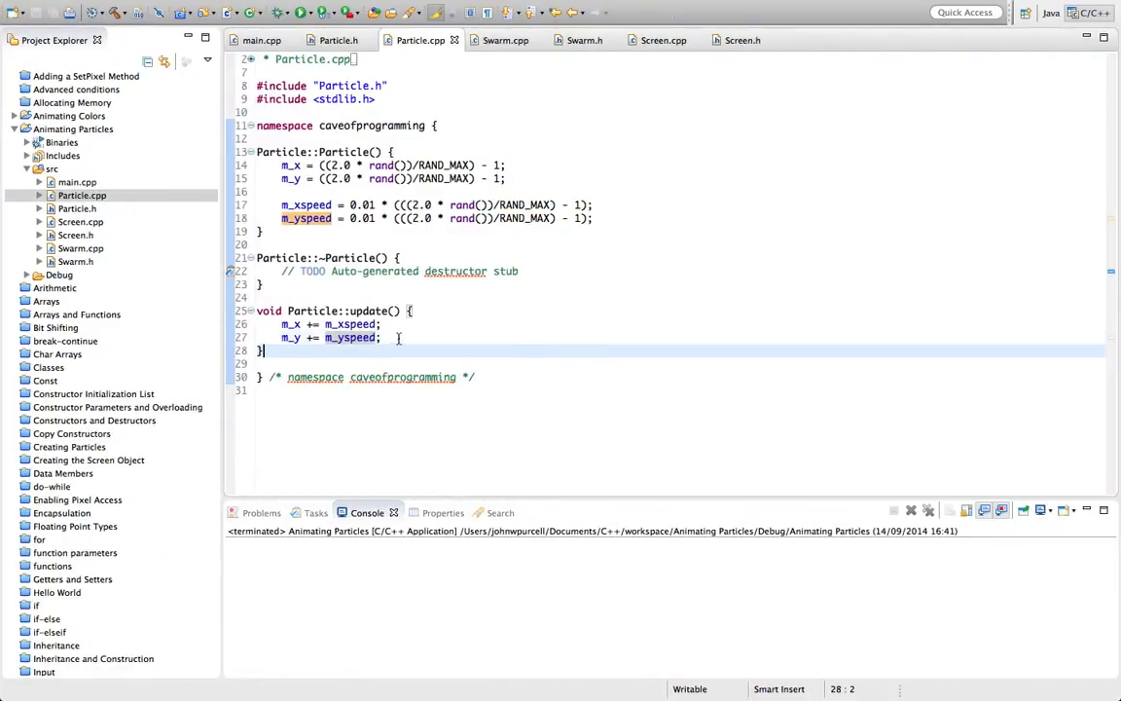
Step: Add if (m_x < 0 || m_x >= 1.0) { m_xspeed = -m_xspeed; } to update()
key(enter)
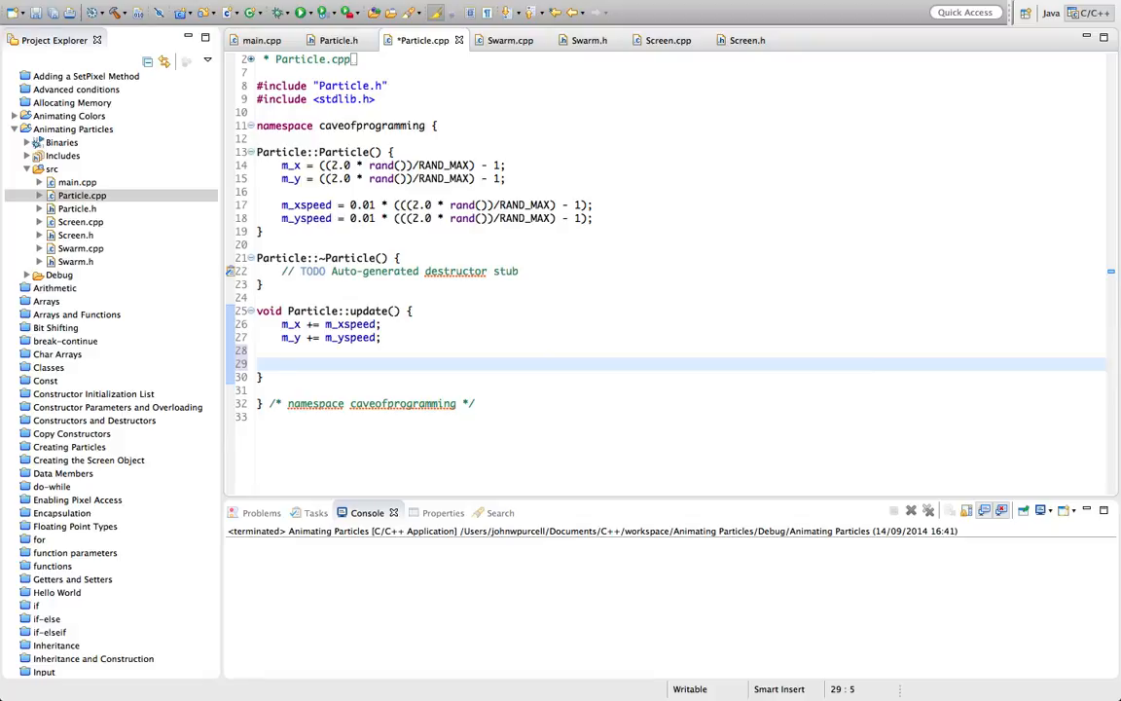
text(if)
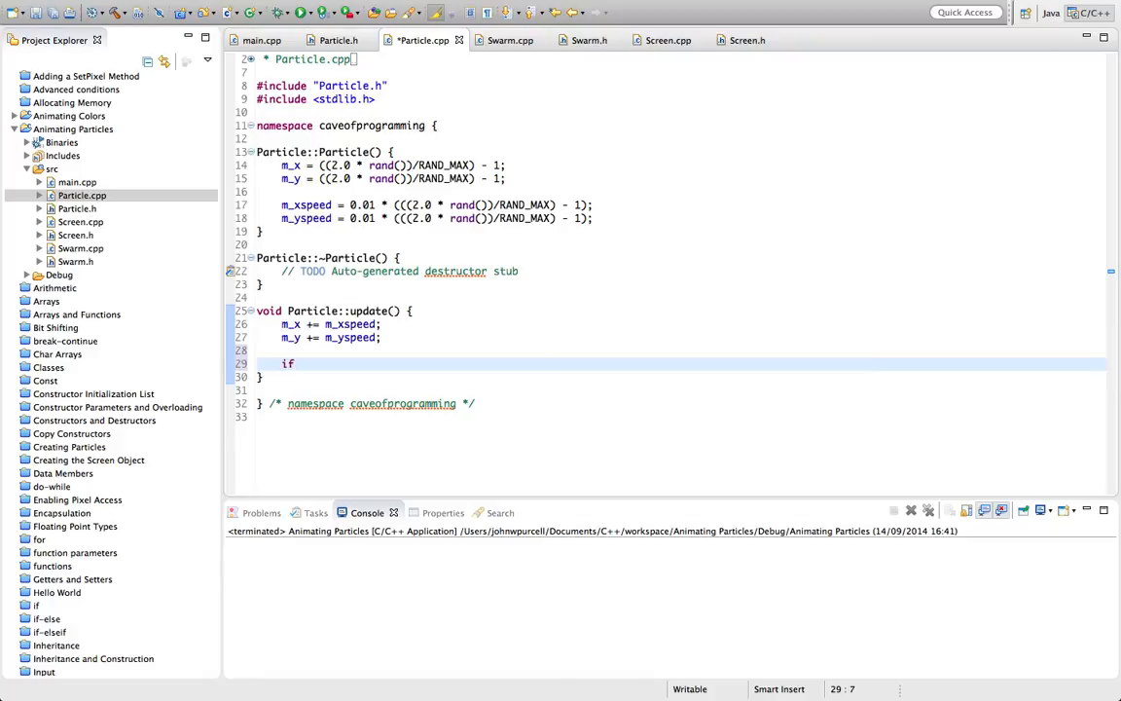
text((m->)
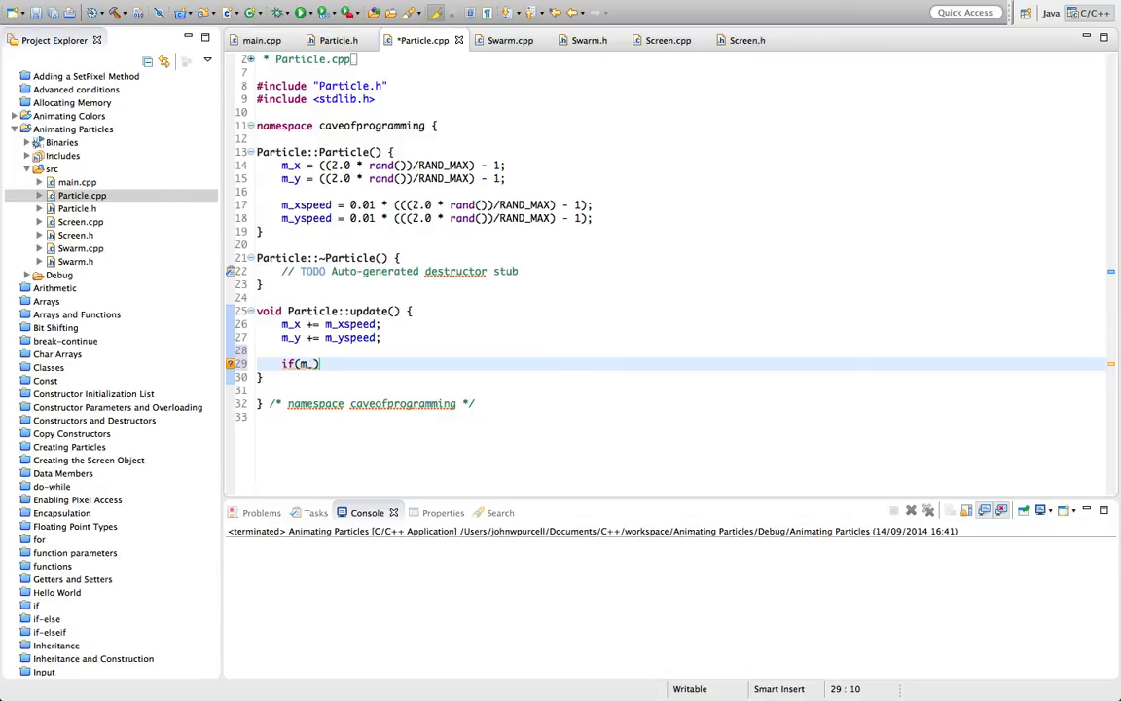
text(_x < 0)
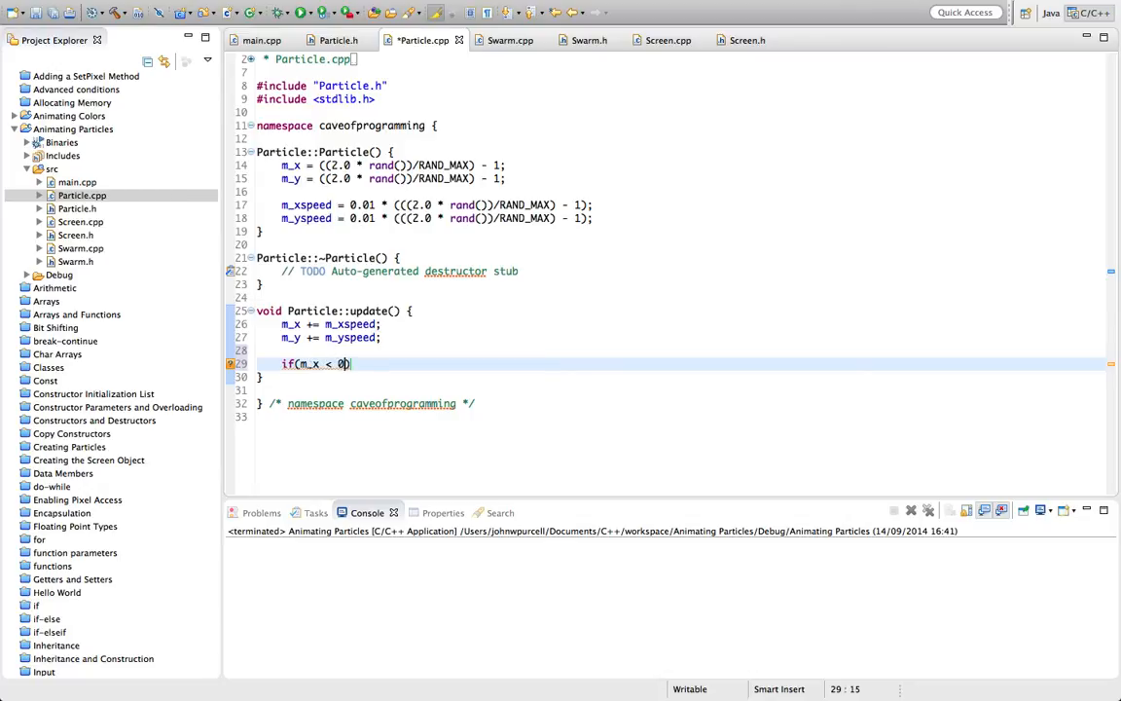
text(||)
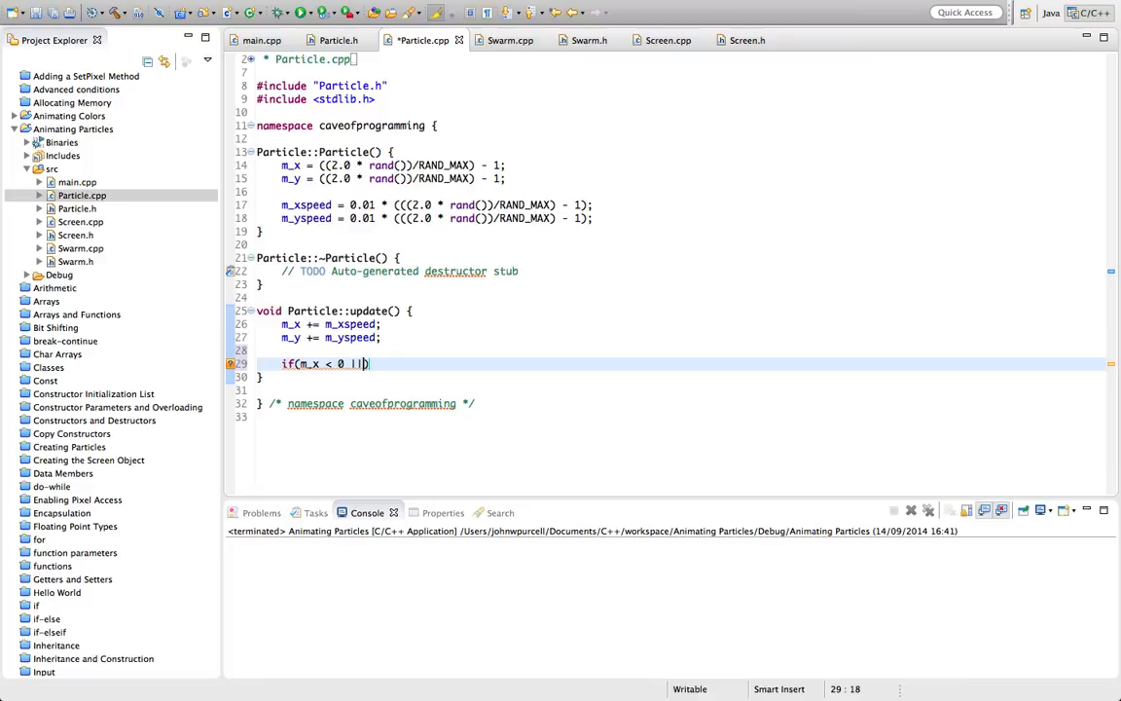
text(m)
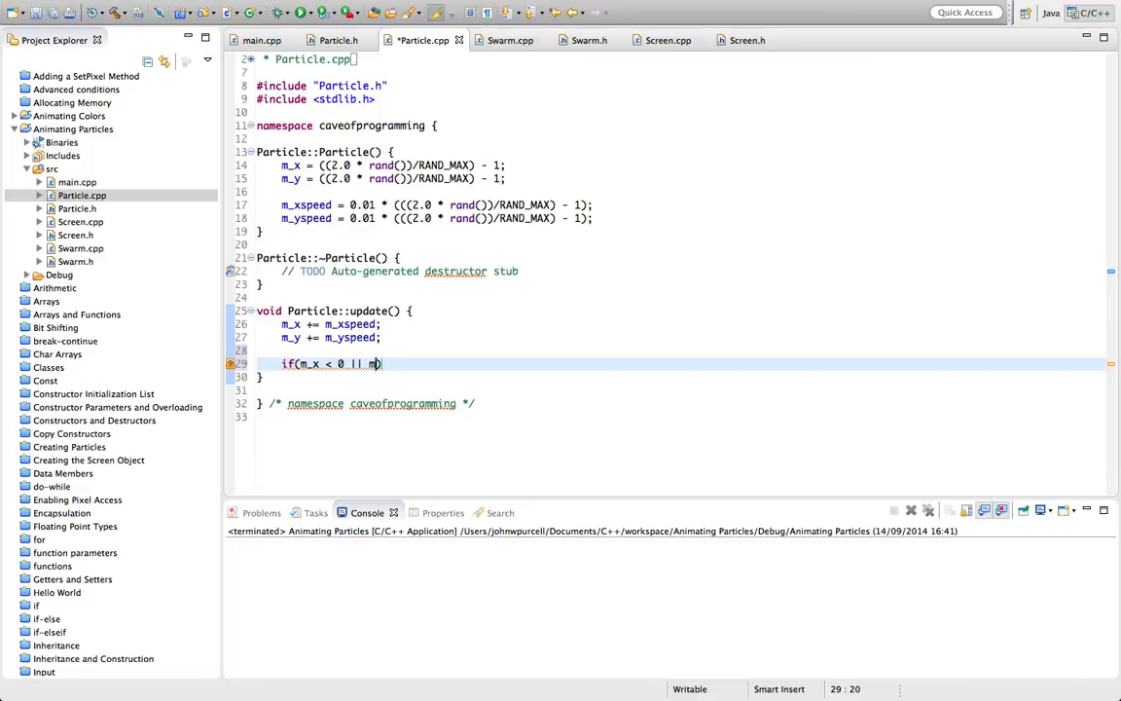
text(_x >)
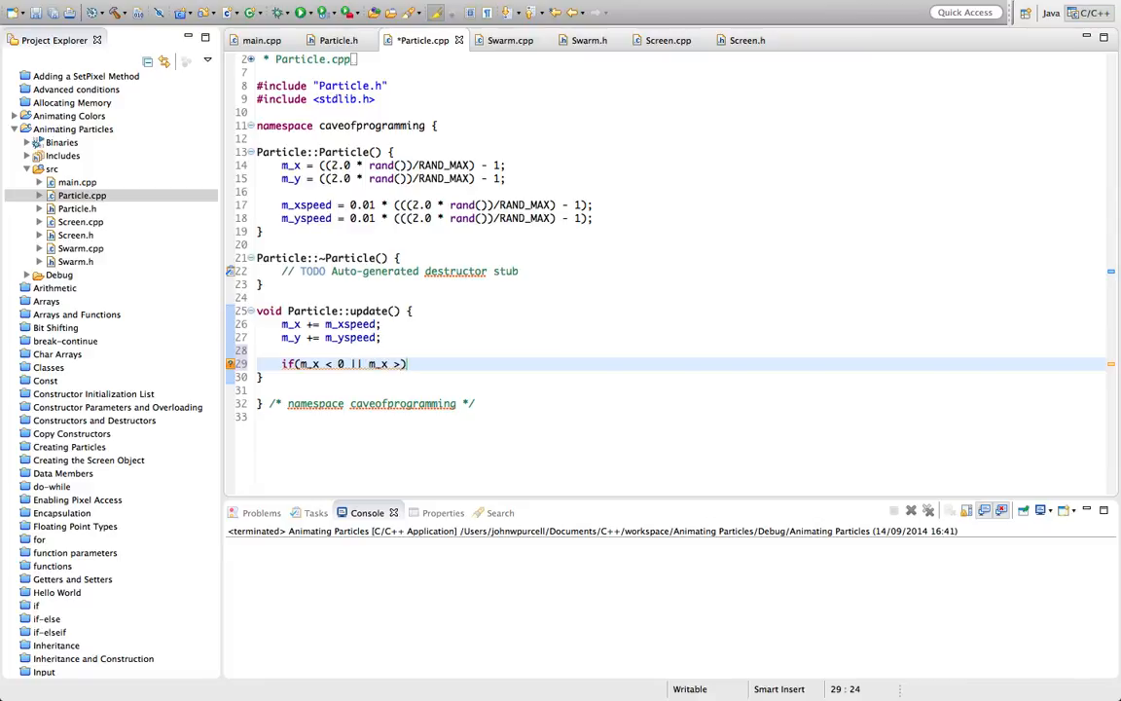
text(SCREE)
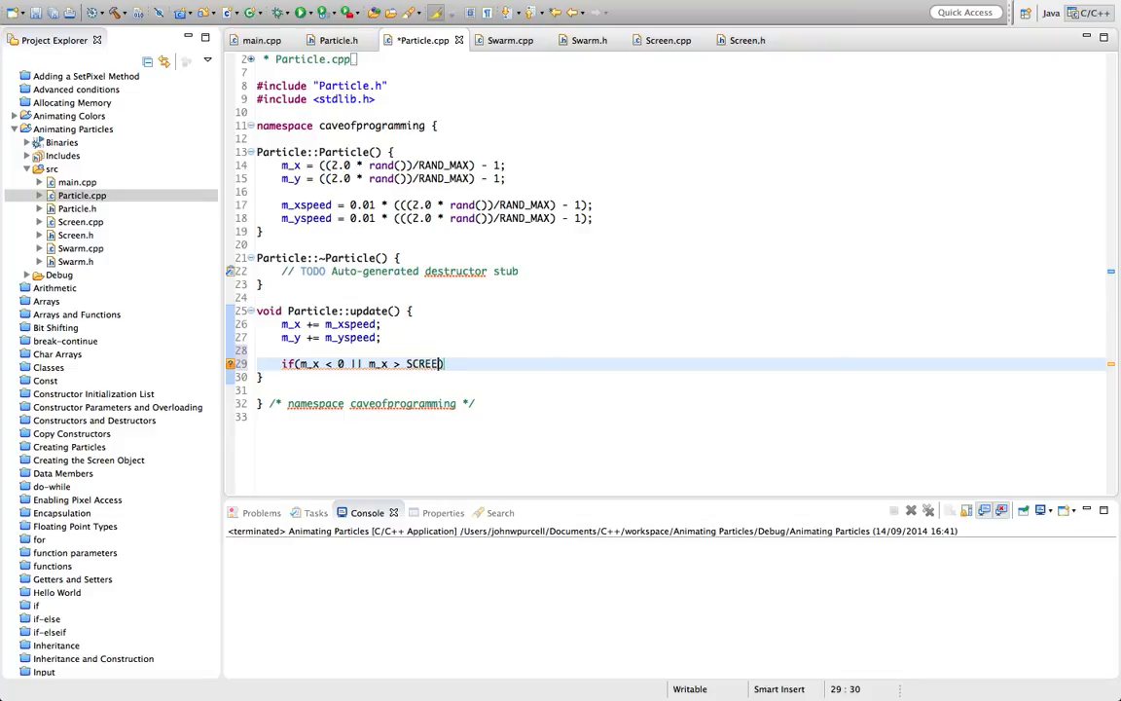
text(N_WIDTH)
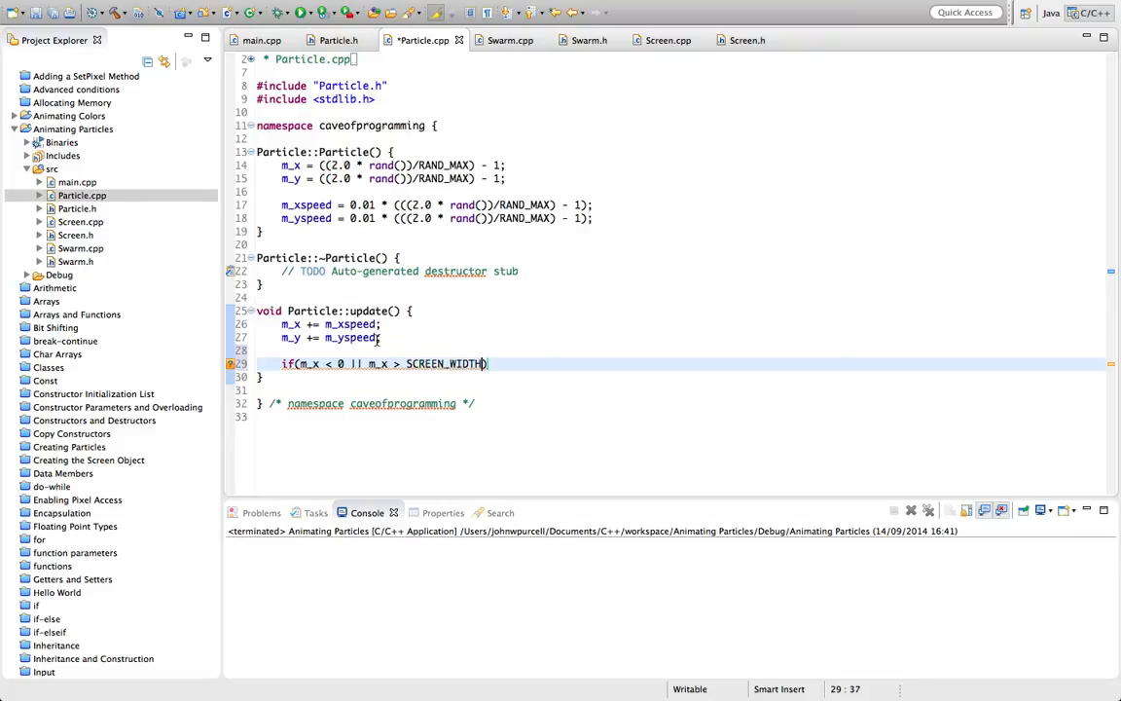
text(=)
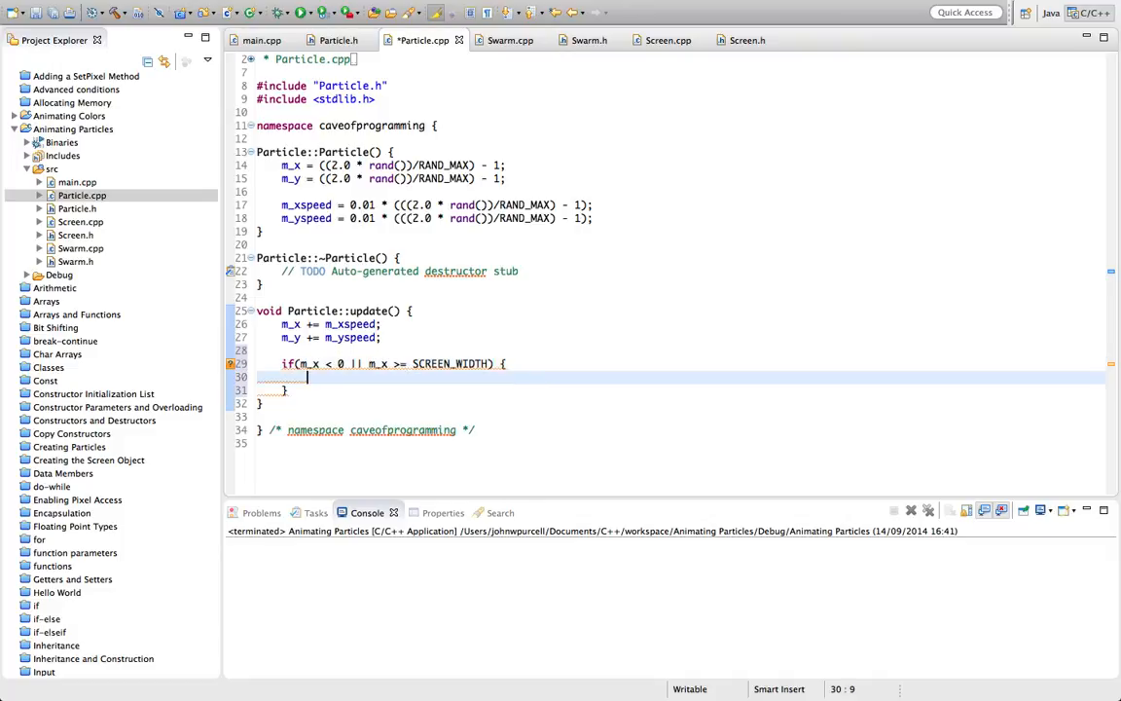
text(m_xspeed =)
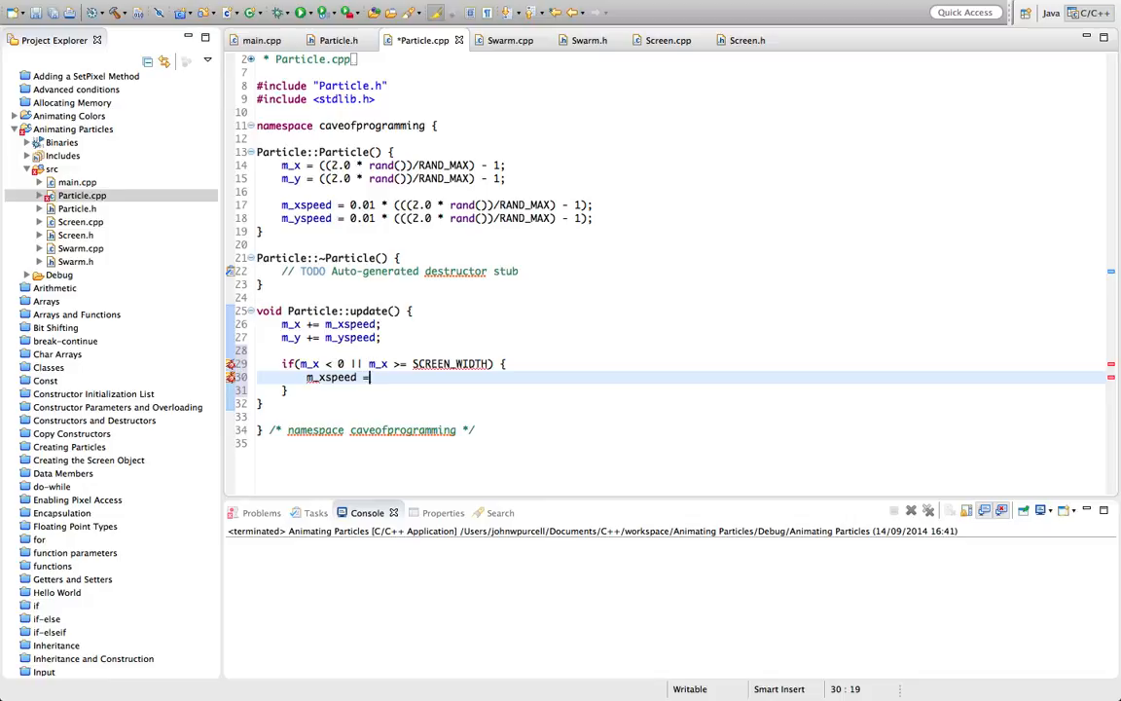
text(-m)
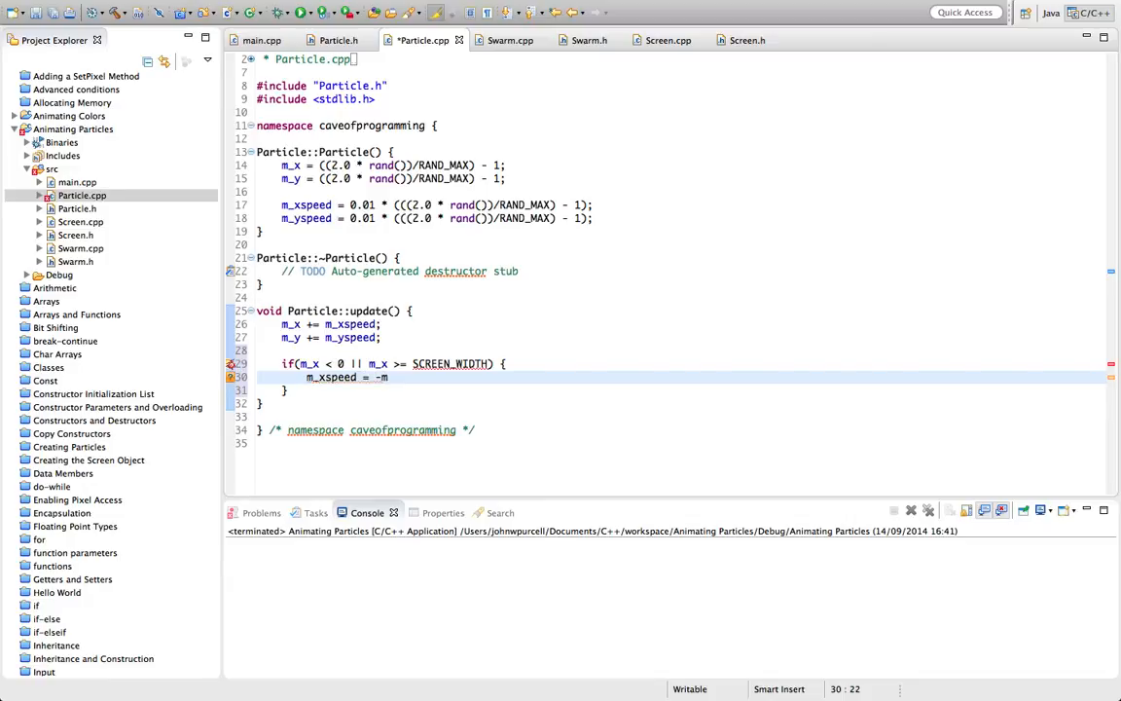
text(_xspee)
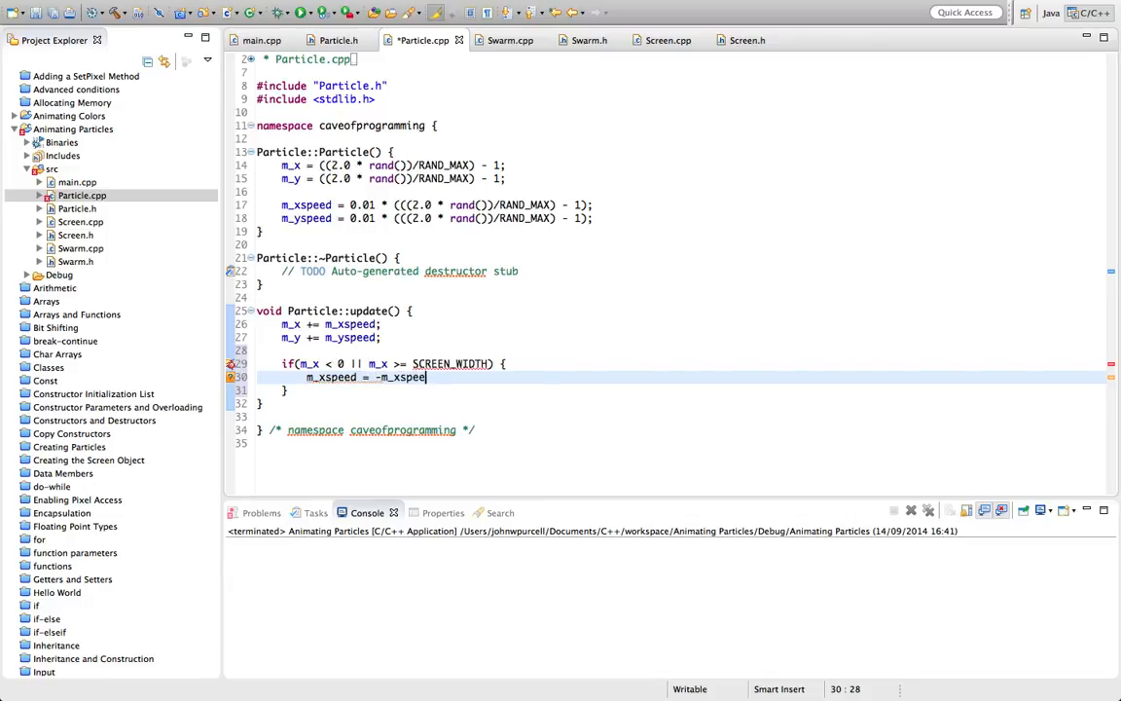
text(;)
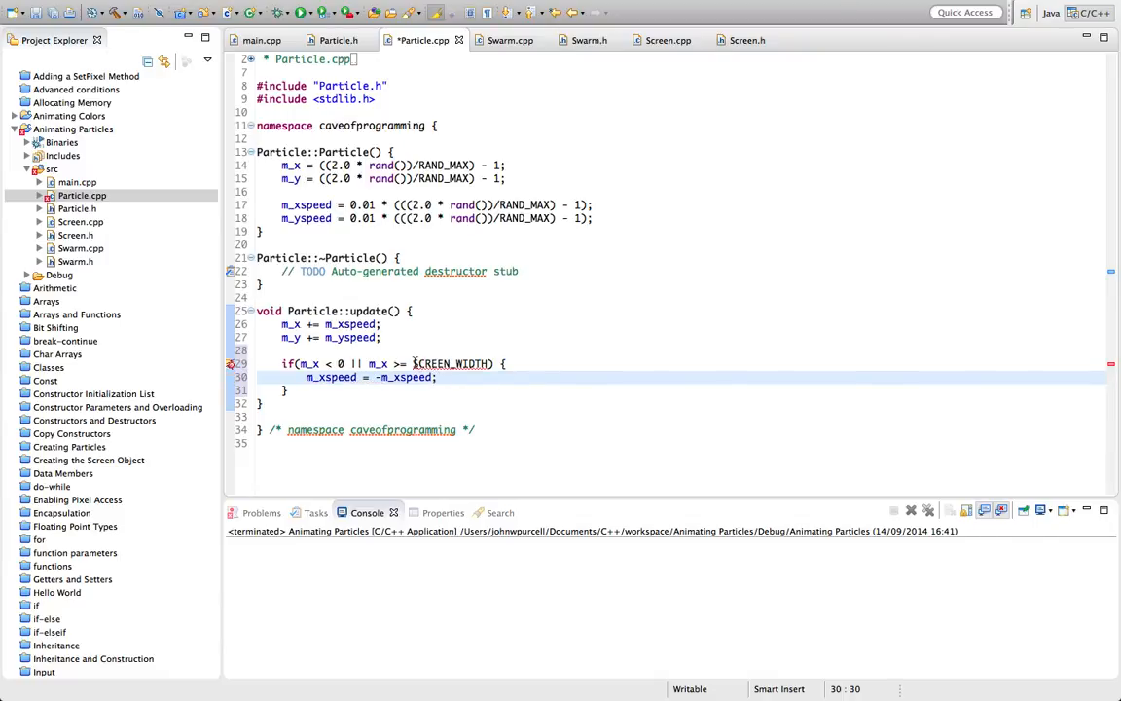
mouse_move(451, 363)
text(1.1)
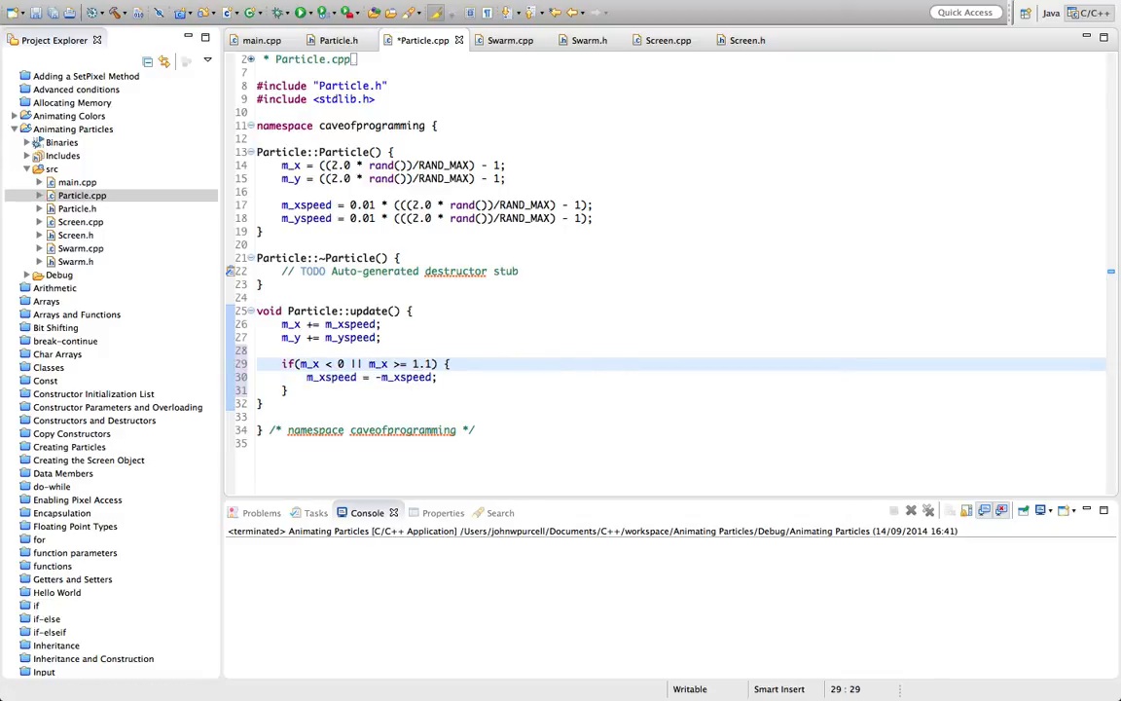
text(0)
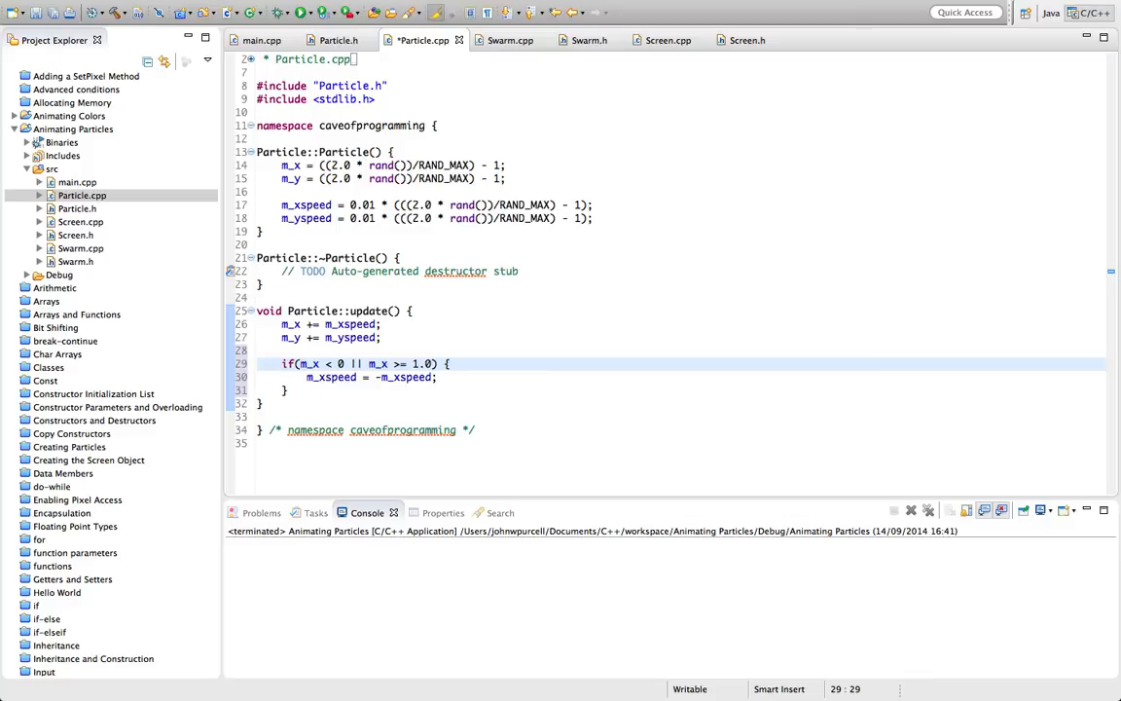
Step: Change the x bounce lower bound from m_x < 0 to m_x <= -1.0
click(340, 364)
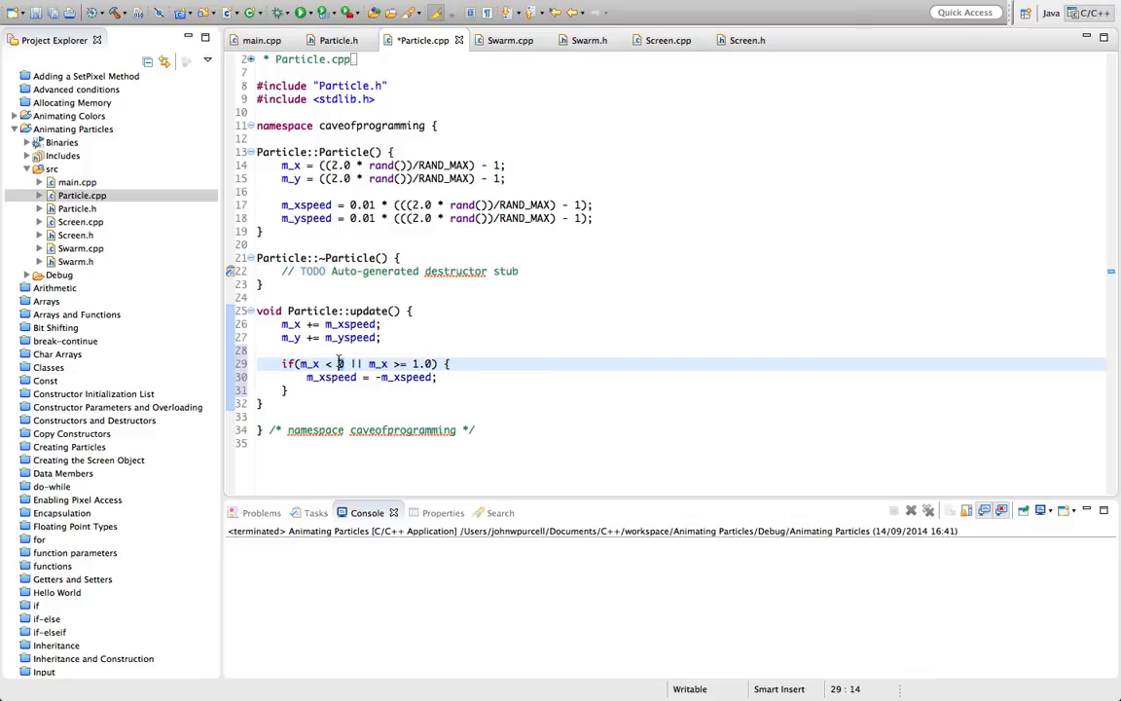
text(-1.)
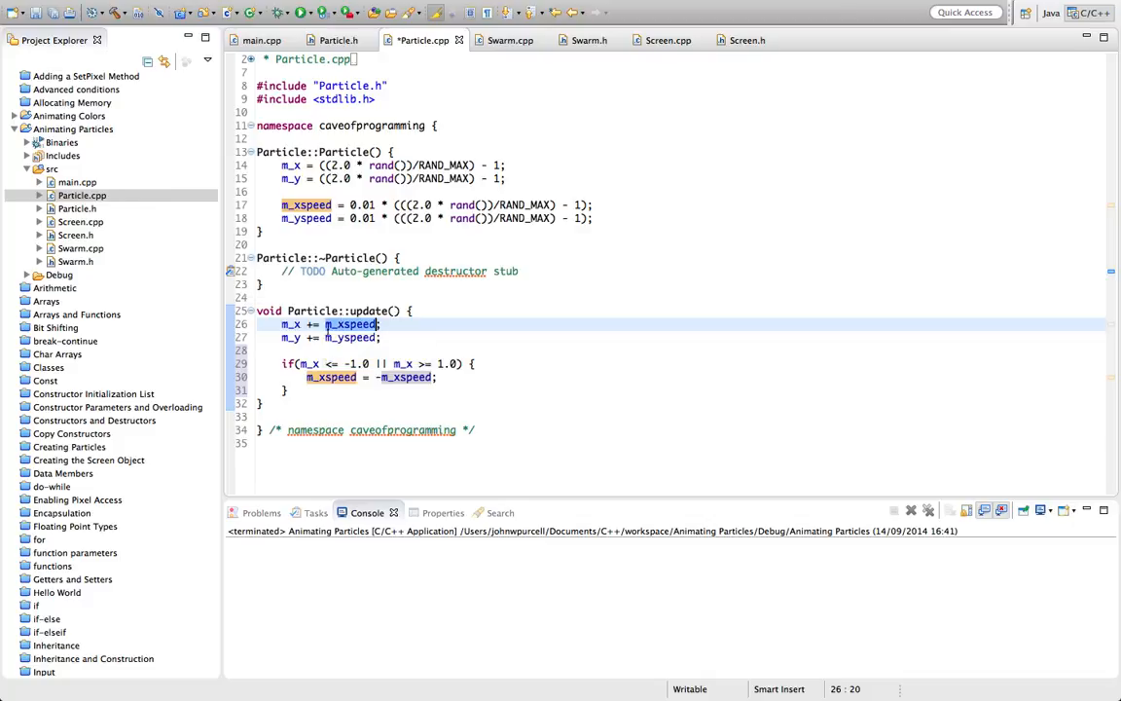
Step: Duplicate the x bounce block for m_y and m_yspeed, then reformat and save Particle.cpp
click(283, 364)
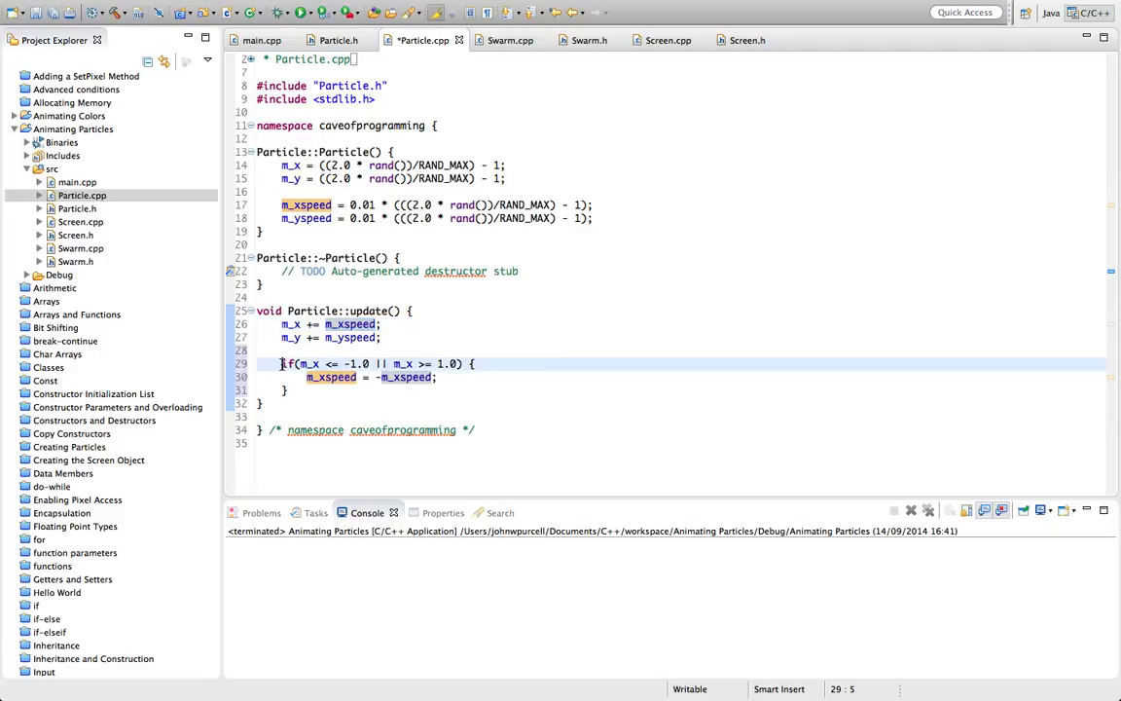
key(Return)
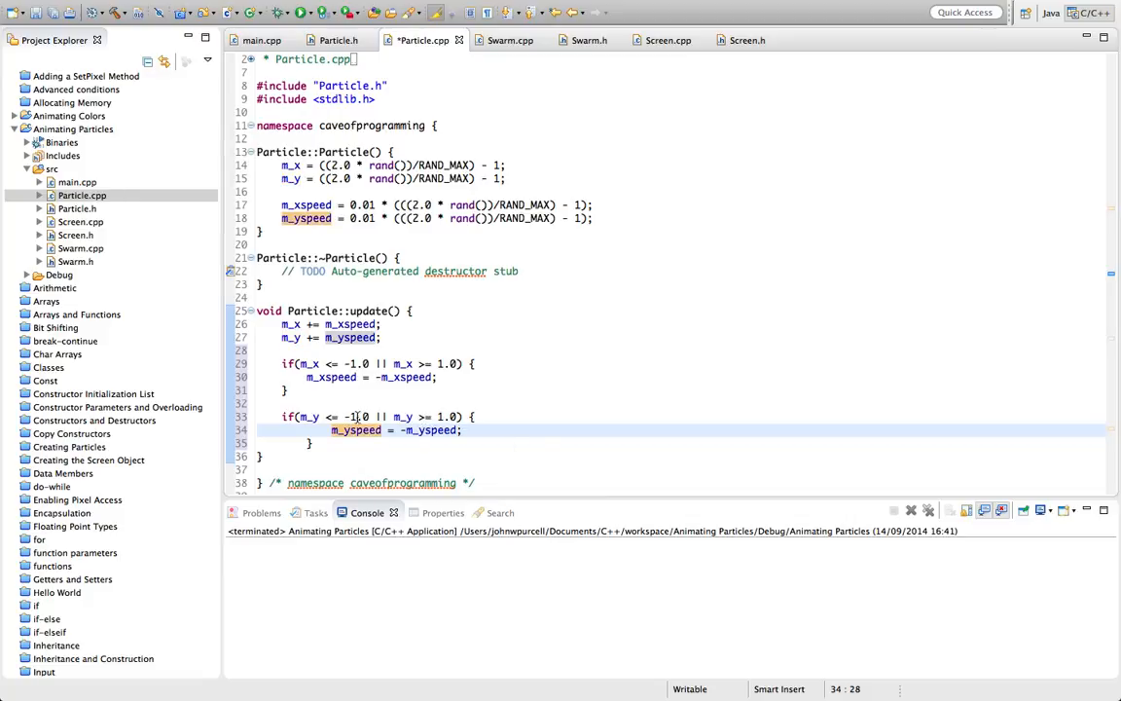
text(2)
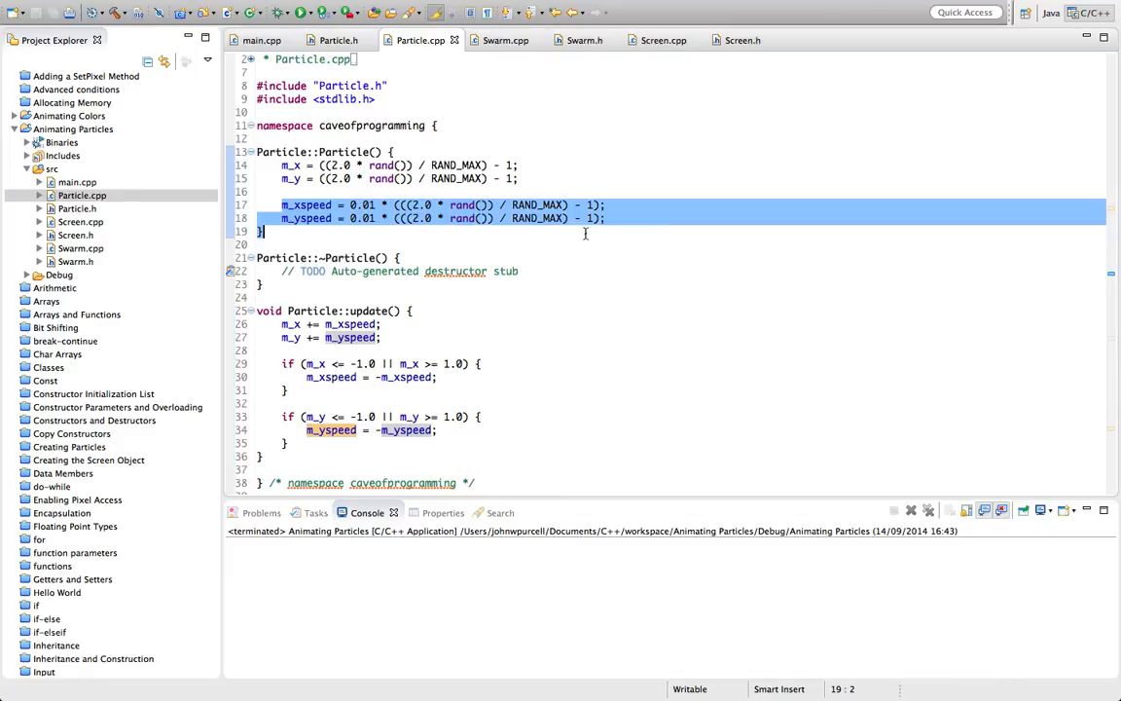
Step: Edit the 0.01 speed factor, set NPARTICLES to 1000 in Swarm.h, save and run
click(368, 205)
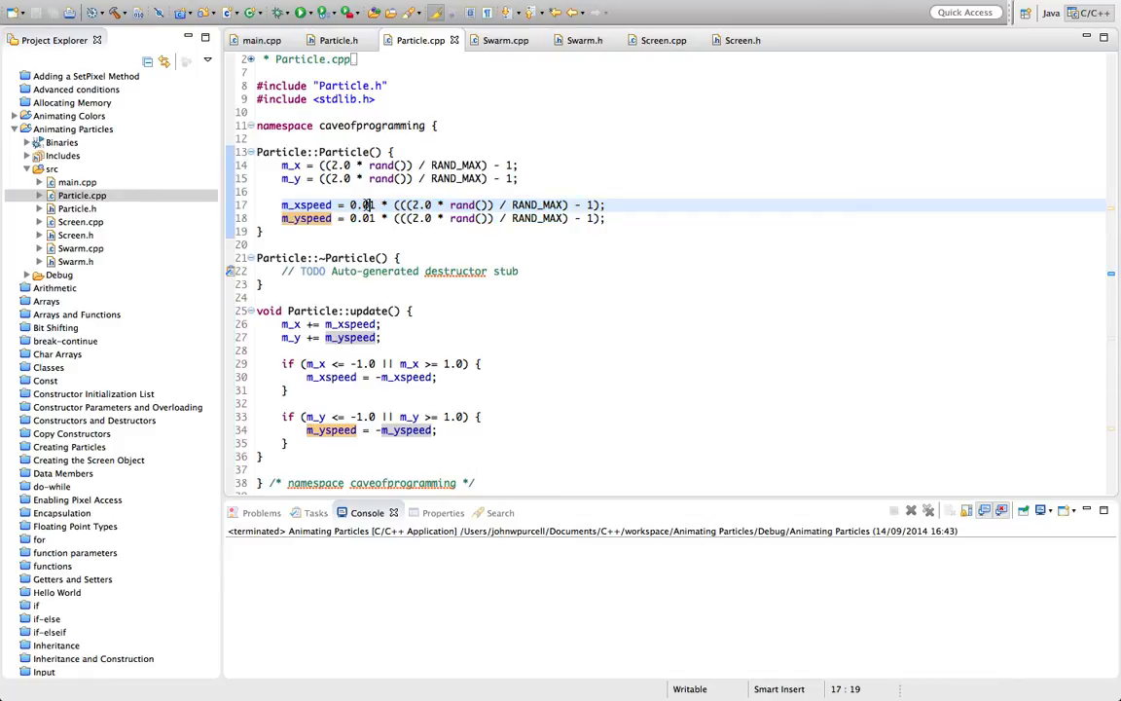
text(000;)
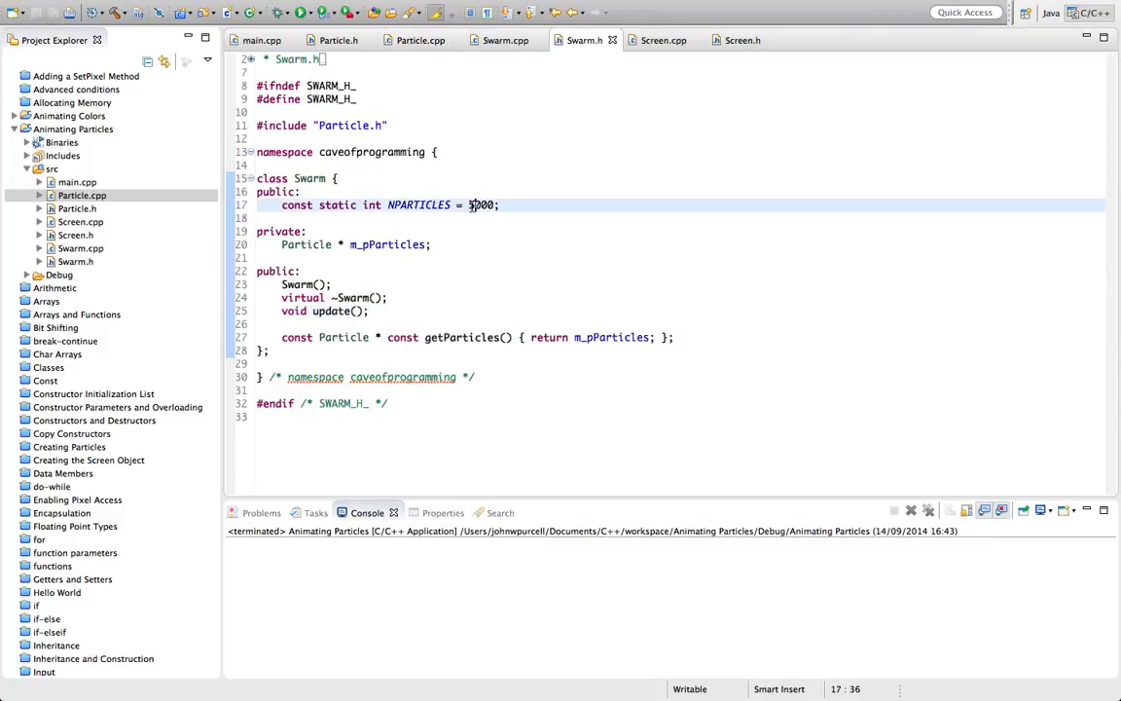
text(1000)
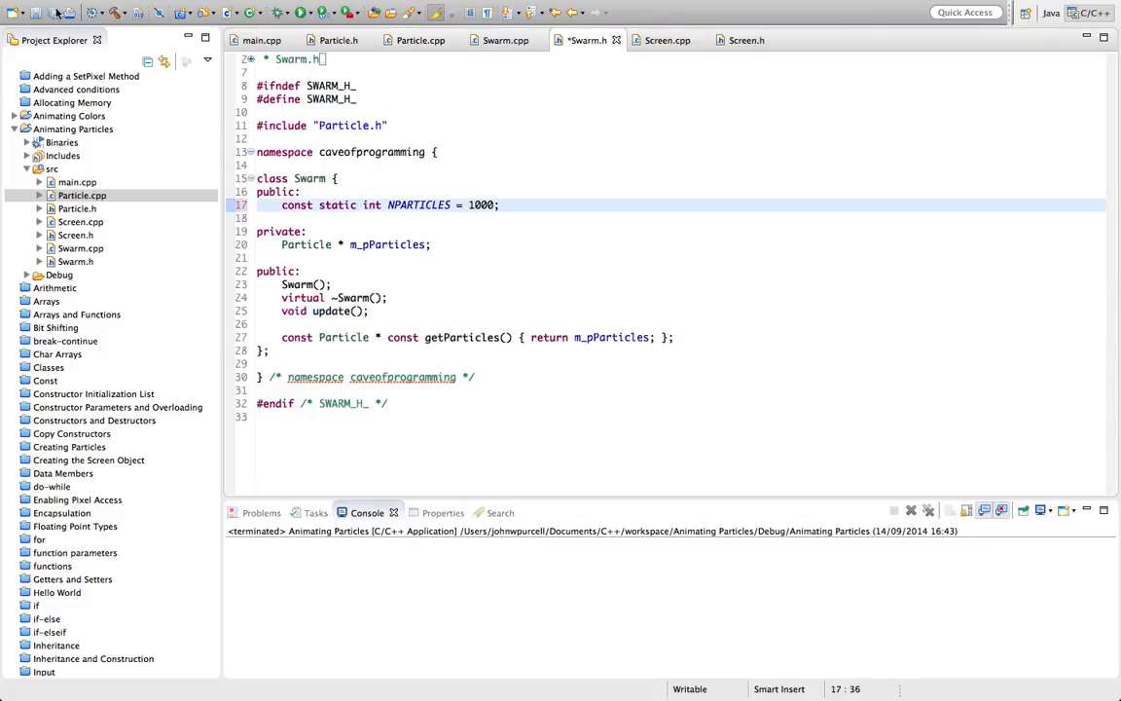
click(299, 13)
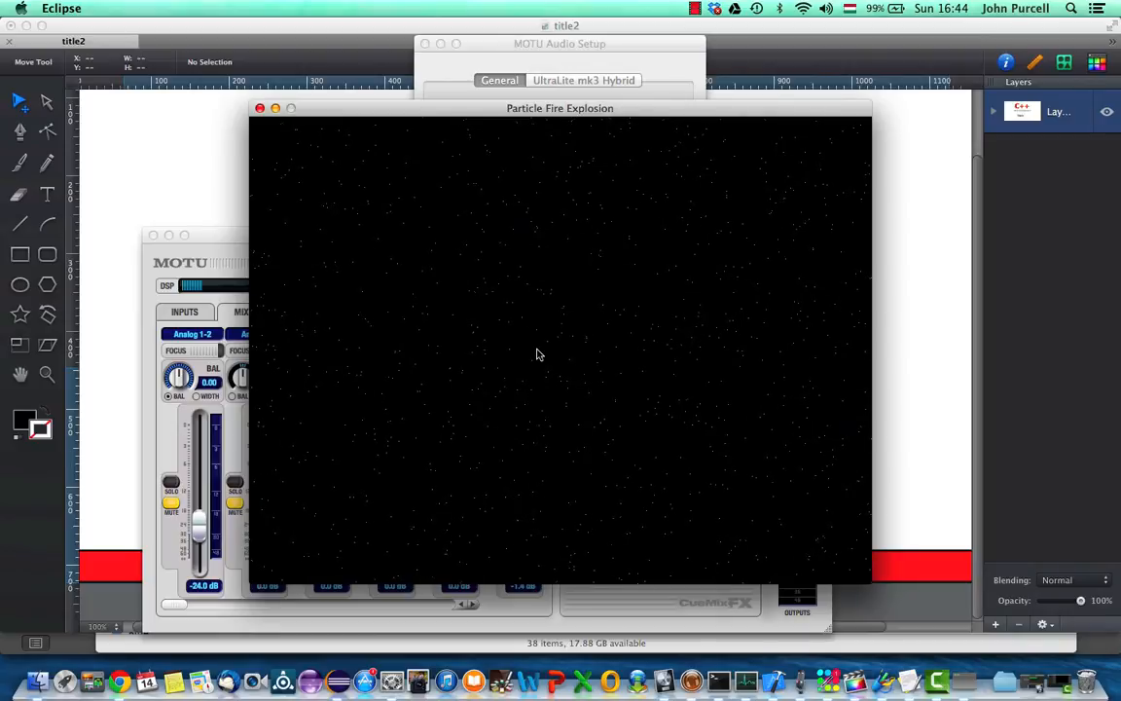
mouse_move(414, 308)
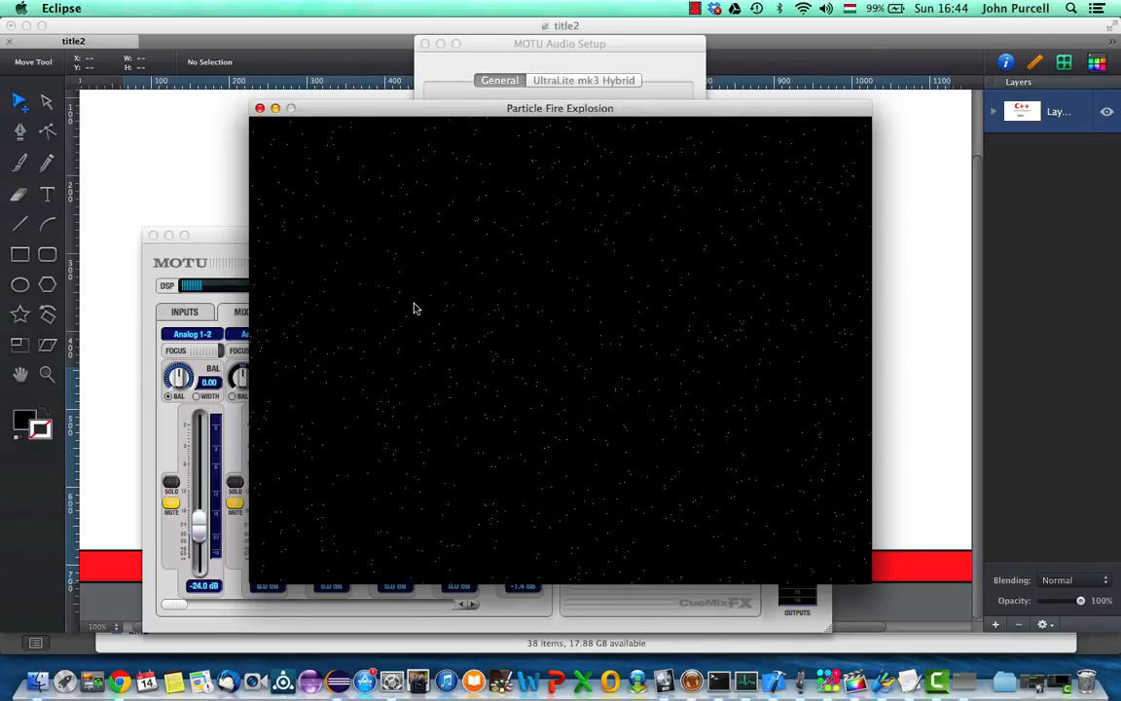